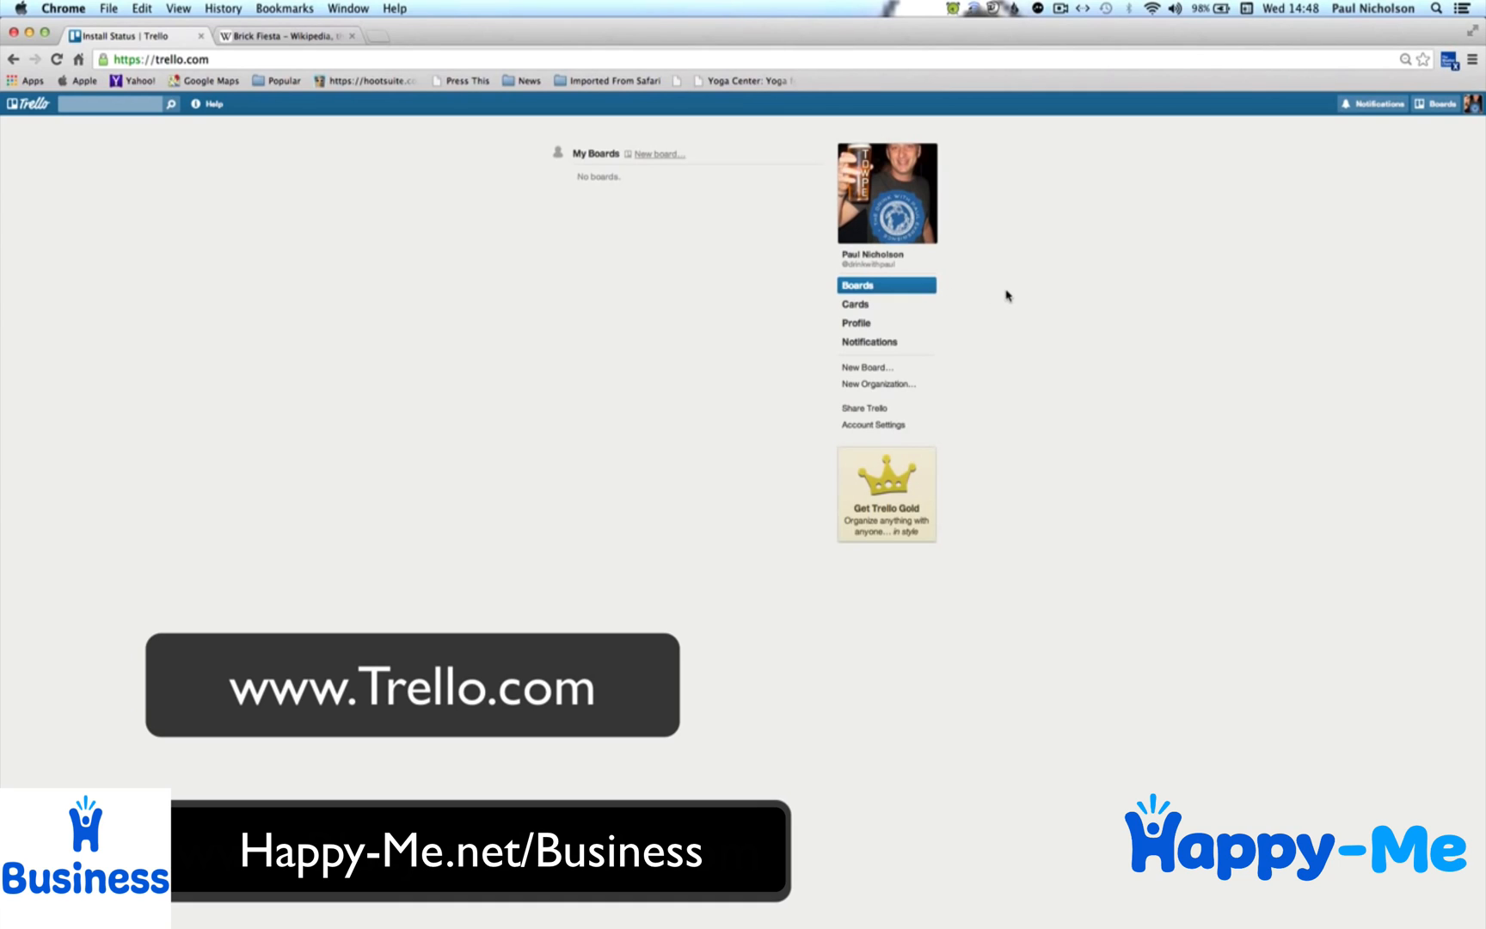
mouse_move(974, 284)
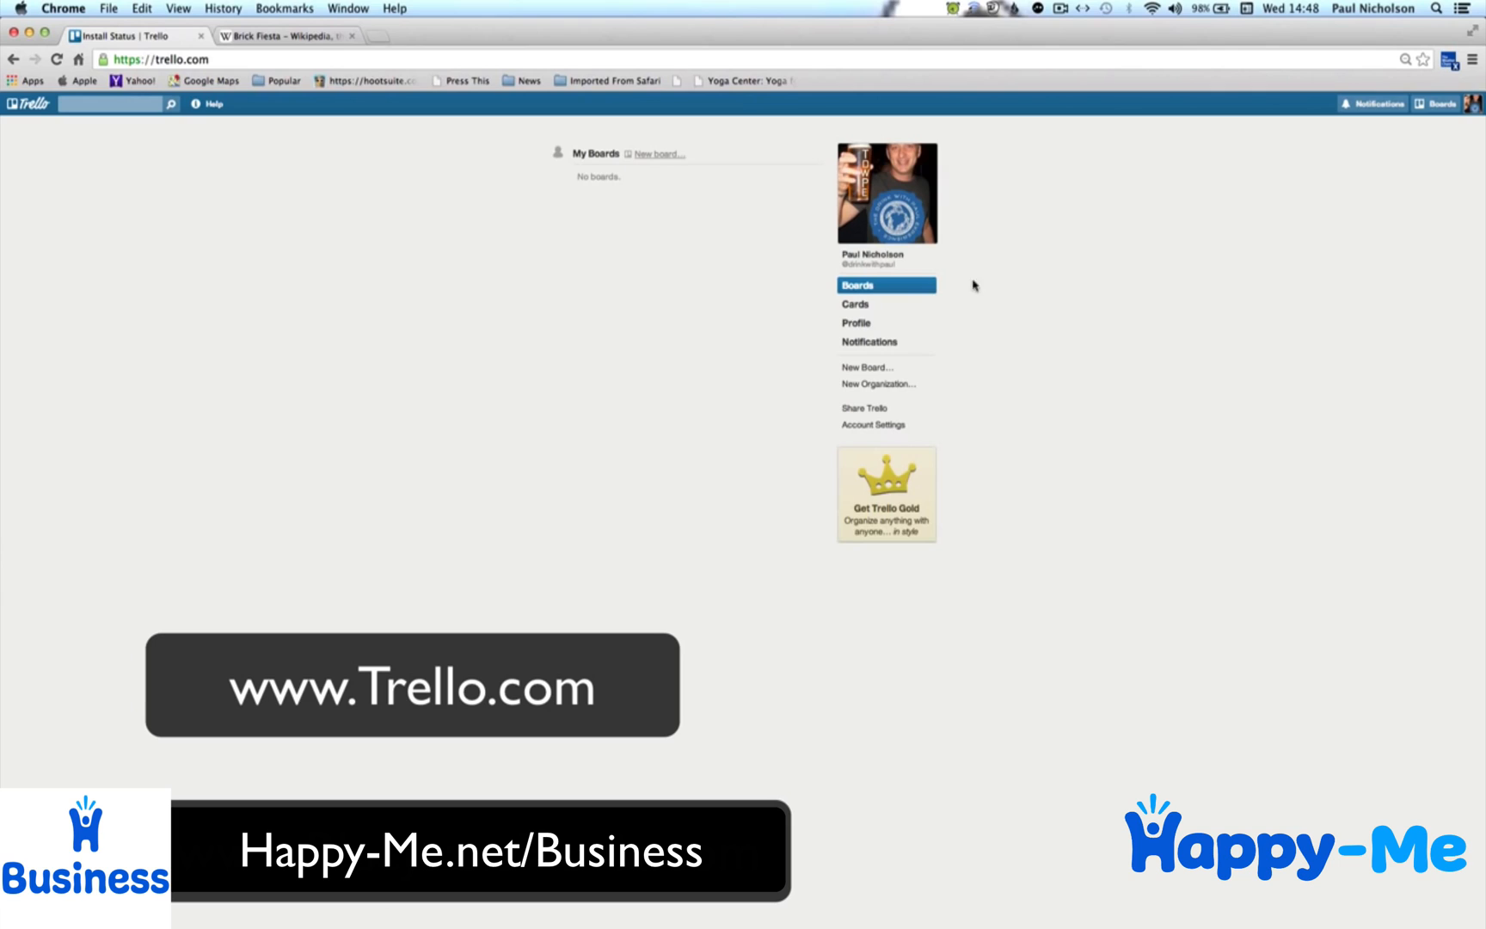
mouse_move(545, 351)
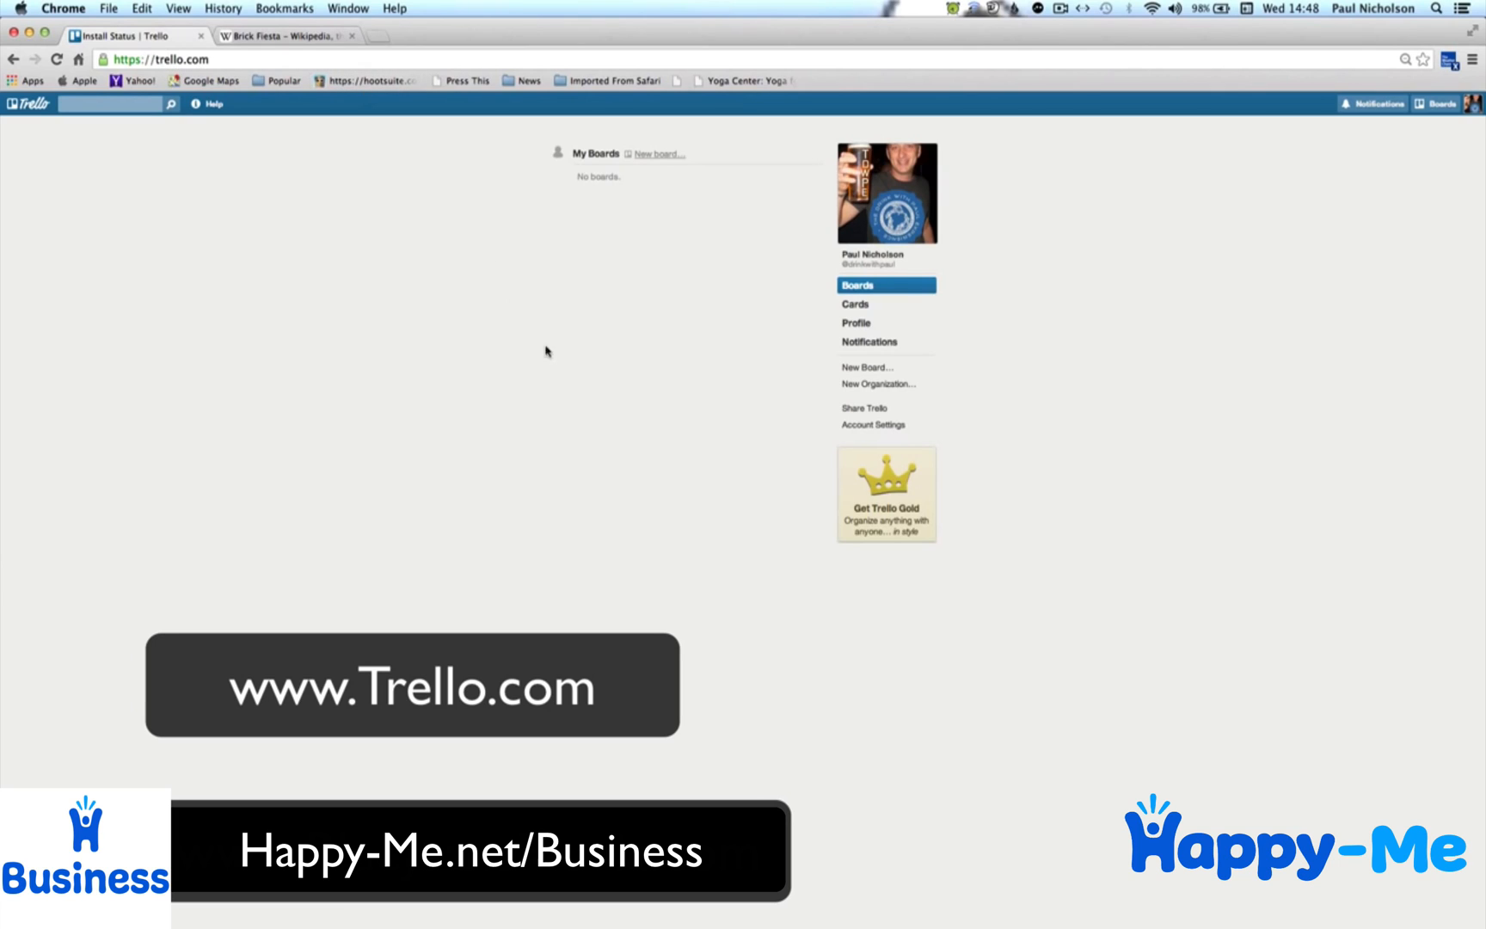
mouse_move(647, 480)
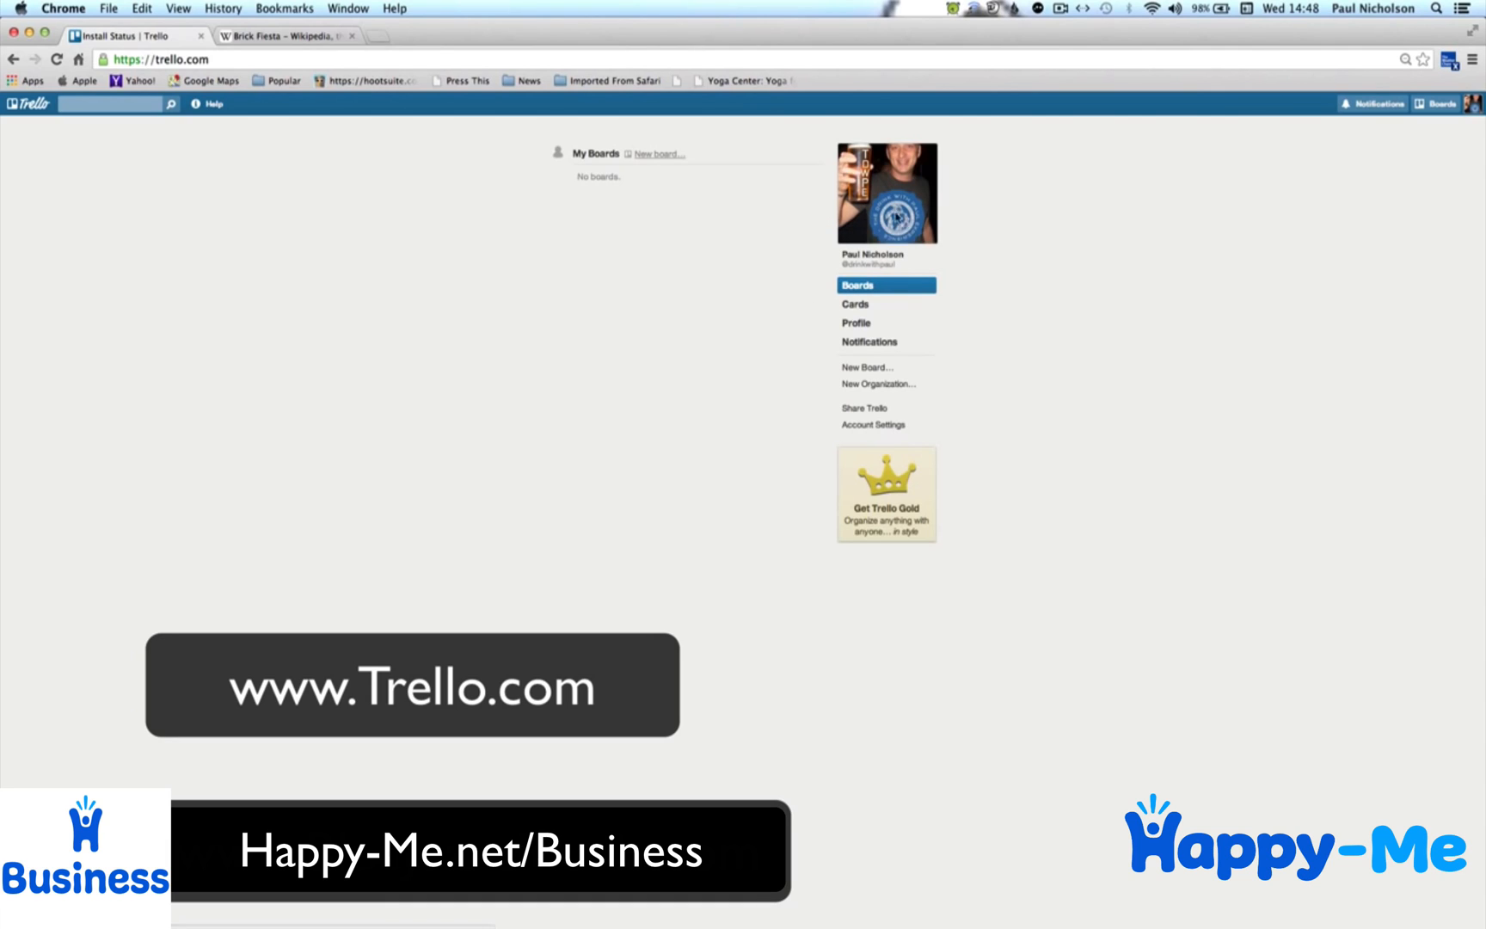
Create a new organization named Blue Jeans Security and land on its overview page.
left_click(885, 192)
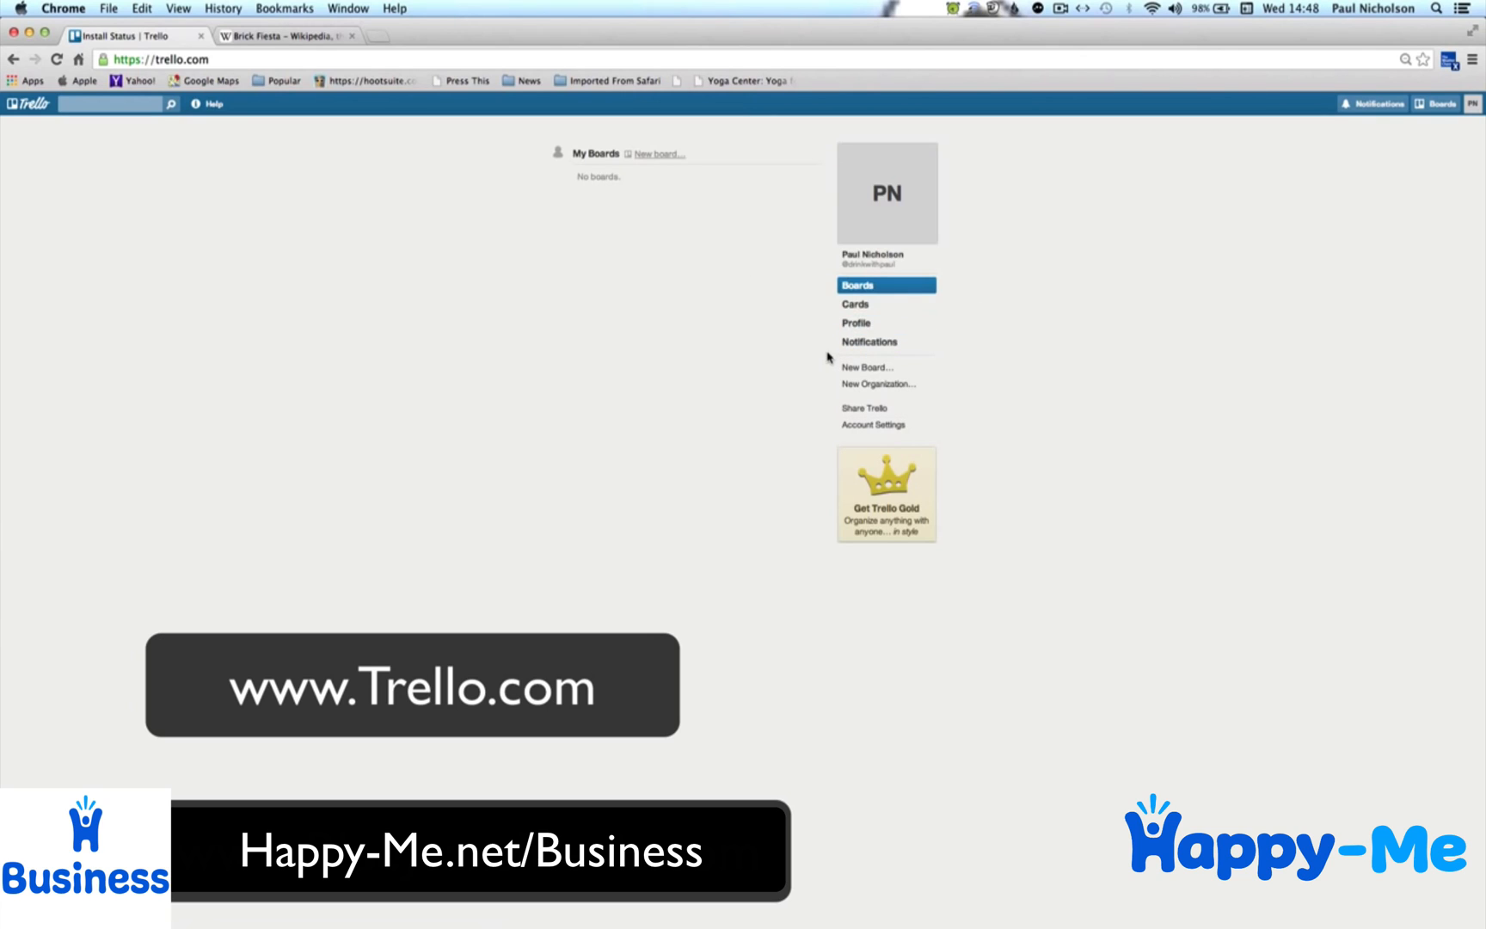
mouse_move(751, 325)
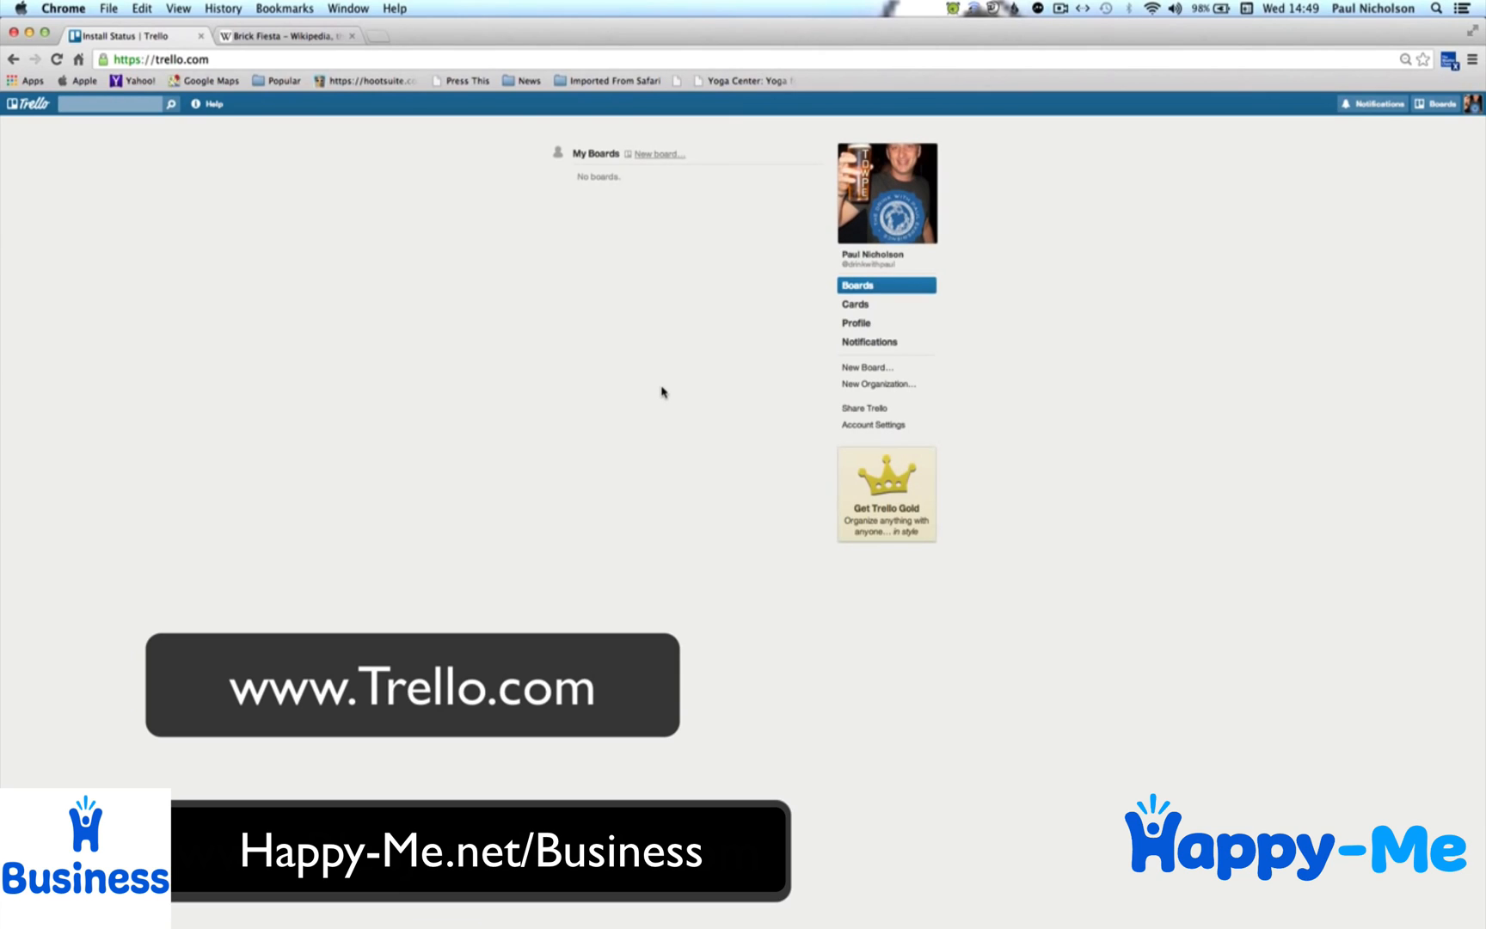
mouse_move(646, 383)
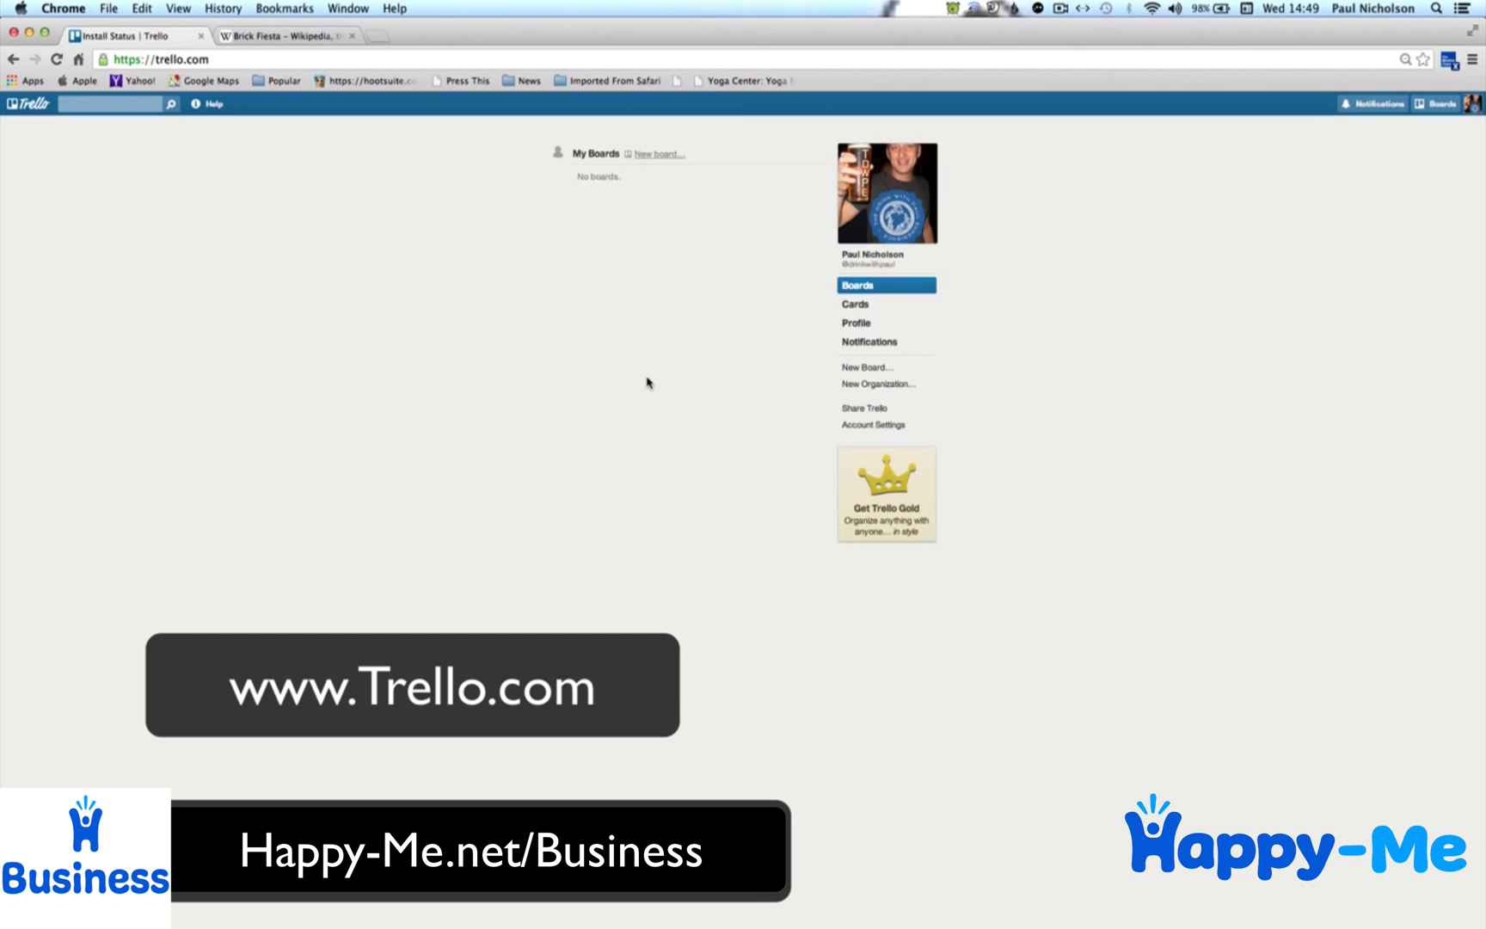
mouse_move(664, 387)
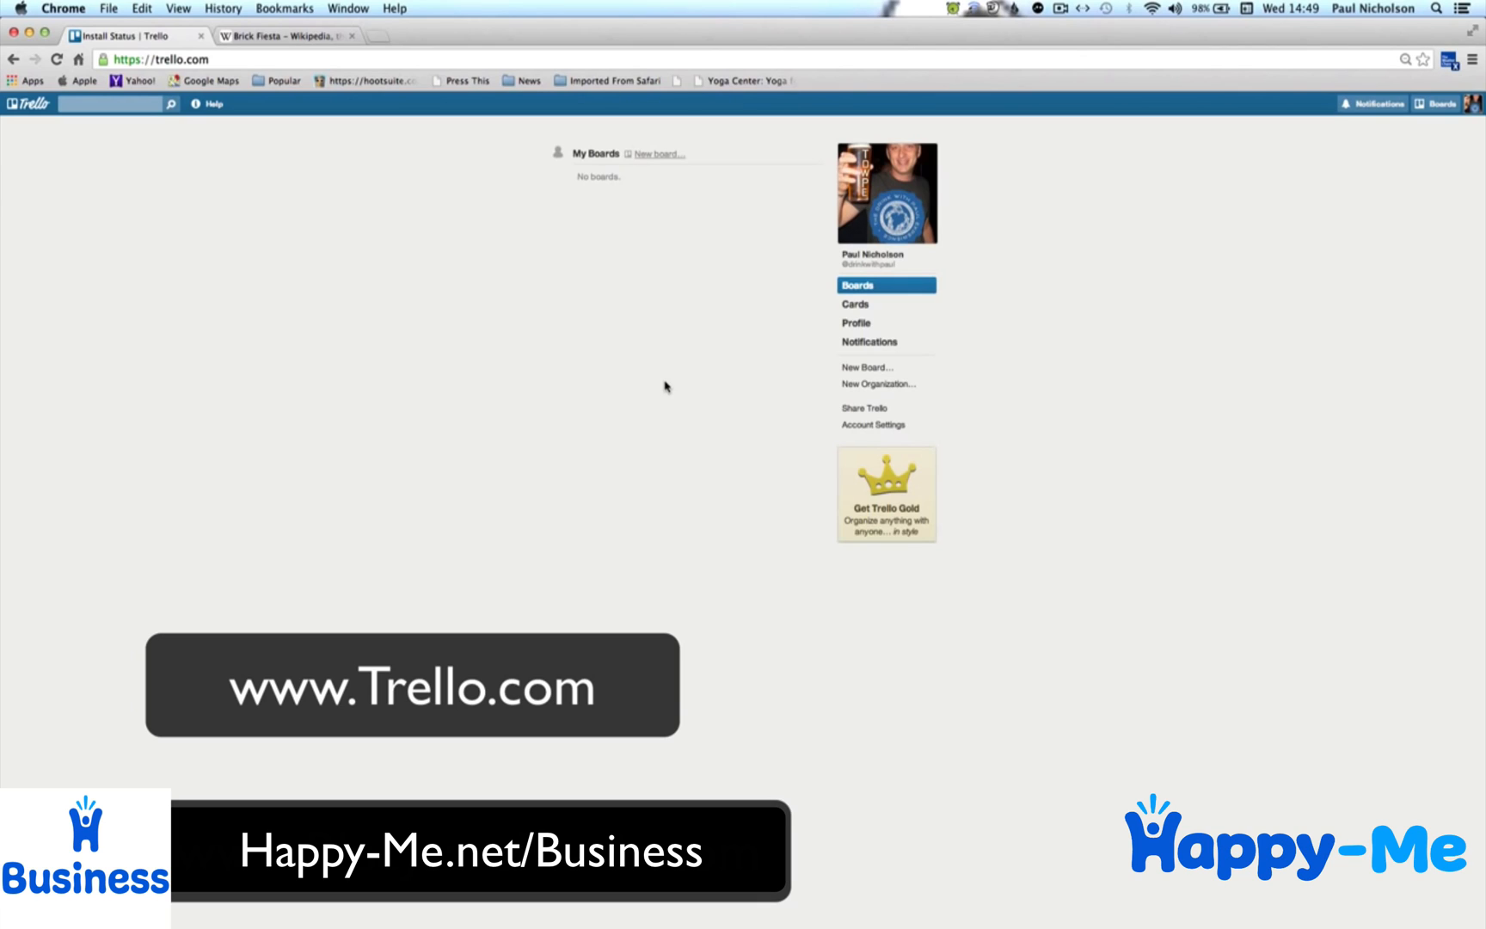
mouse_move(894, 378)
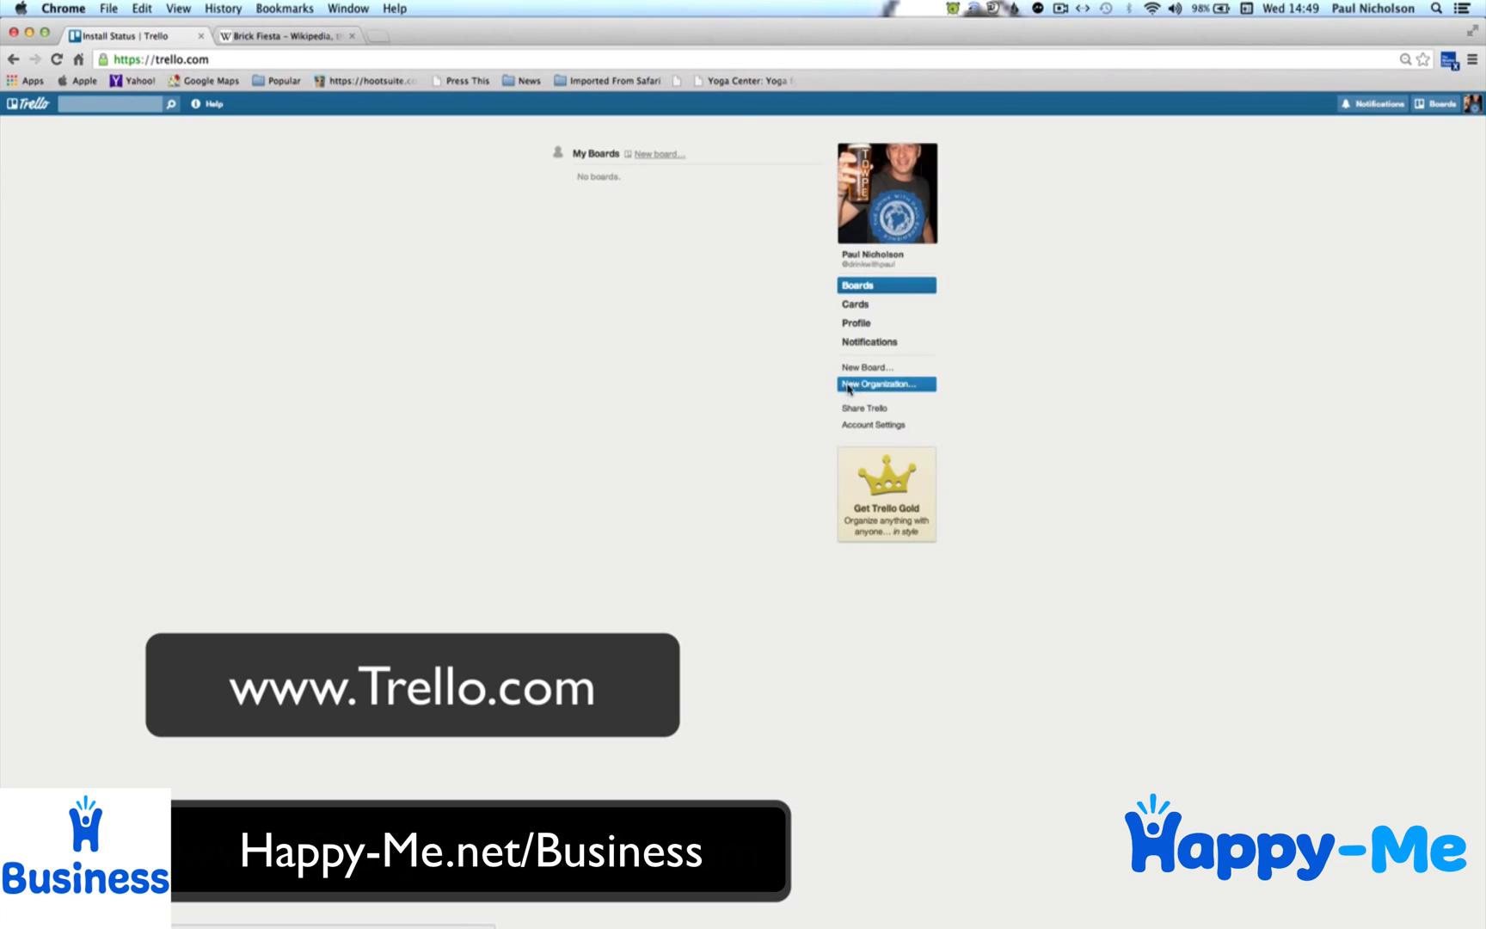
left_click(879, 383)
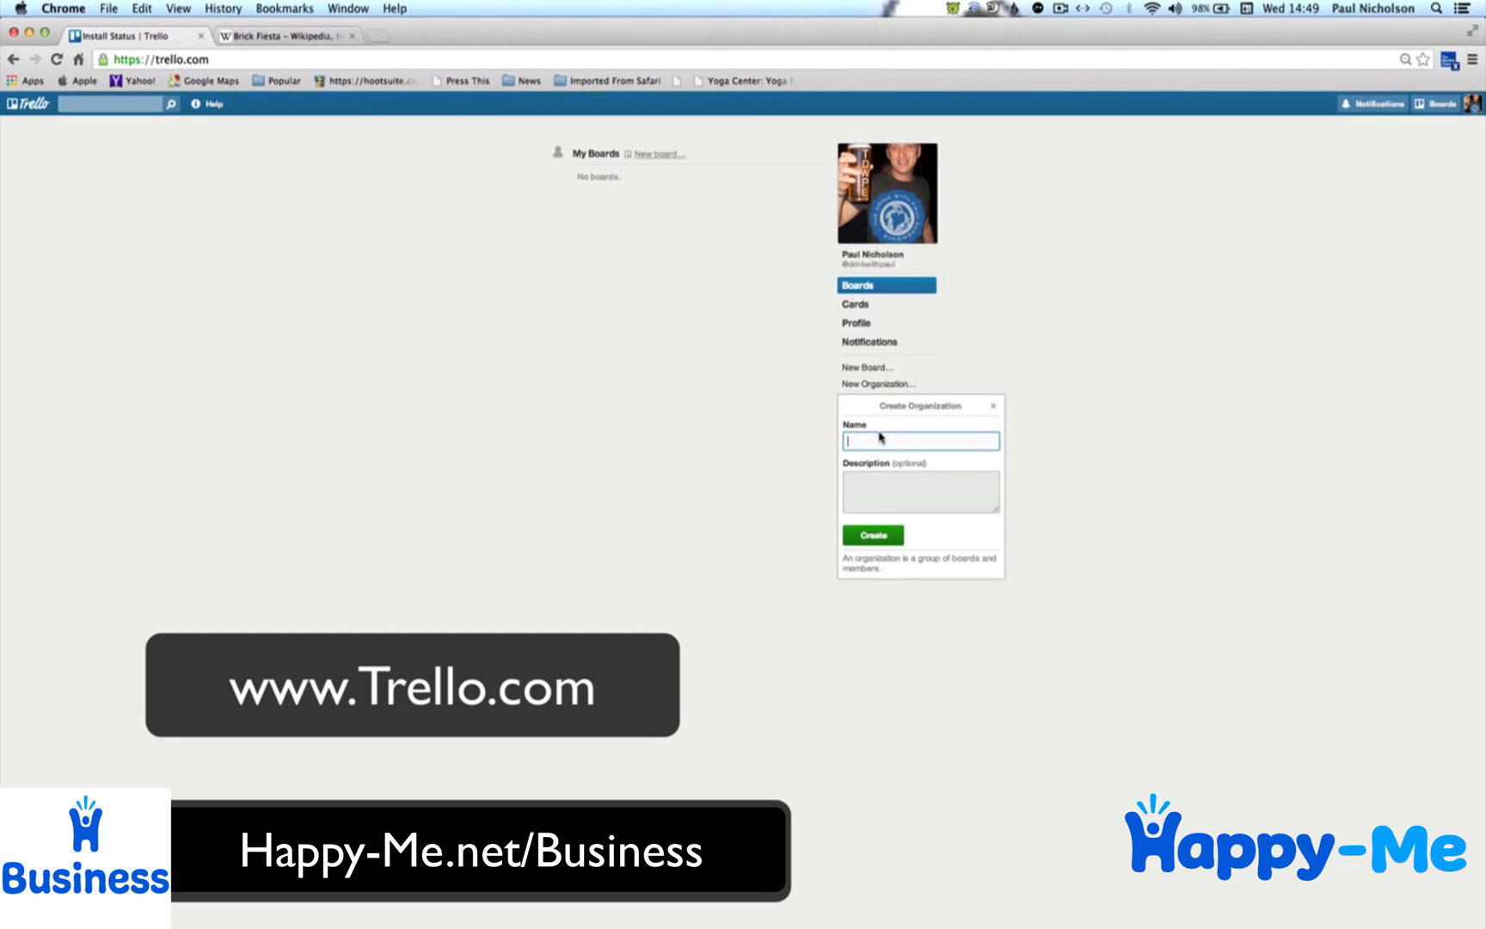
type("B")
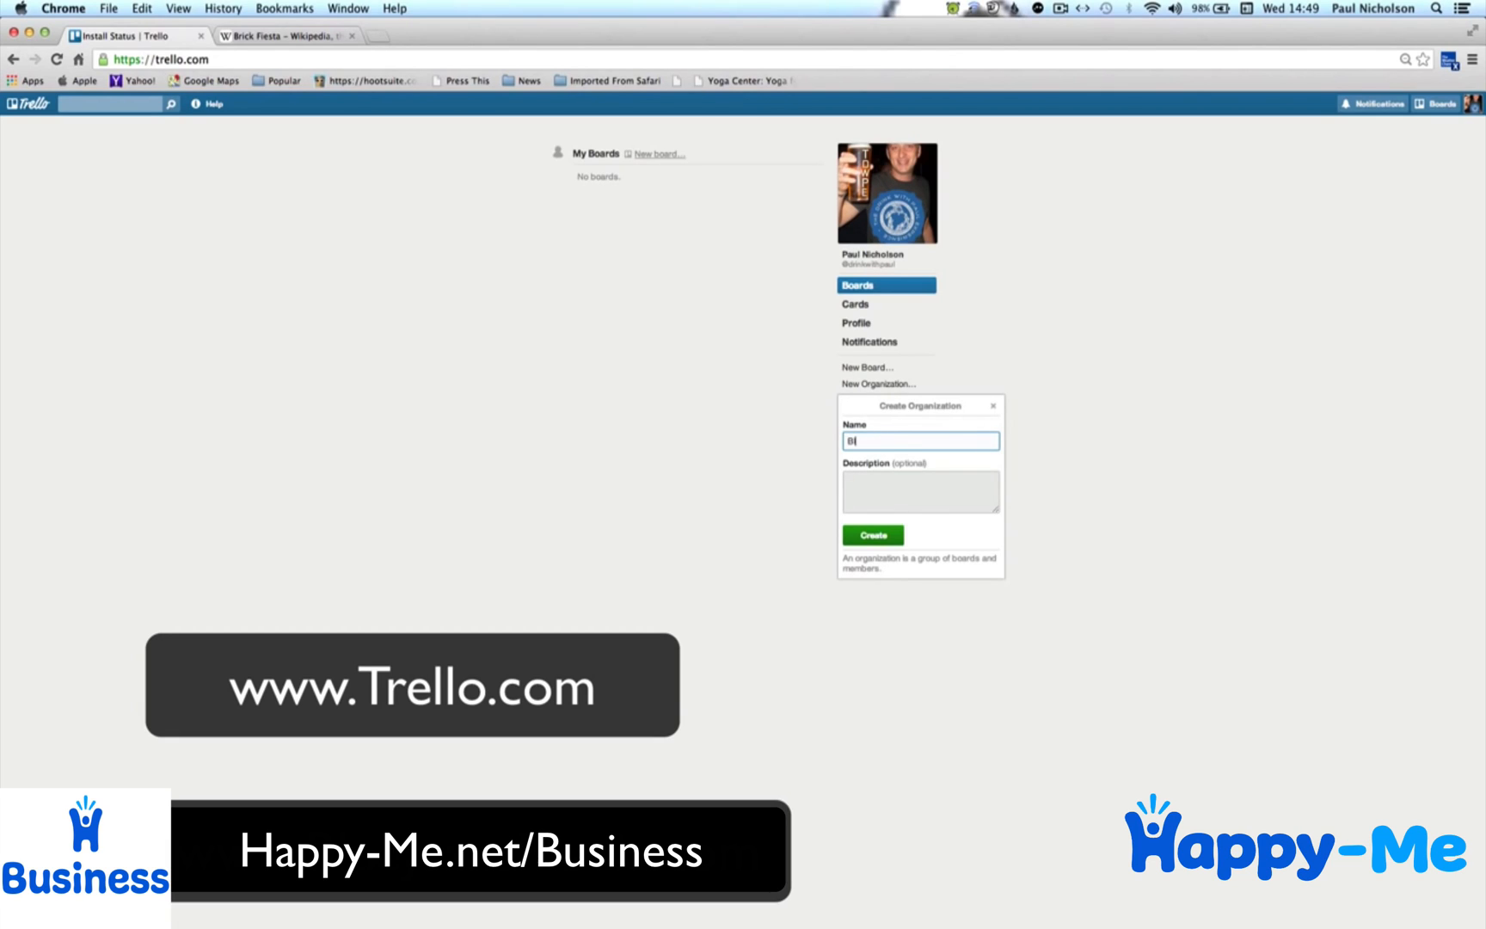
type("lue Jeans Security")
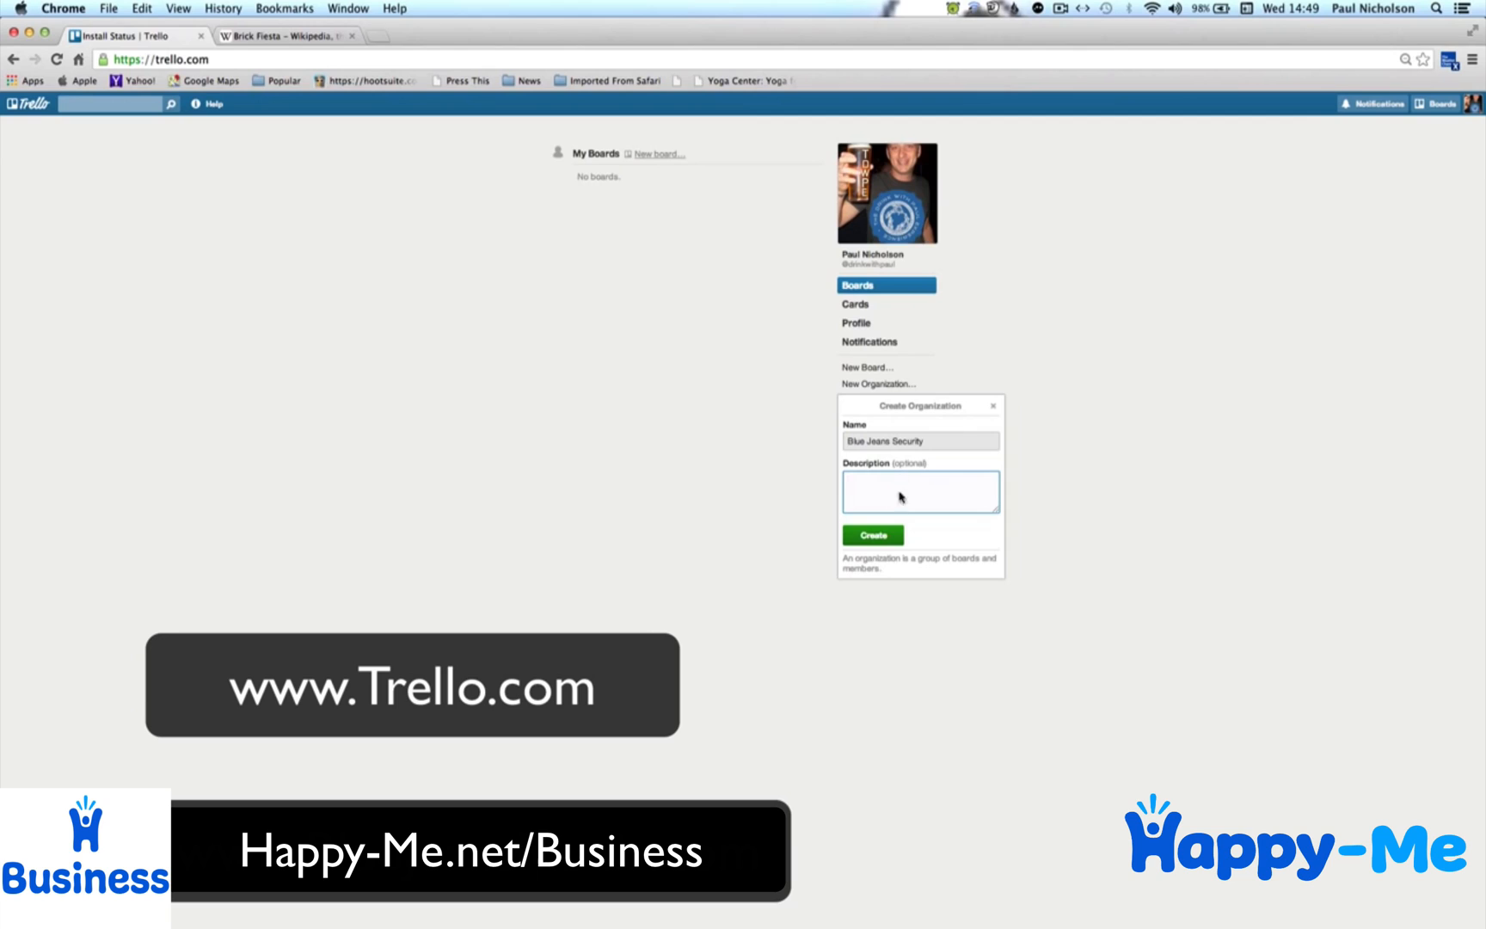
left_click(870, 535)
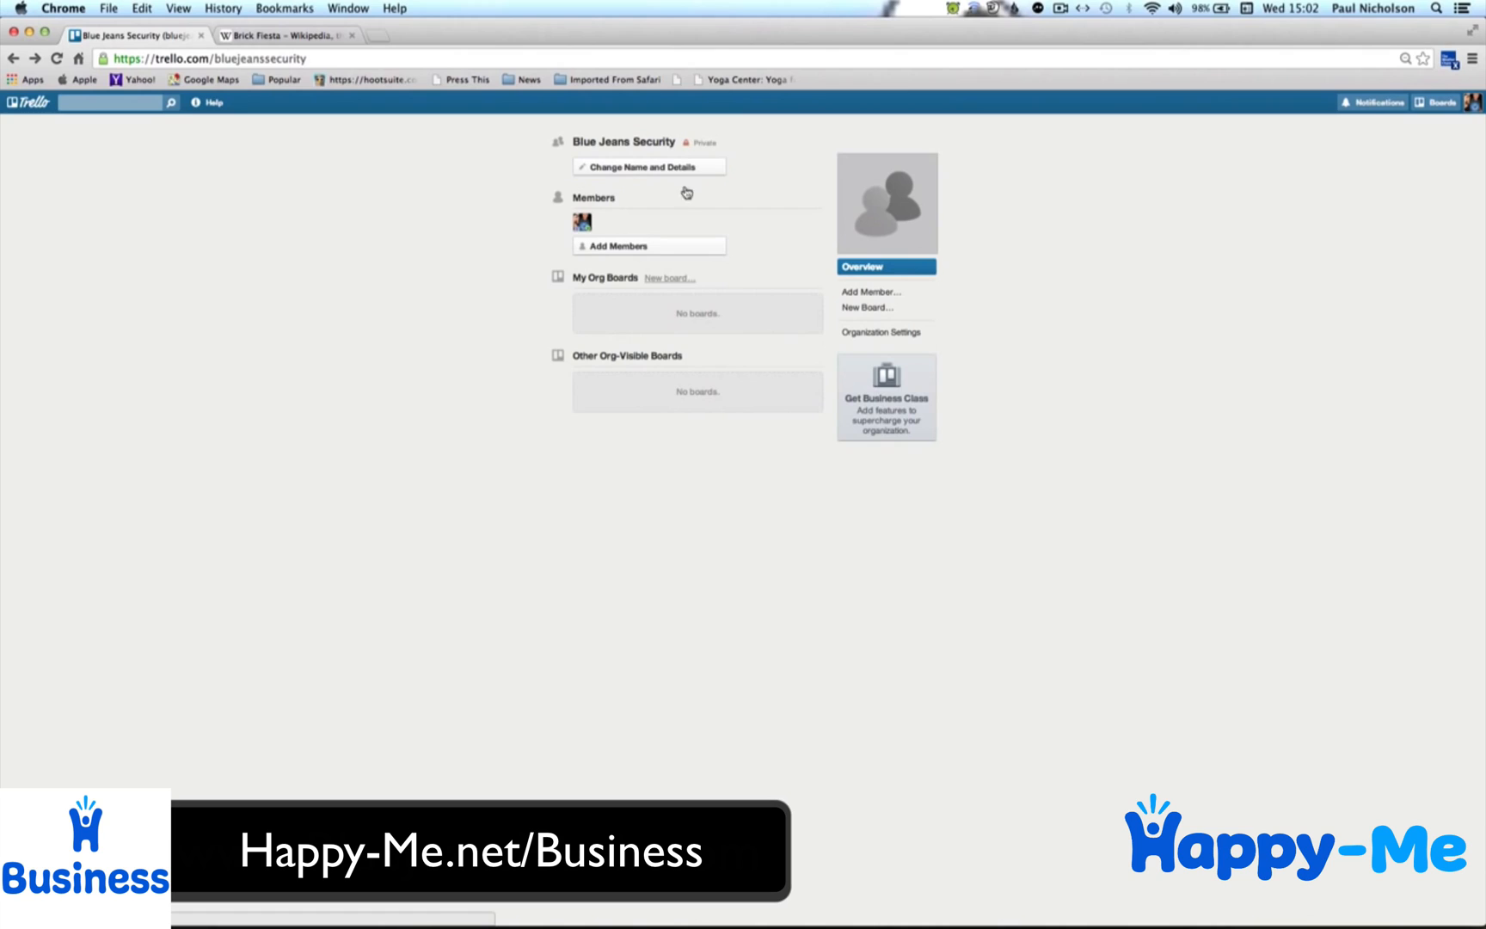
Create a board titled Install Status under the Blue Jeans Security organization.
left_click(667, 279)
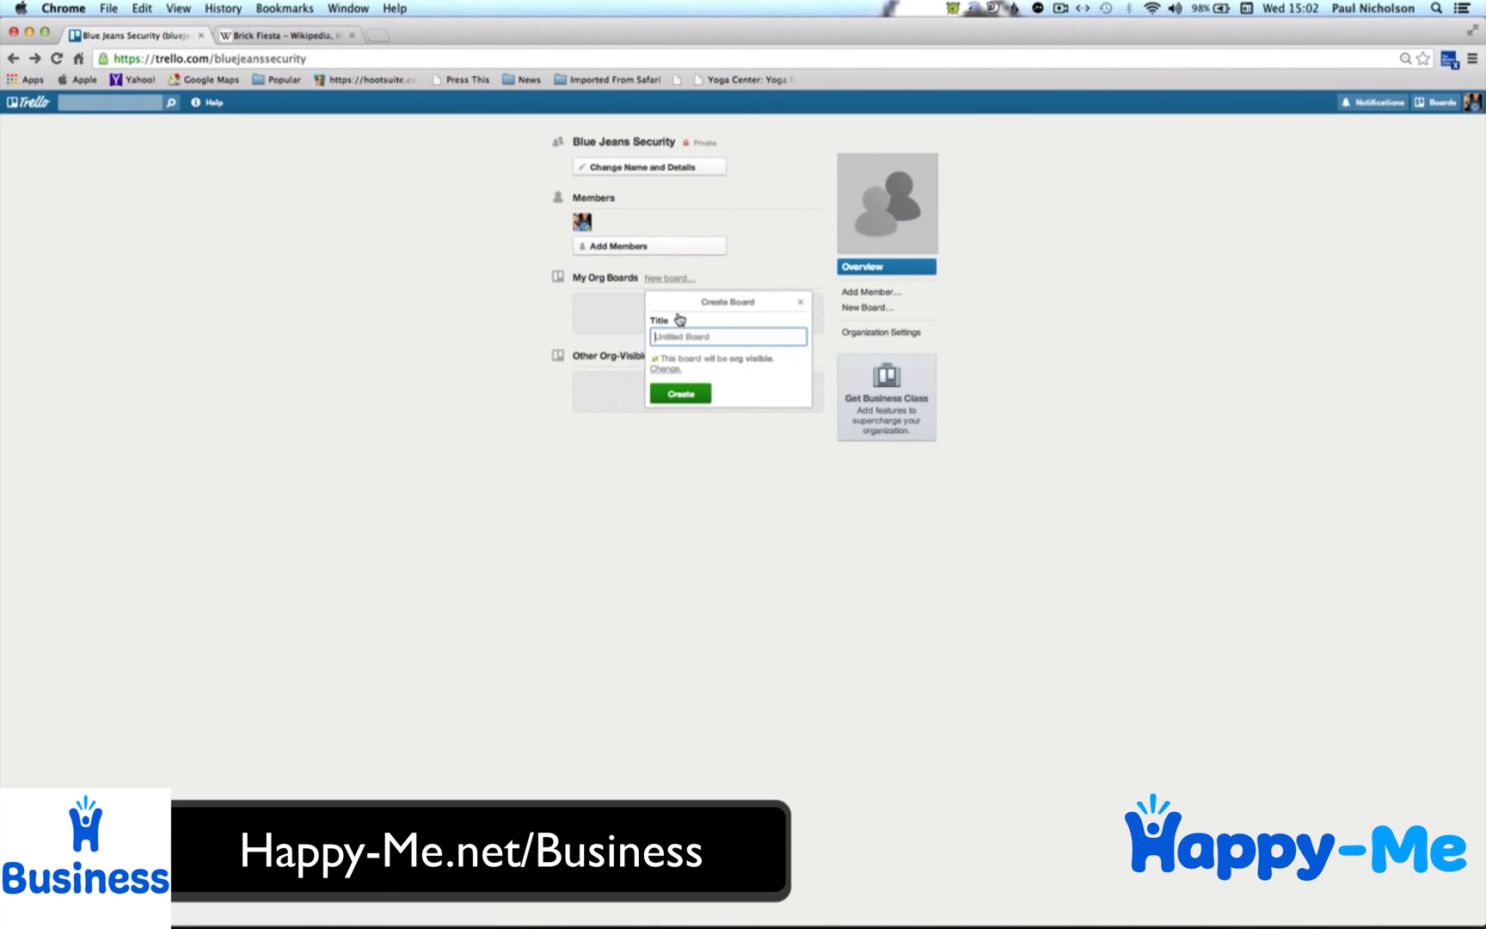
left_click(727, 337)
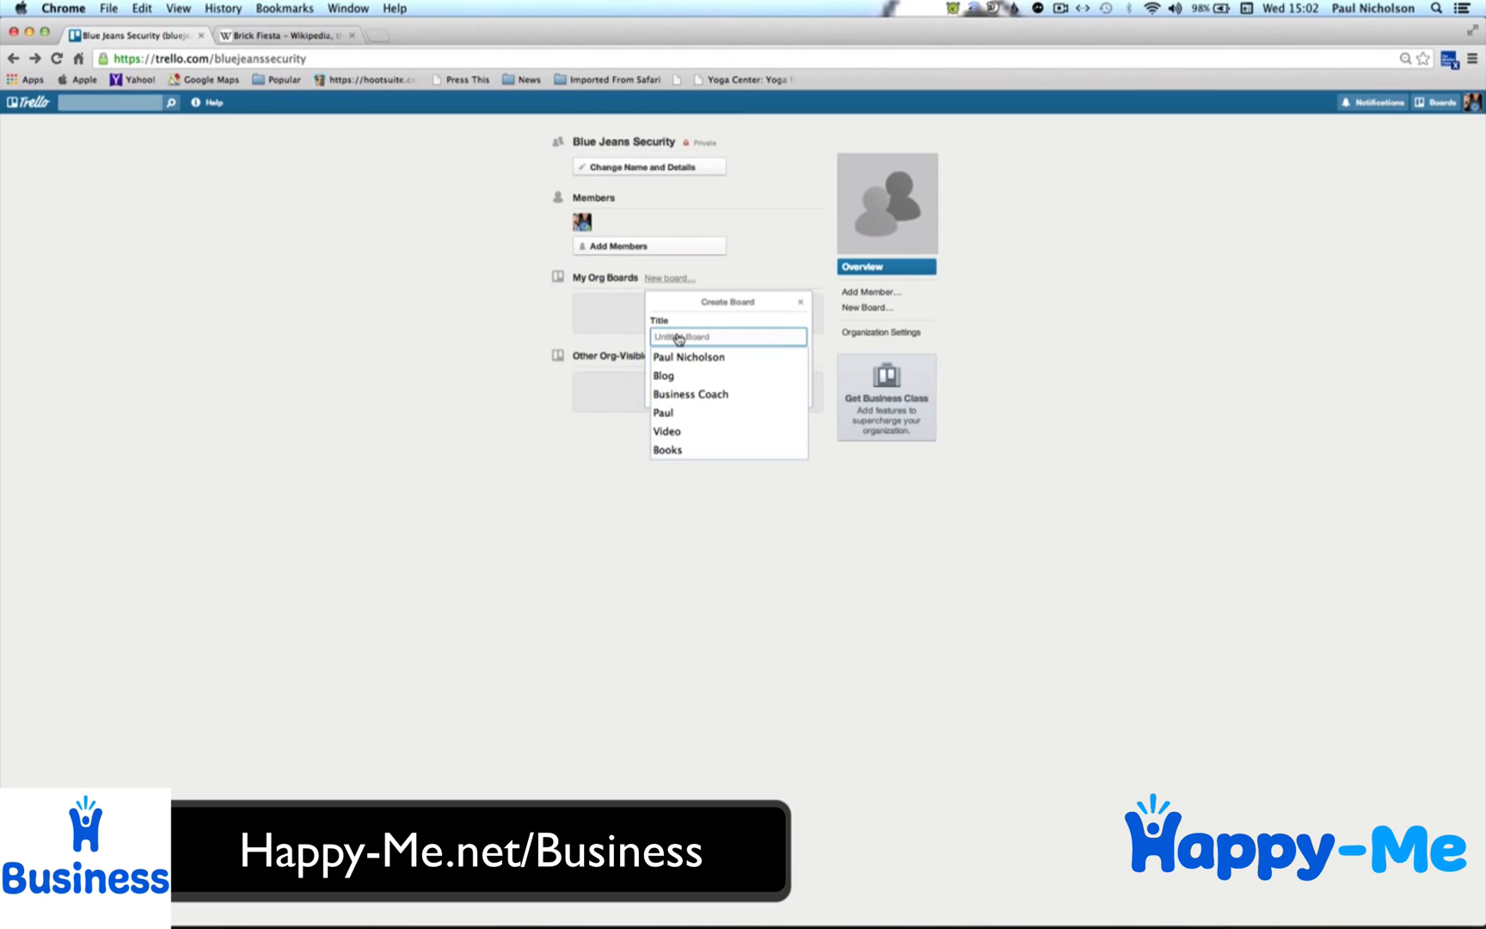
type("Install Status")
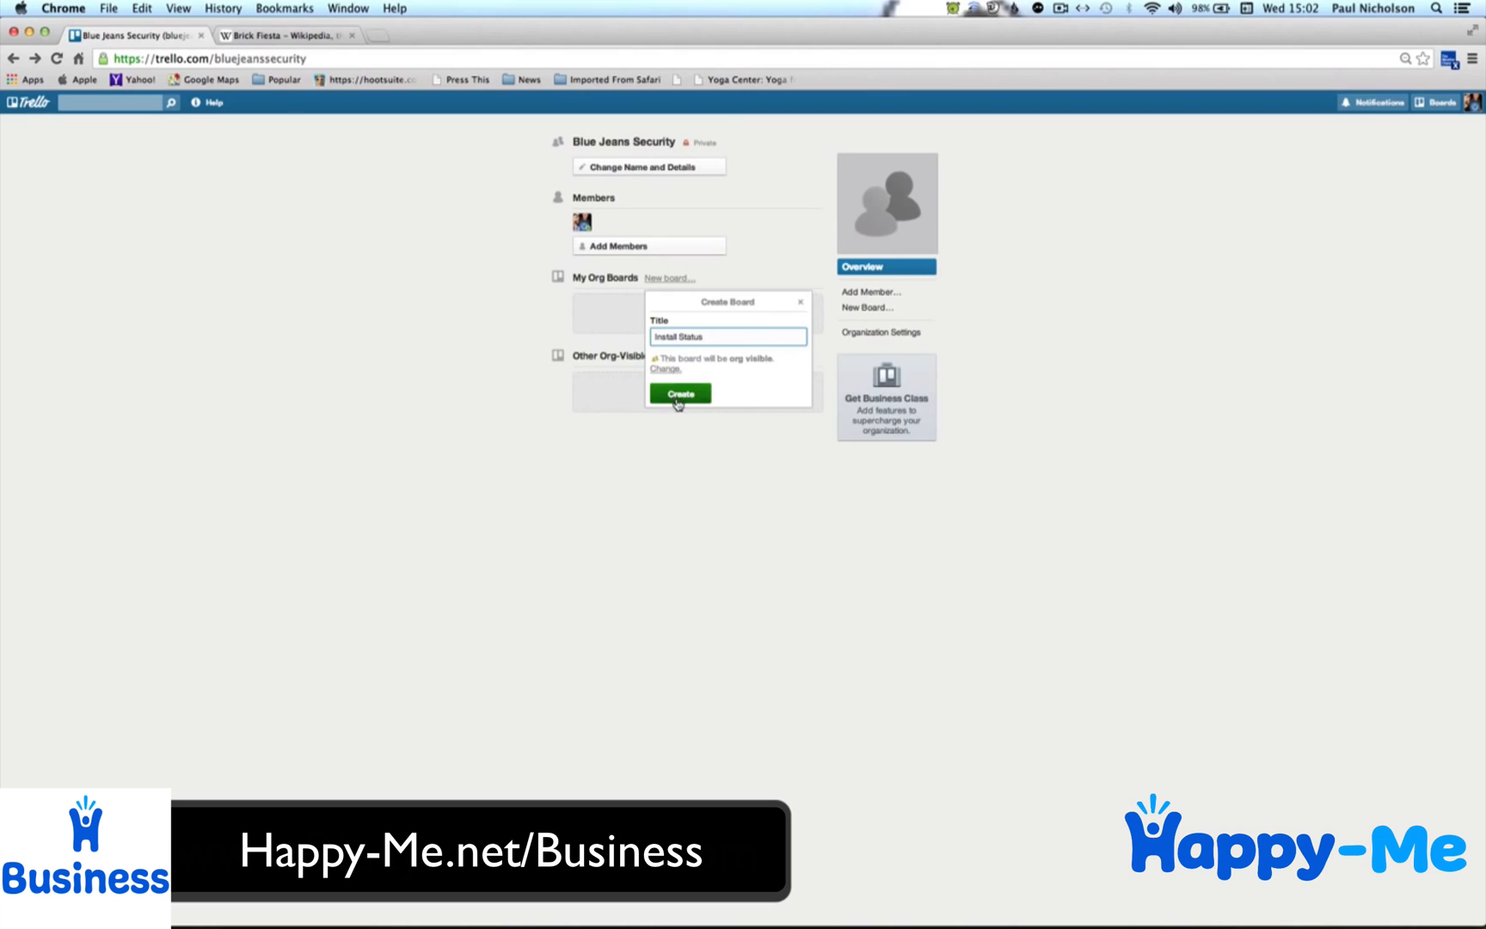
left_click(679, 394)
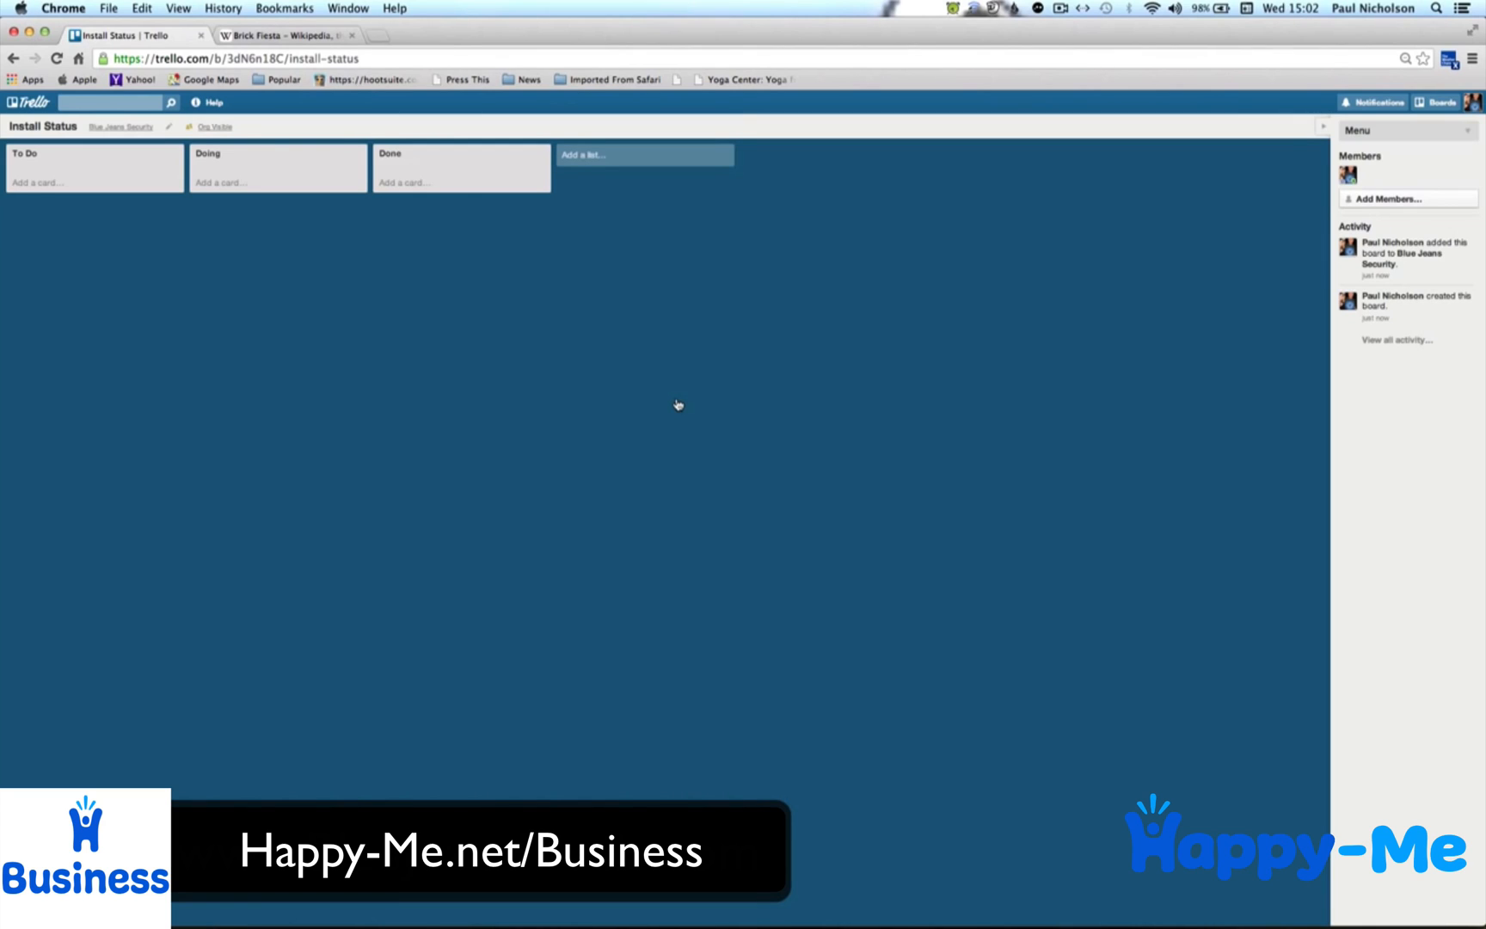
mouse_move(495, 327)
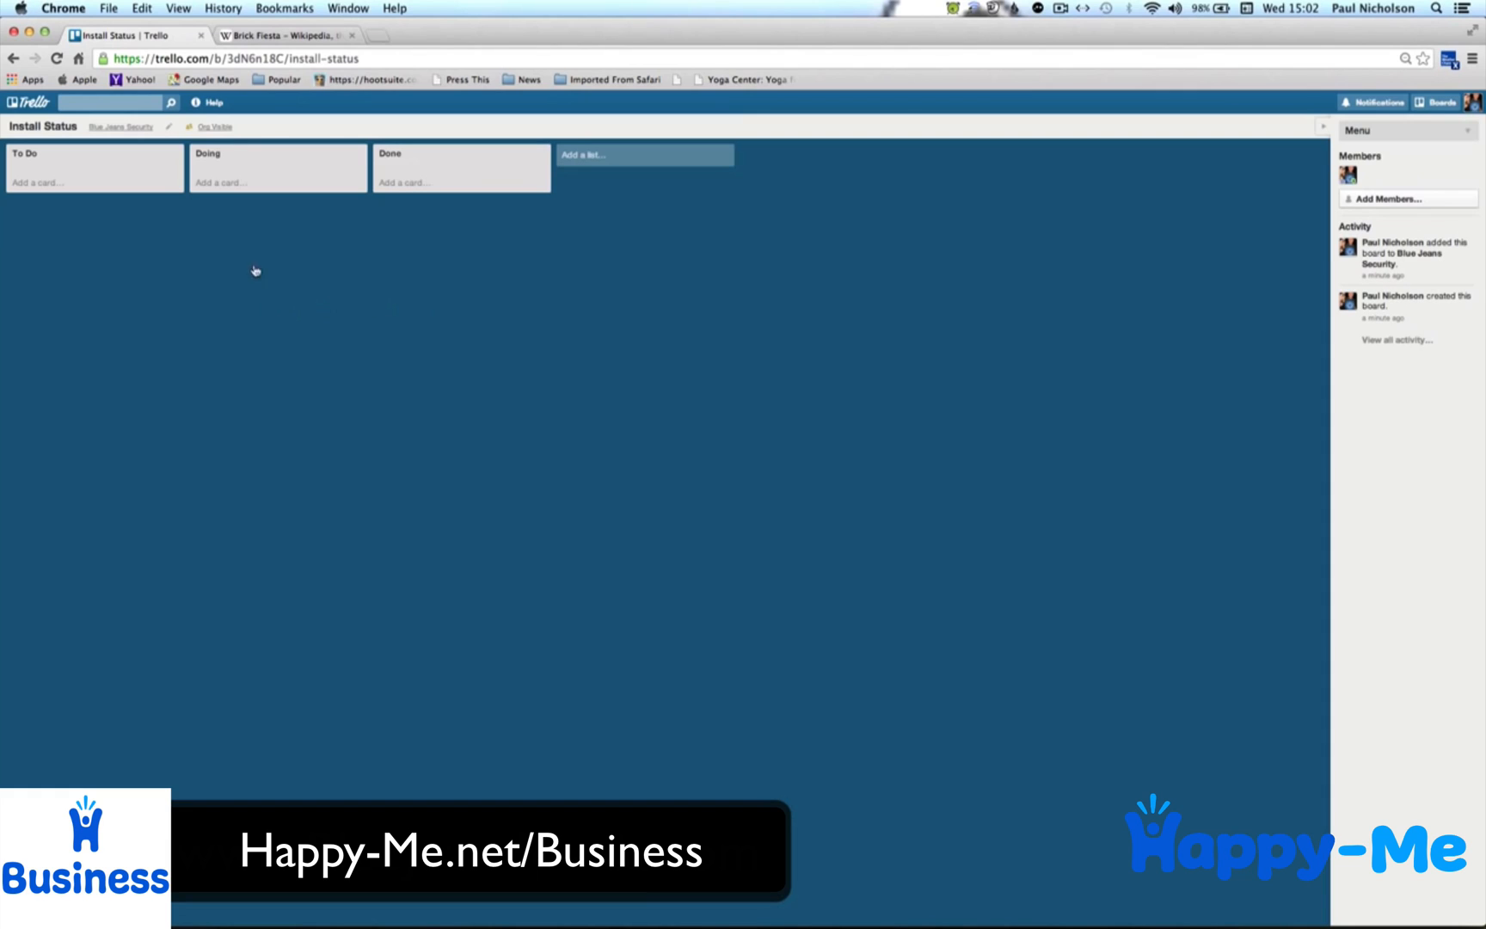
mouse_move(254, 144)
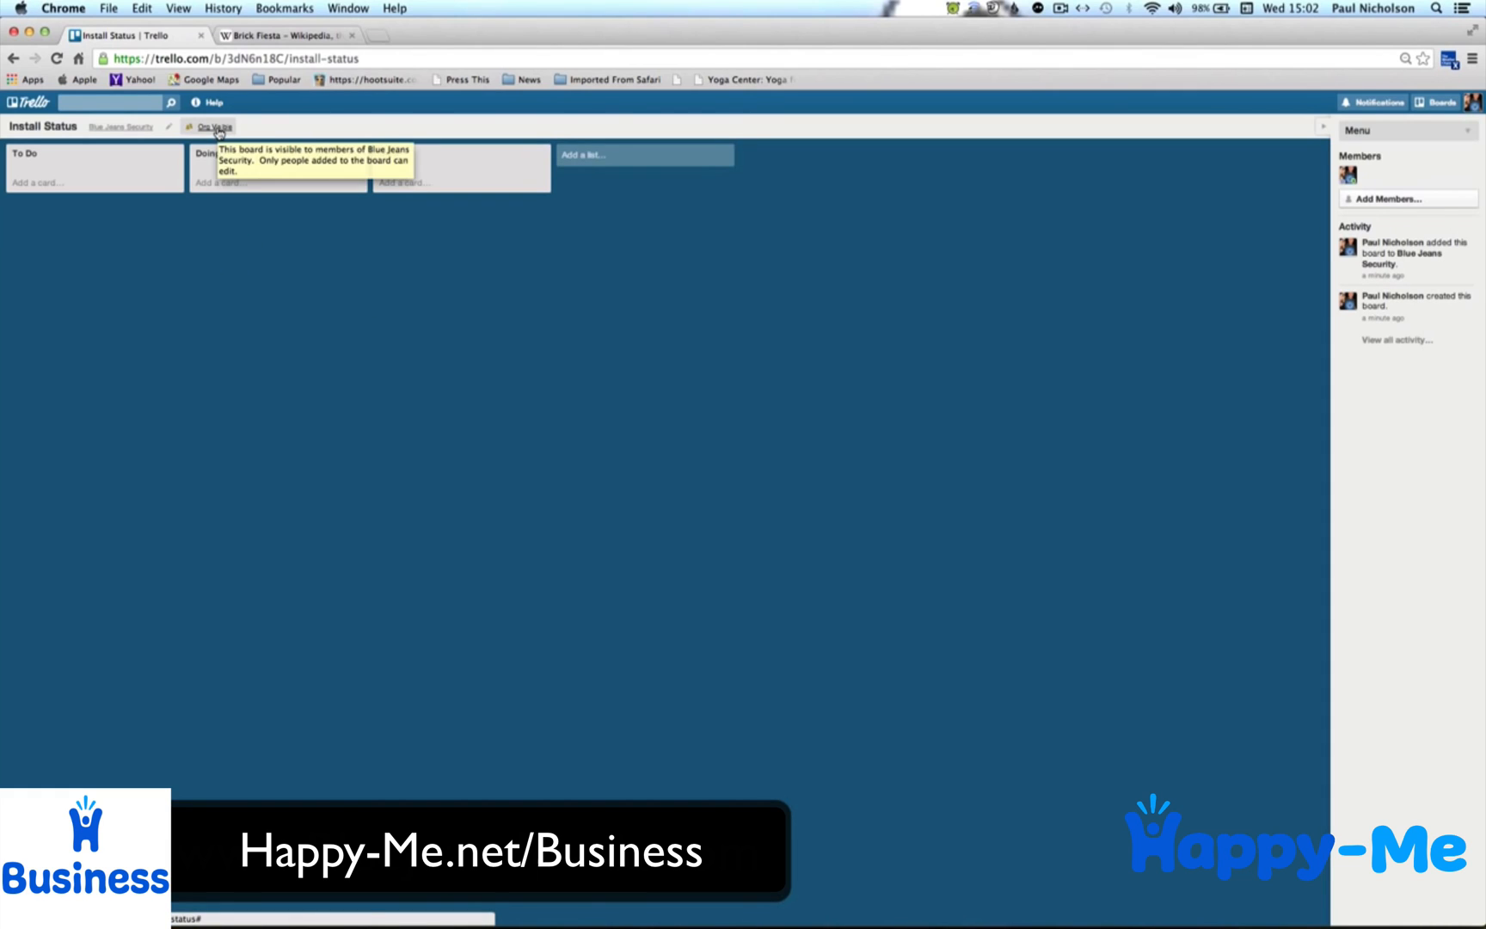
Select the To Do list title on the Install Status board to edit its name.
left_click(211, 126)
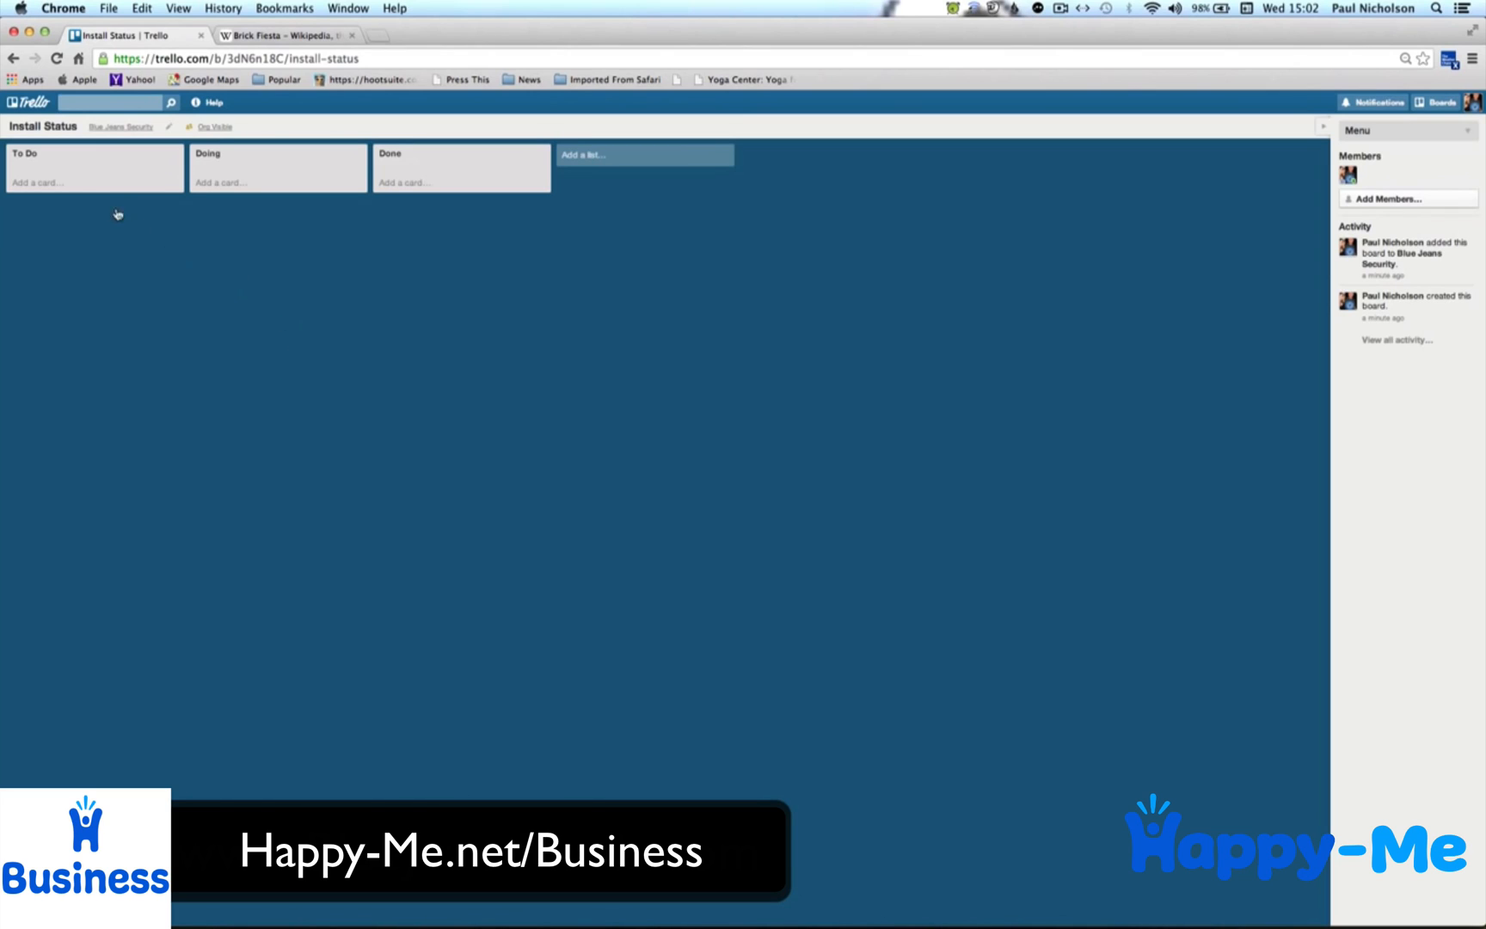
mouse_move(335, 282)
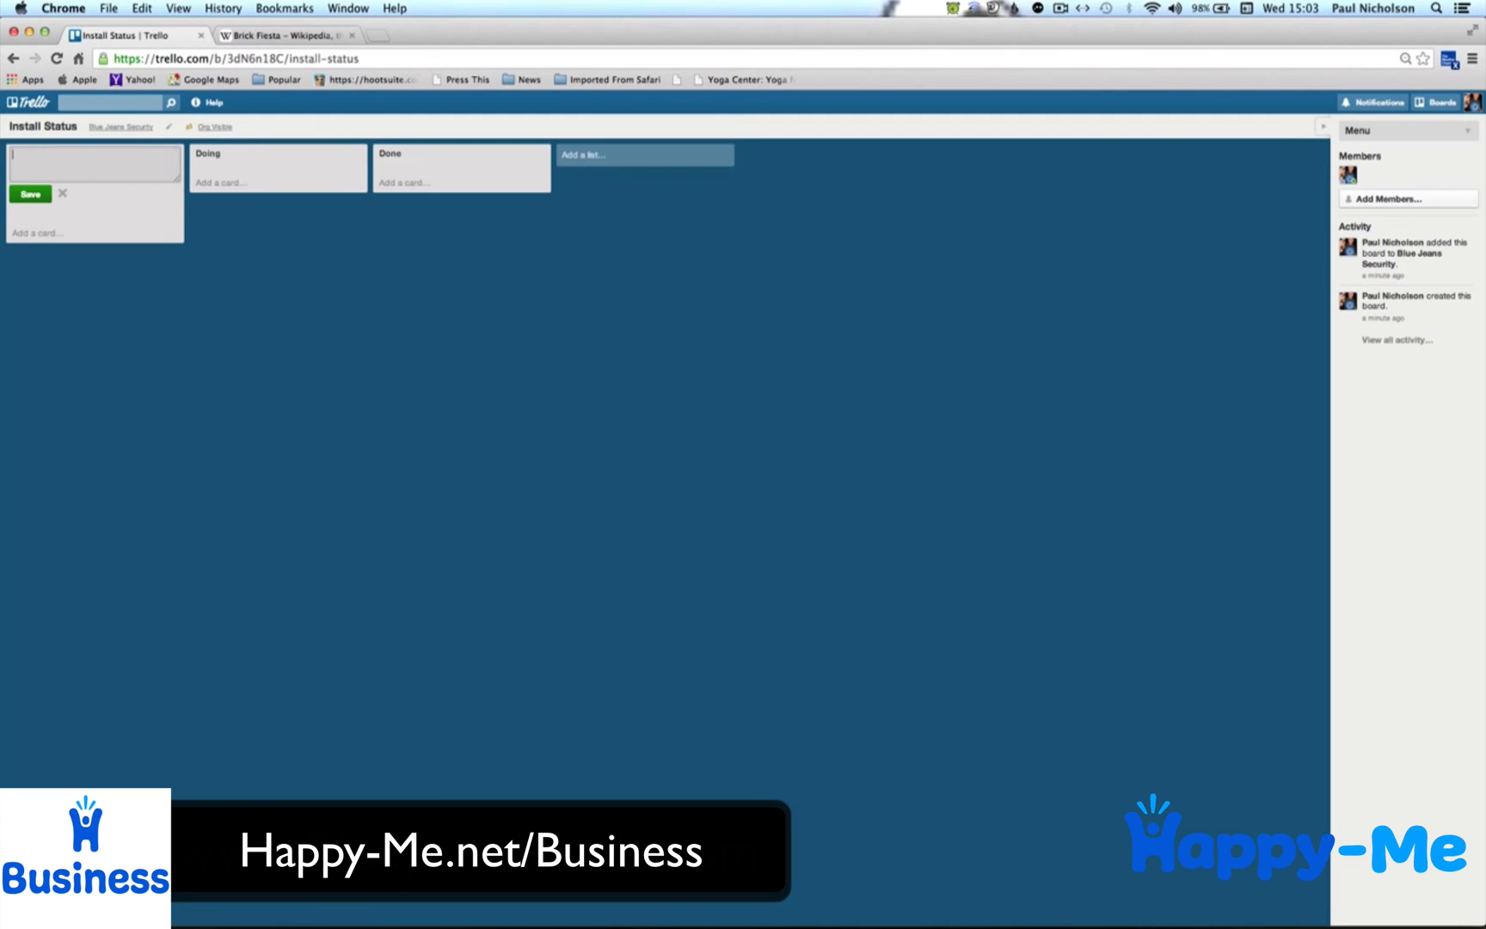
Rename the default lists to New Work and Deposit Required.
type("New W")
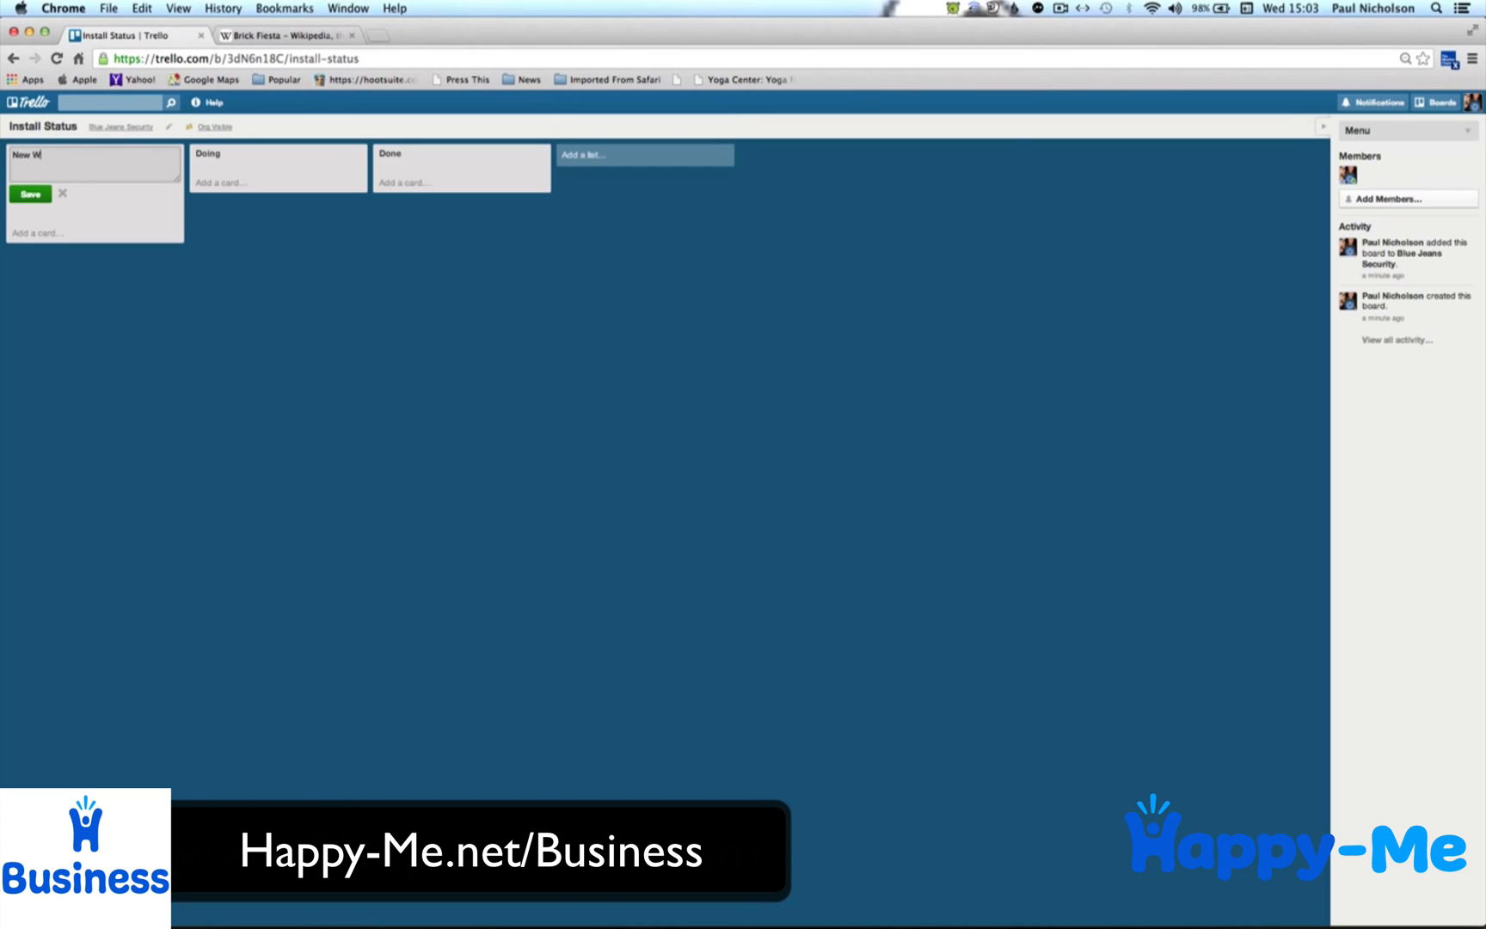
left_click(29, 193)
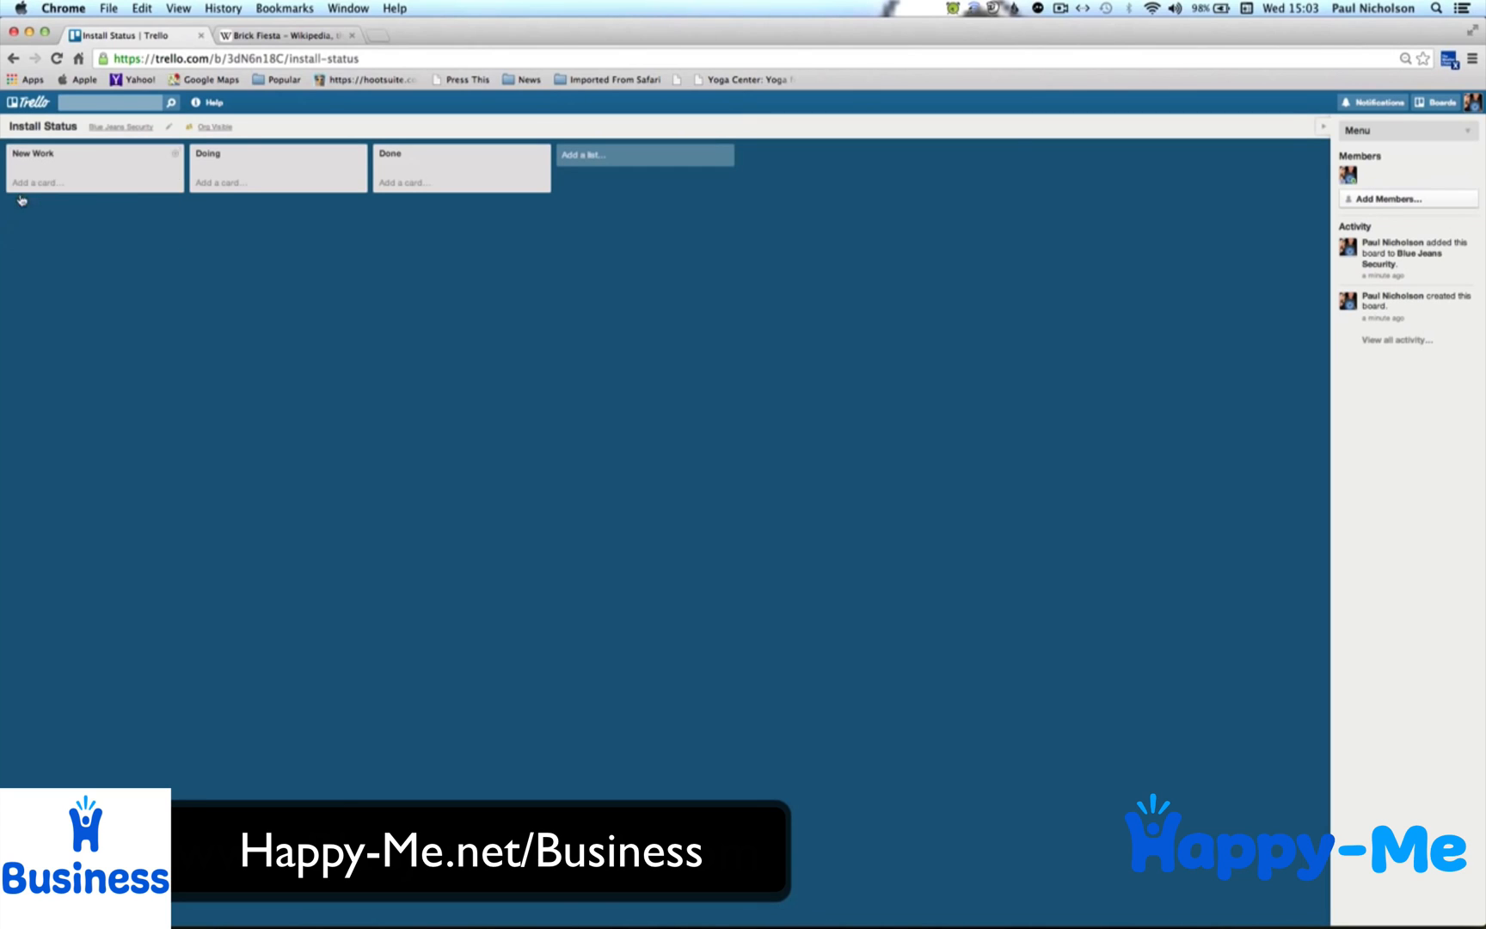
left_click(219, 182)
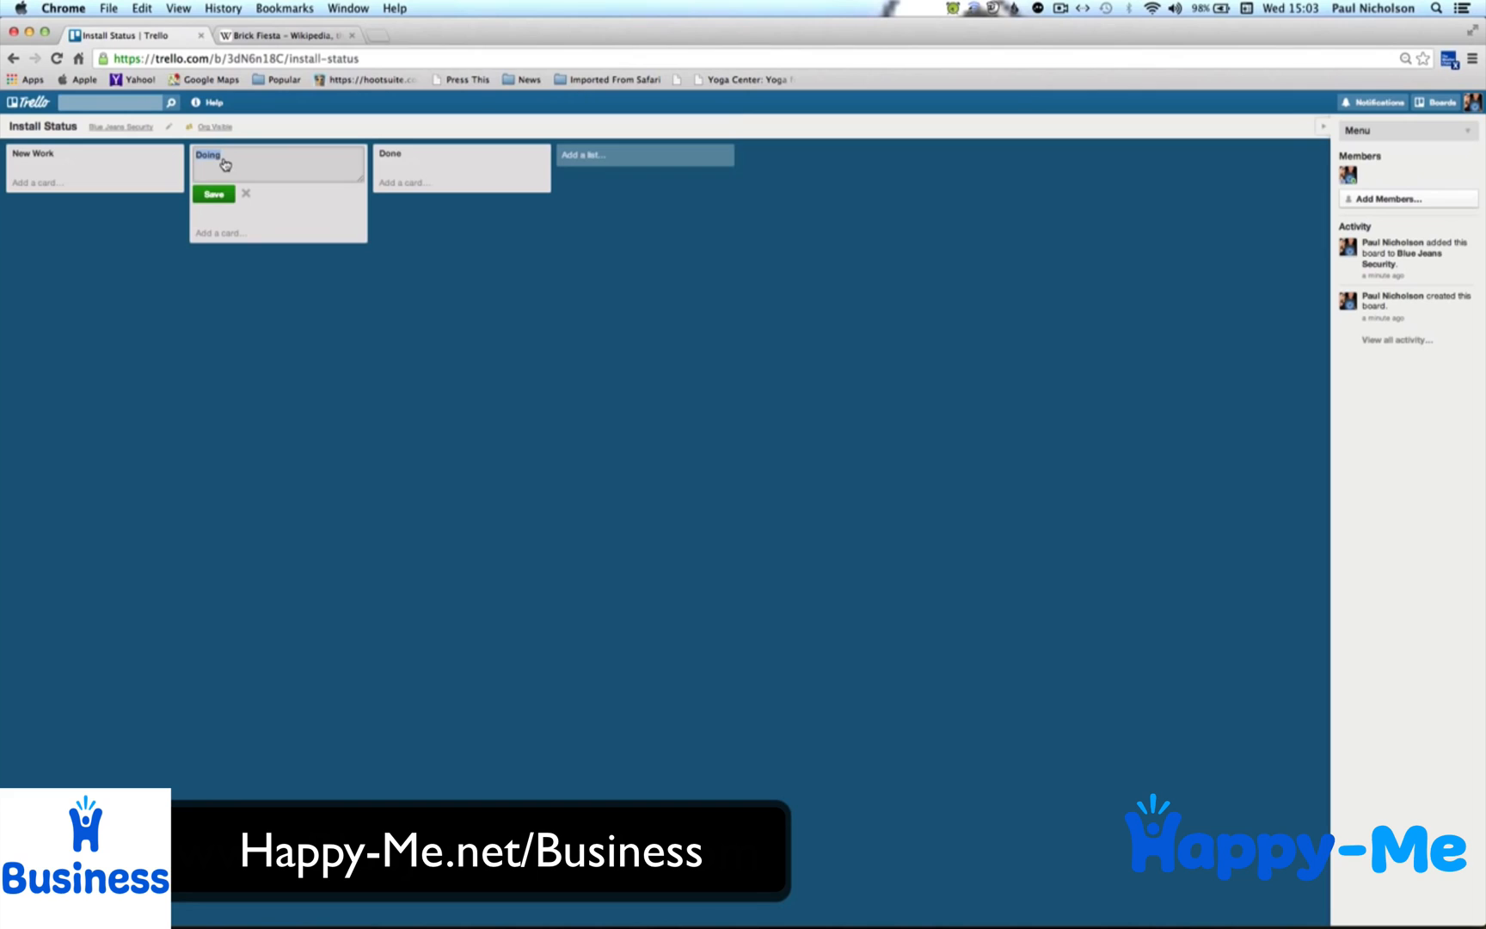
type("Deposit Required")
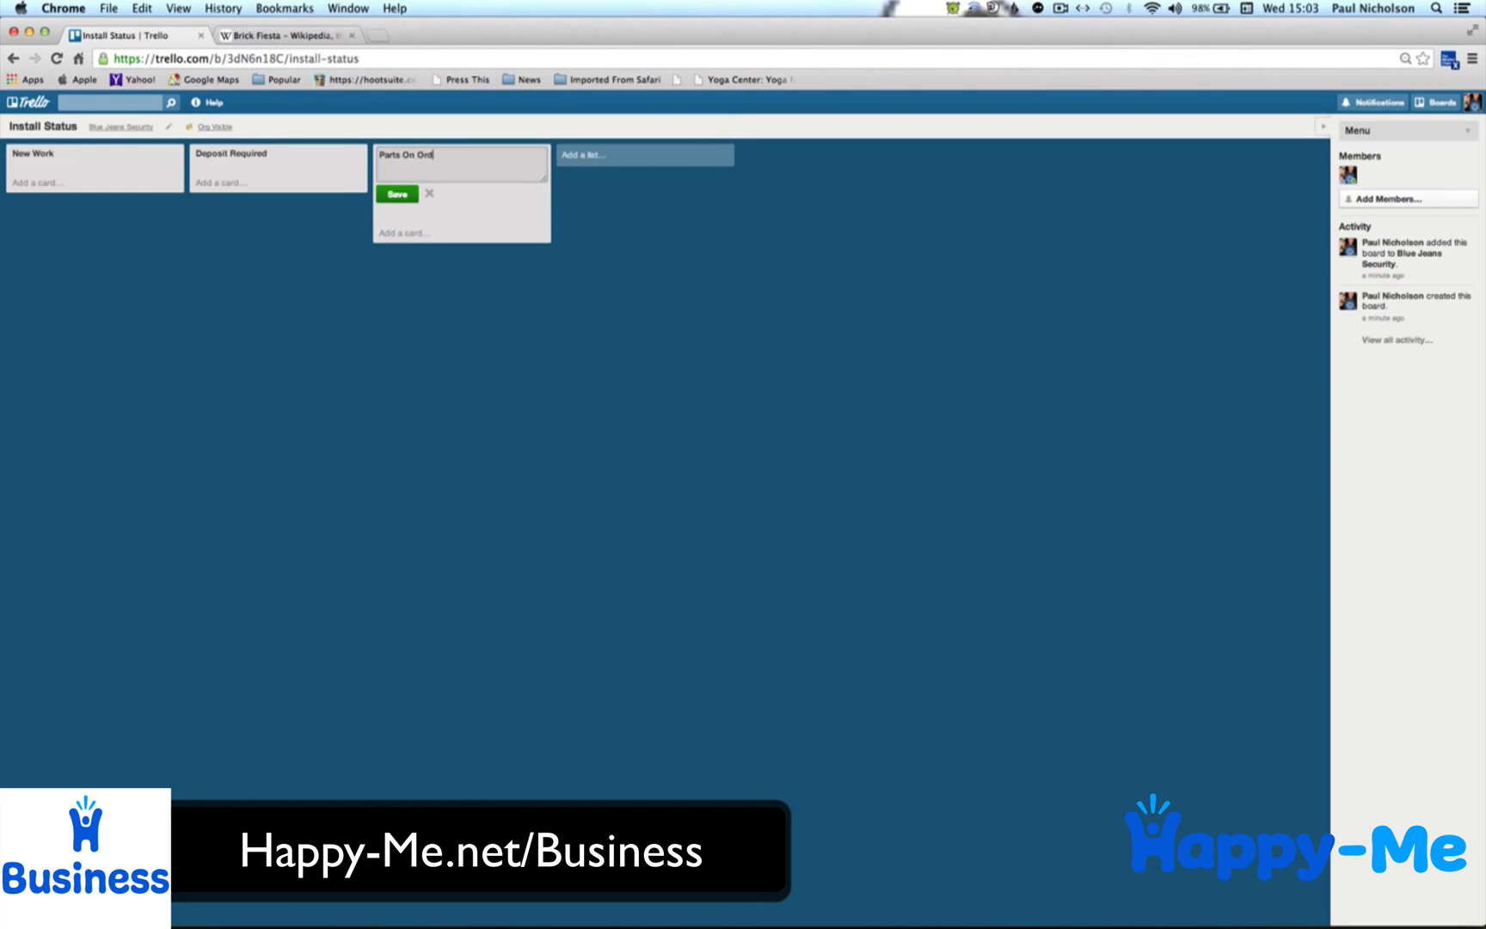
Add a new list named Parts On Order to the board.
left_click(398, 194)
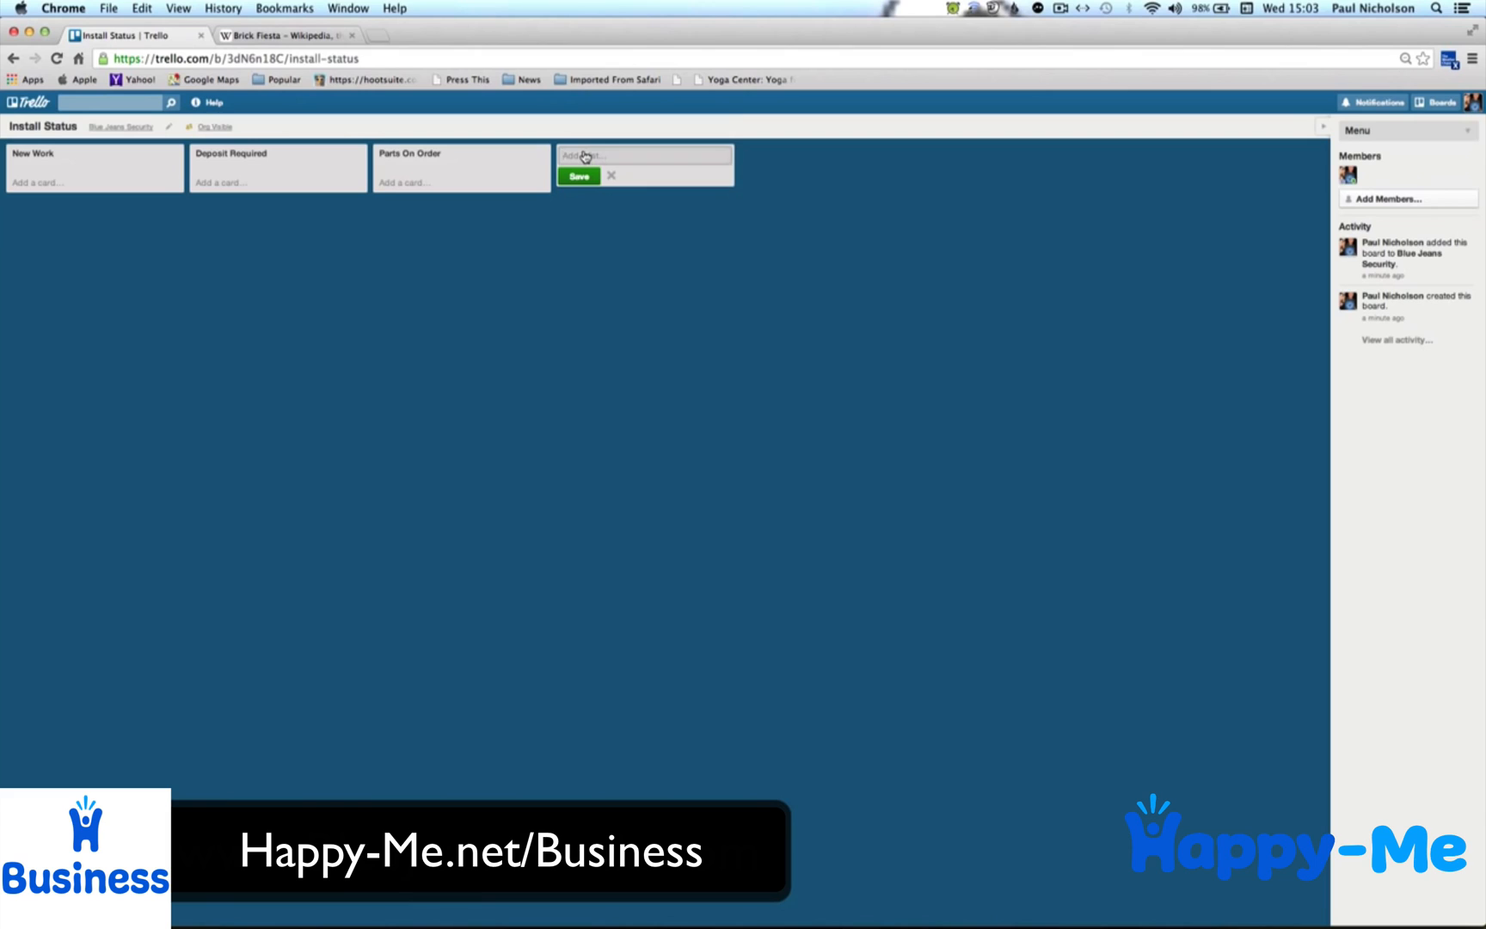
type("p")
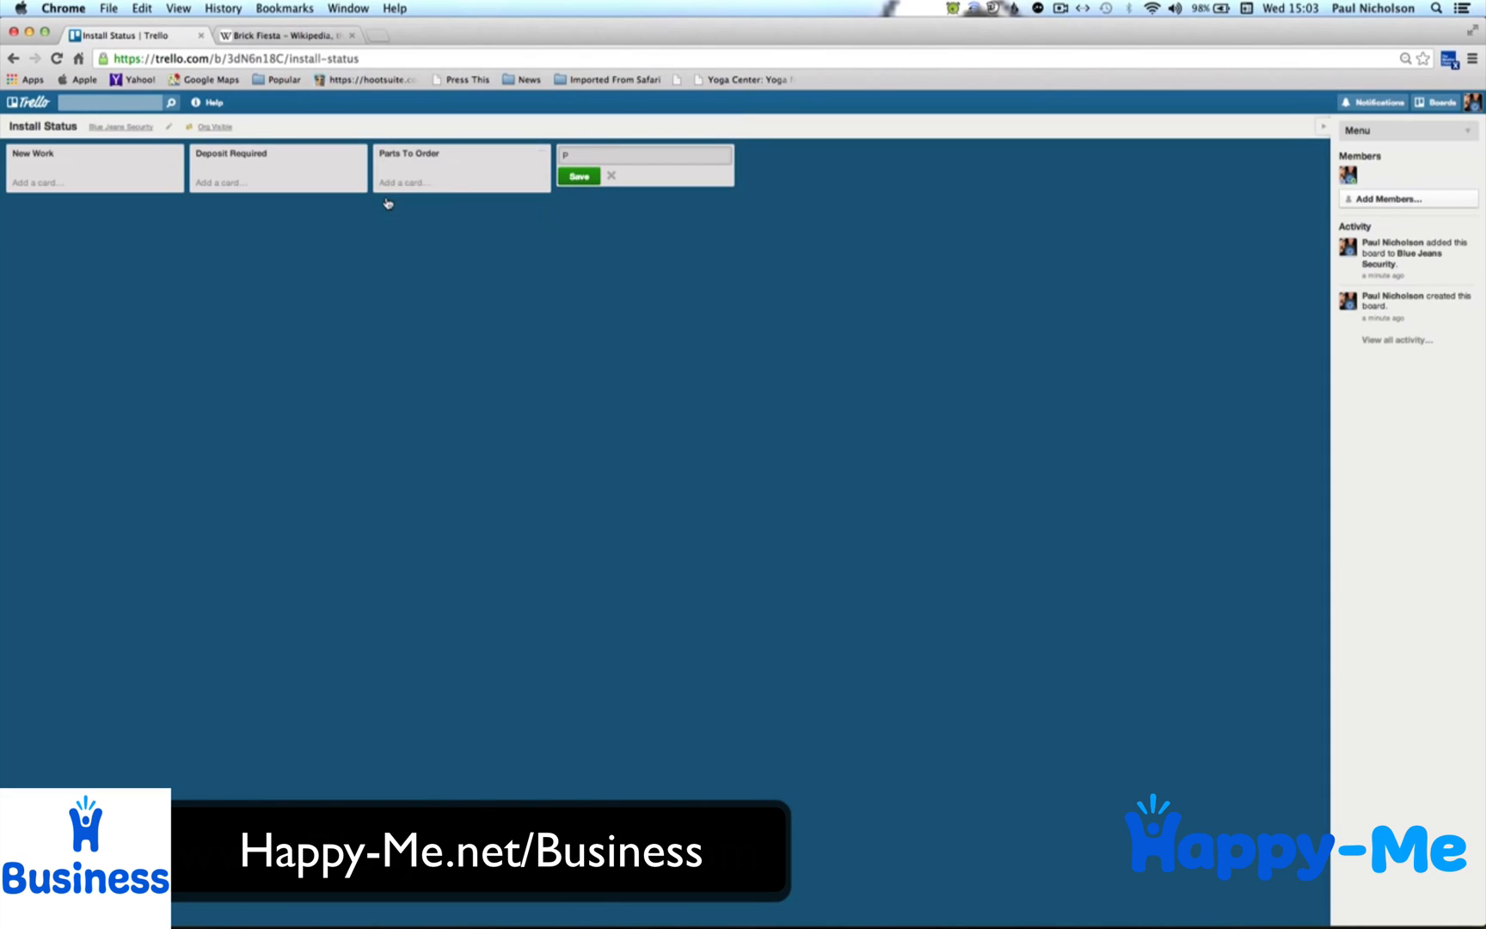
type("arts")
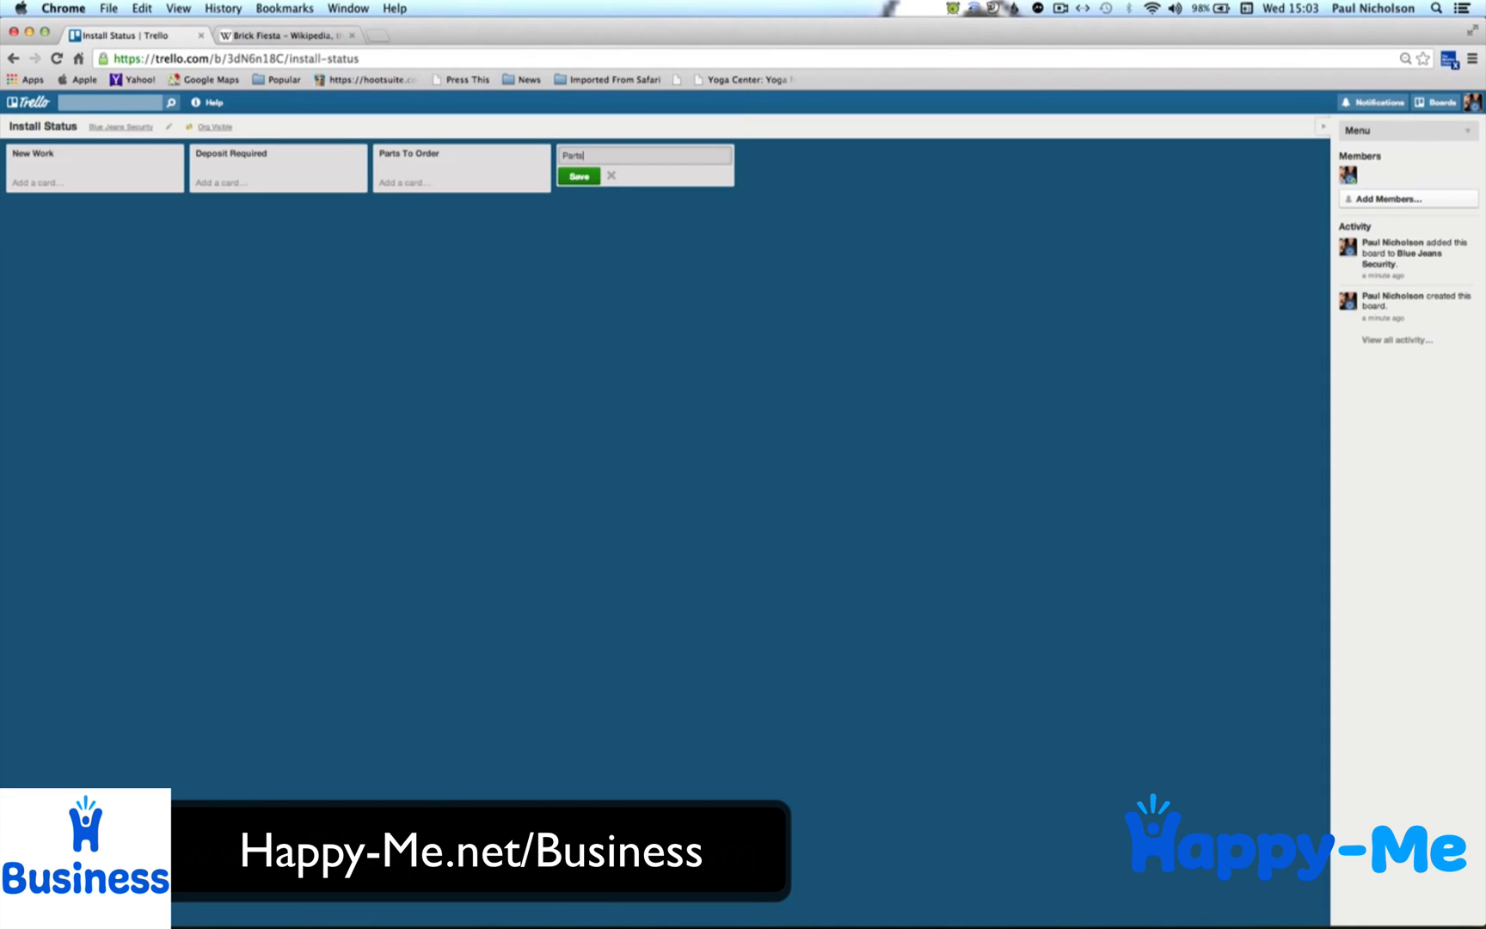
type("On Order")
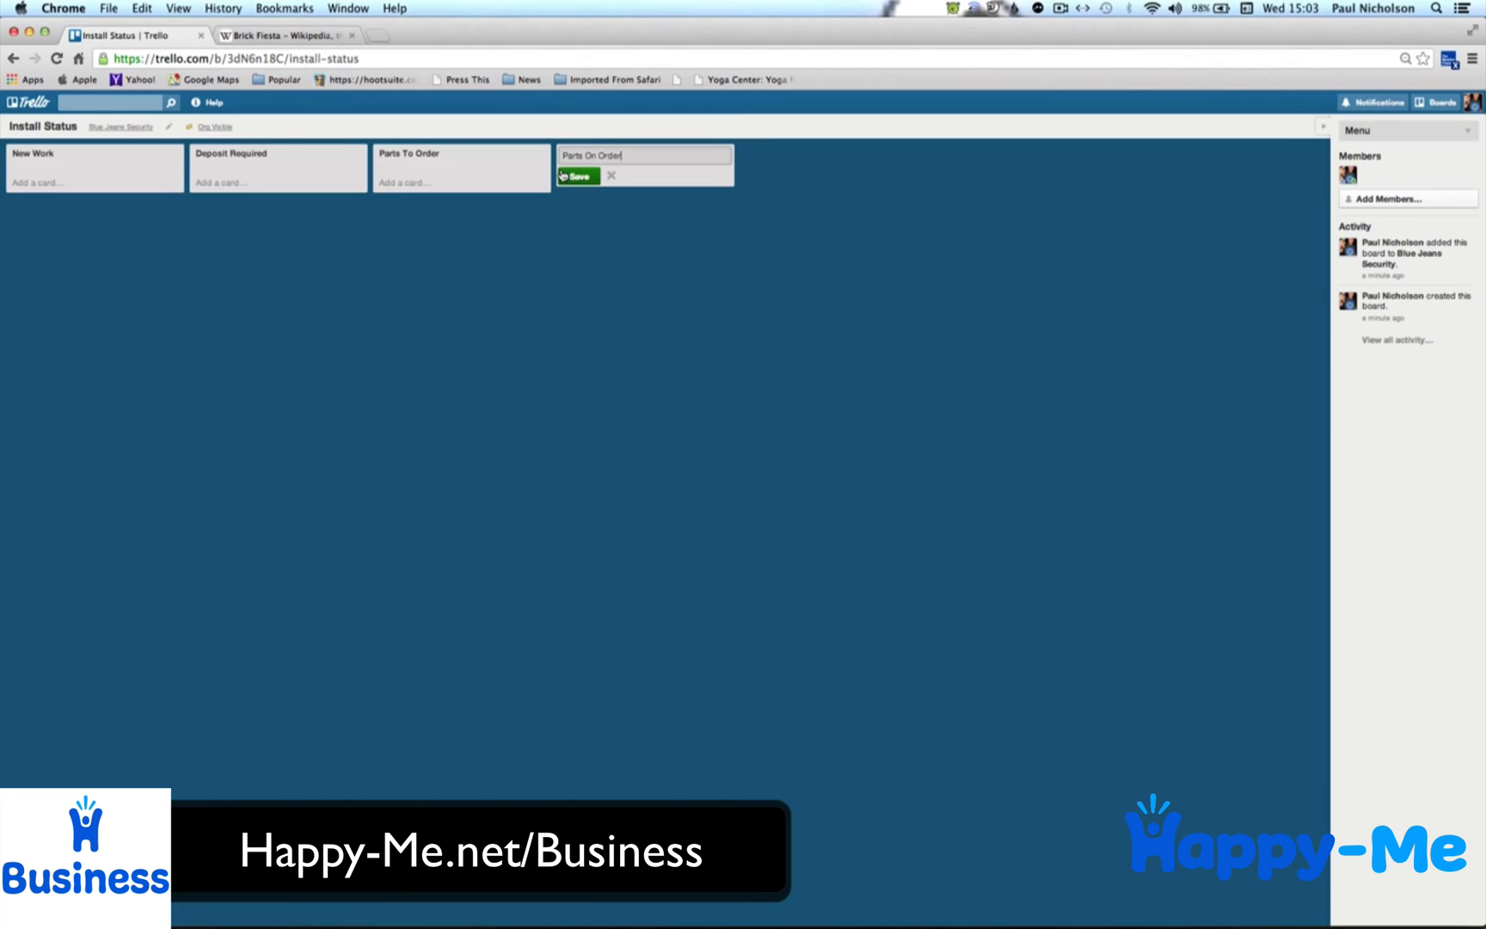
left_click(577, 175)
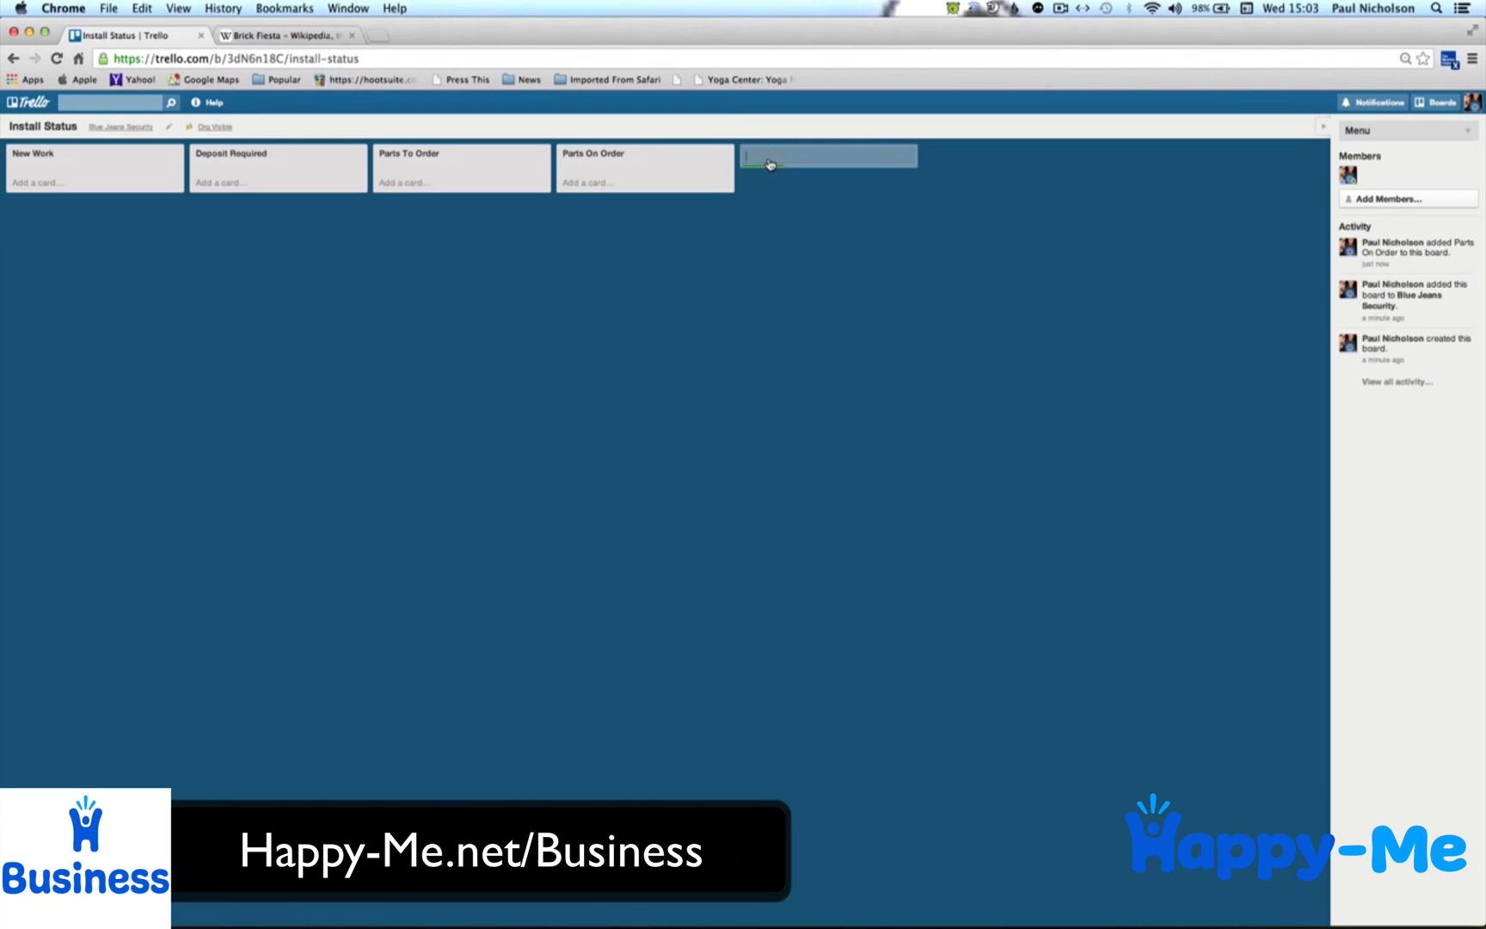
Add Ready To Start and Job Booked In lists after Parts On Order.
left_click(826, 155)
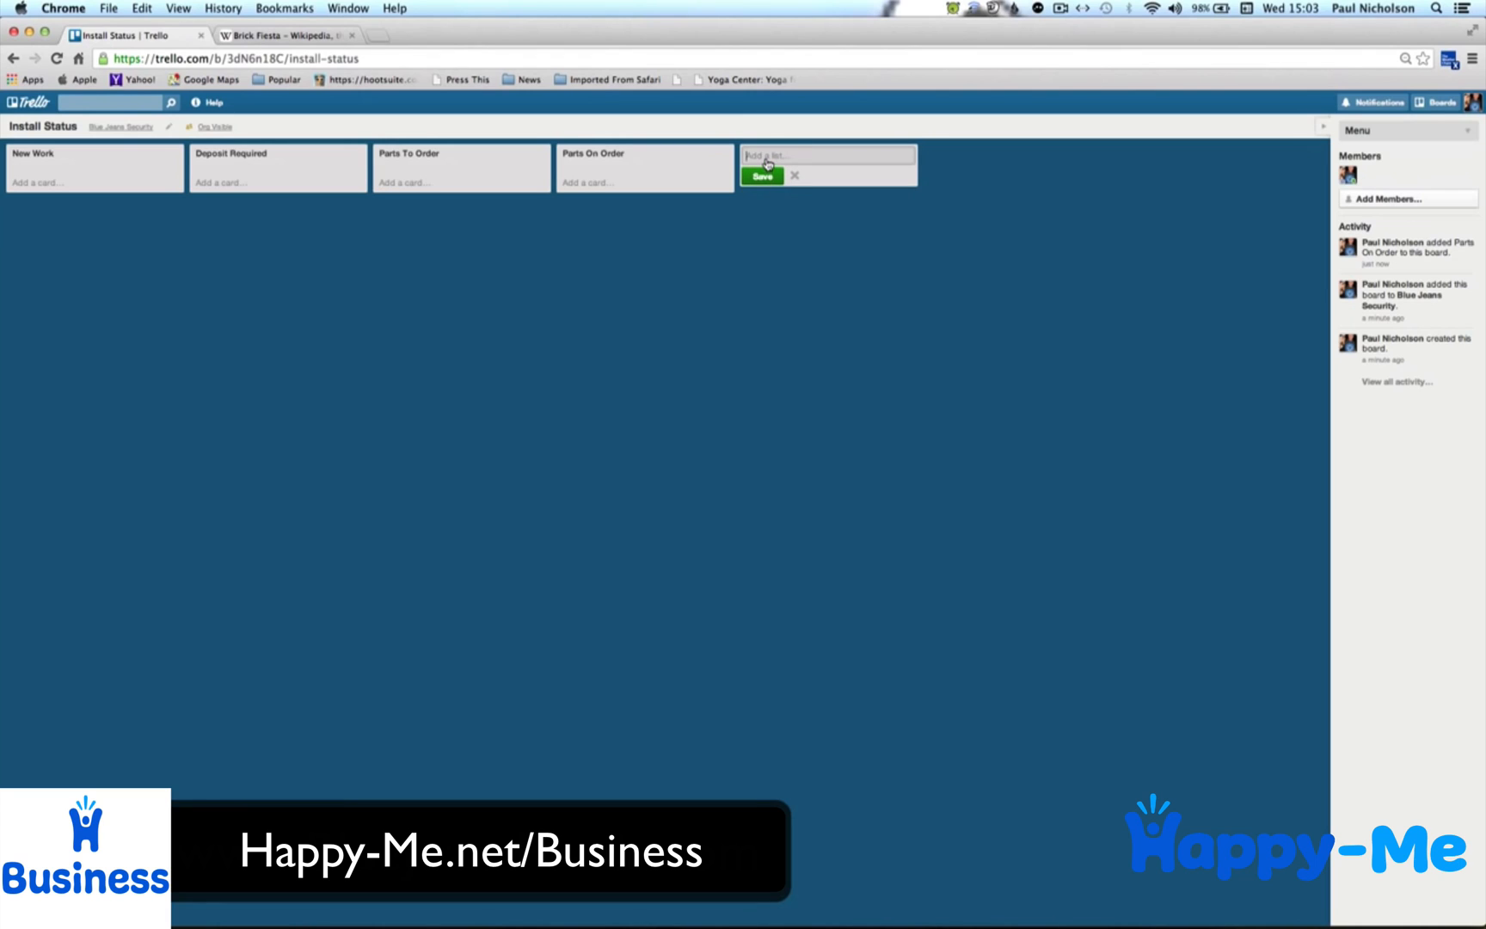
type("Ready To")
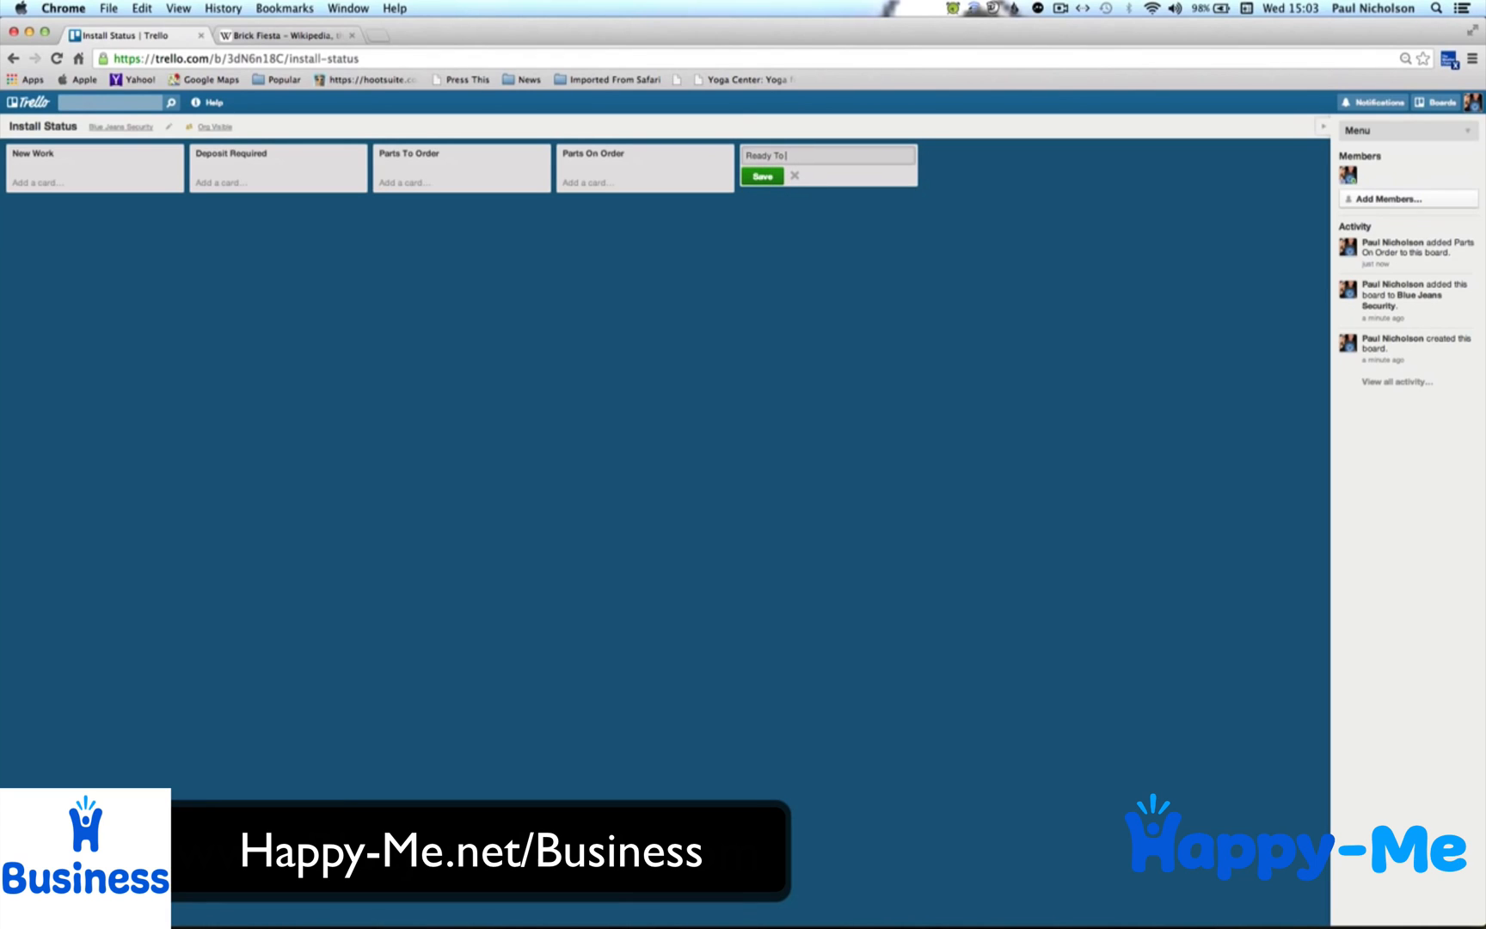
left_click(760, 175)
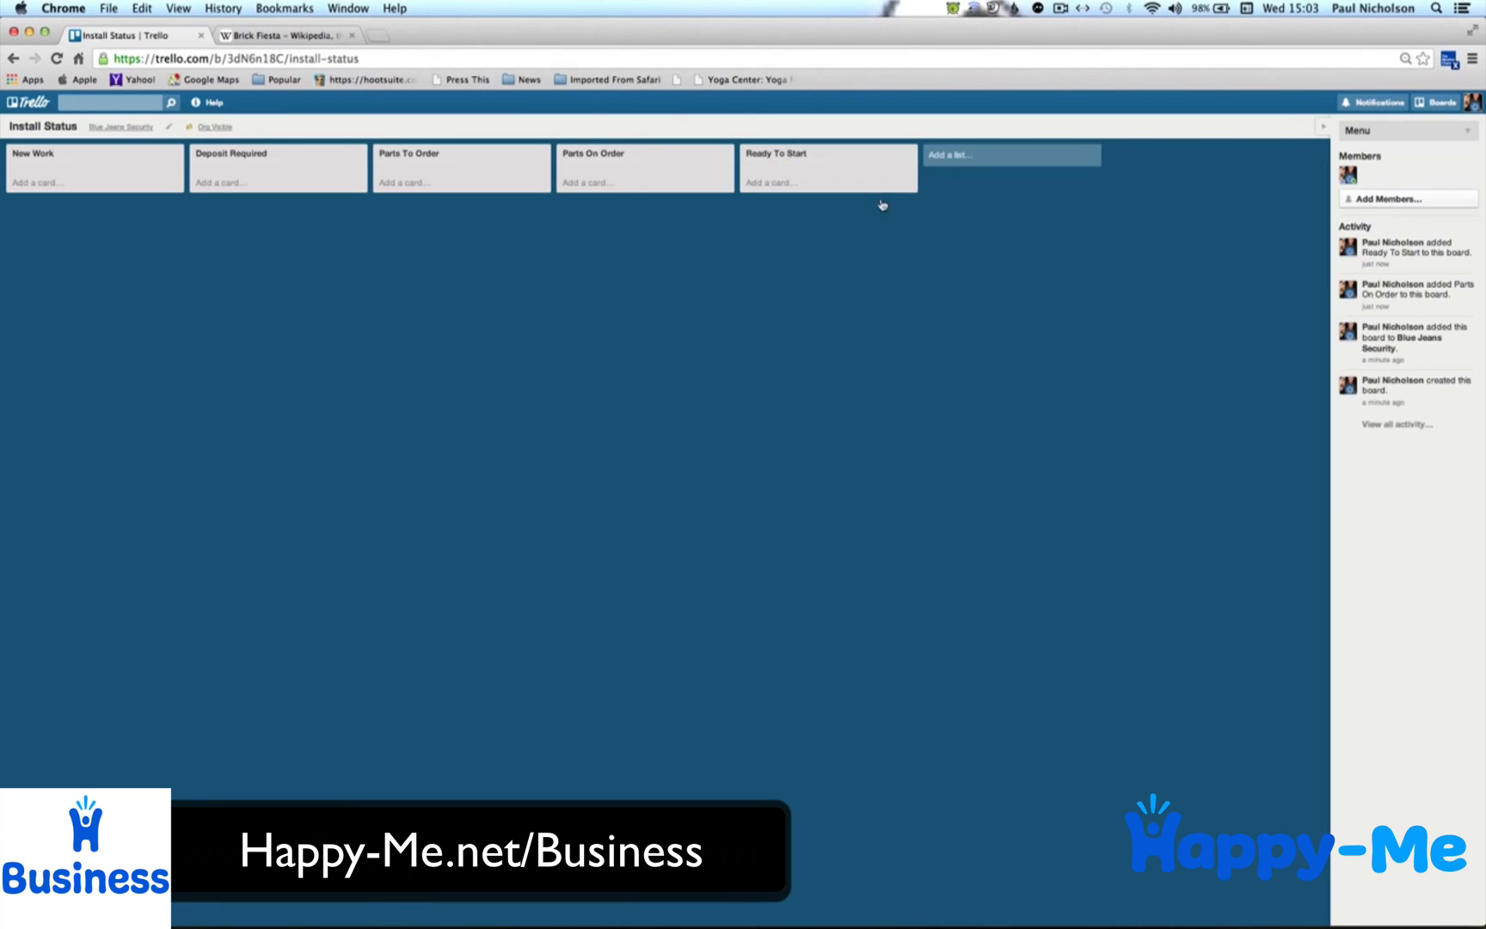
type("Jc")
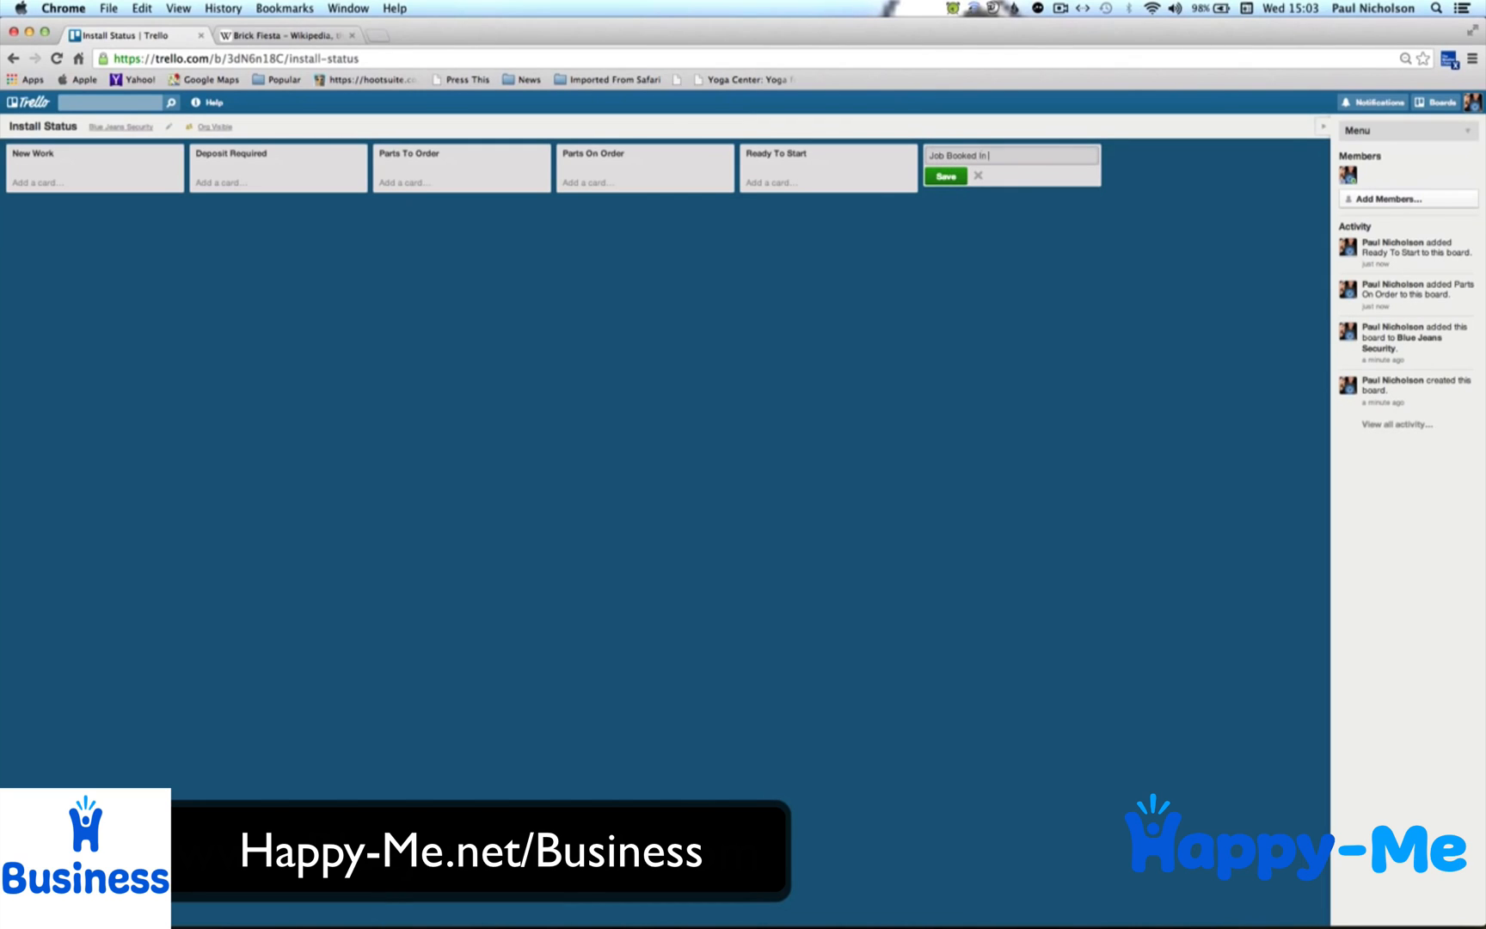
left_click(944, 175)
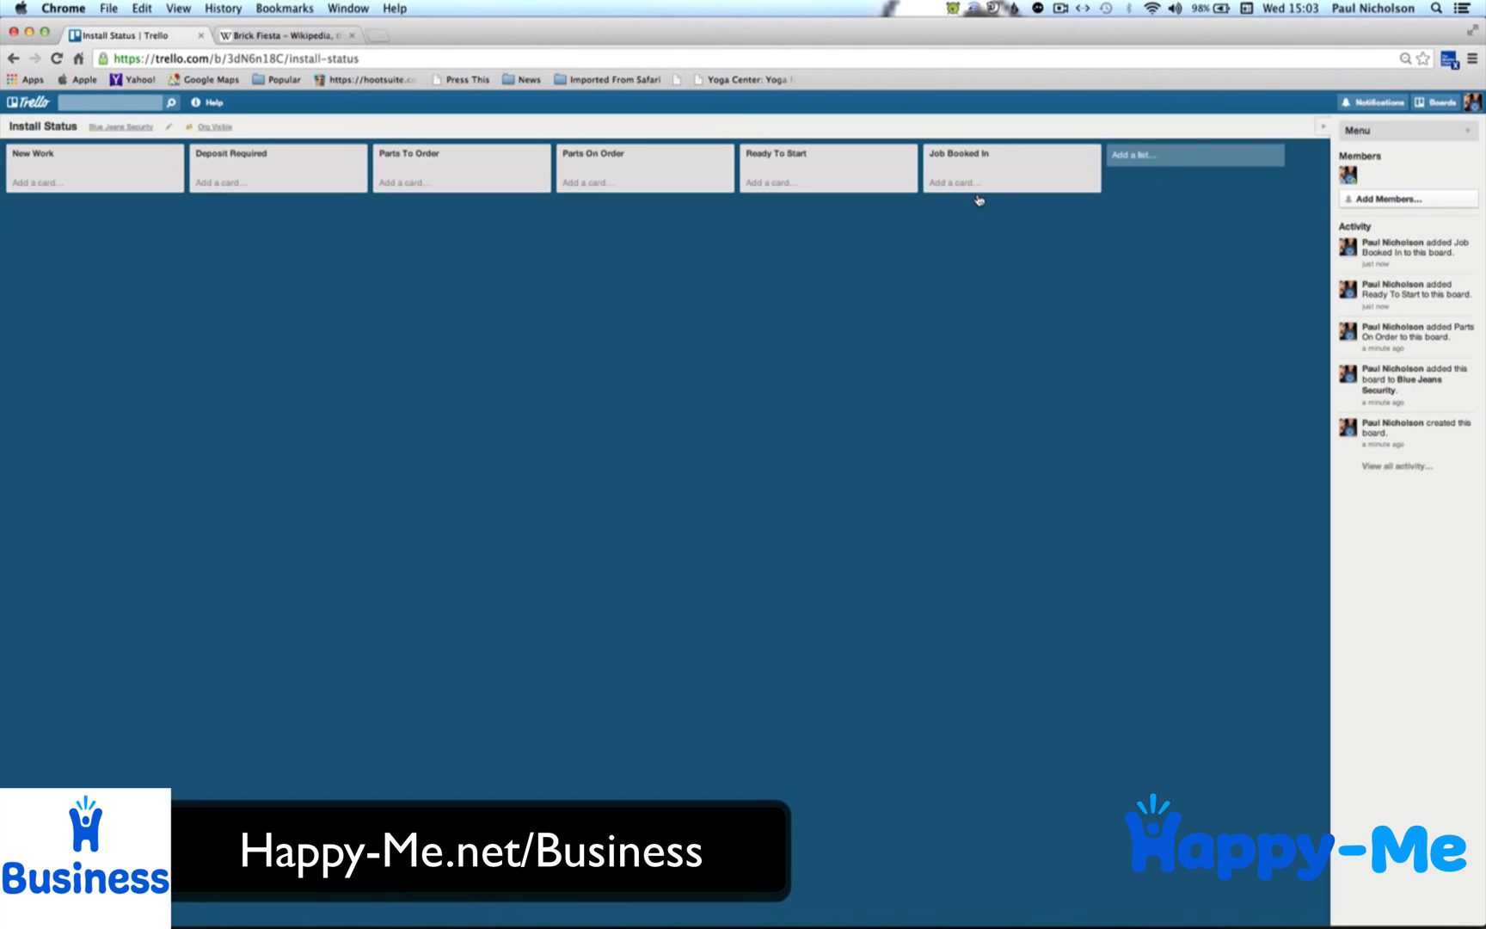
mouse_move(1023, 202)
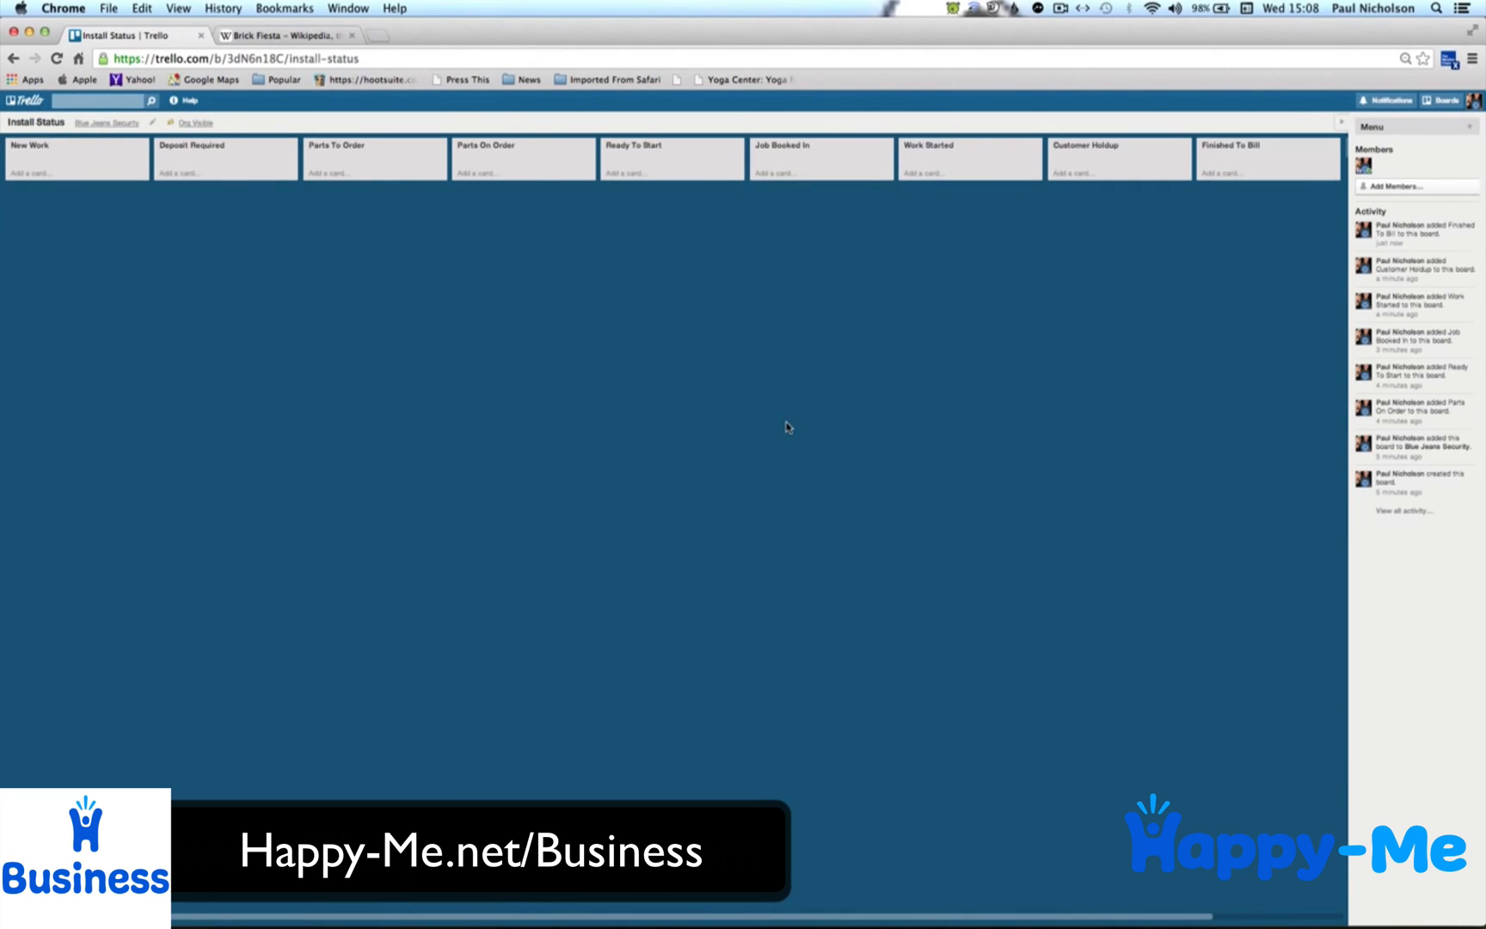
mouse_move(915, 236)
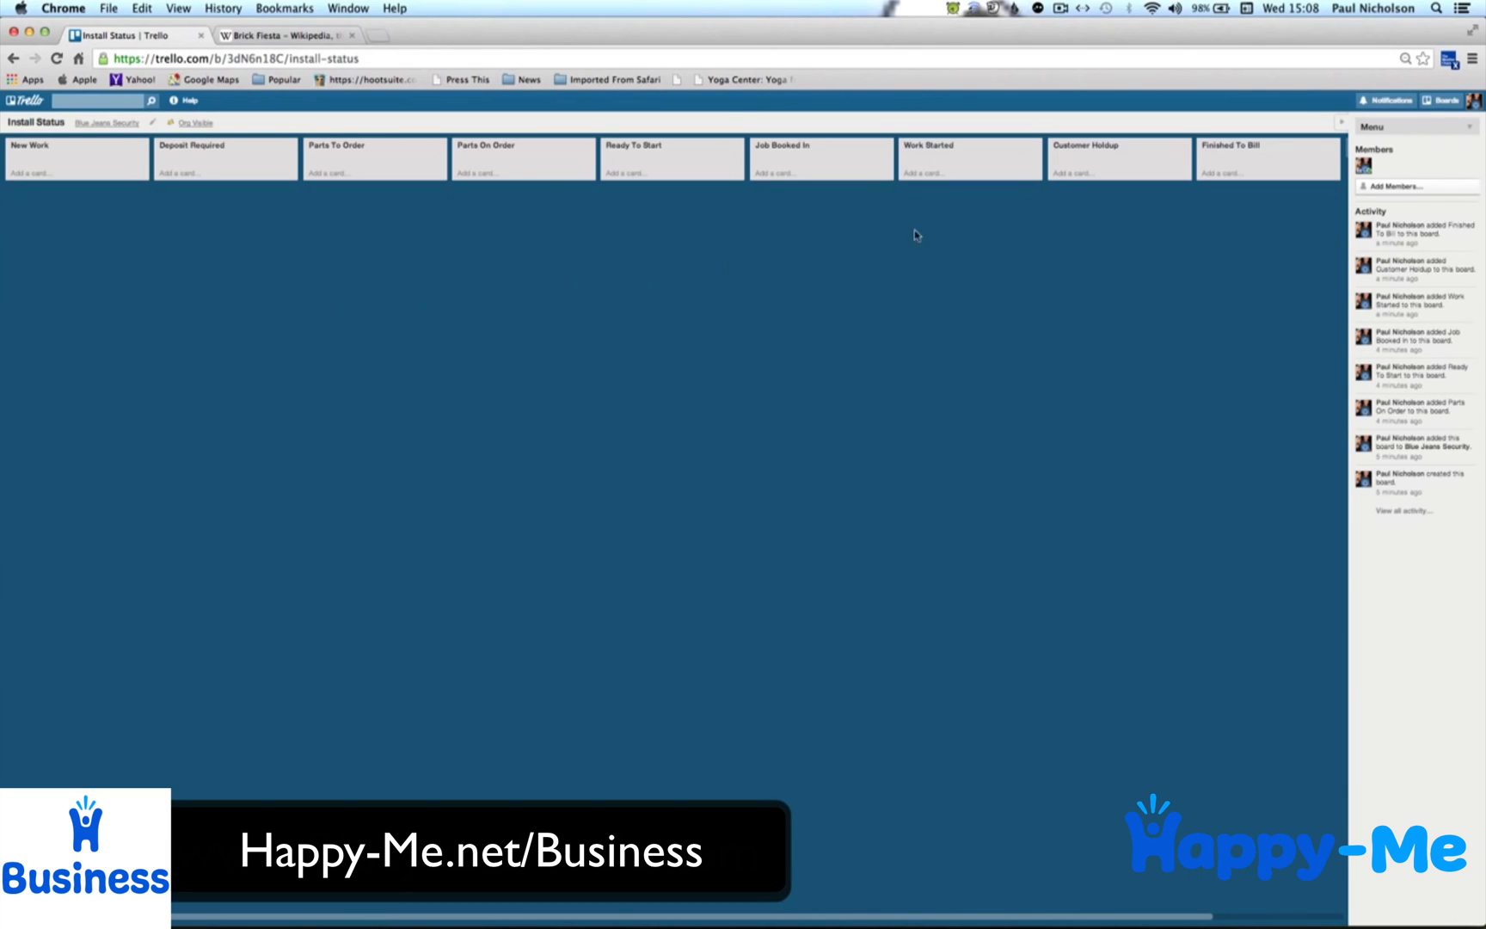
mouse_move(1190, 274)
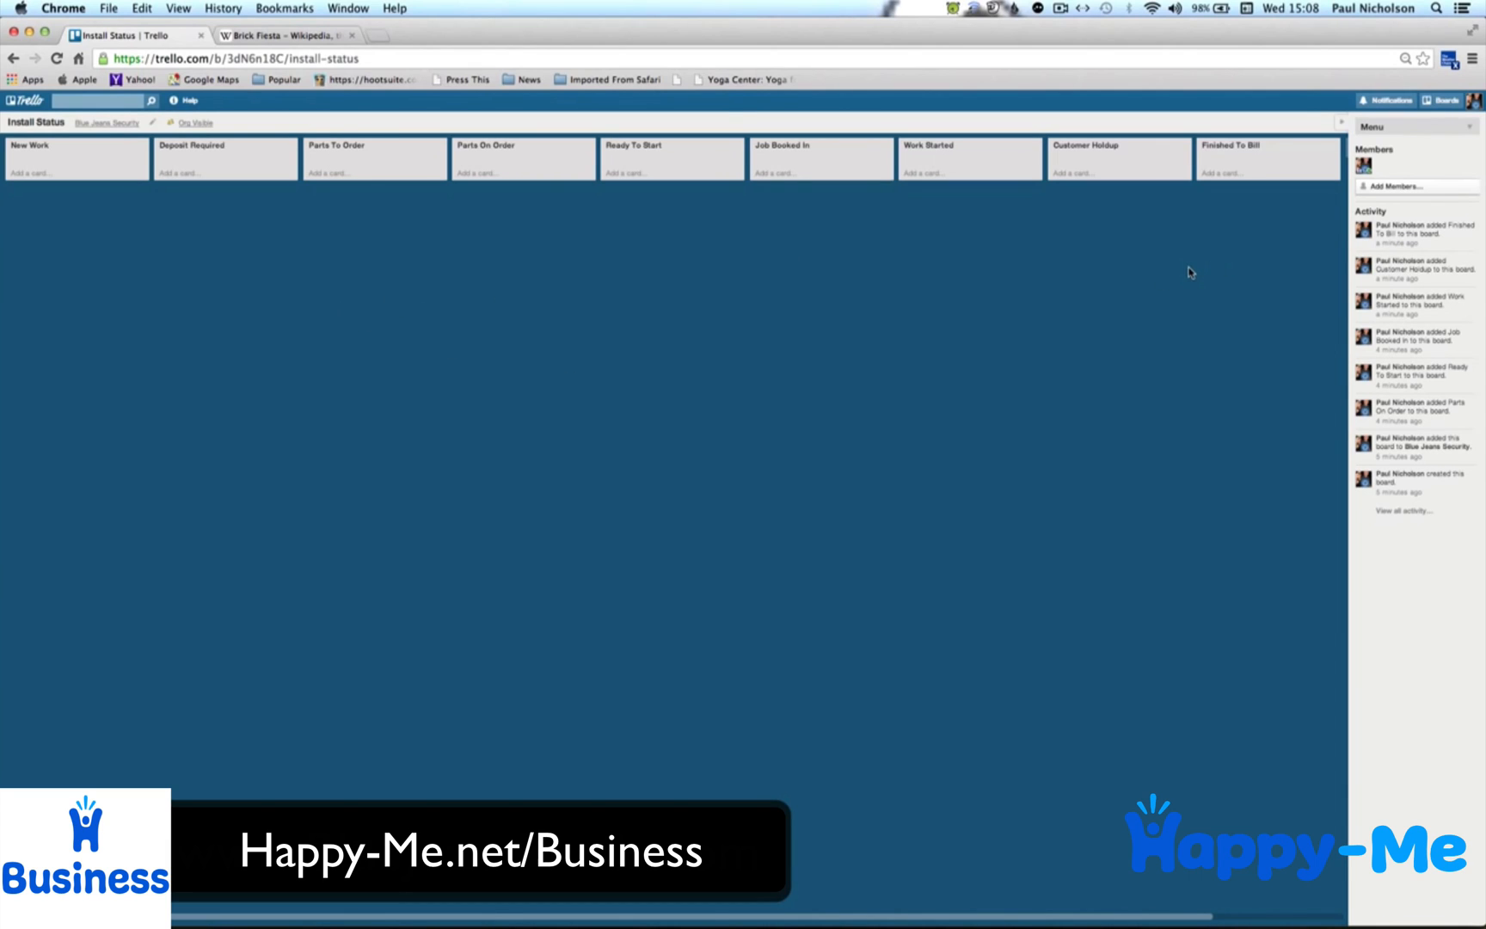
mouse_move(680, 309)
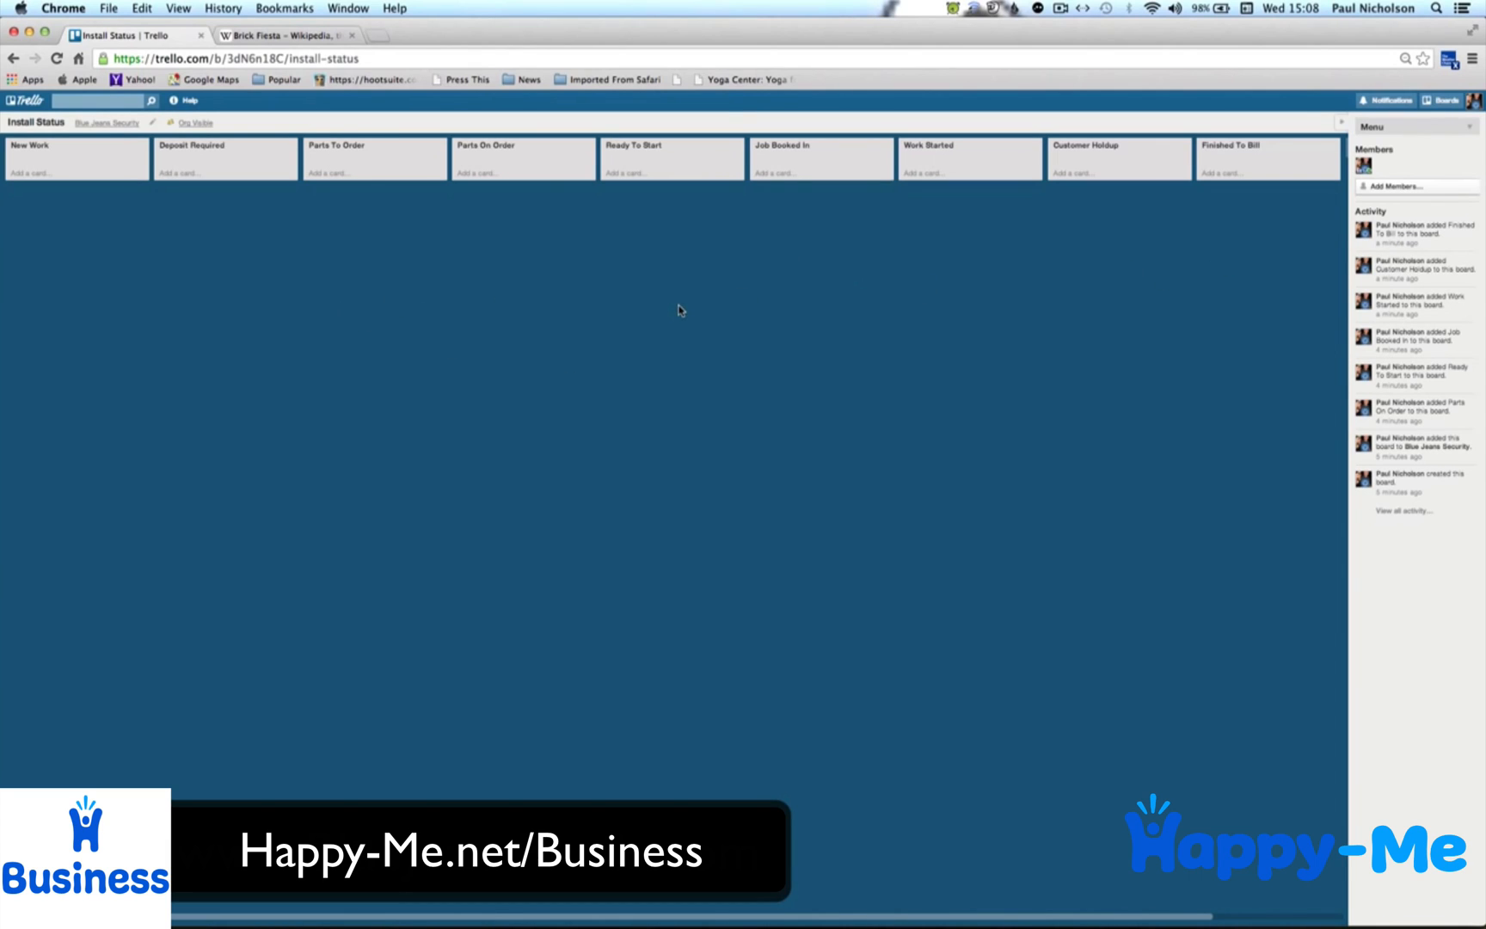
mouse_move(1028, 244)
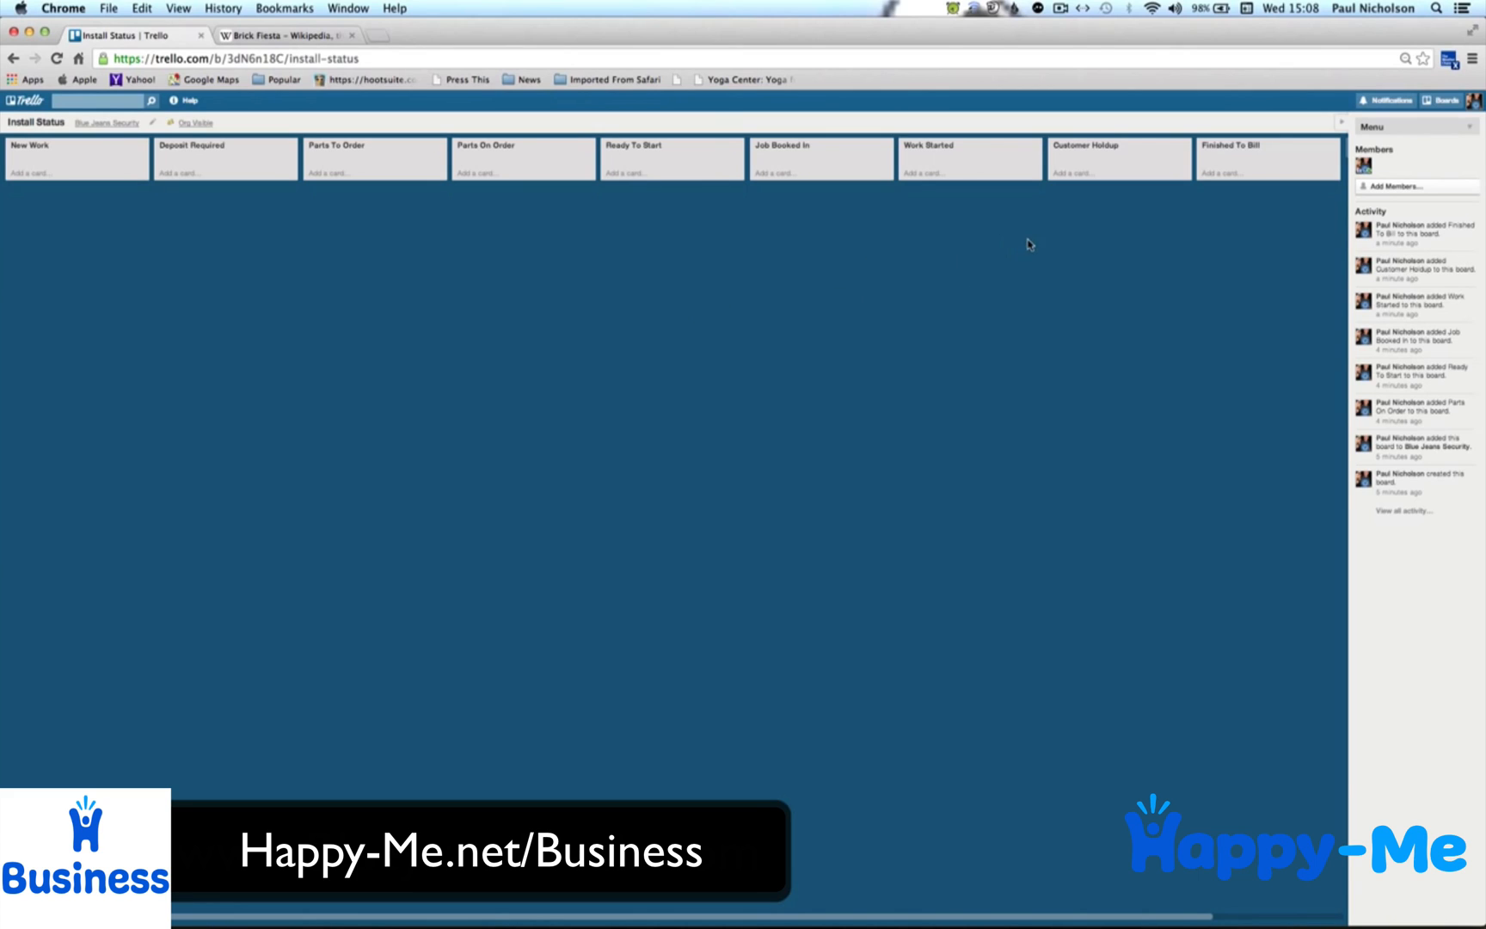
mouse_move(1223, 173)
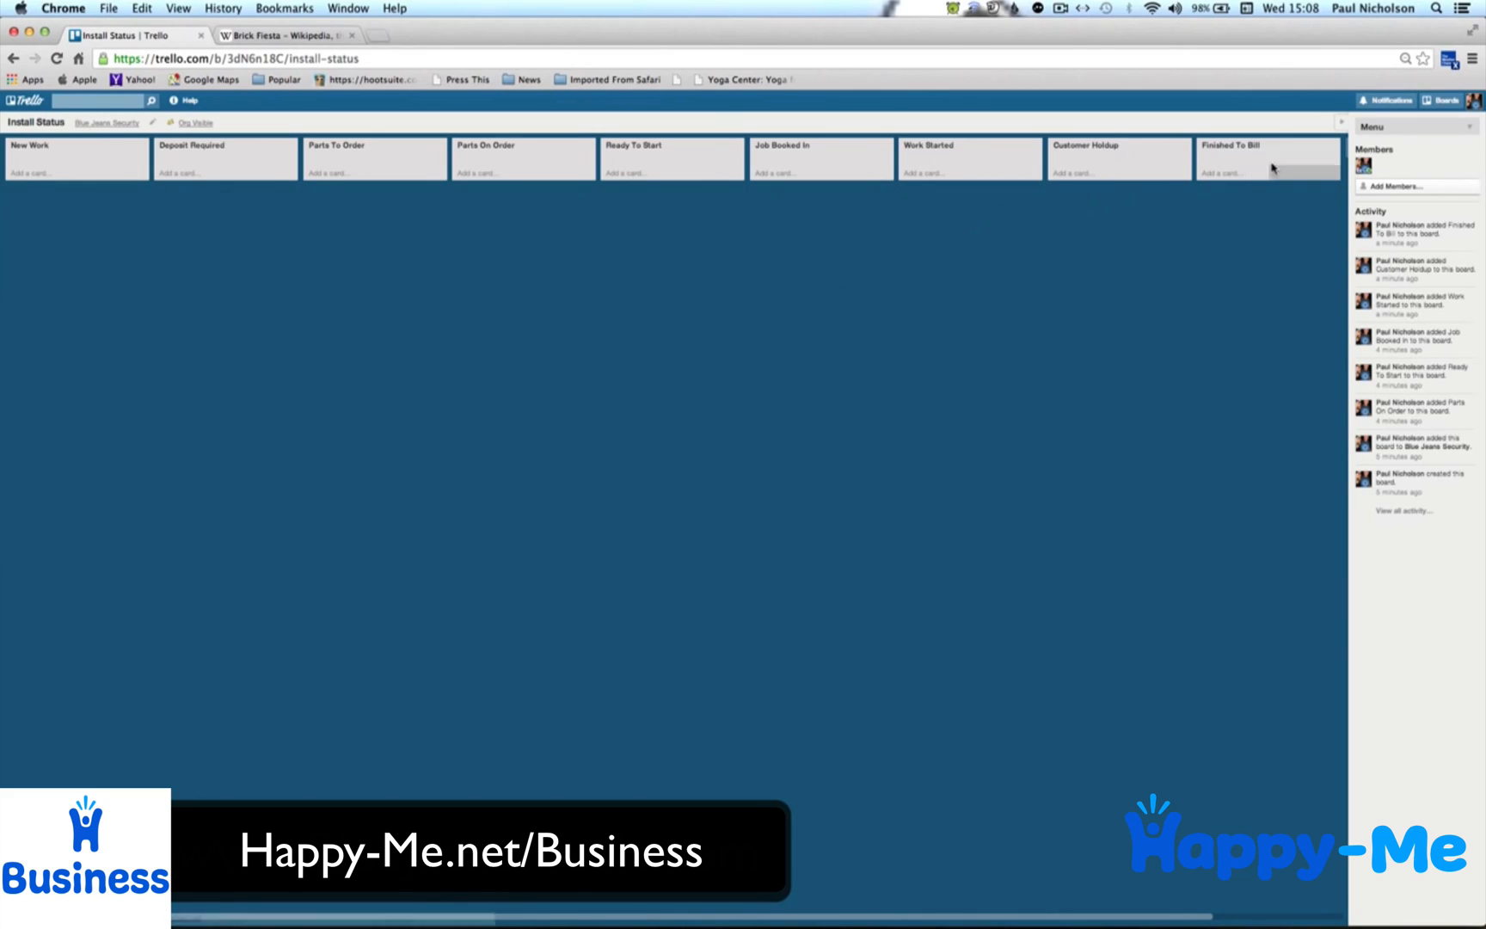
mouse_move(7, 299)
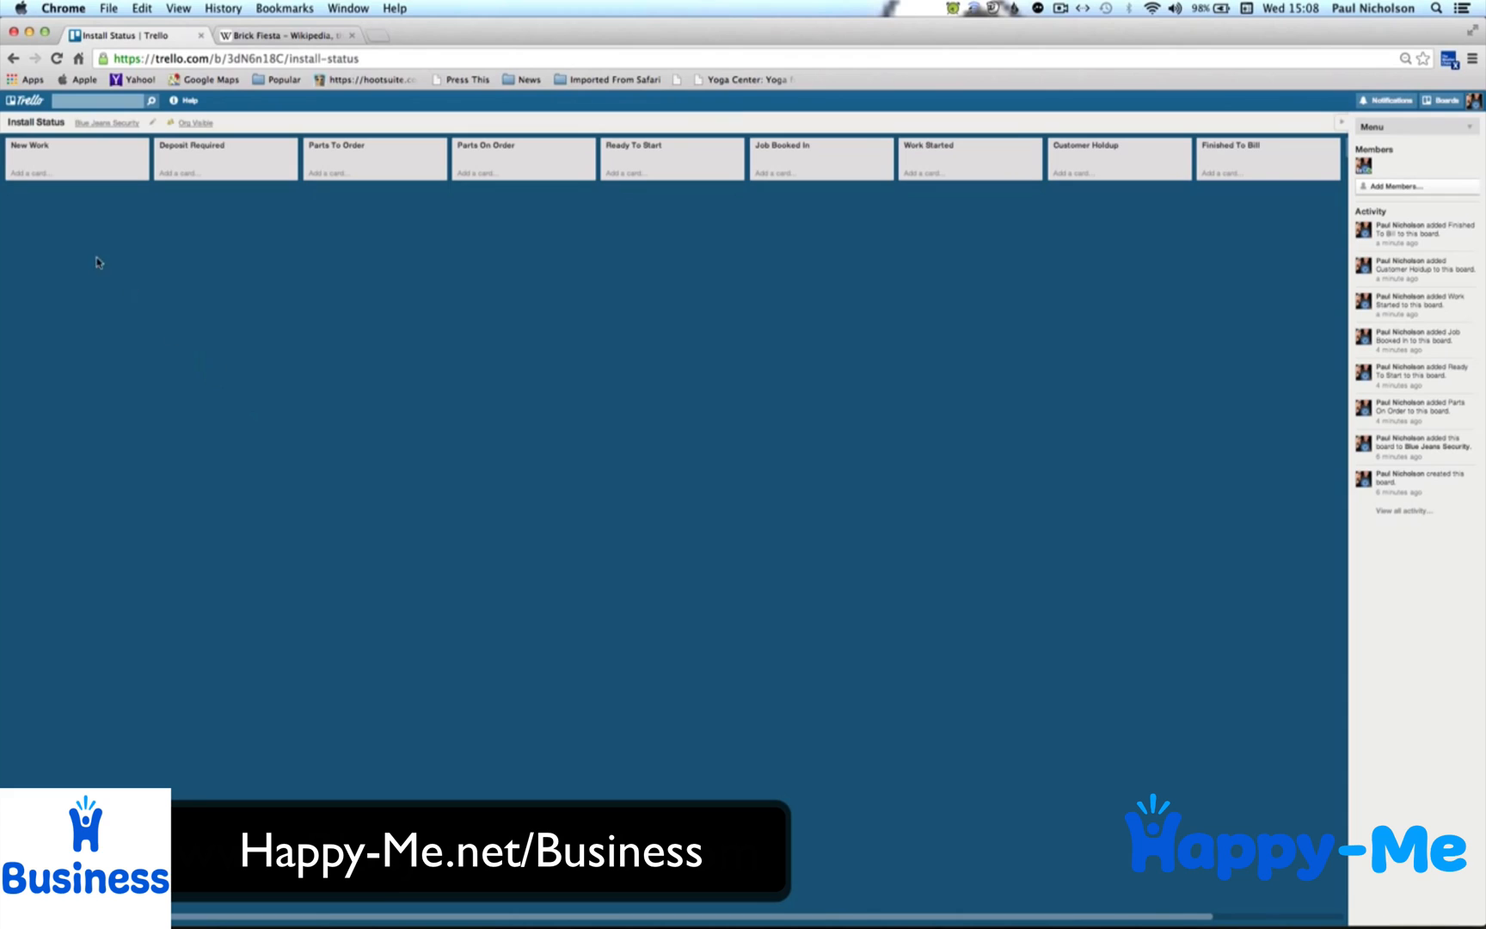
mouse_move(157, 267)
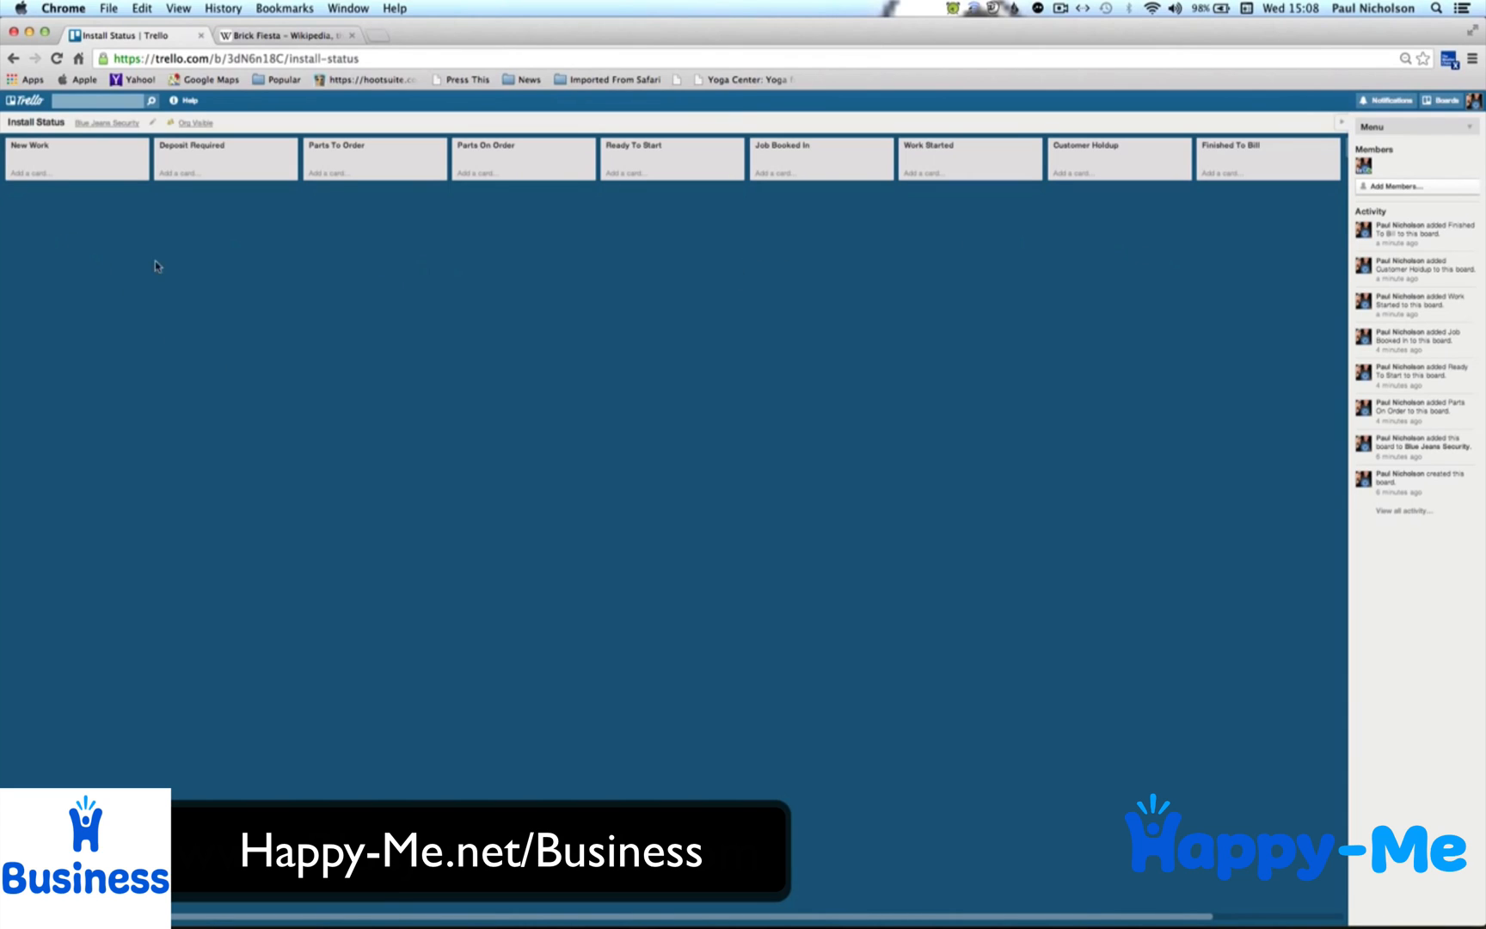
mouse_move(48, 242)
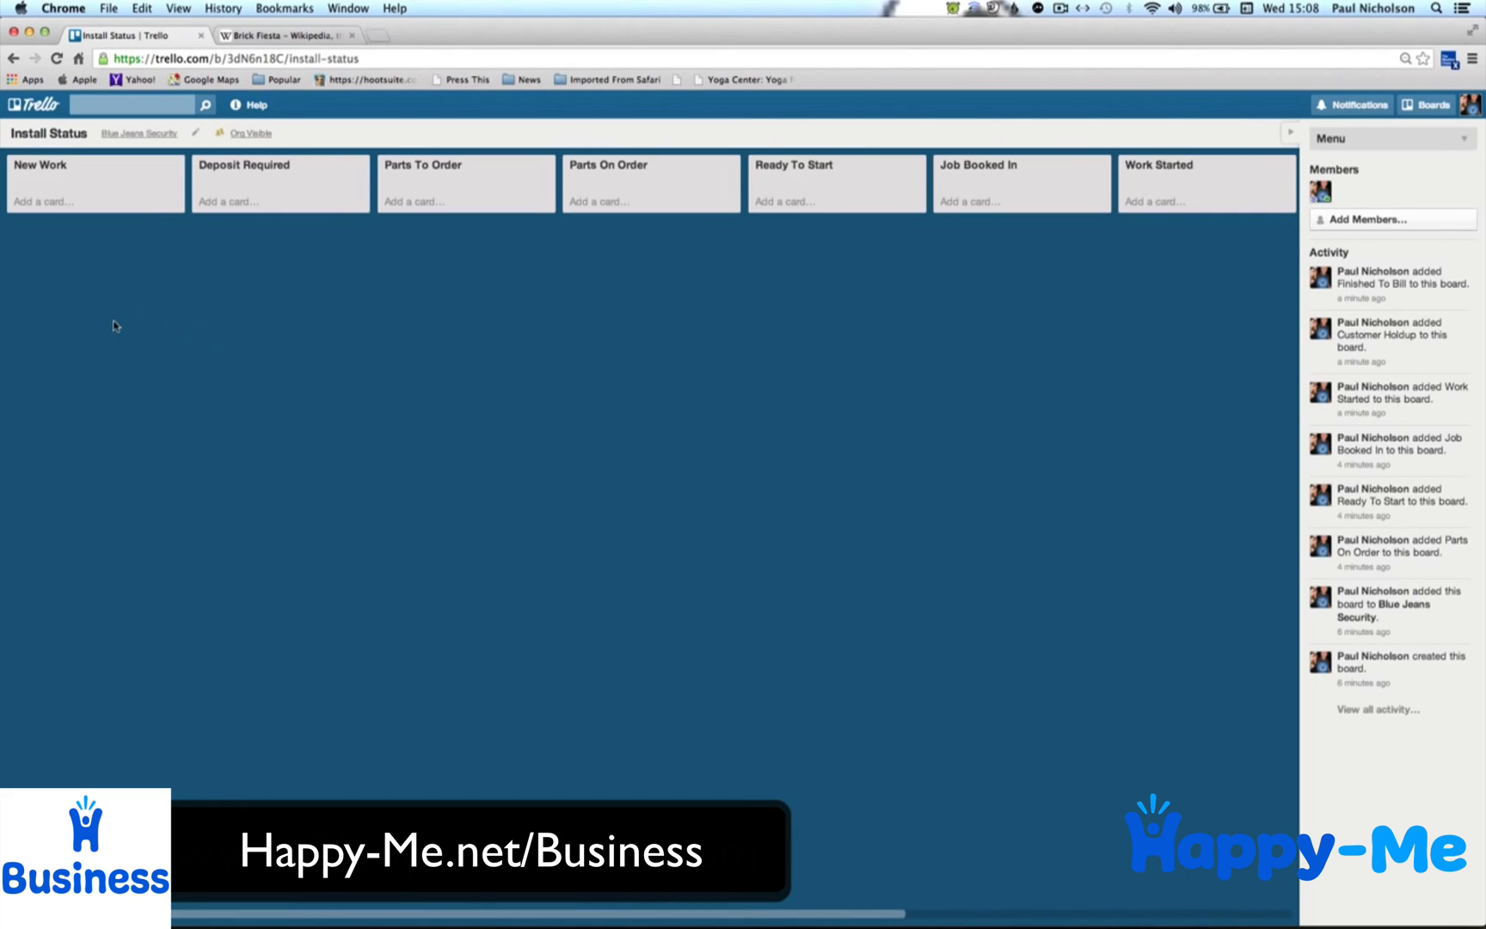
mouse_move(208, 294)
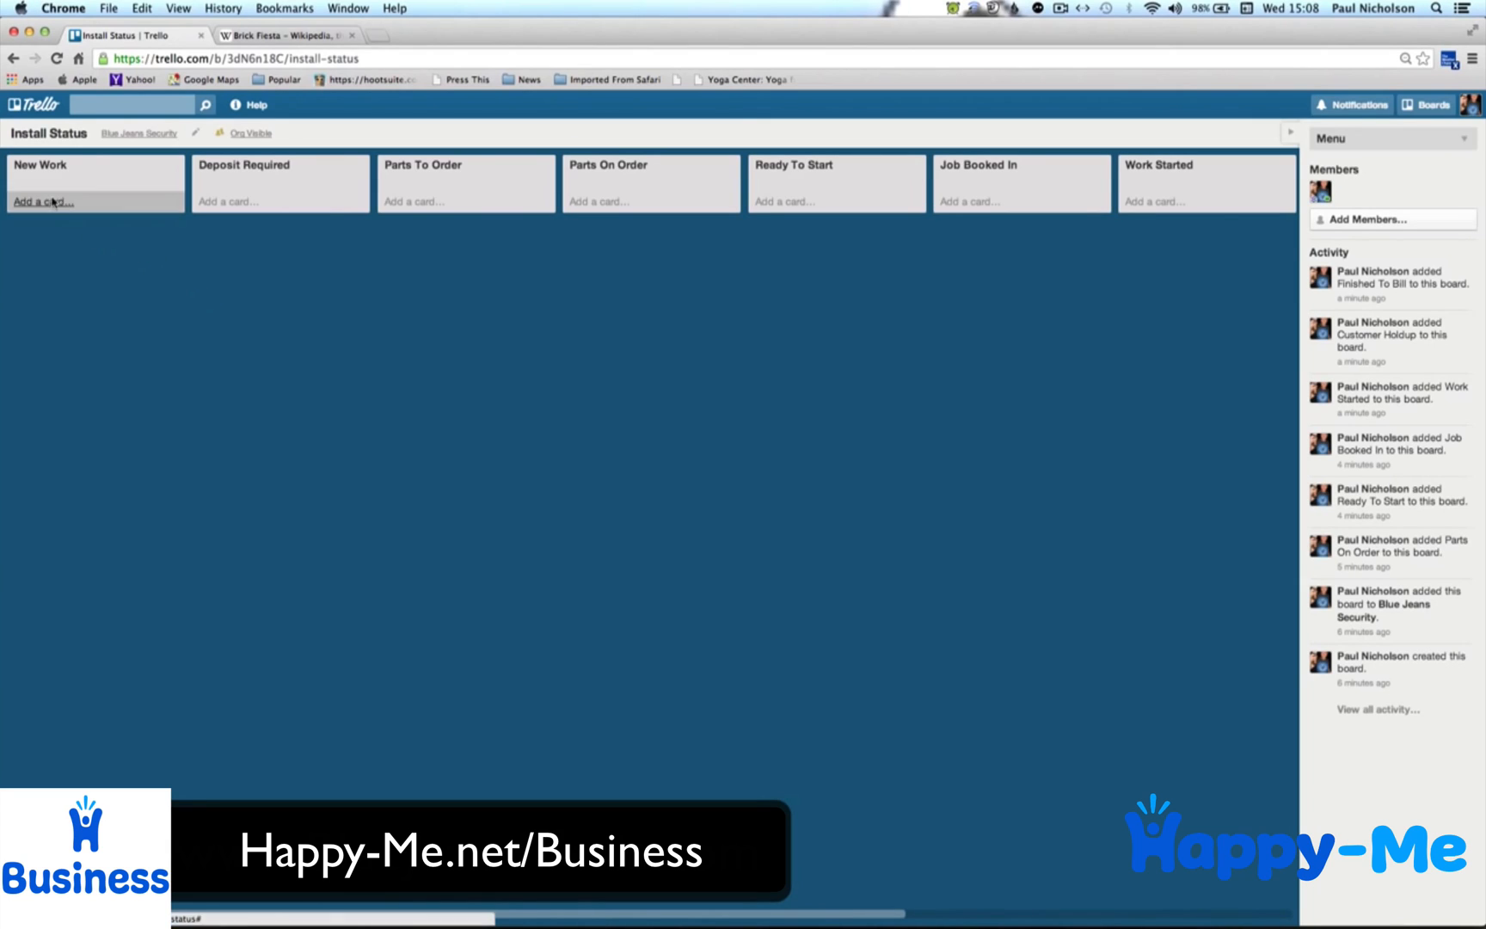
Add card '7887 - Brick Fiesta - Burglar Alarm - £2,500' to New Work, checking the name in Wikipedia.
left_click(41, 202)
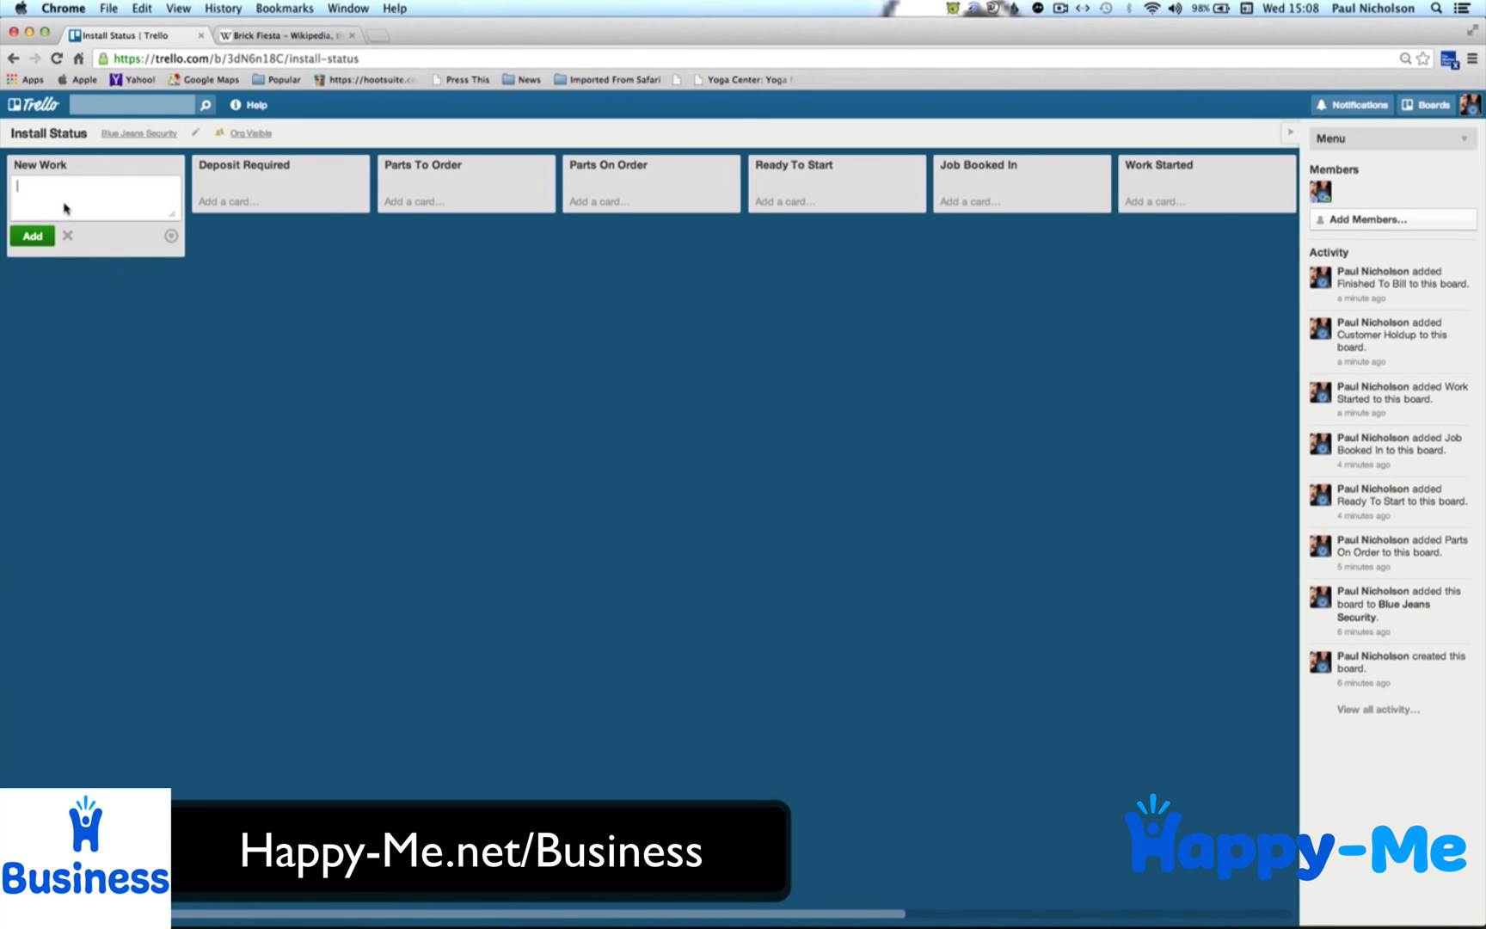
type("786")
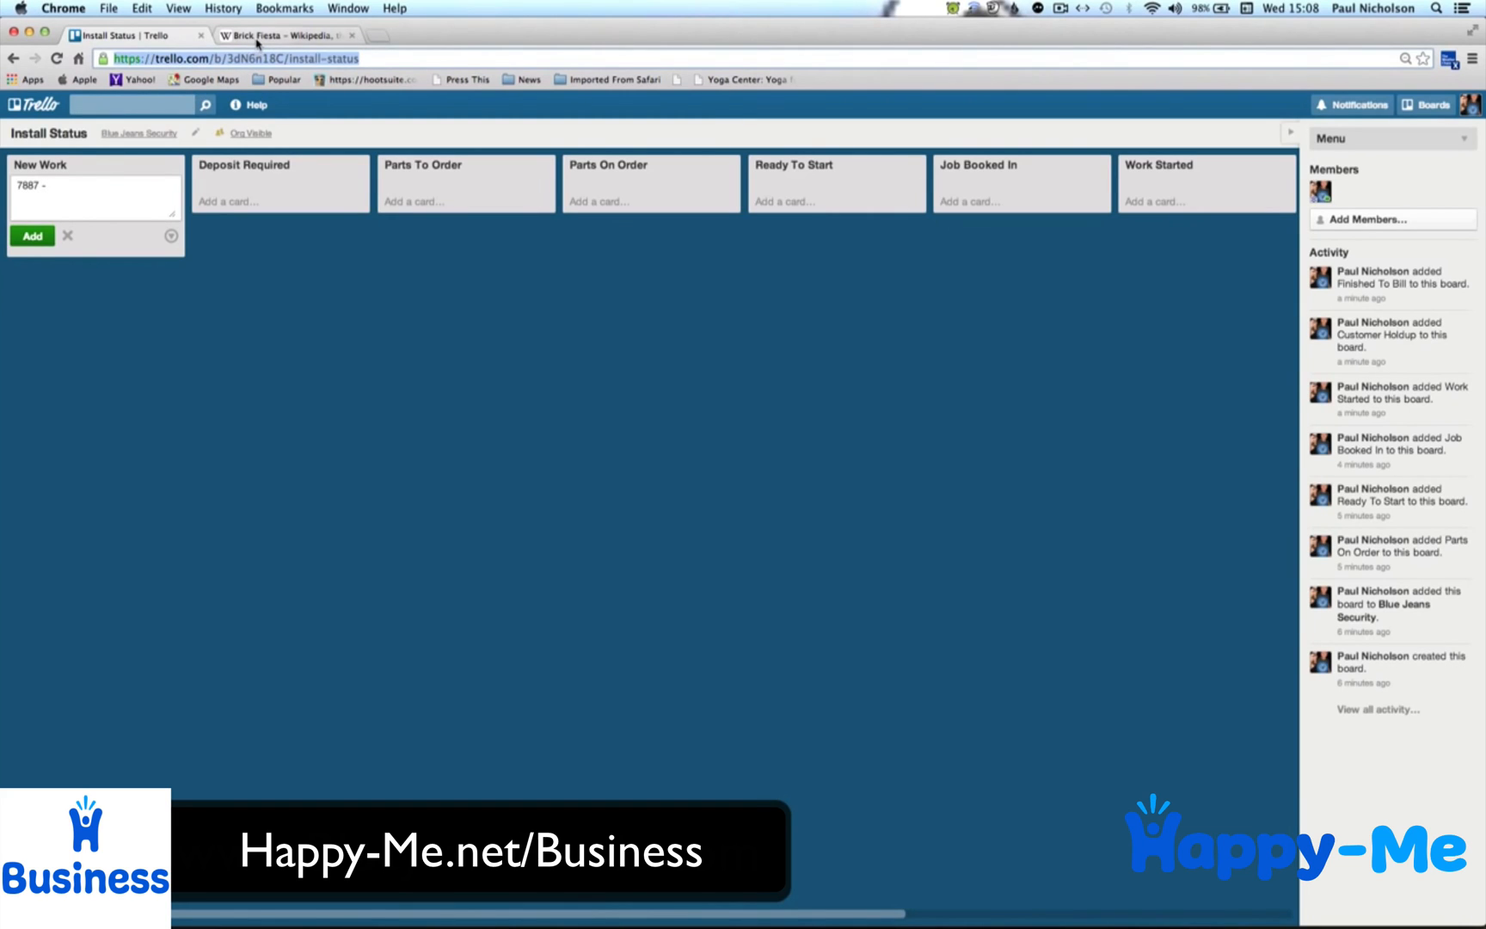
left_click(280, 35)
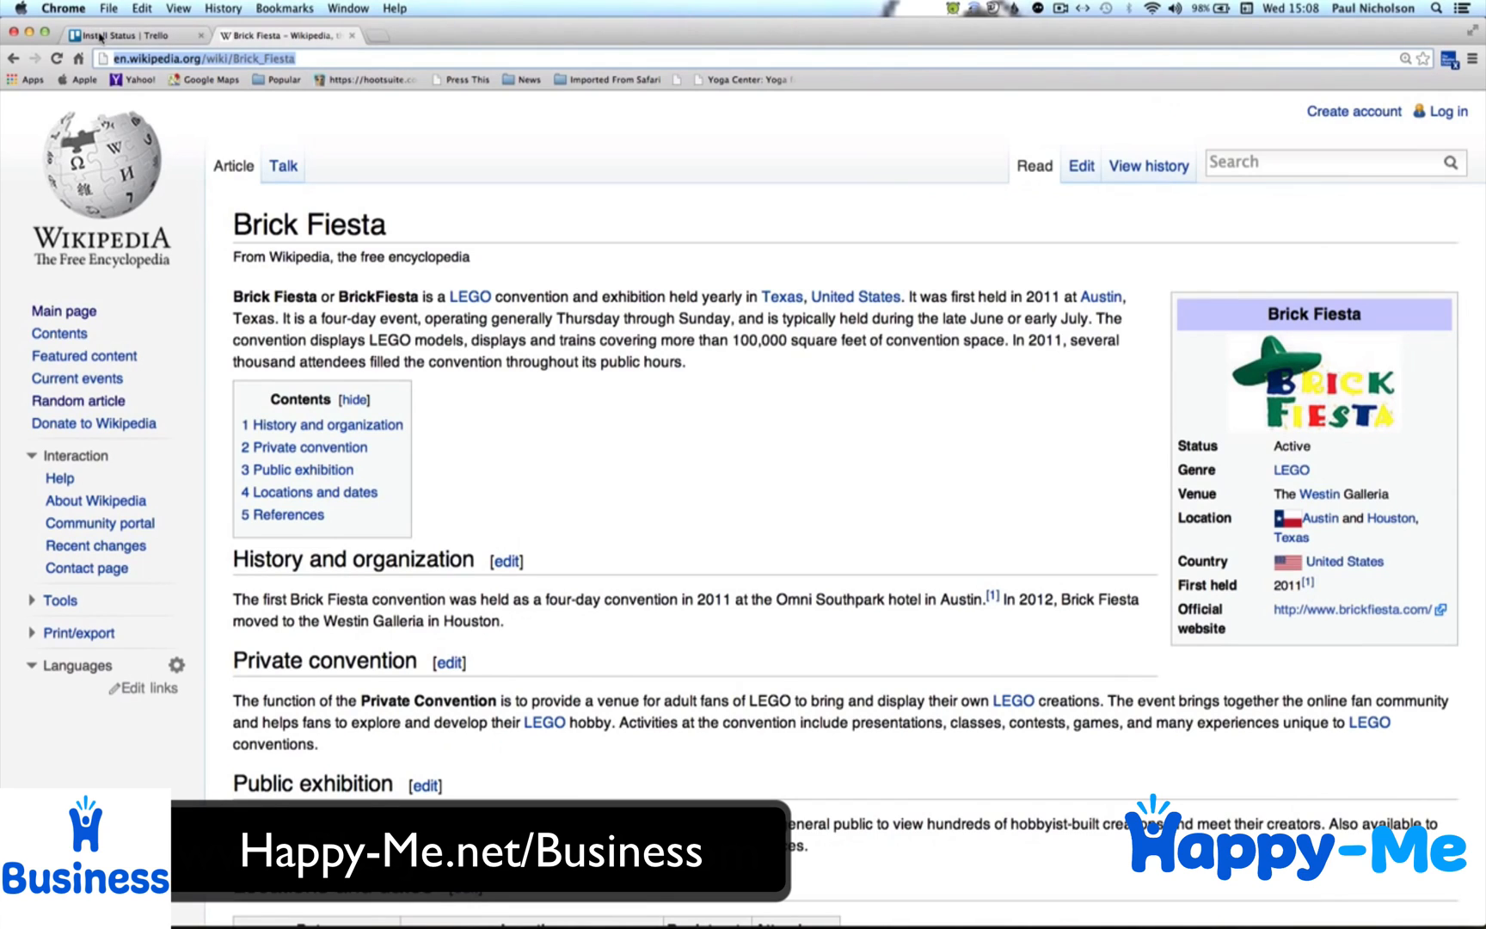
left_click(133, 34)
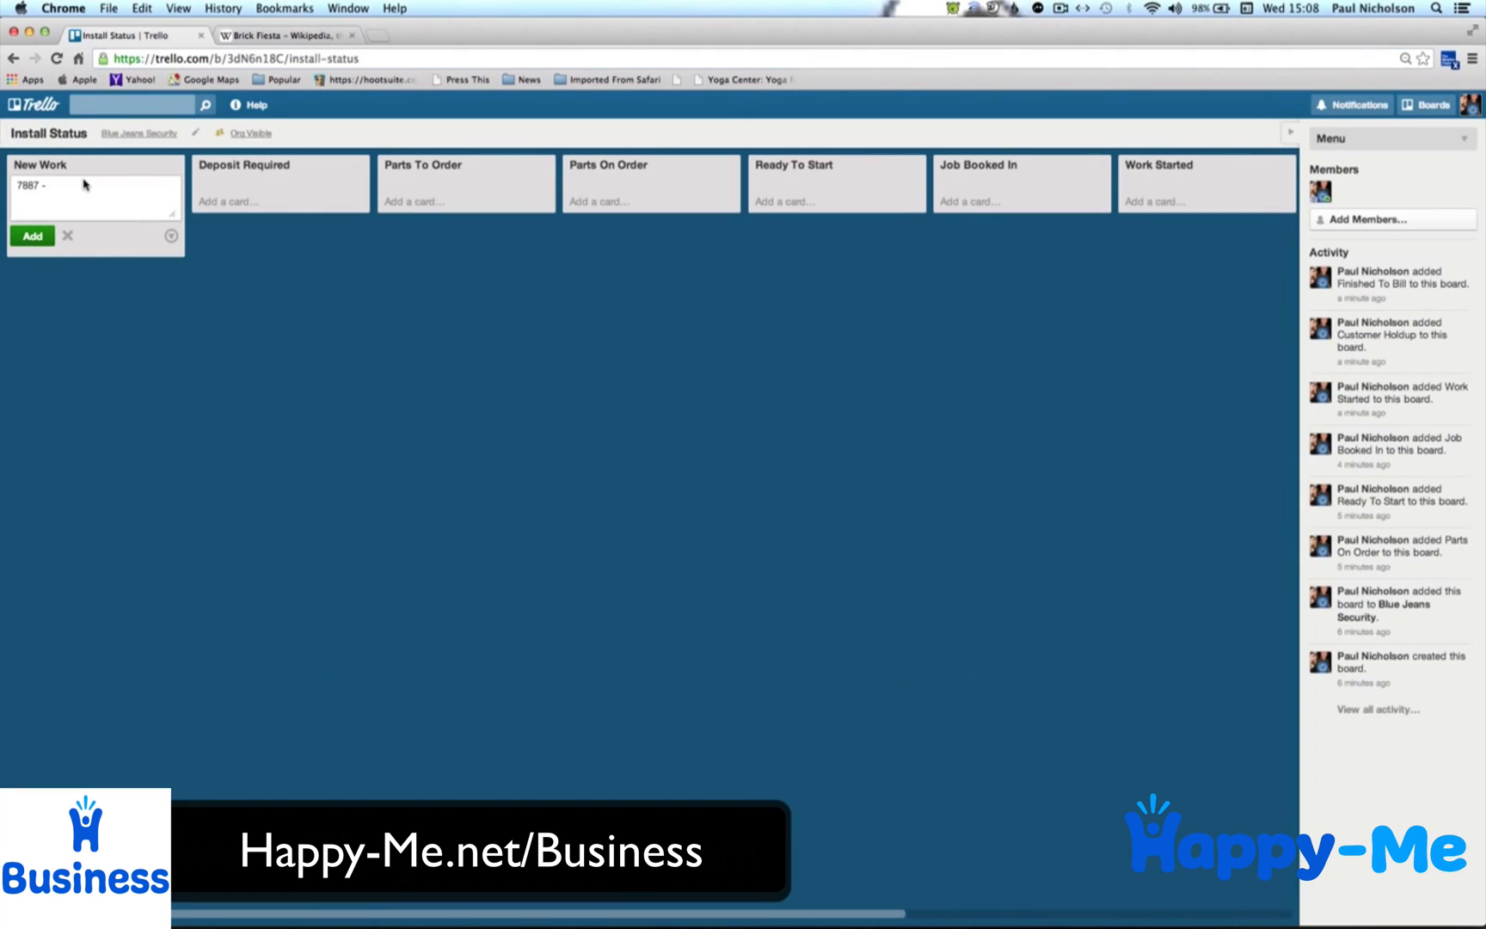
type("B")
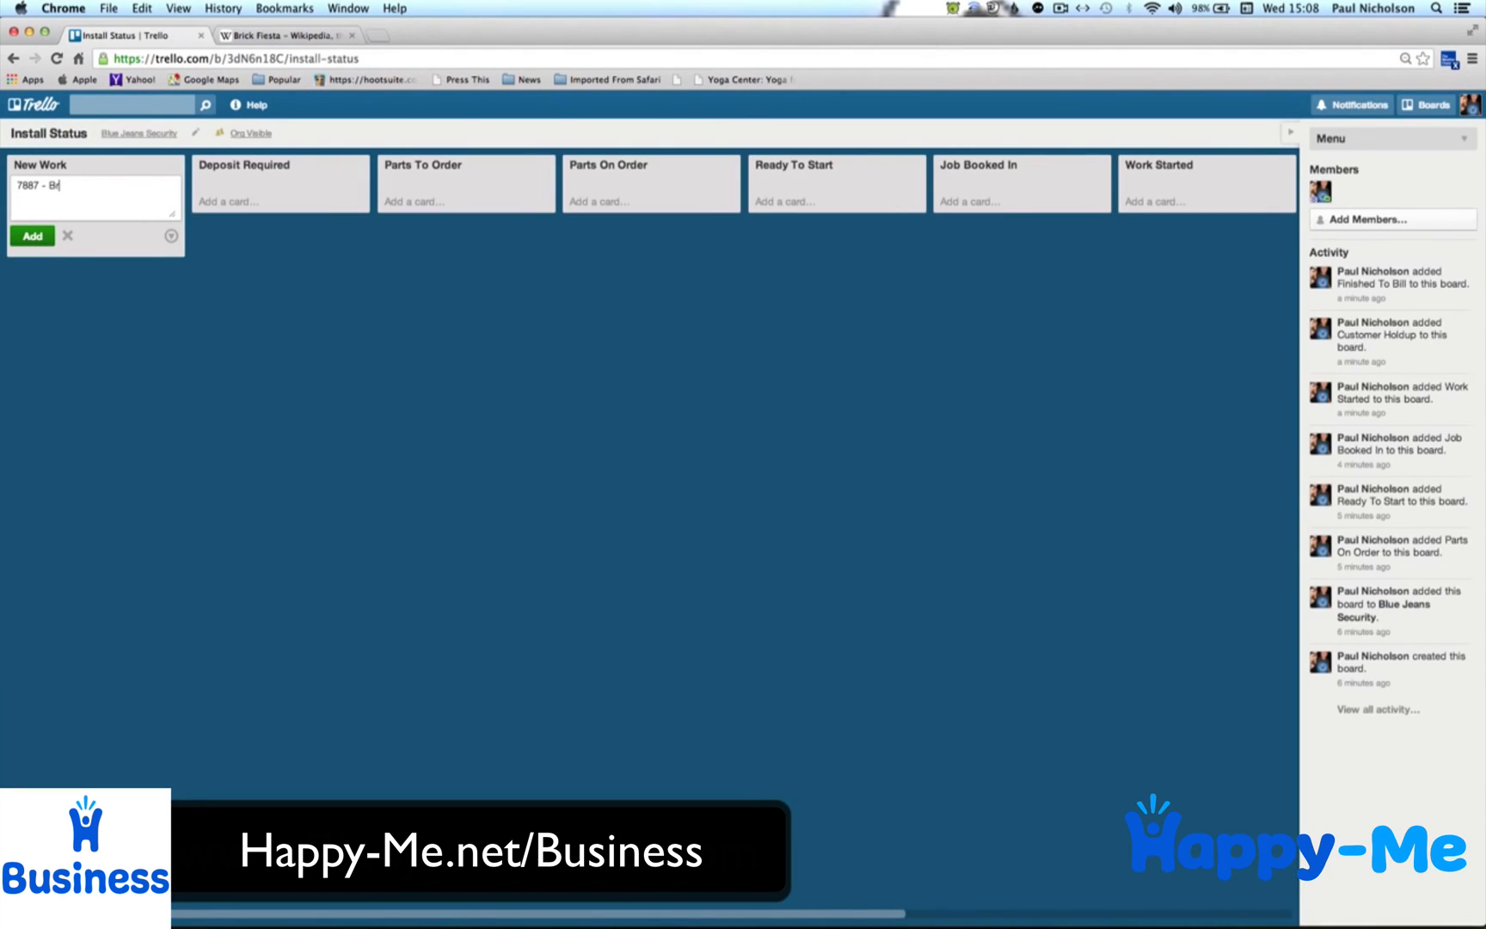
type("rick Fiesta")
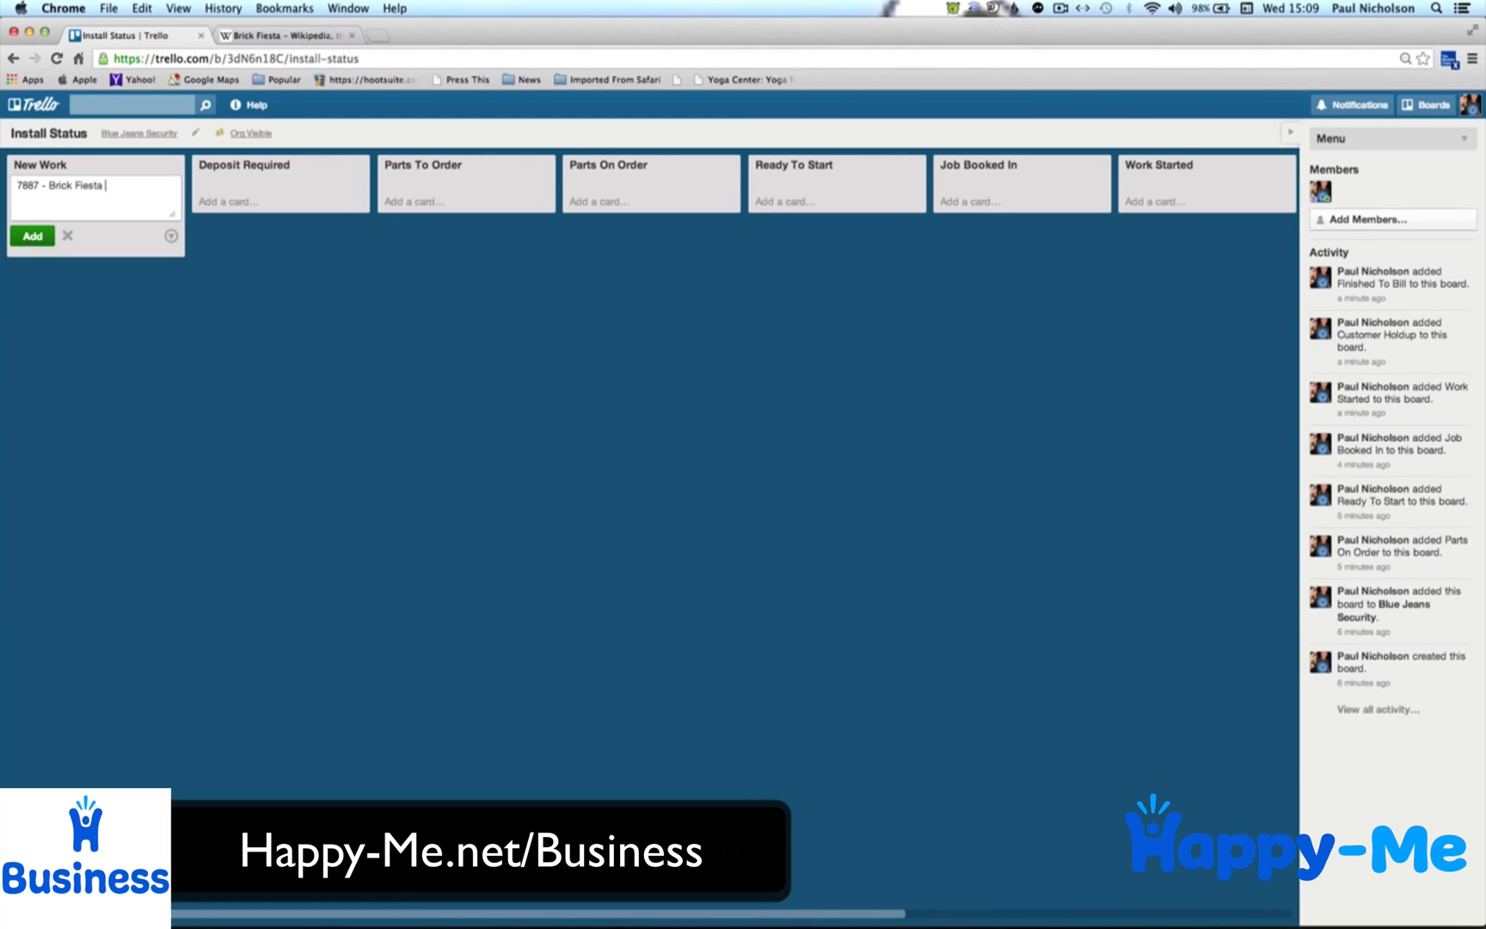
type("- Burglar Alarm")
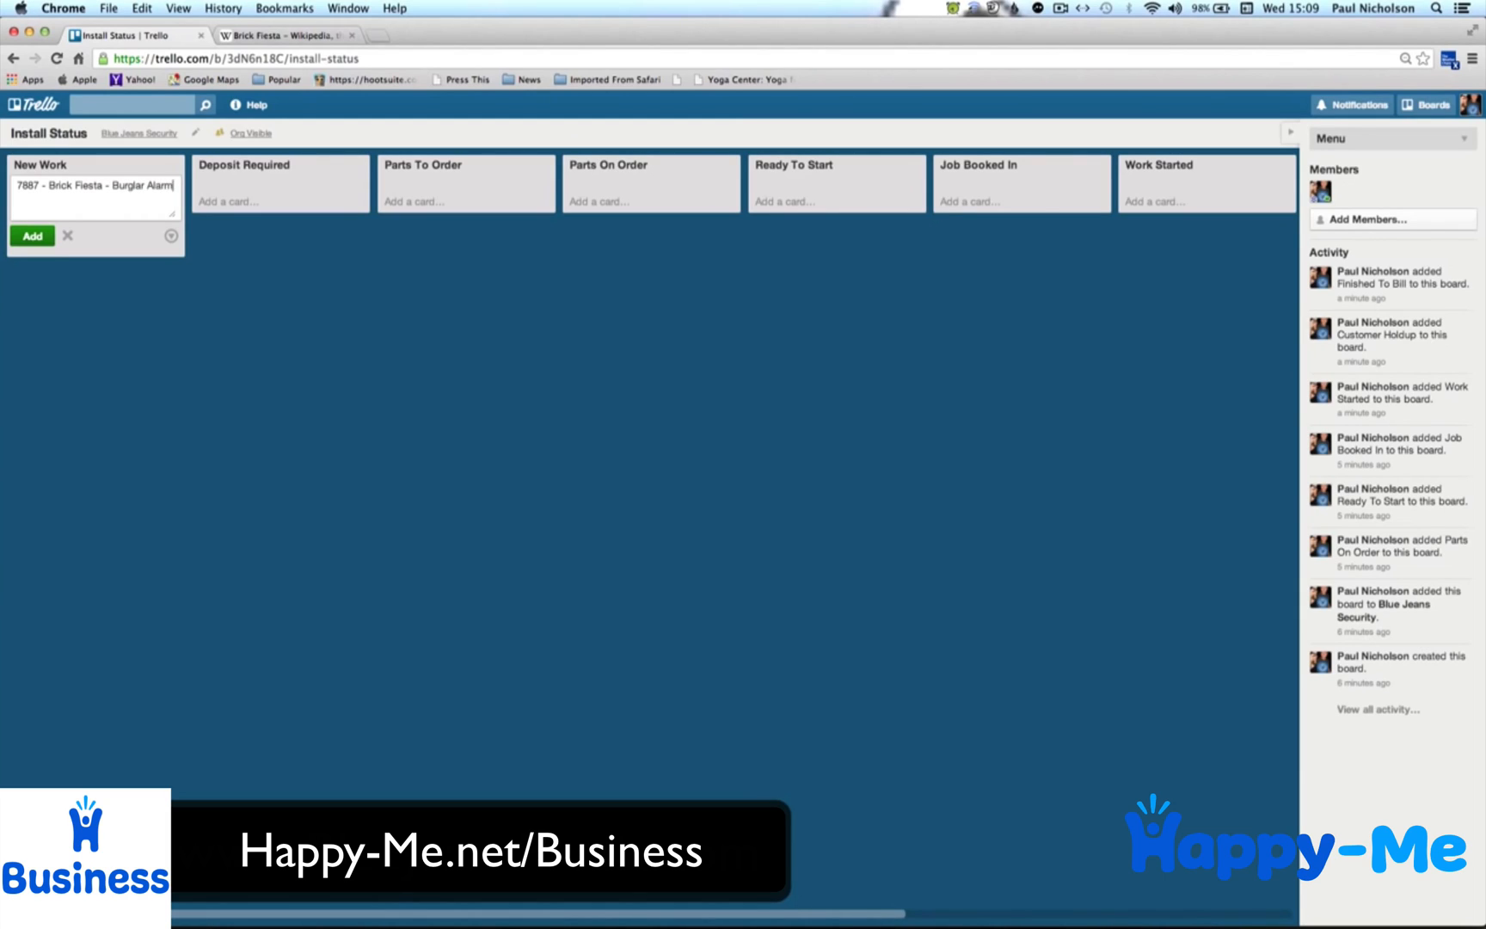
type("- £")
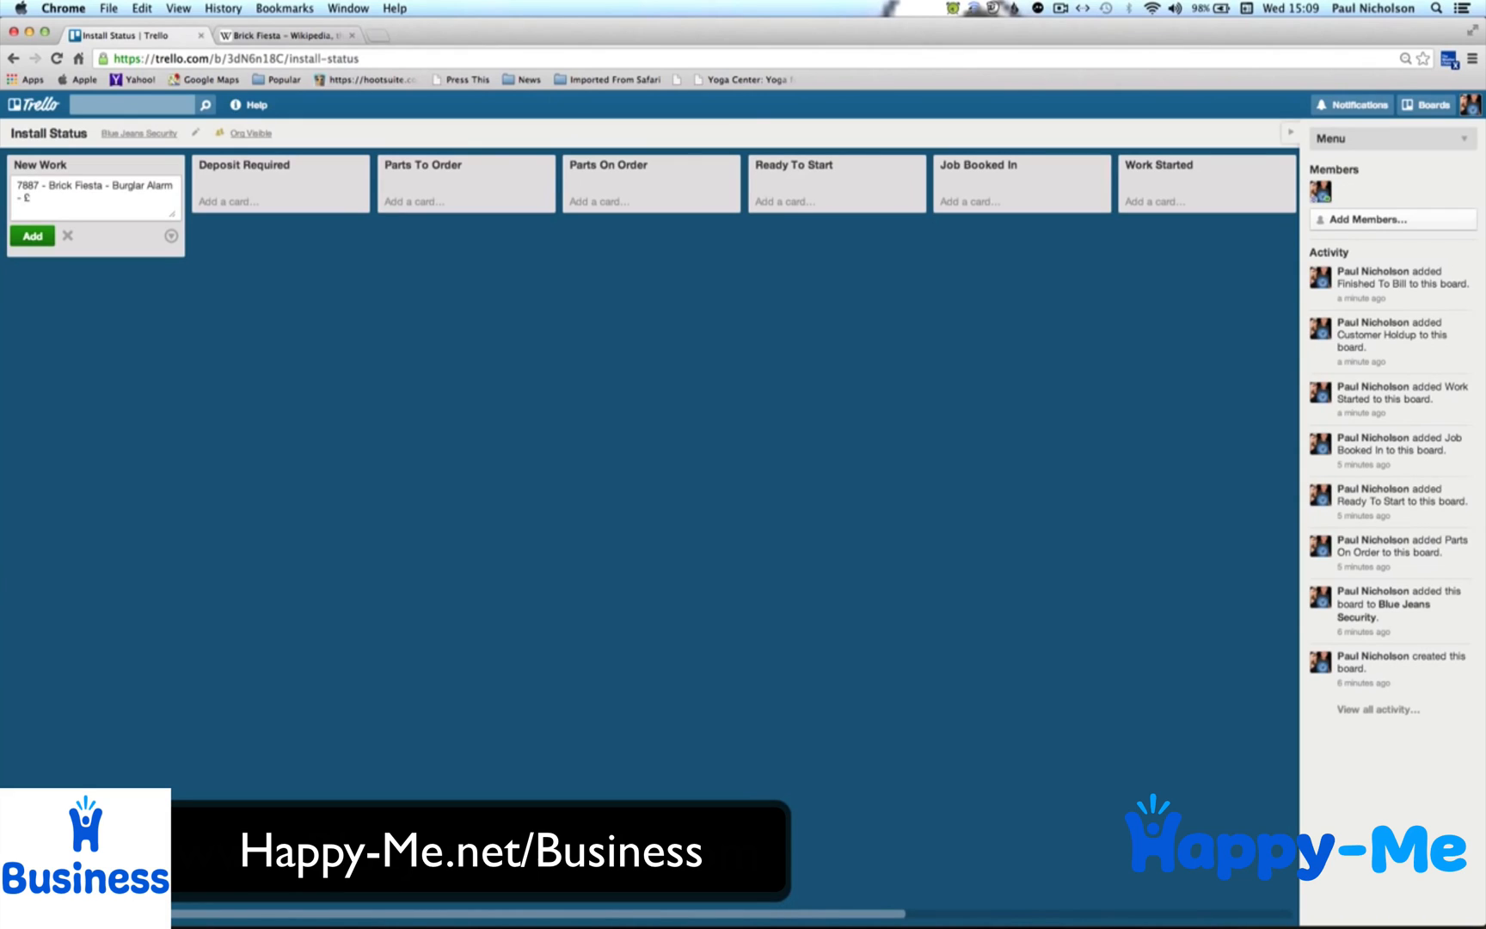
type("2,50")
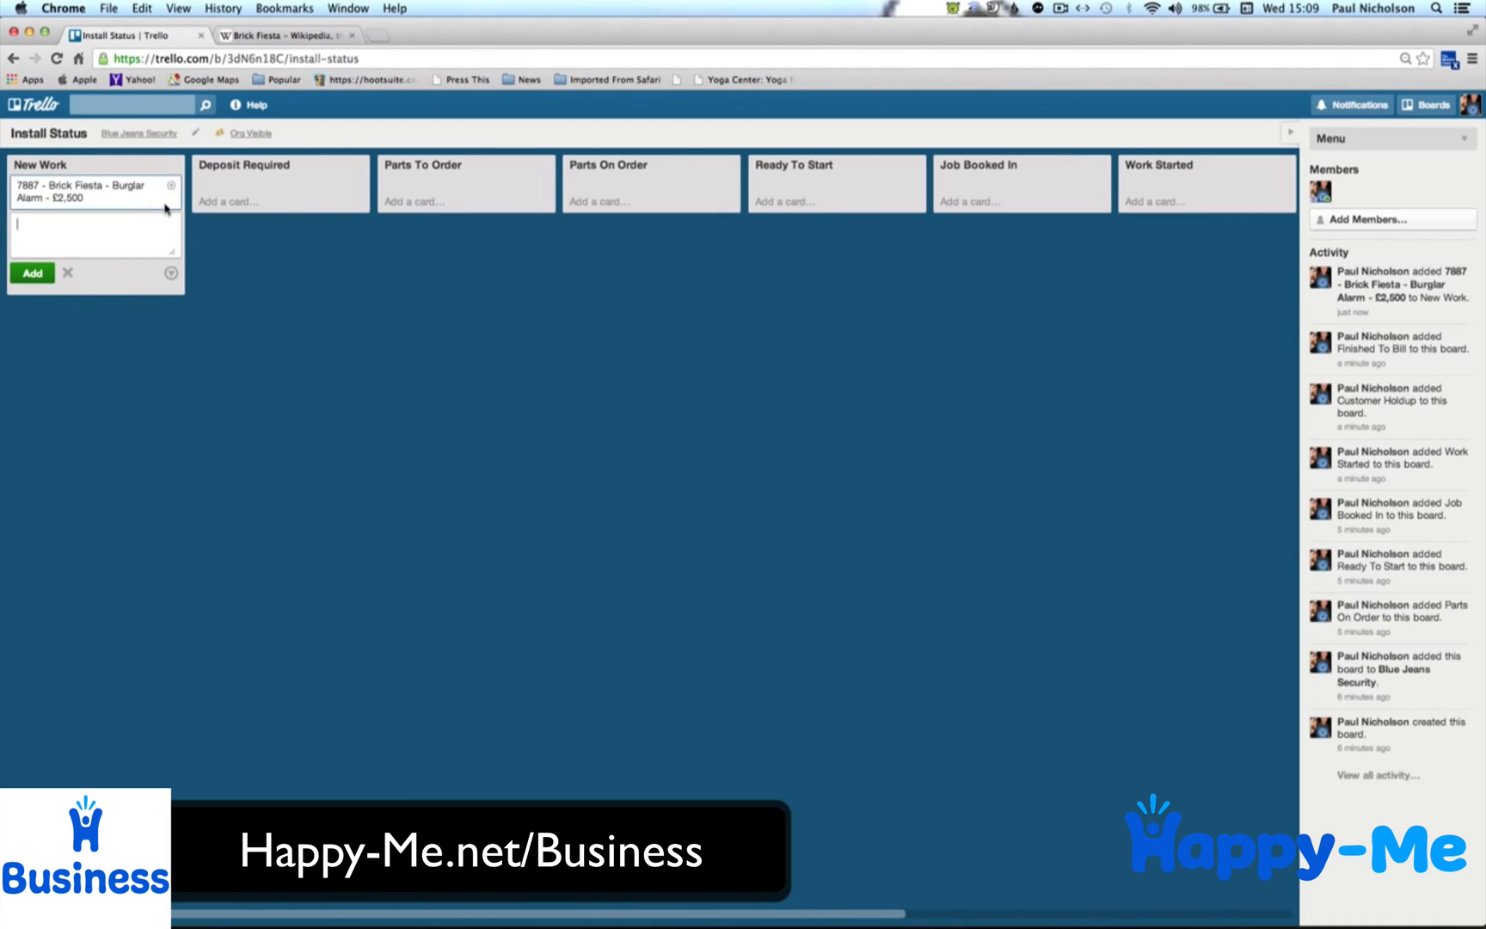
Name the board's colour labels Burglar Alarms, CCTV, Card Access, Fire Alarms, Intercoms and Other via the Brick Fiesta card.
left_click(170, 184)
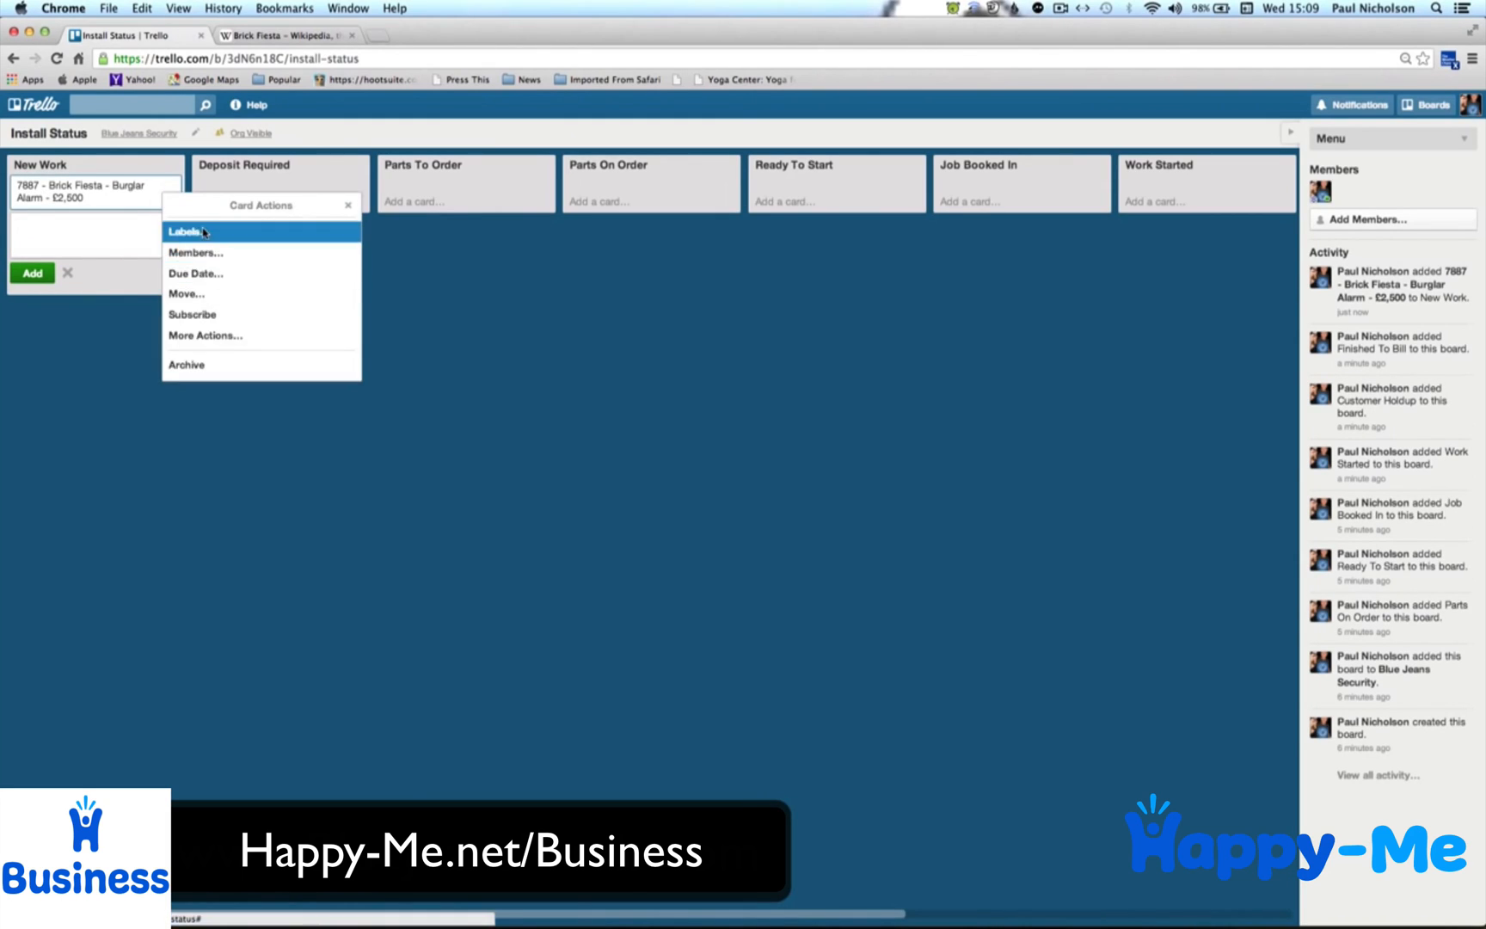
mouse_move(196, 225)
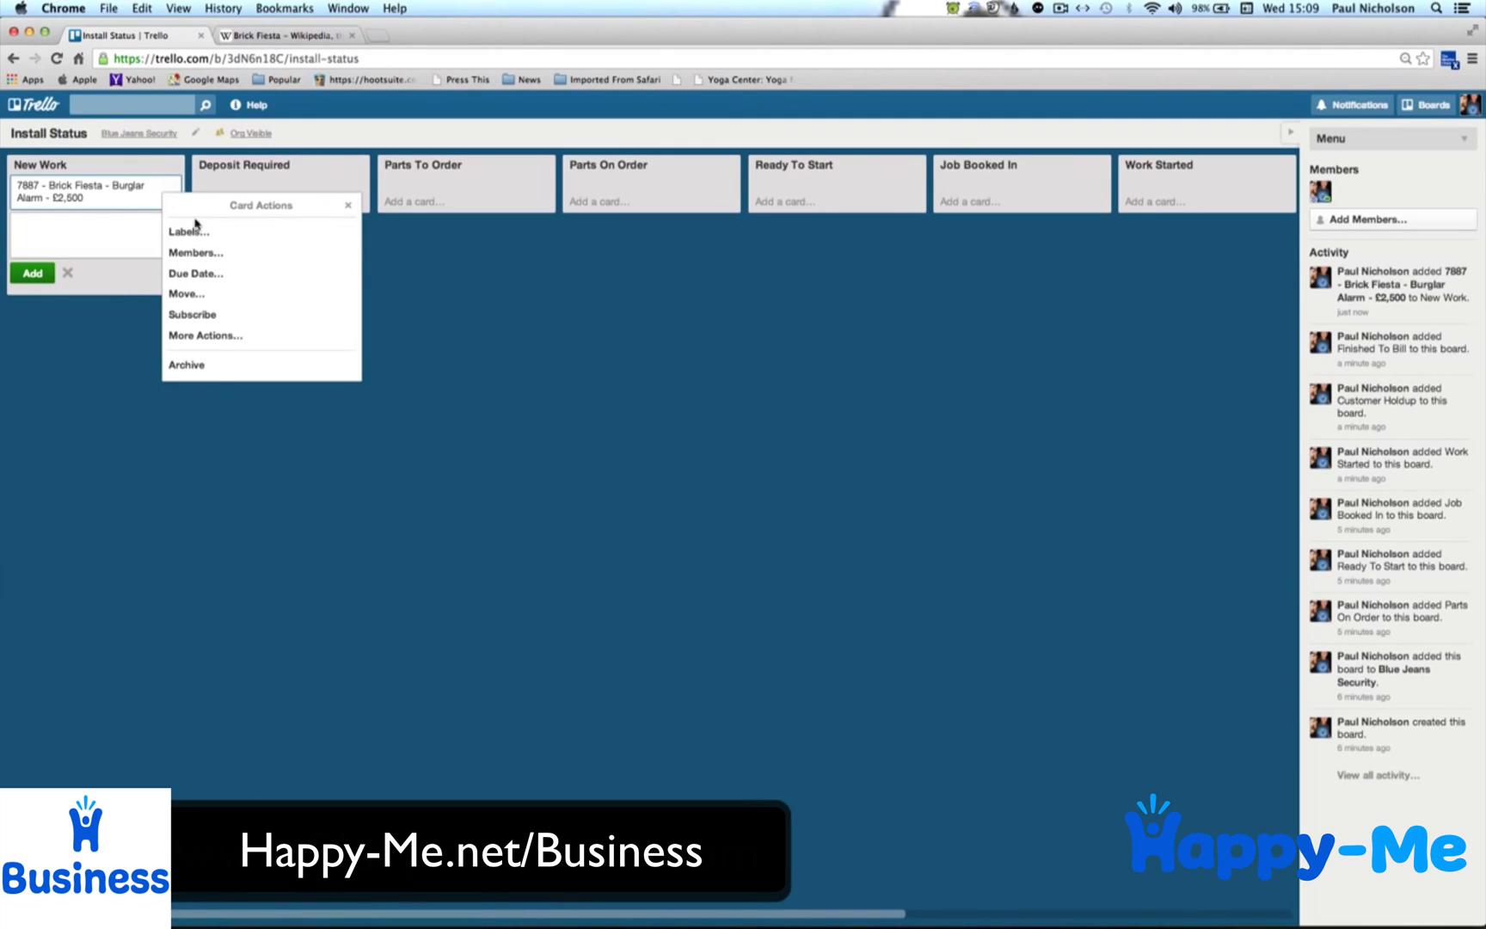
left_click(188, 230)
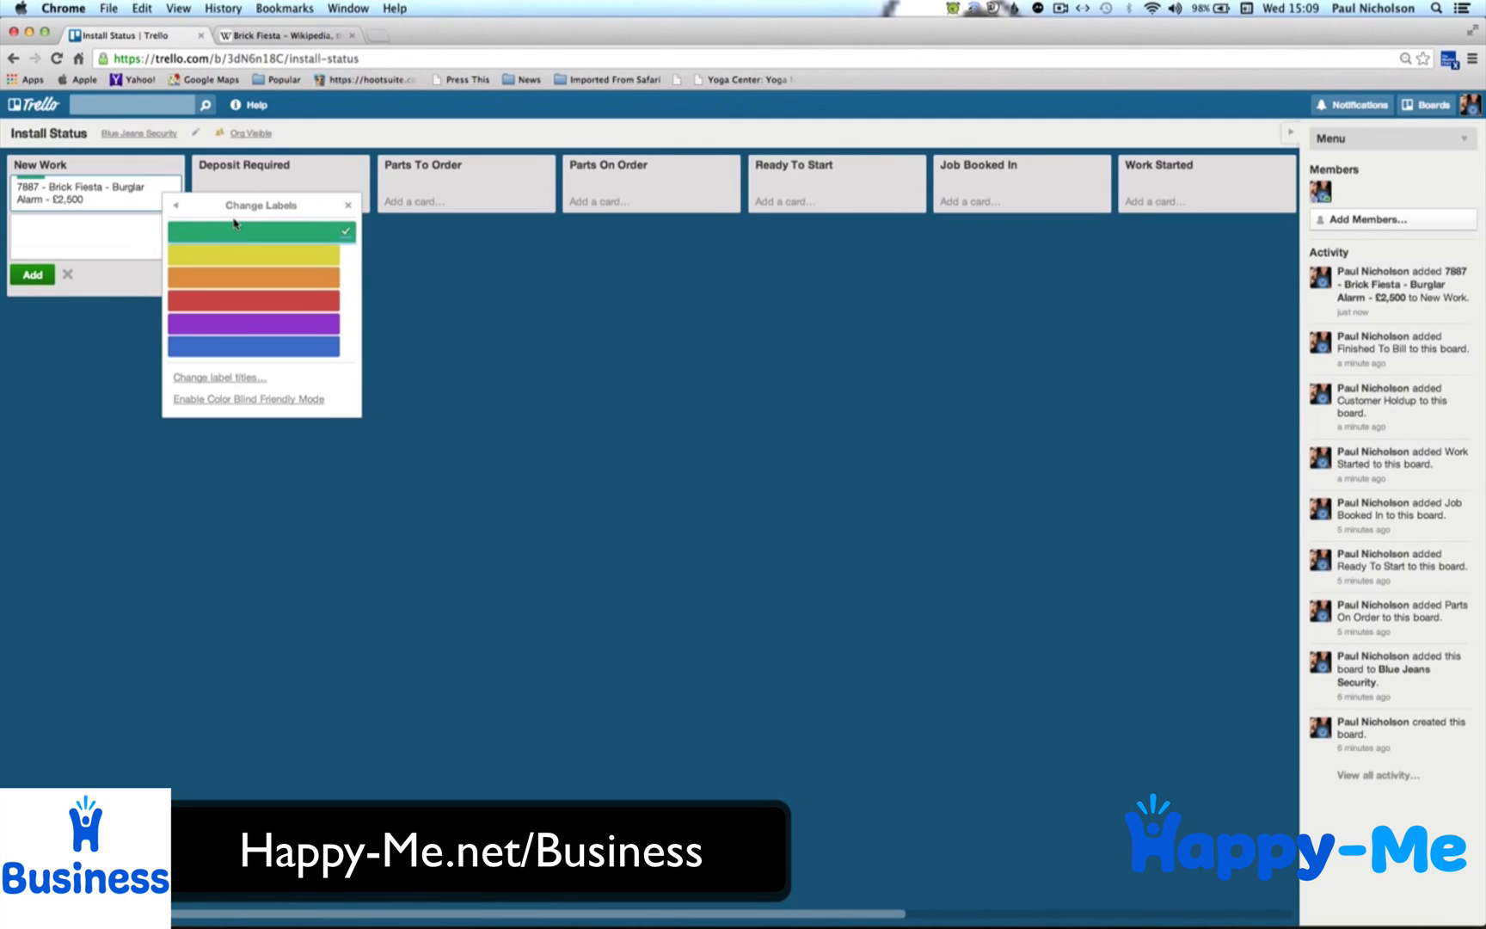
left_click(219, 376)
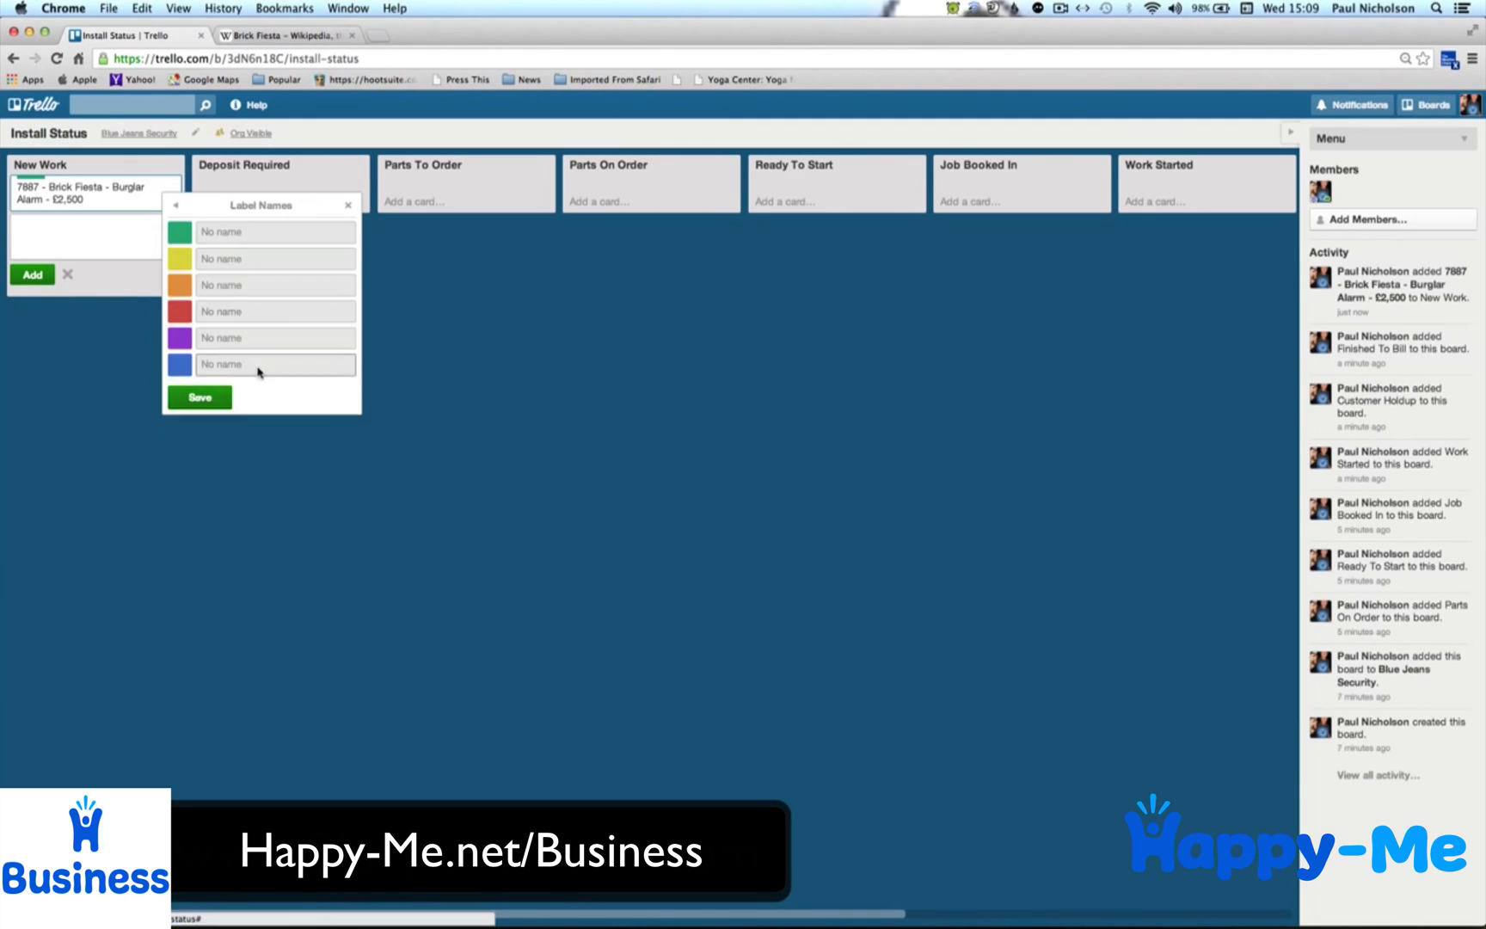
type("Bur")
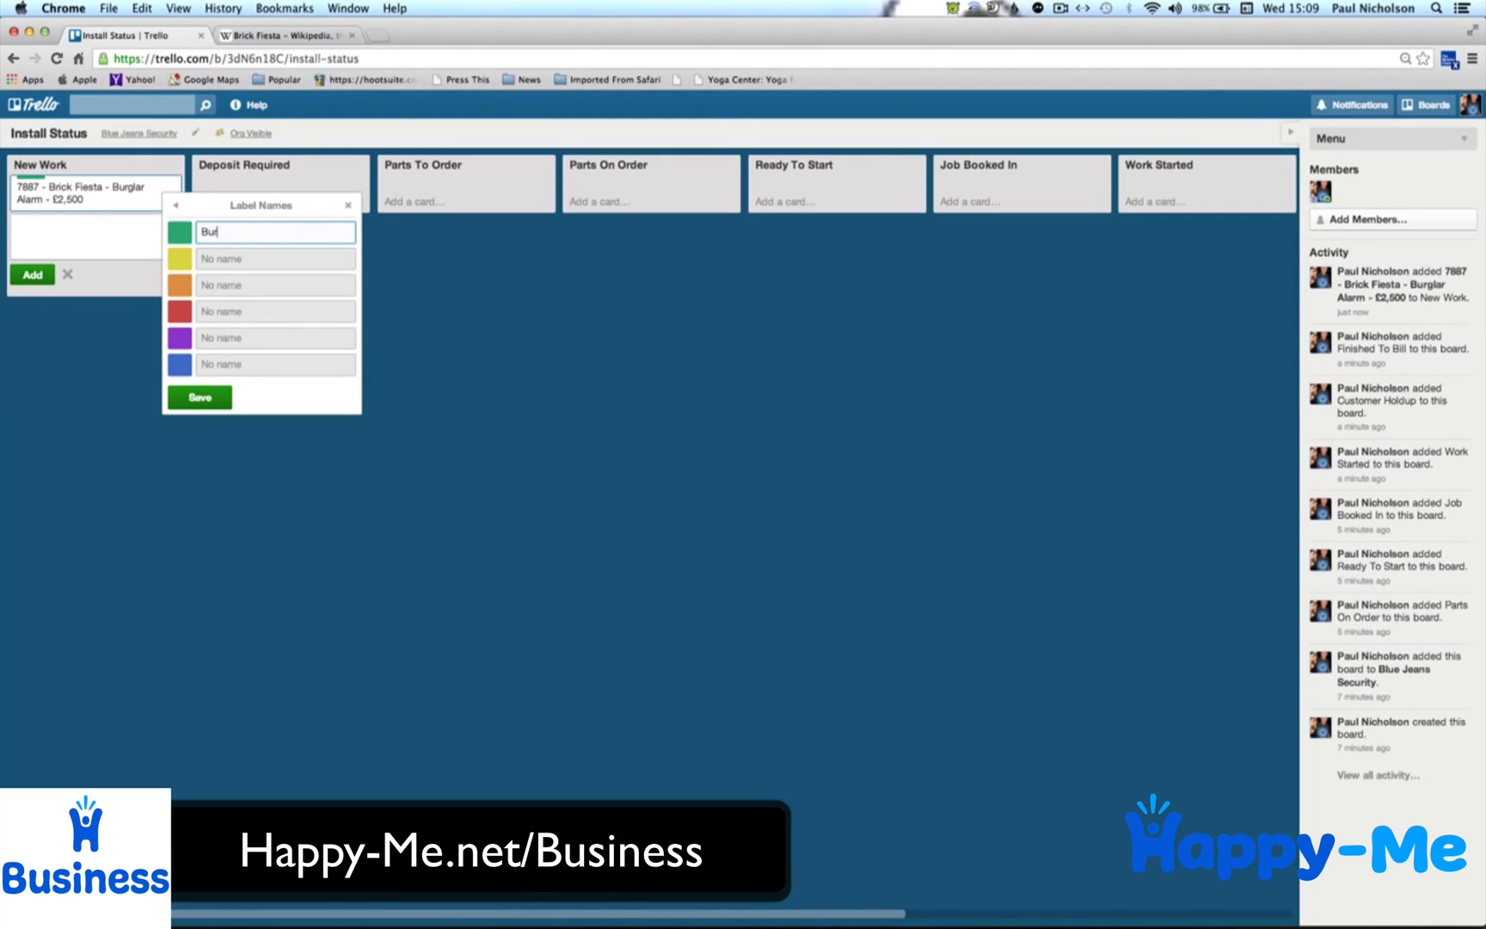
type("Burglar Ala")
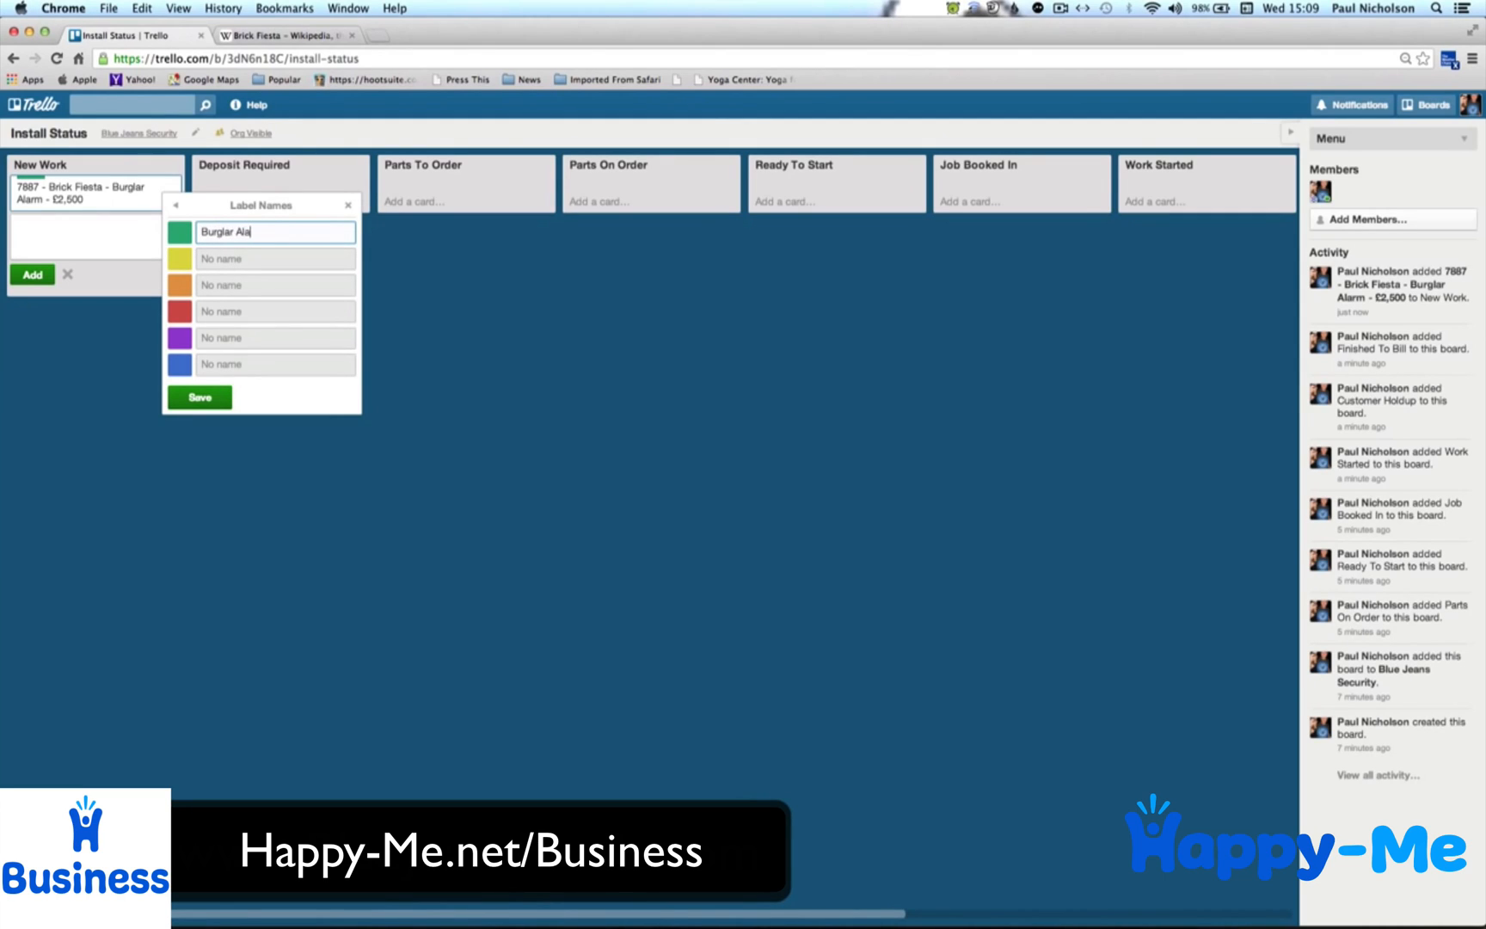
left_click(275, 258)
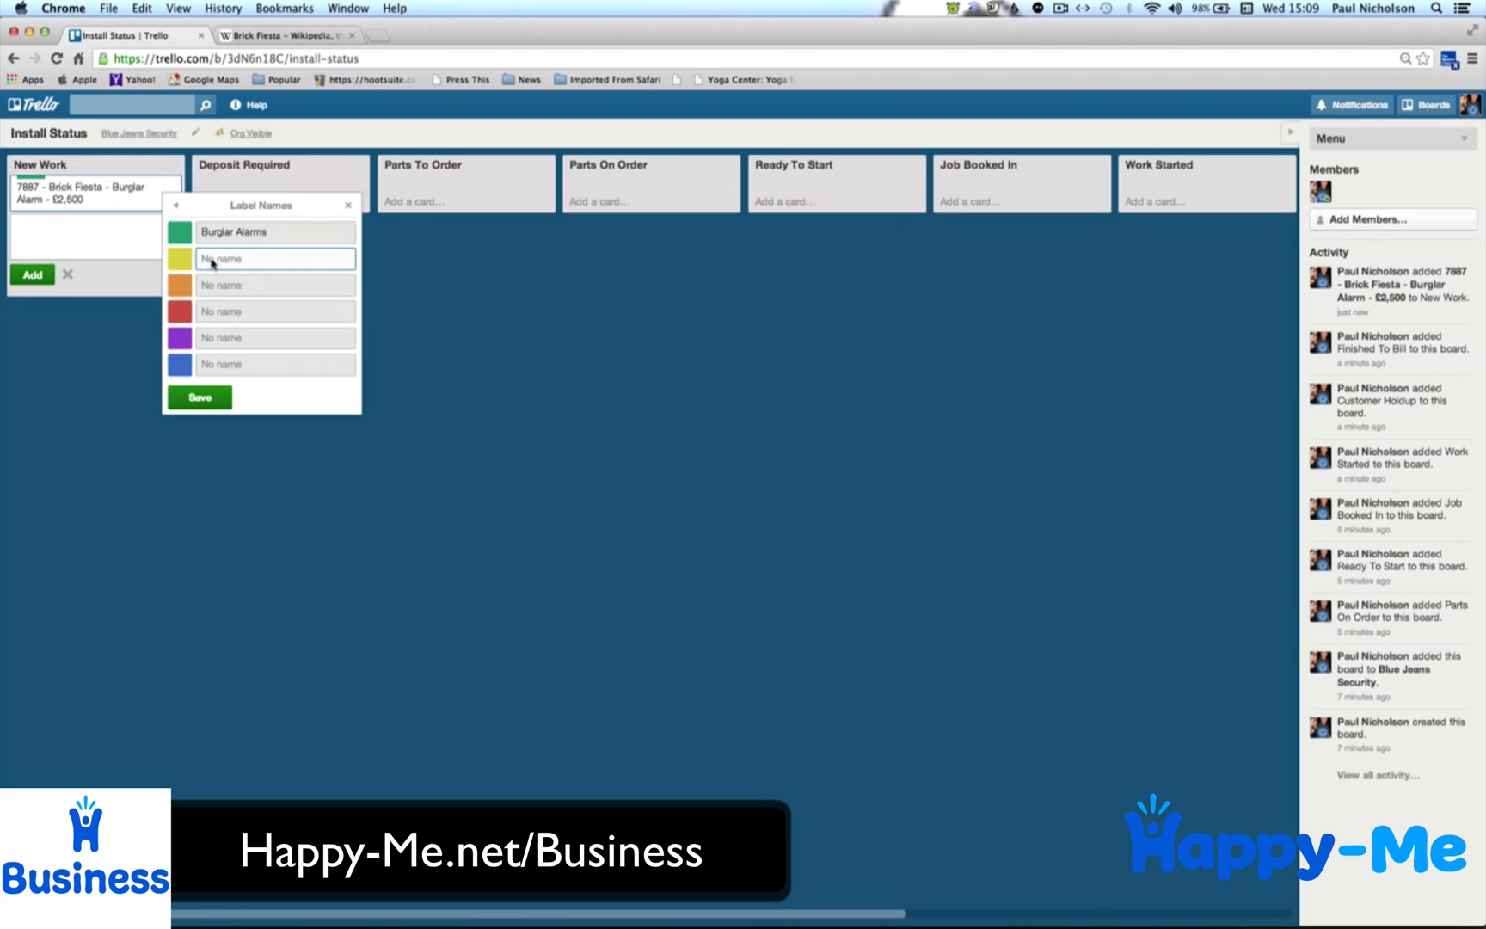
type("CCTV")
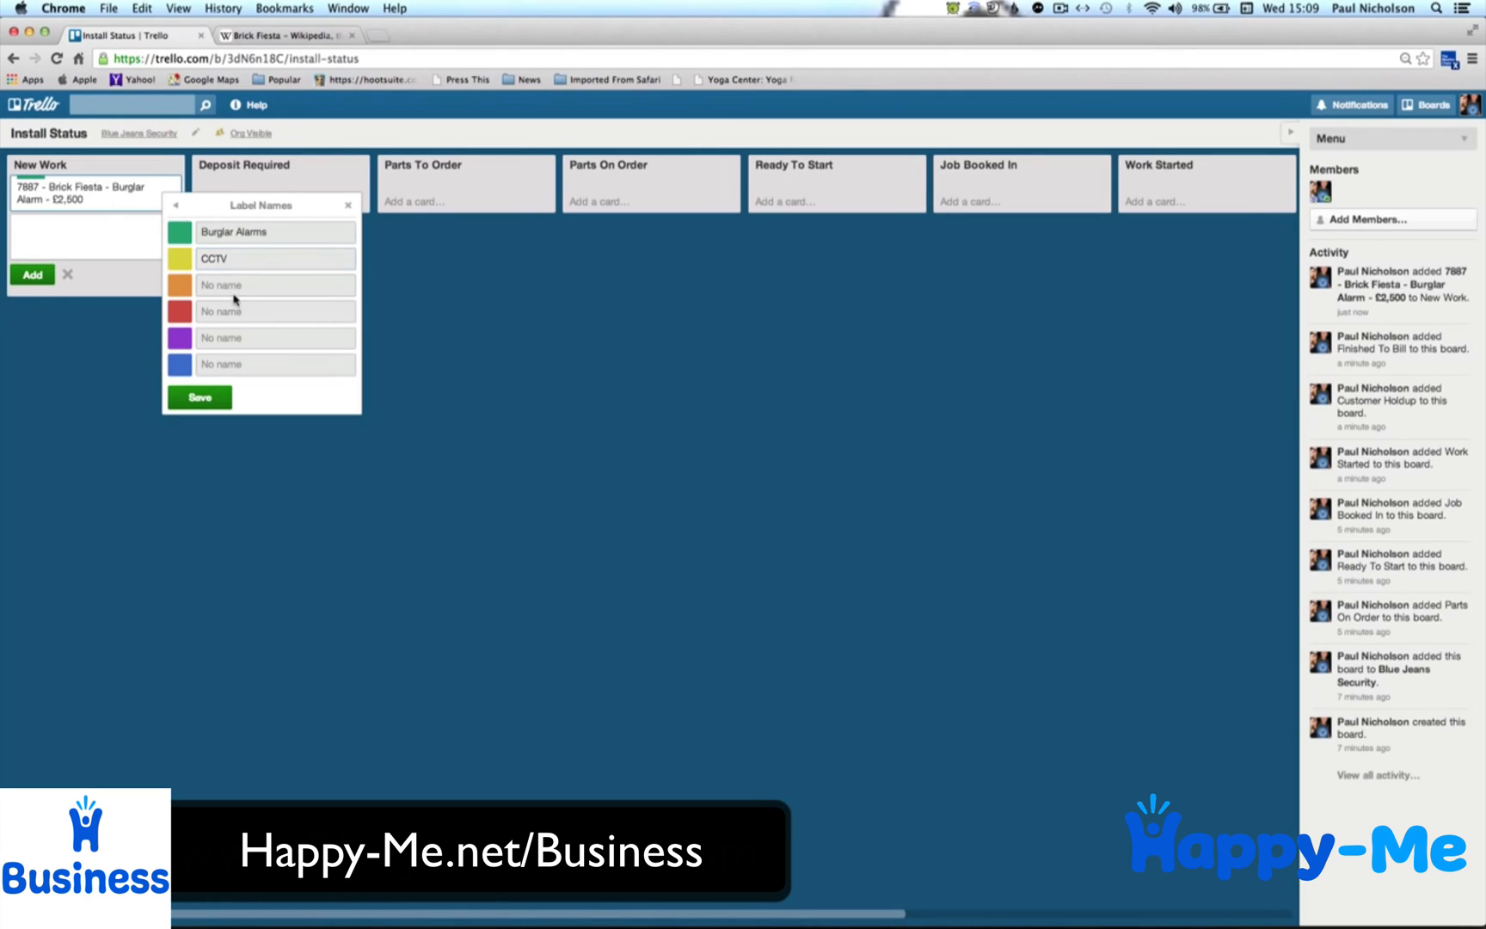
type("q")
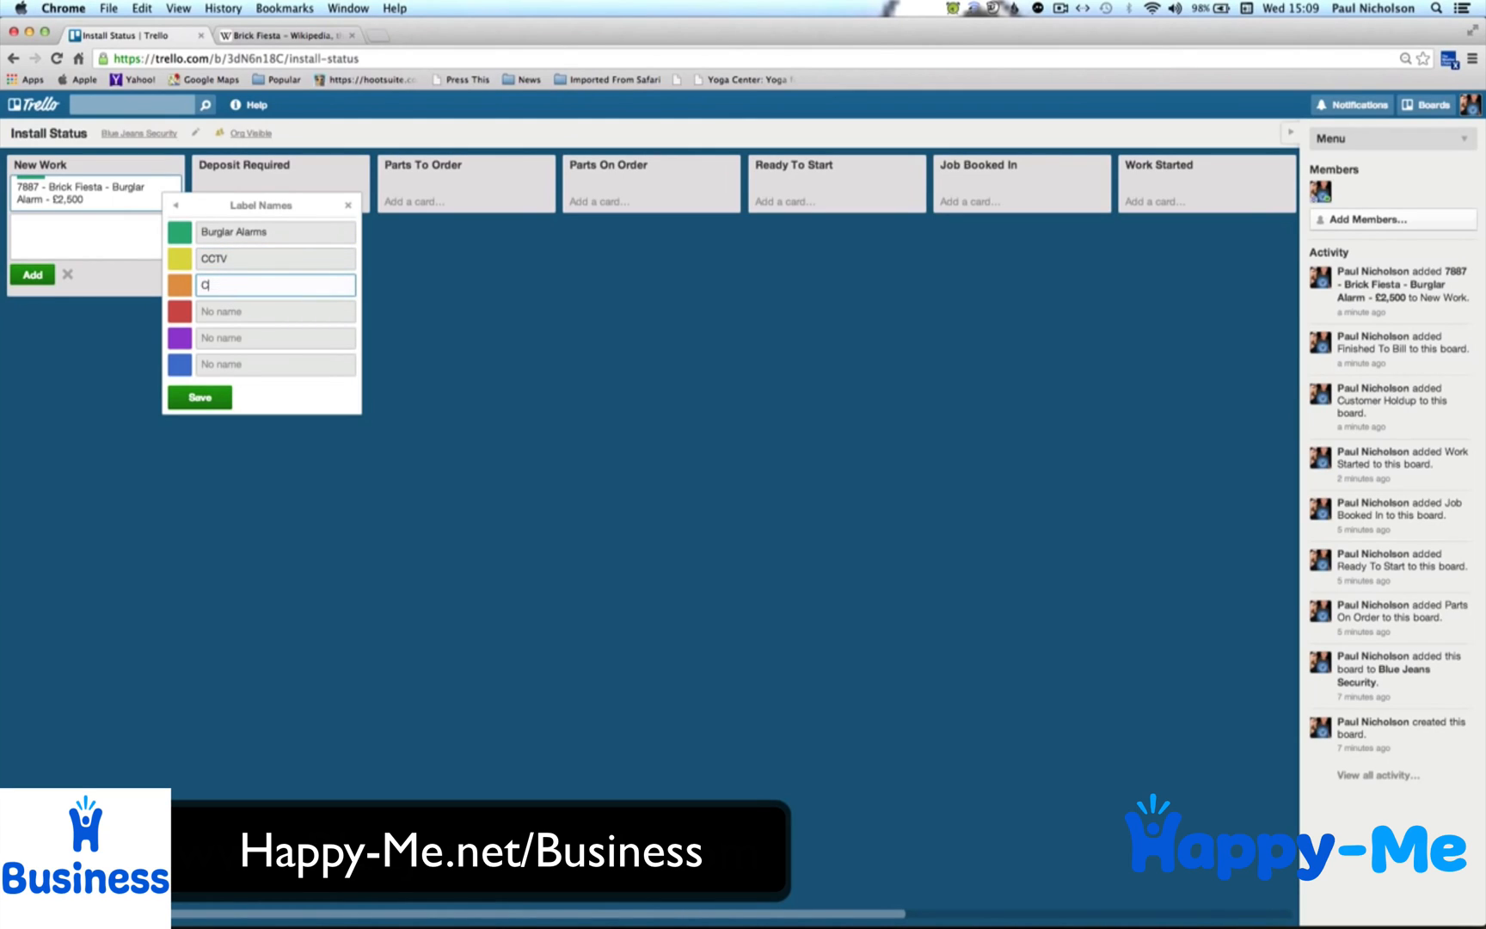
type("Card Access")
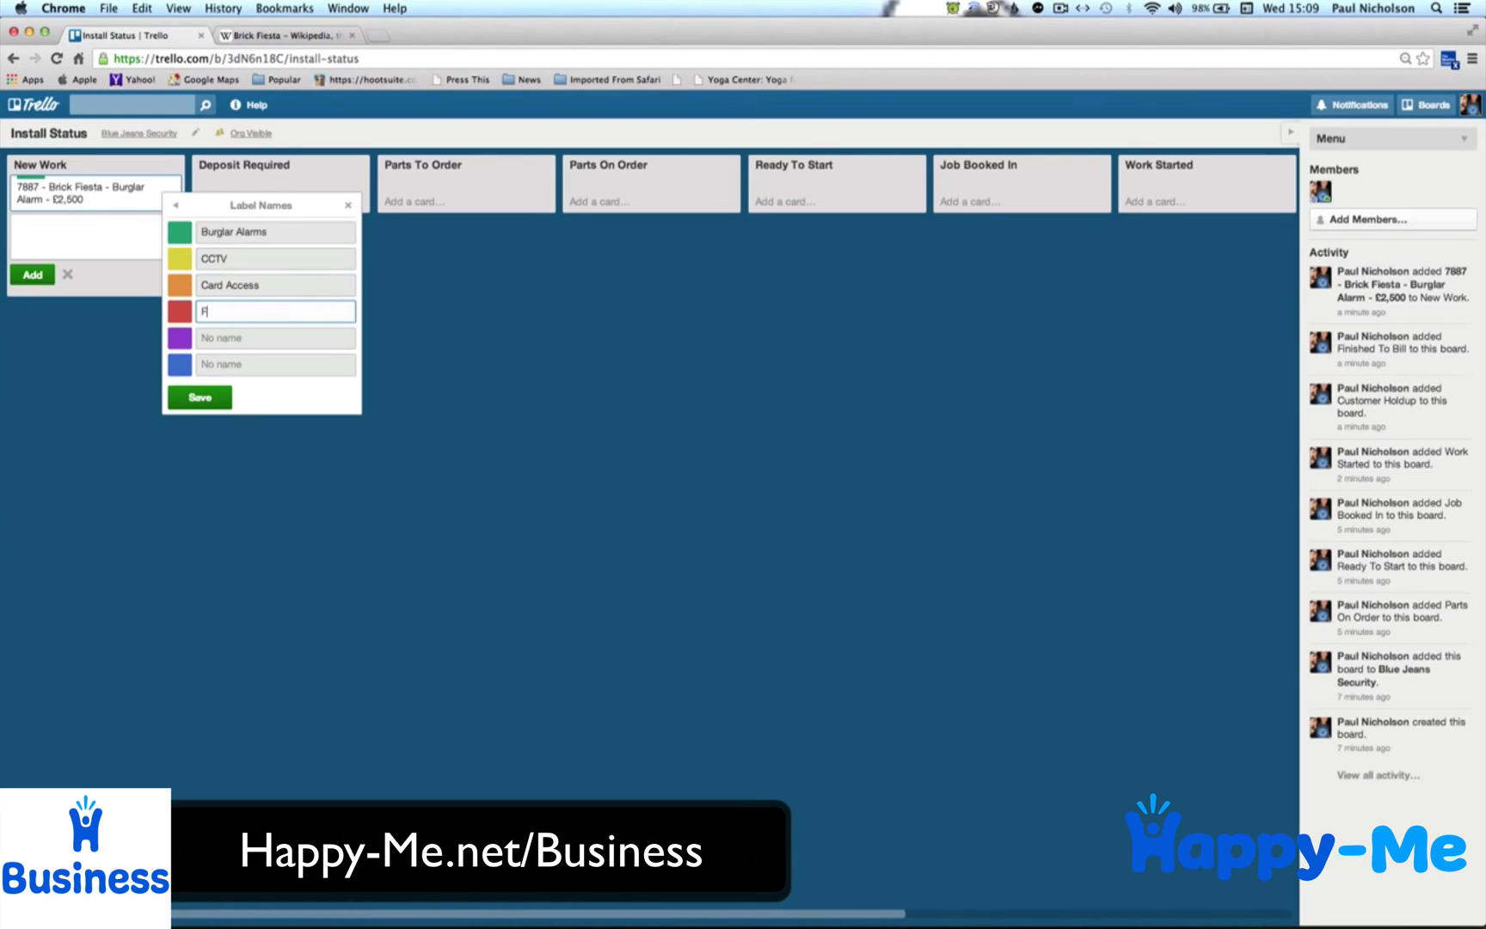
type("ire Alarm")
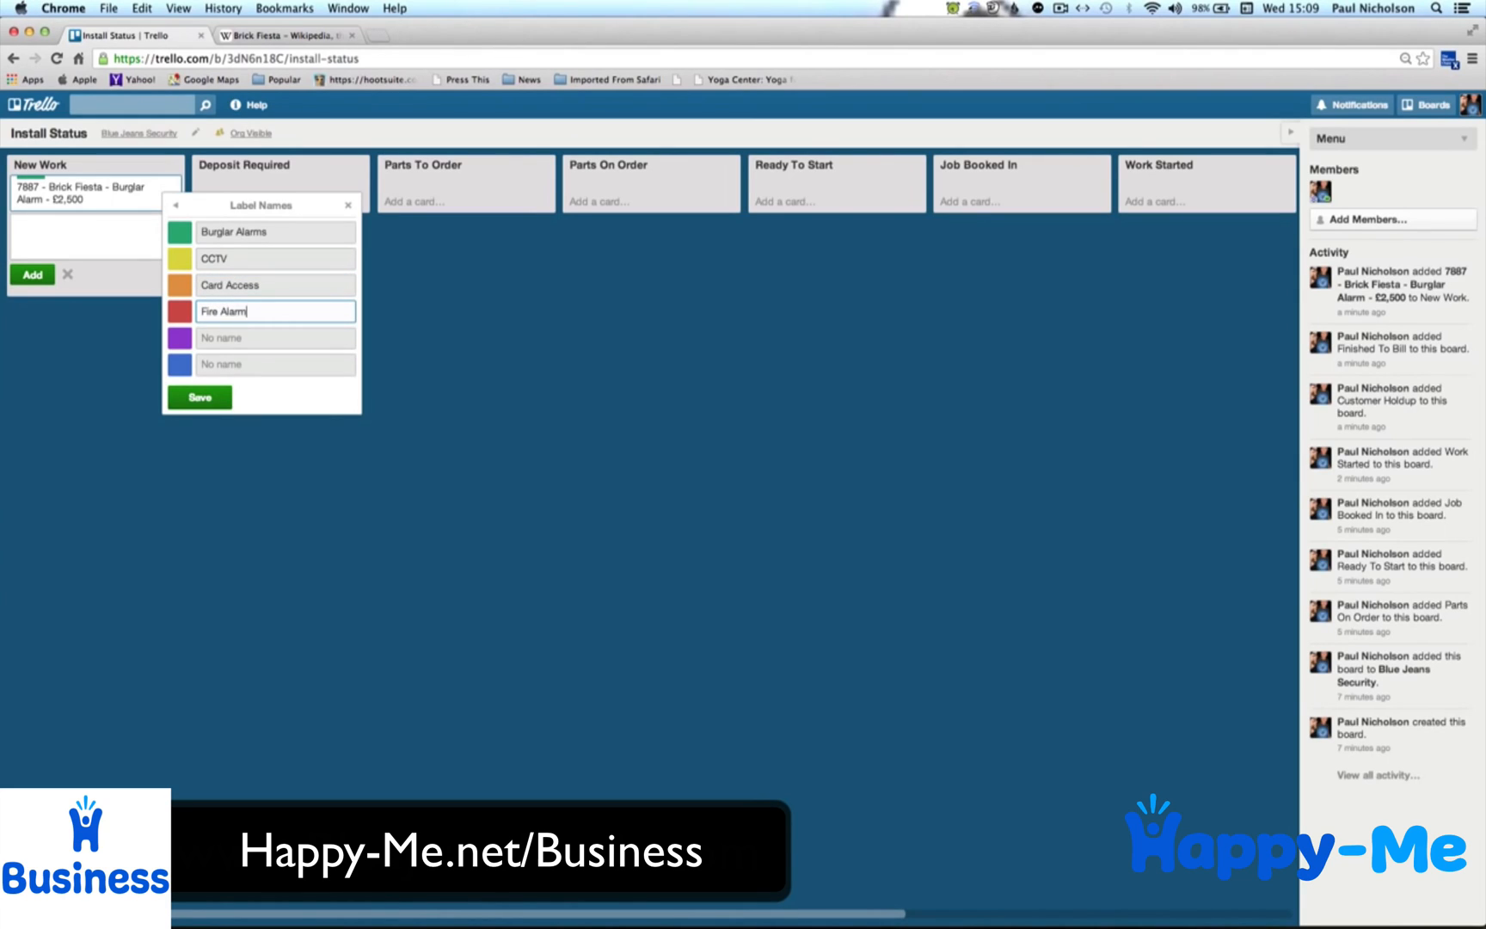
type("Intercoms")
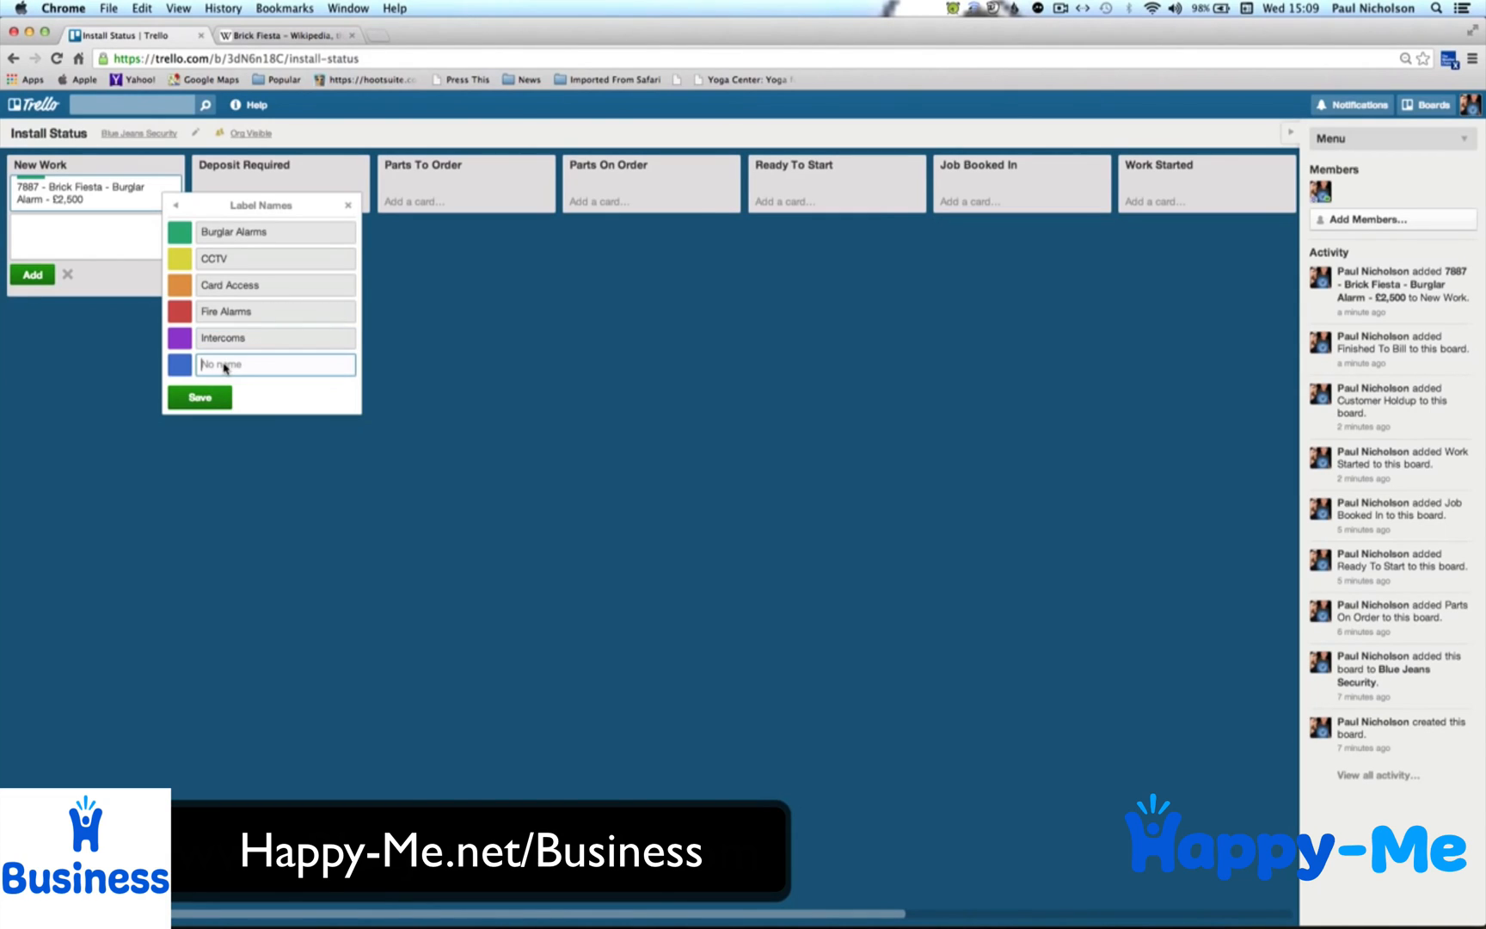
type("Other")
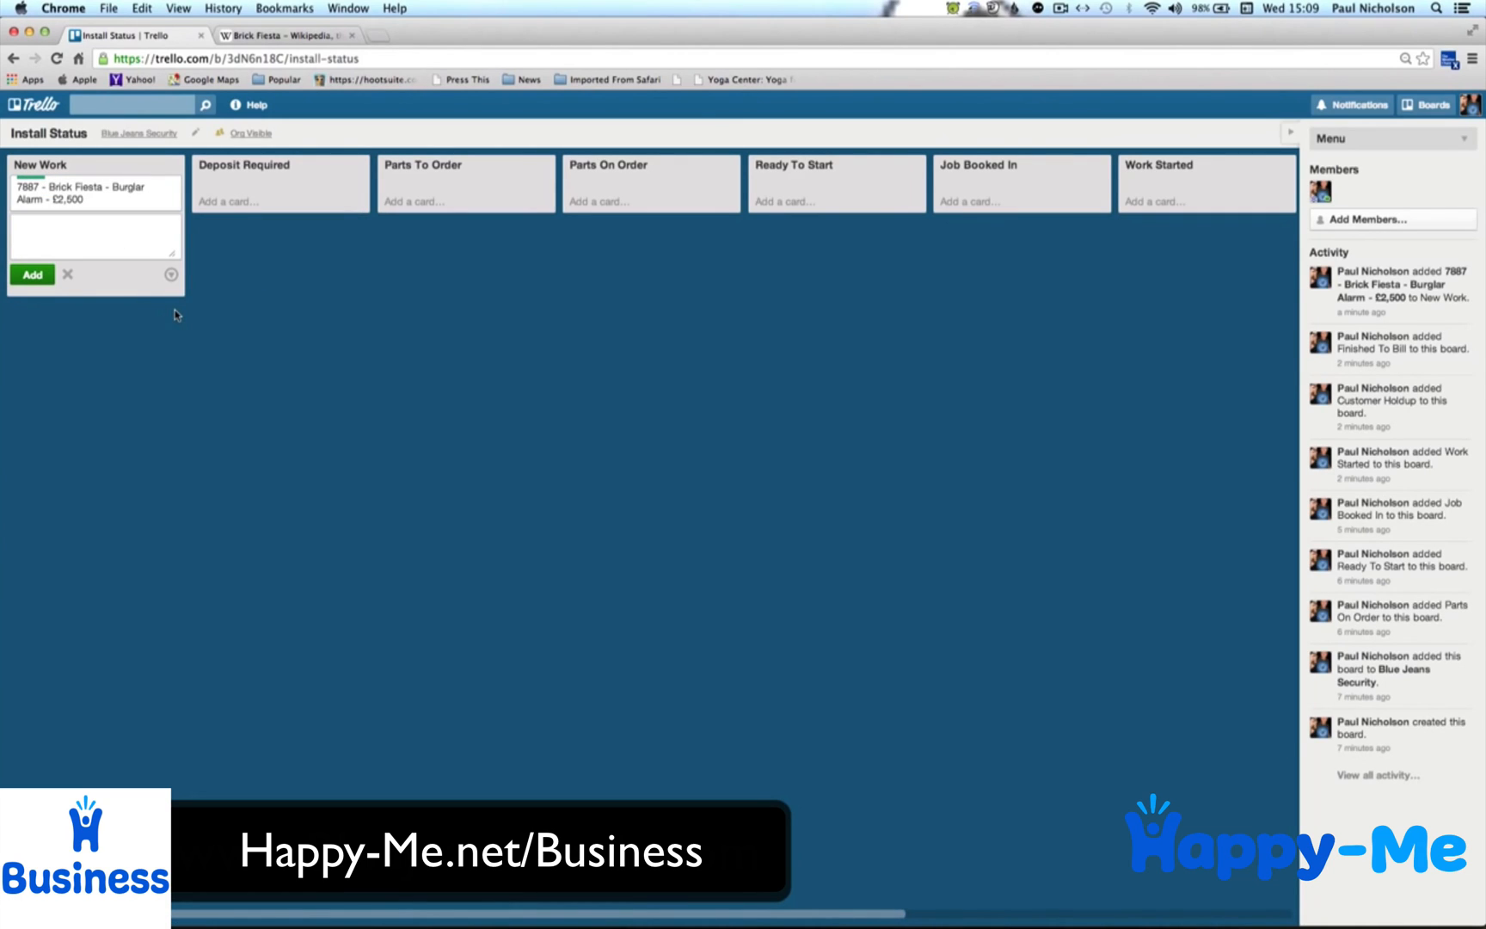
Add card 7888 - Cribrinopsis fernaldi - New Fire Alarm - £5,000 to New Work from a random Wikipedia article, tagged Fire Alarms.
left_click(284, 34)
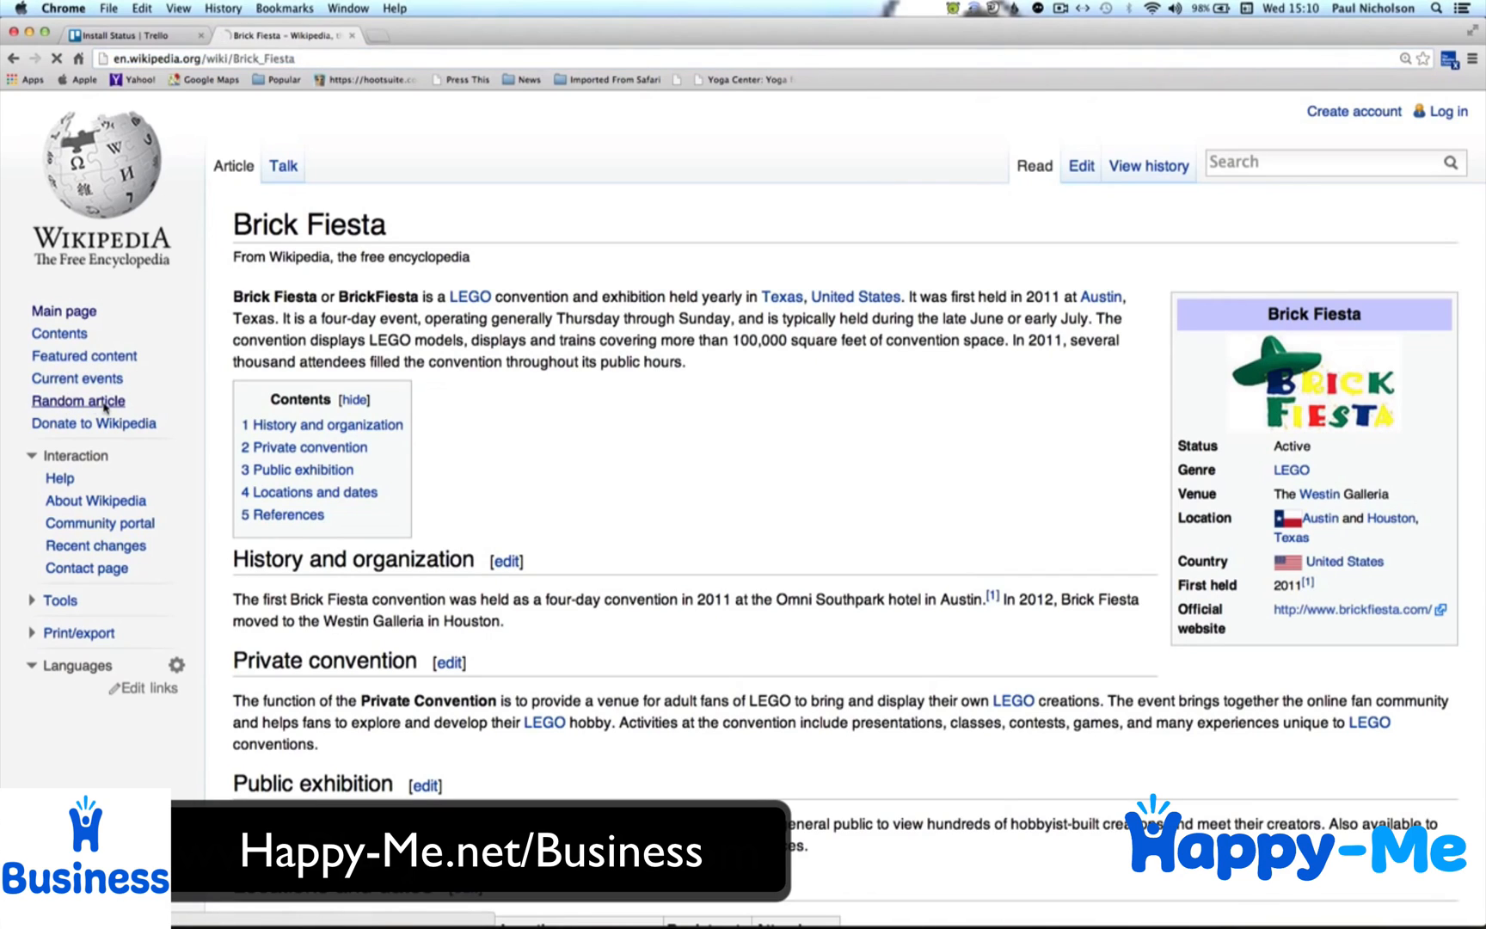
left_click(77, 401)
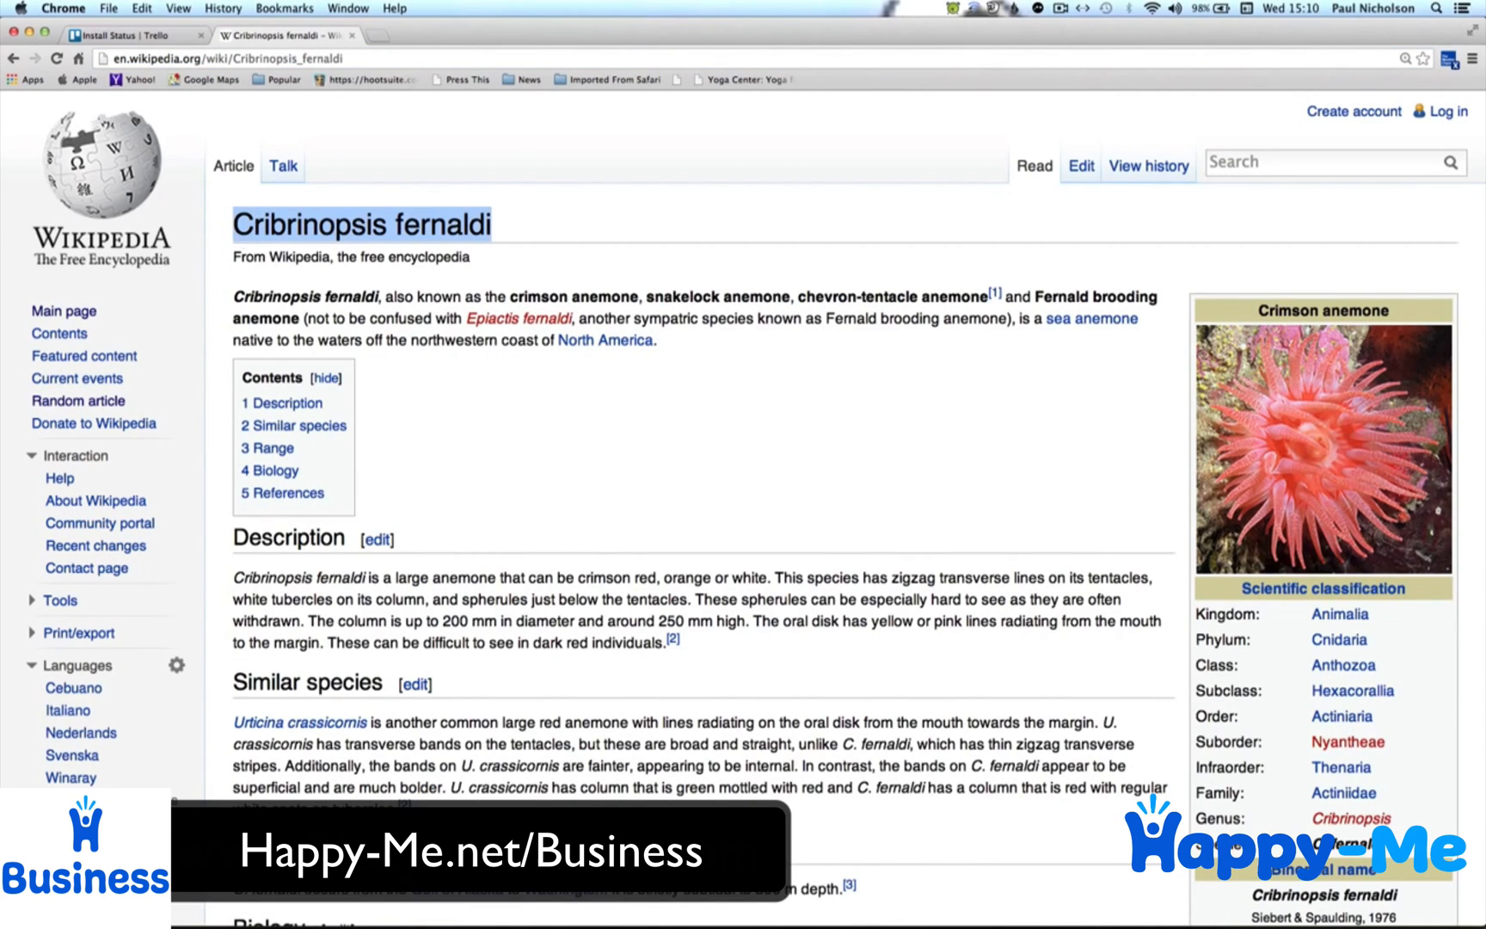
left_click(132, 34)
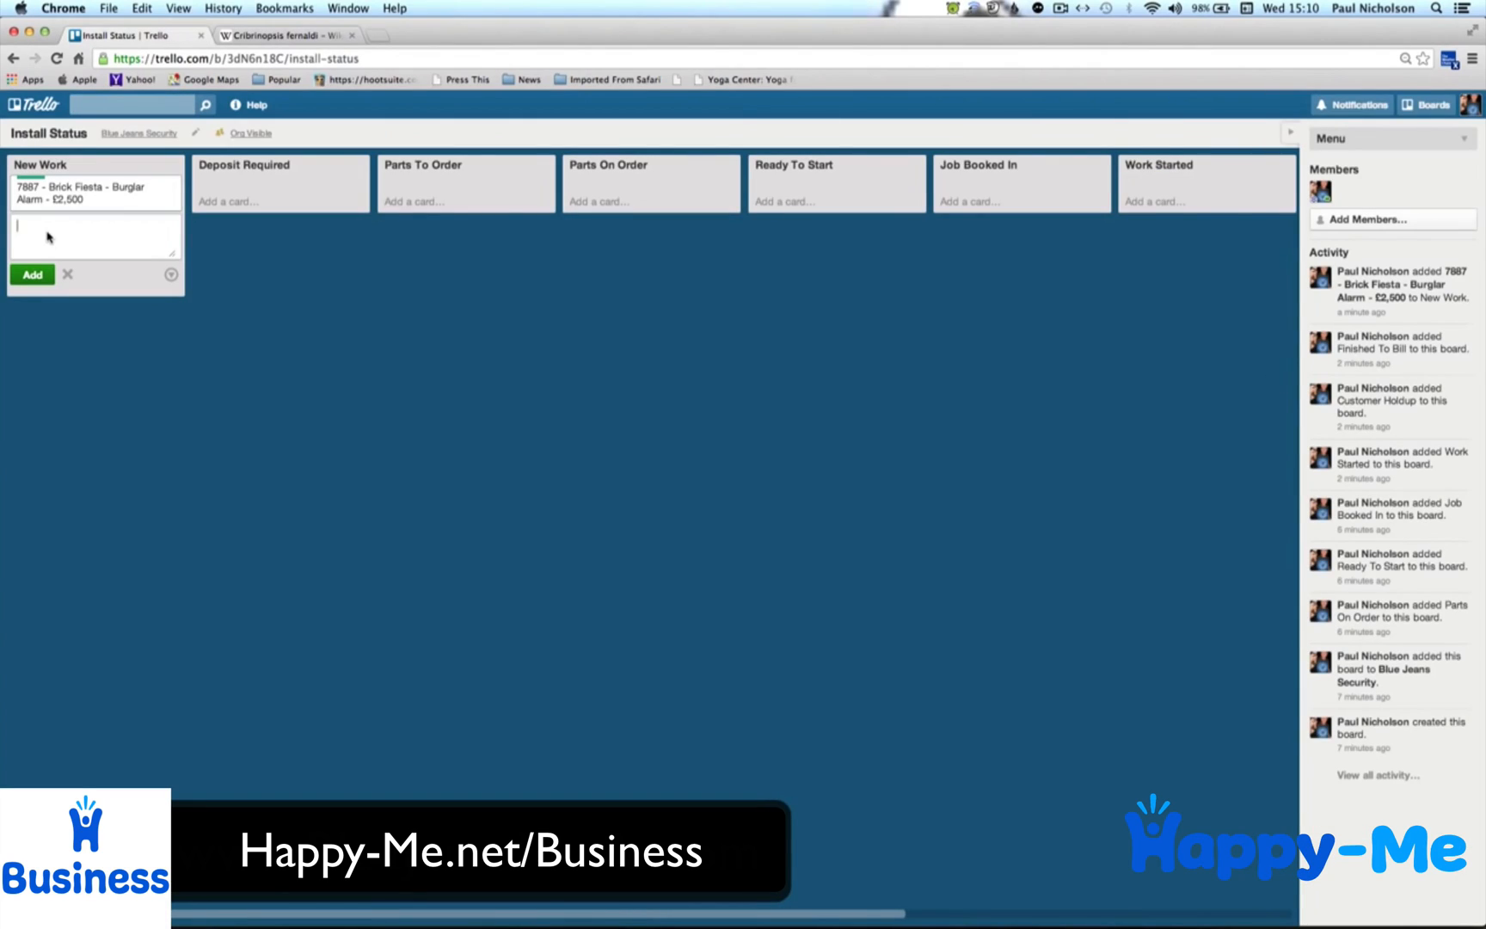
type("7888 - Cribrinopsis fernaldi - New Fire Alarm - £5,000")
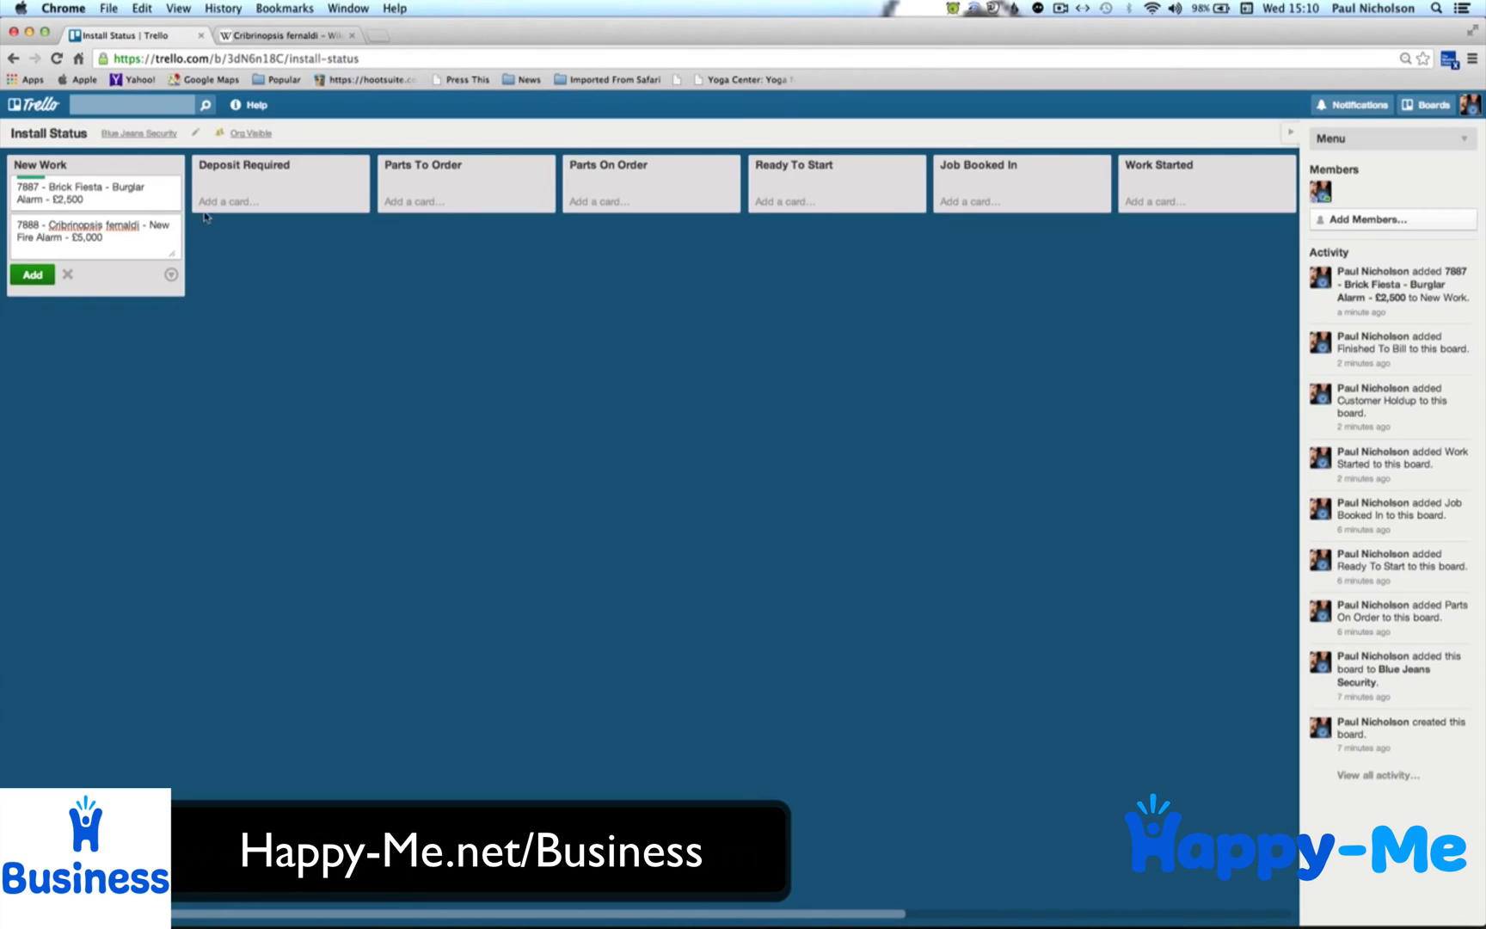
left_click(31, 275)
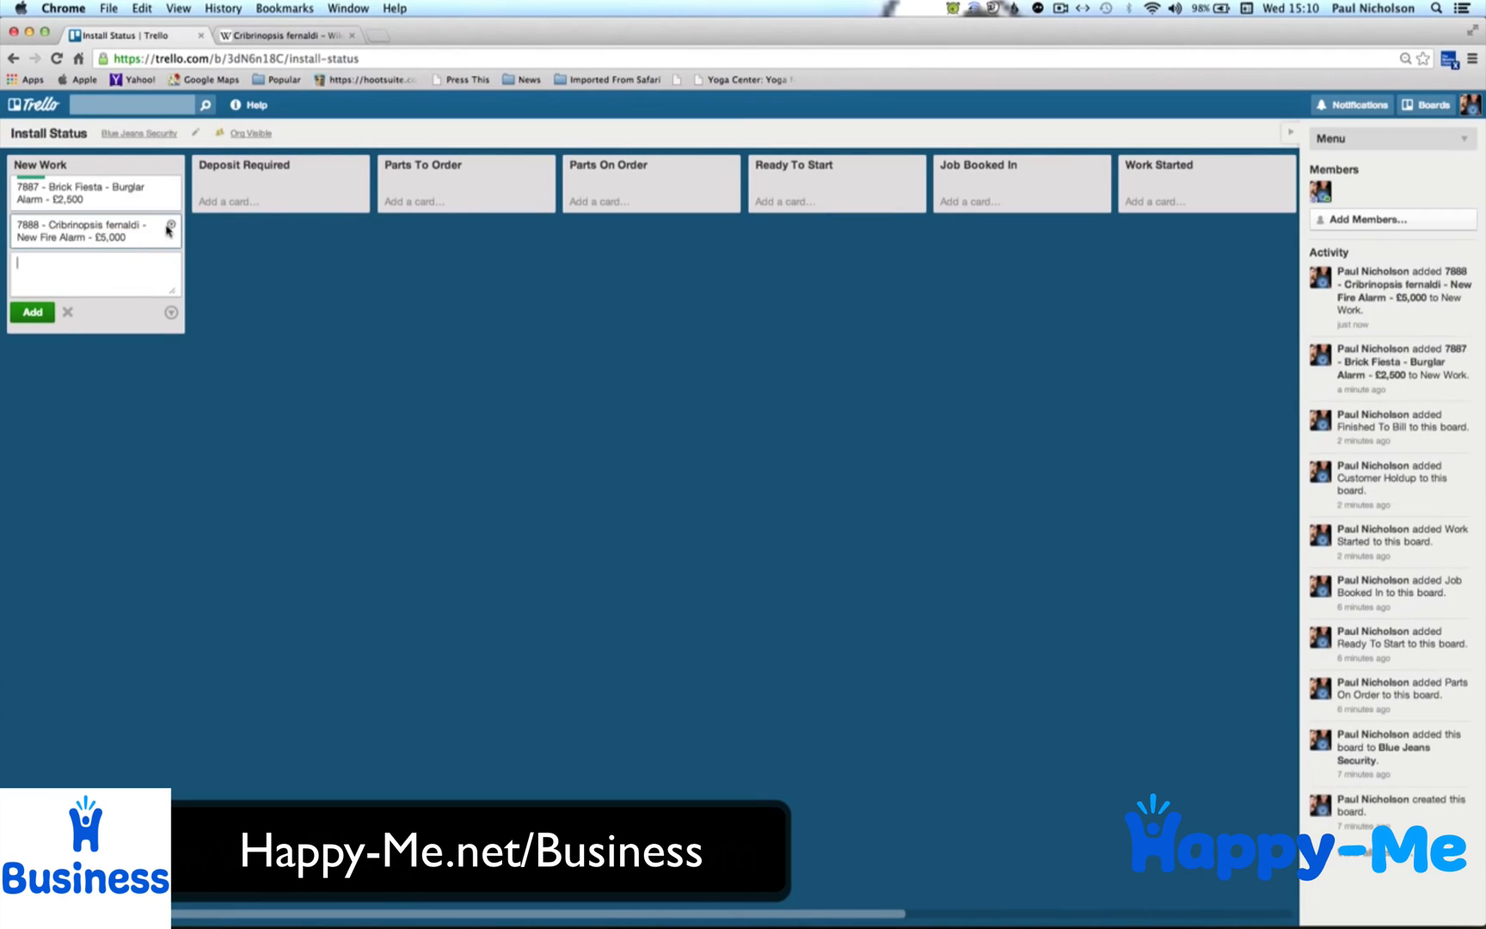
left_click(170, 225)
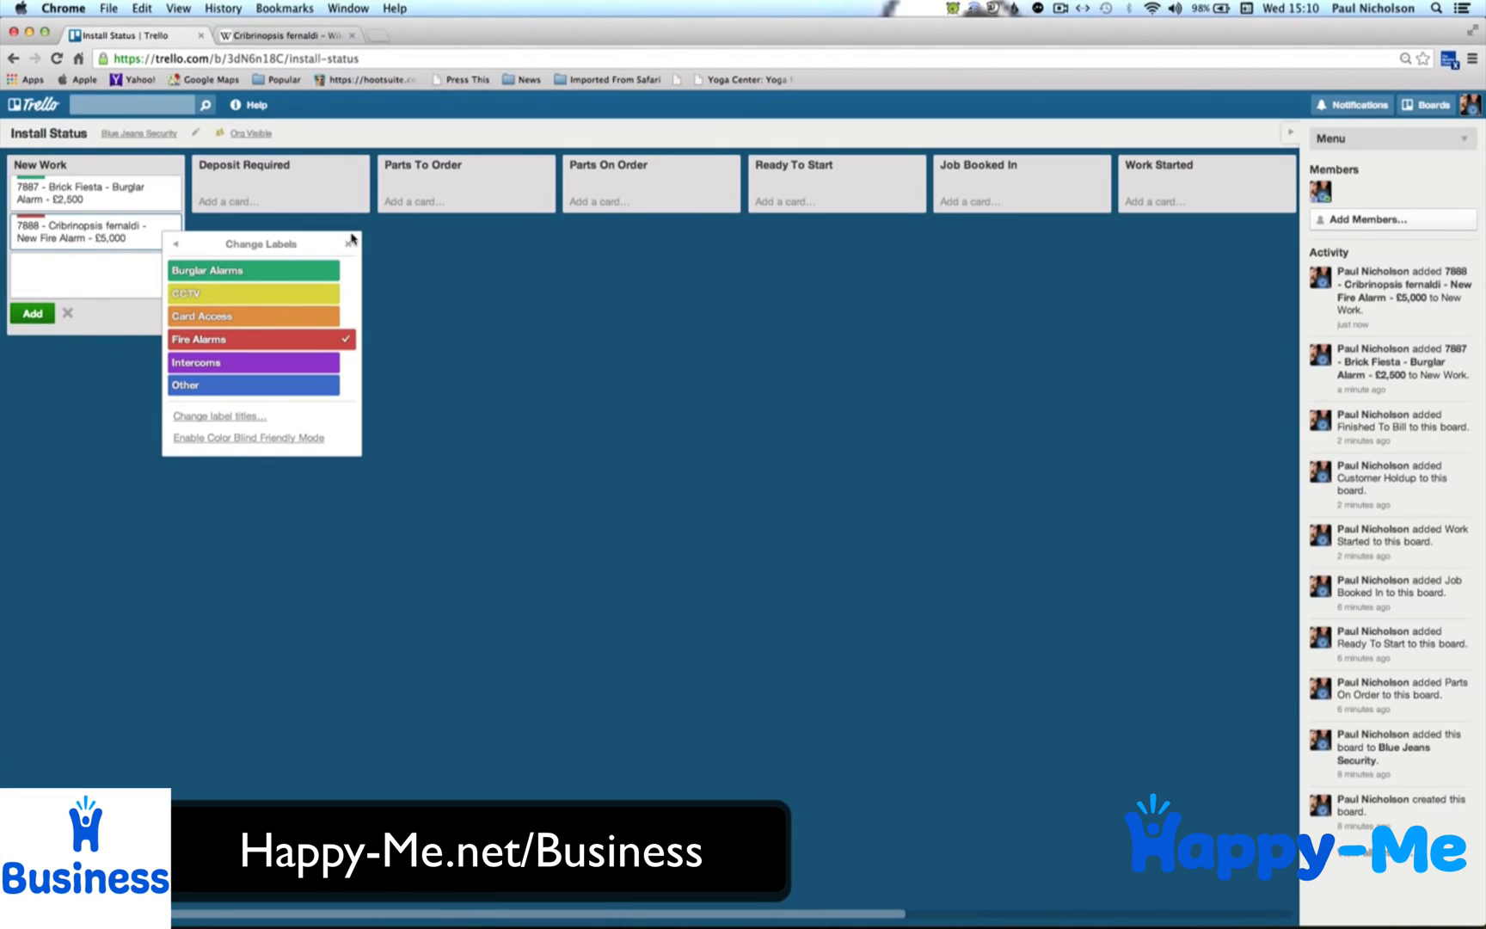
left_click(351, 244)
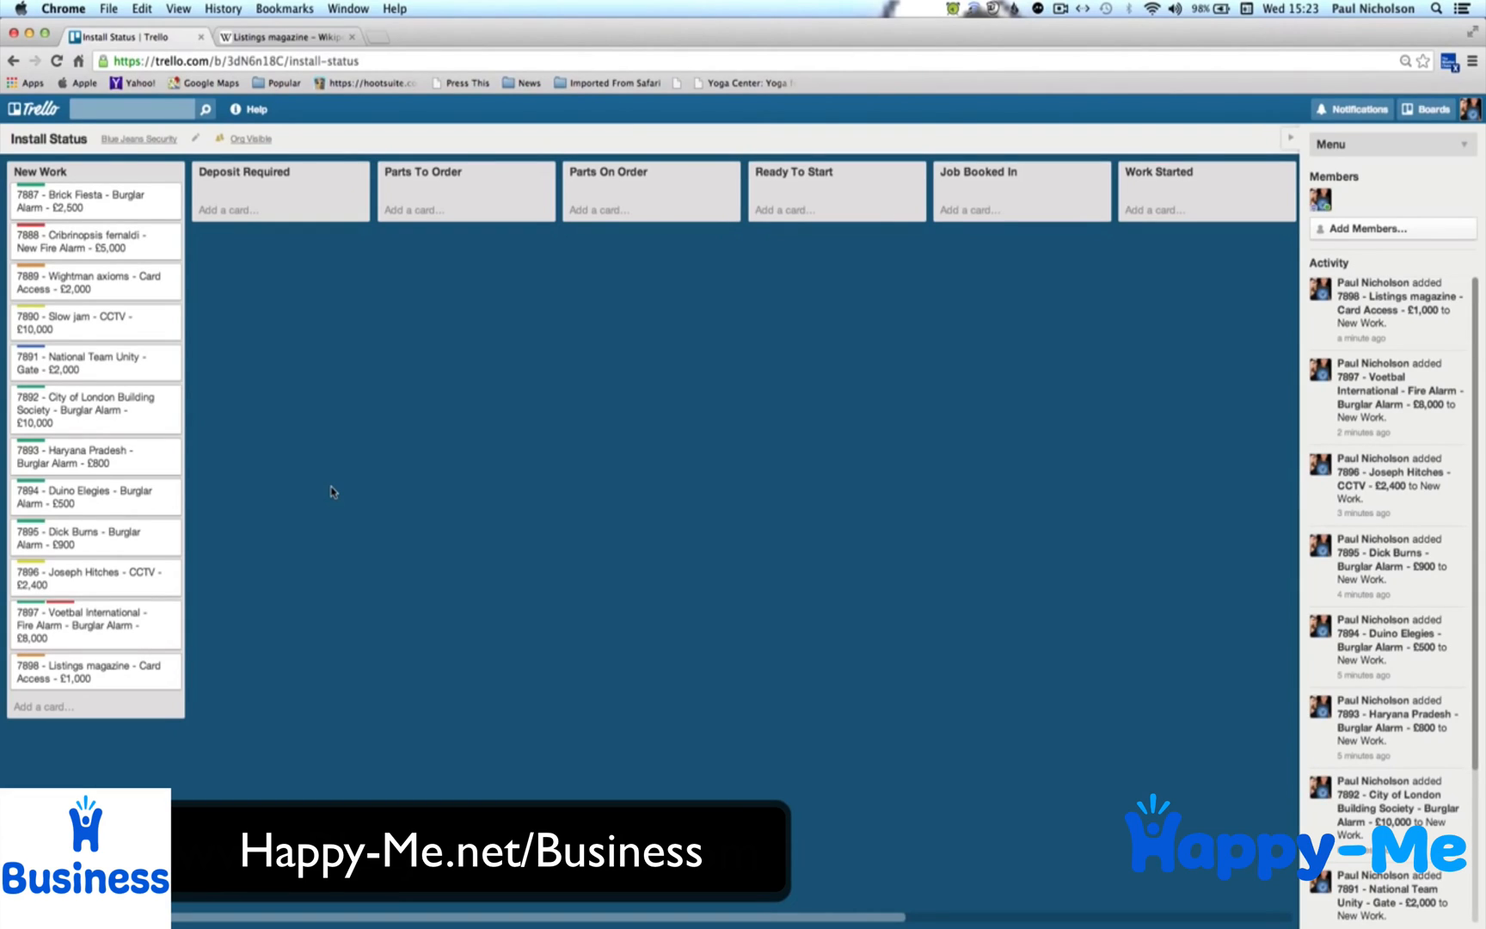
mouse_move(471, 452)
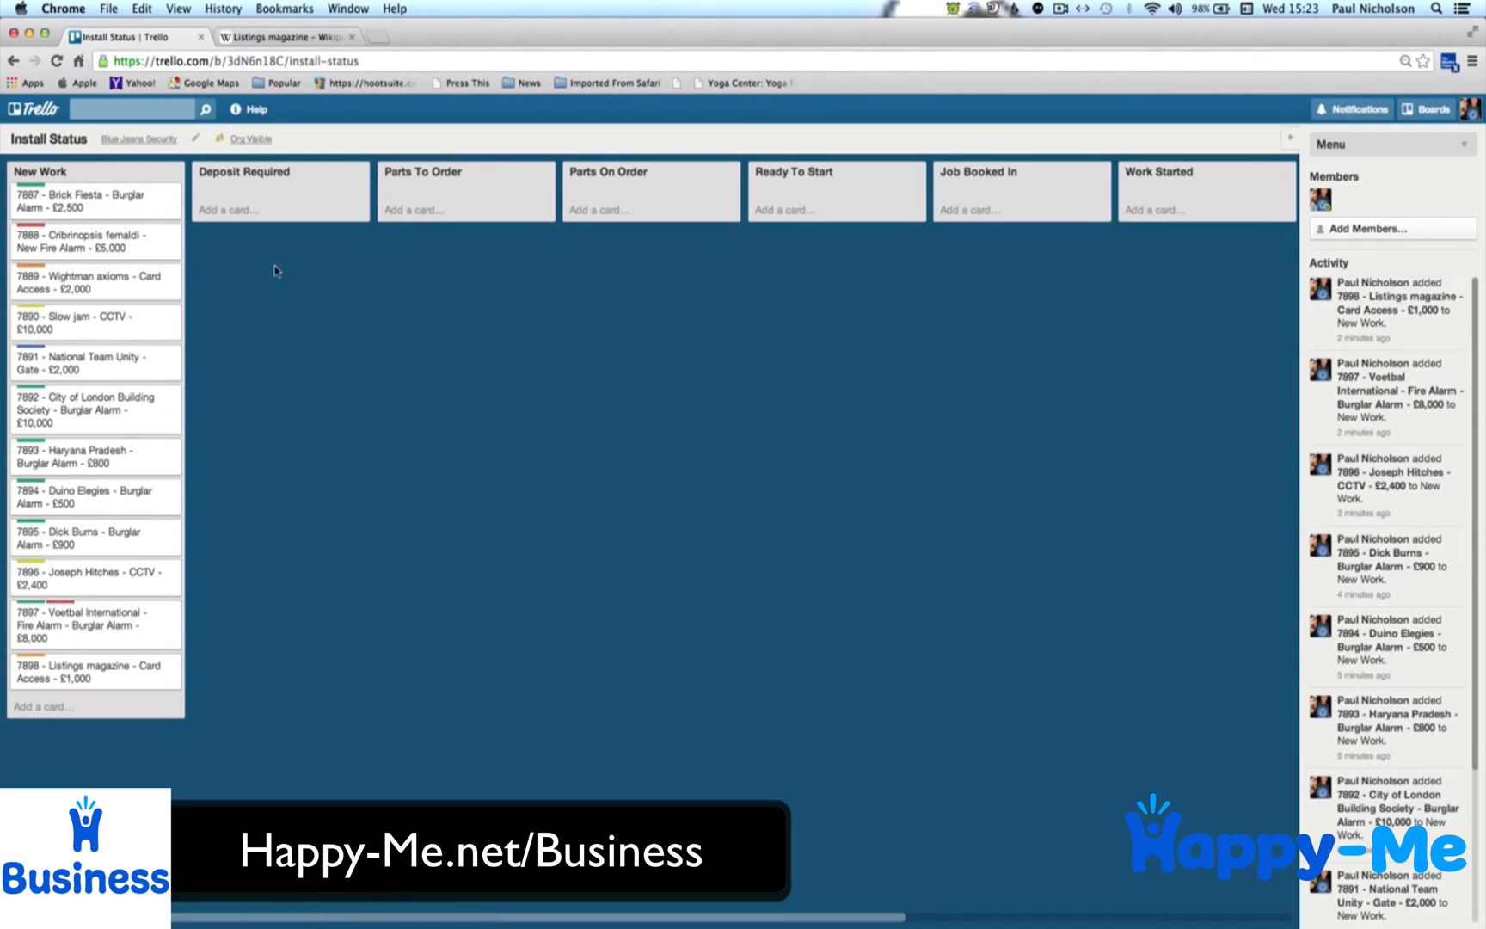
Drag cards 7887, 7888, 7889, 7890, 7894, 7897 and 7898 from New Work into their status lists, 7898 ending in Finished To Bill.
left_click_drag(95, 201, 512, 269)
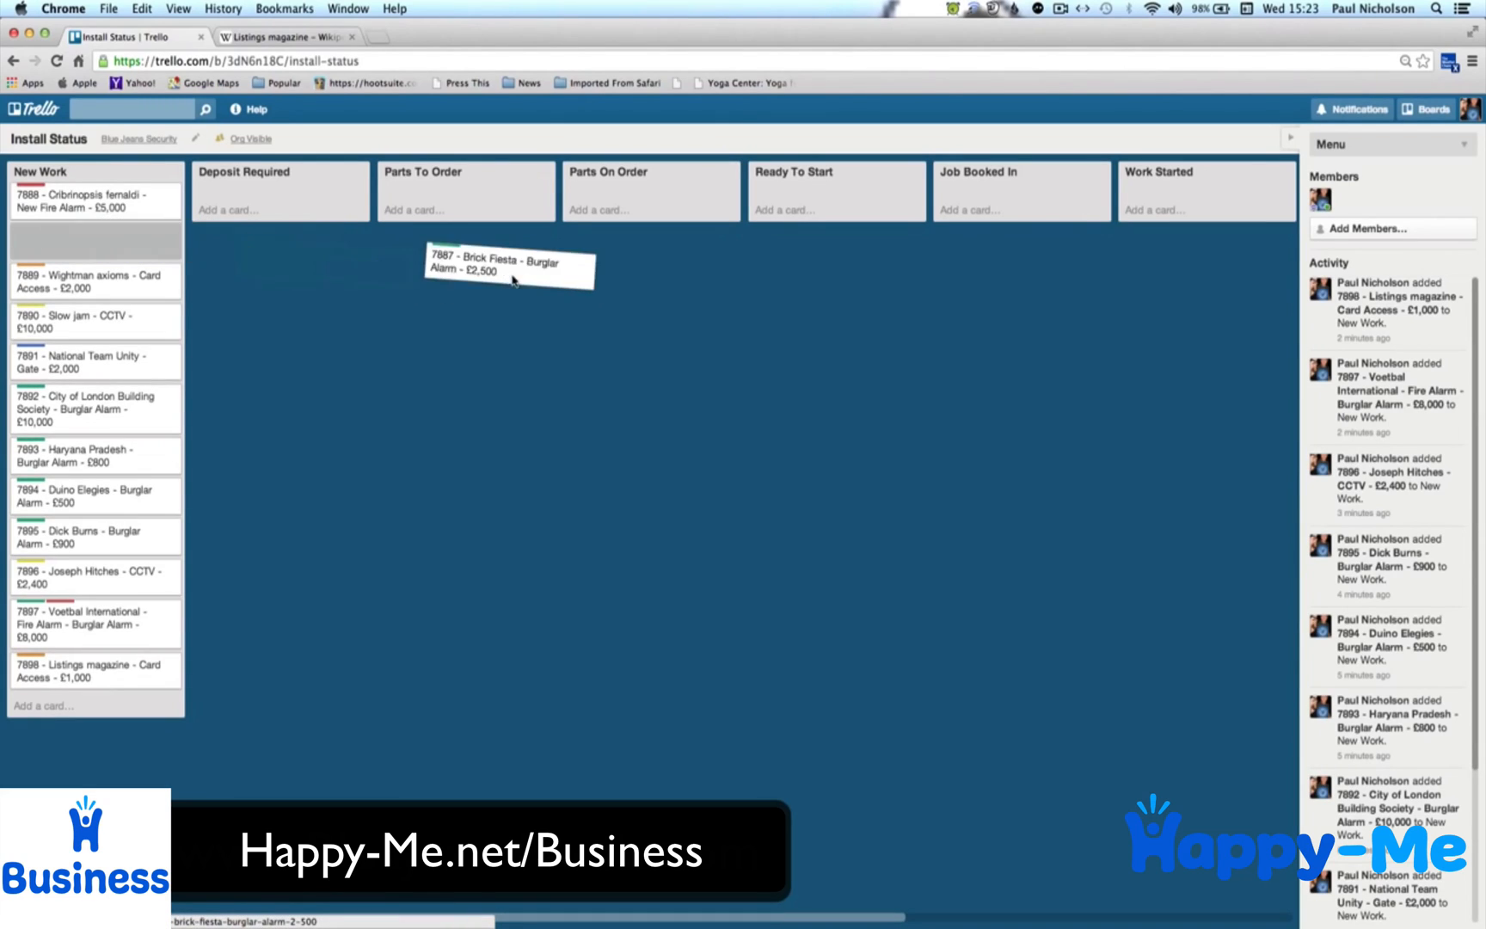
left_click_drag(509, 268, 767, 200)
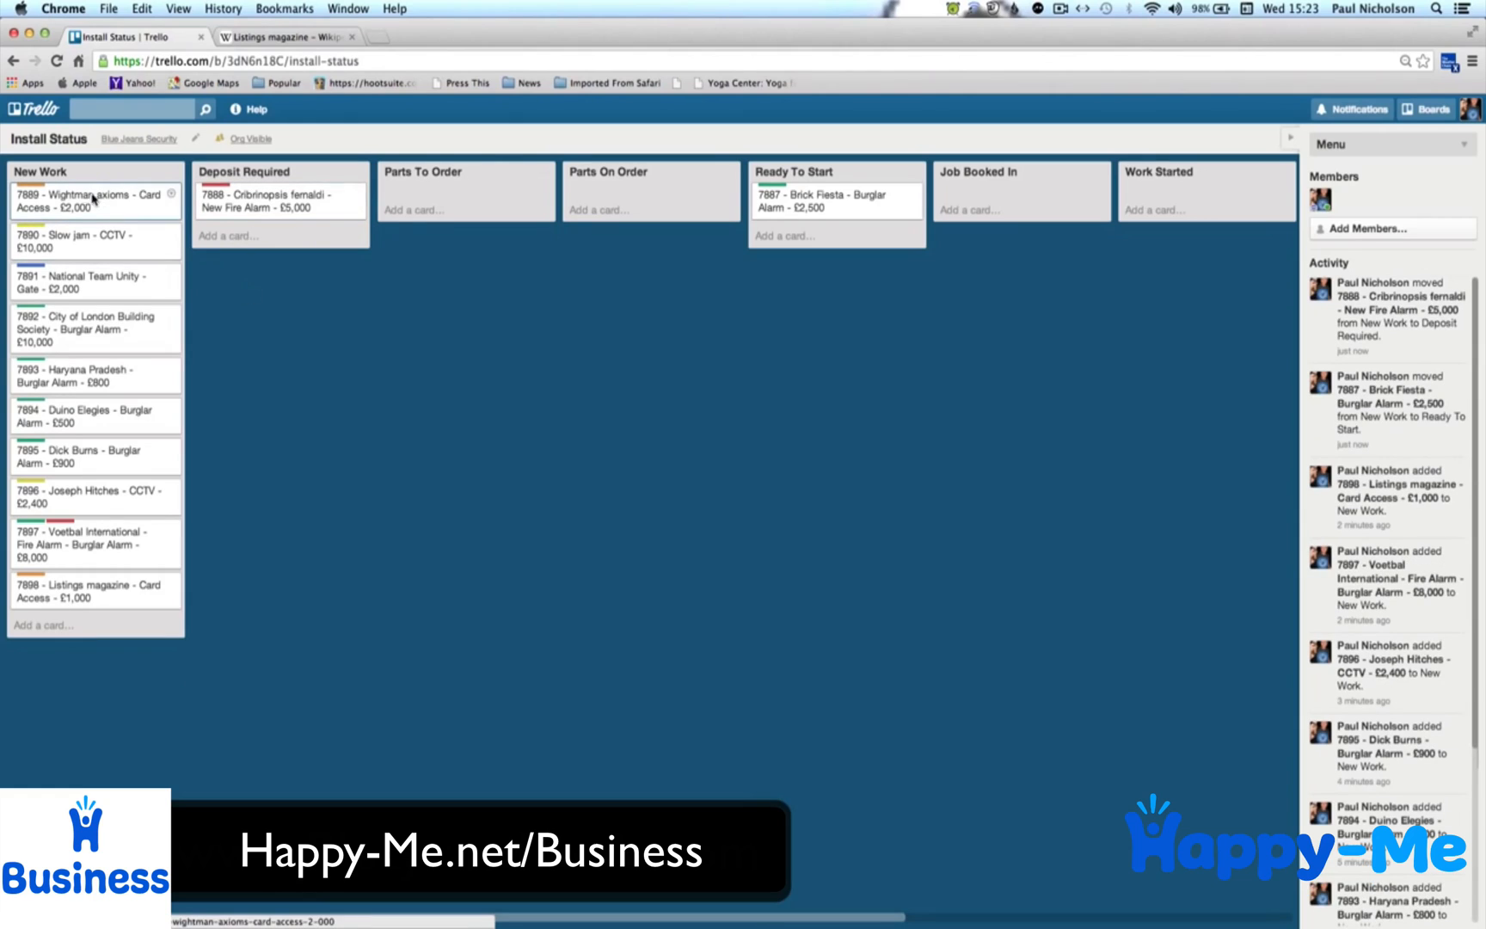
left_click_drag(93, 202, 1009, 197)
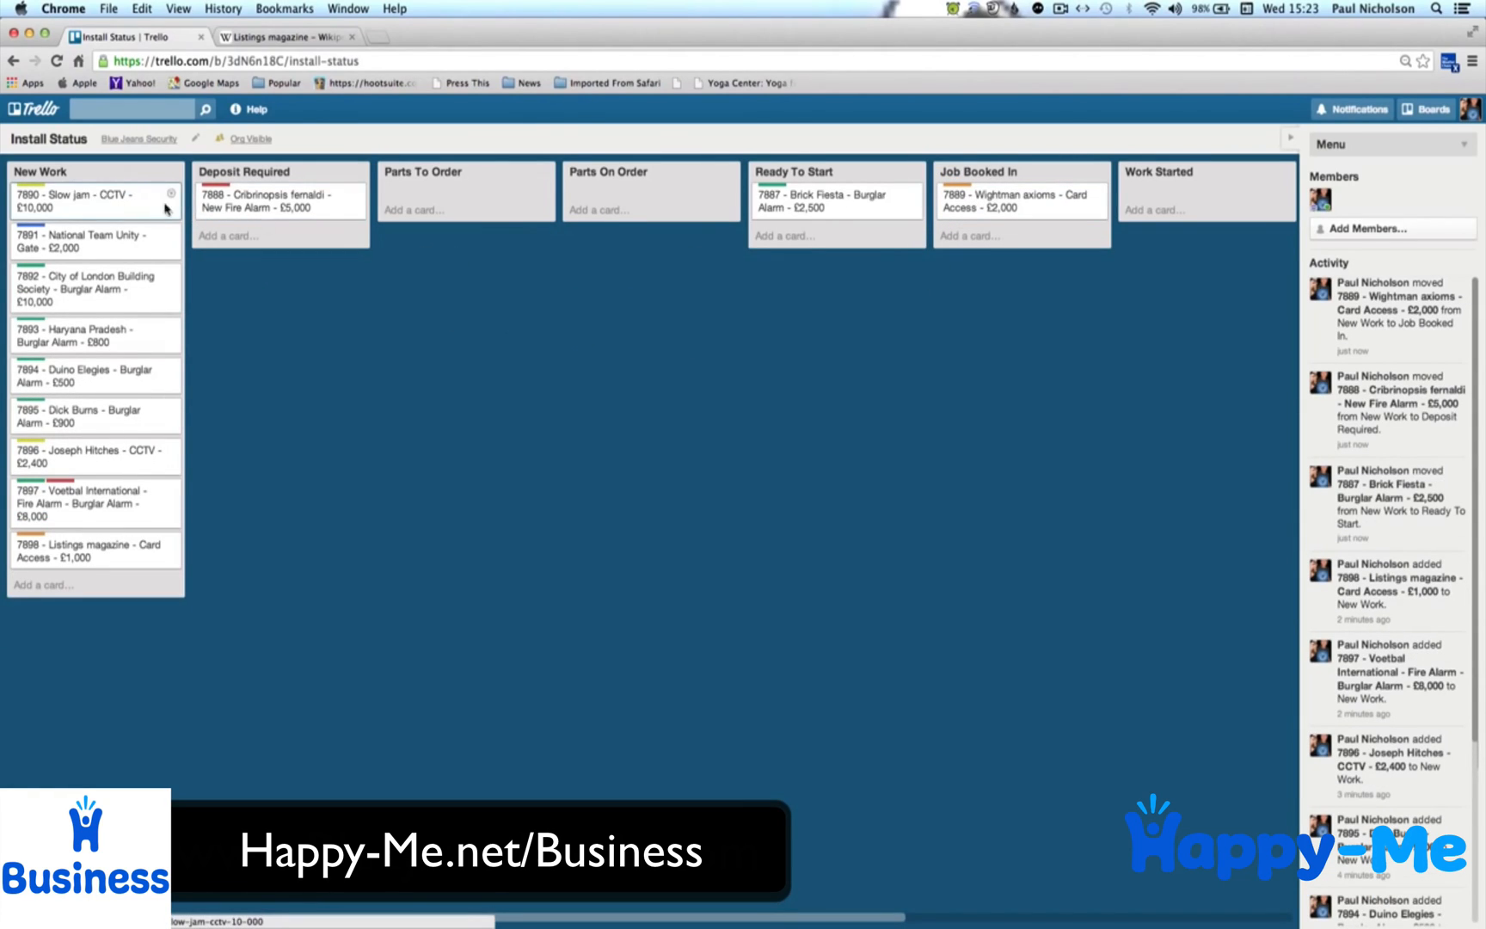
left_click_drag(94, 196, 1061, 233)
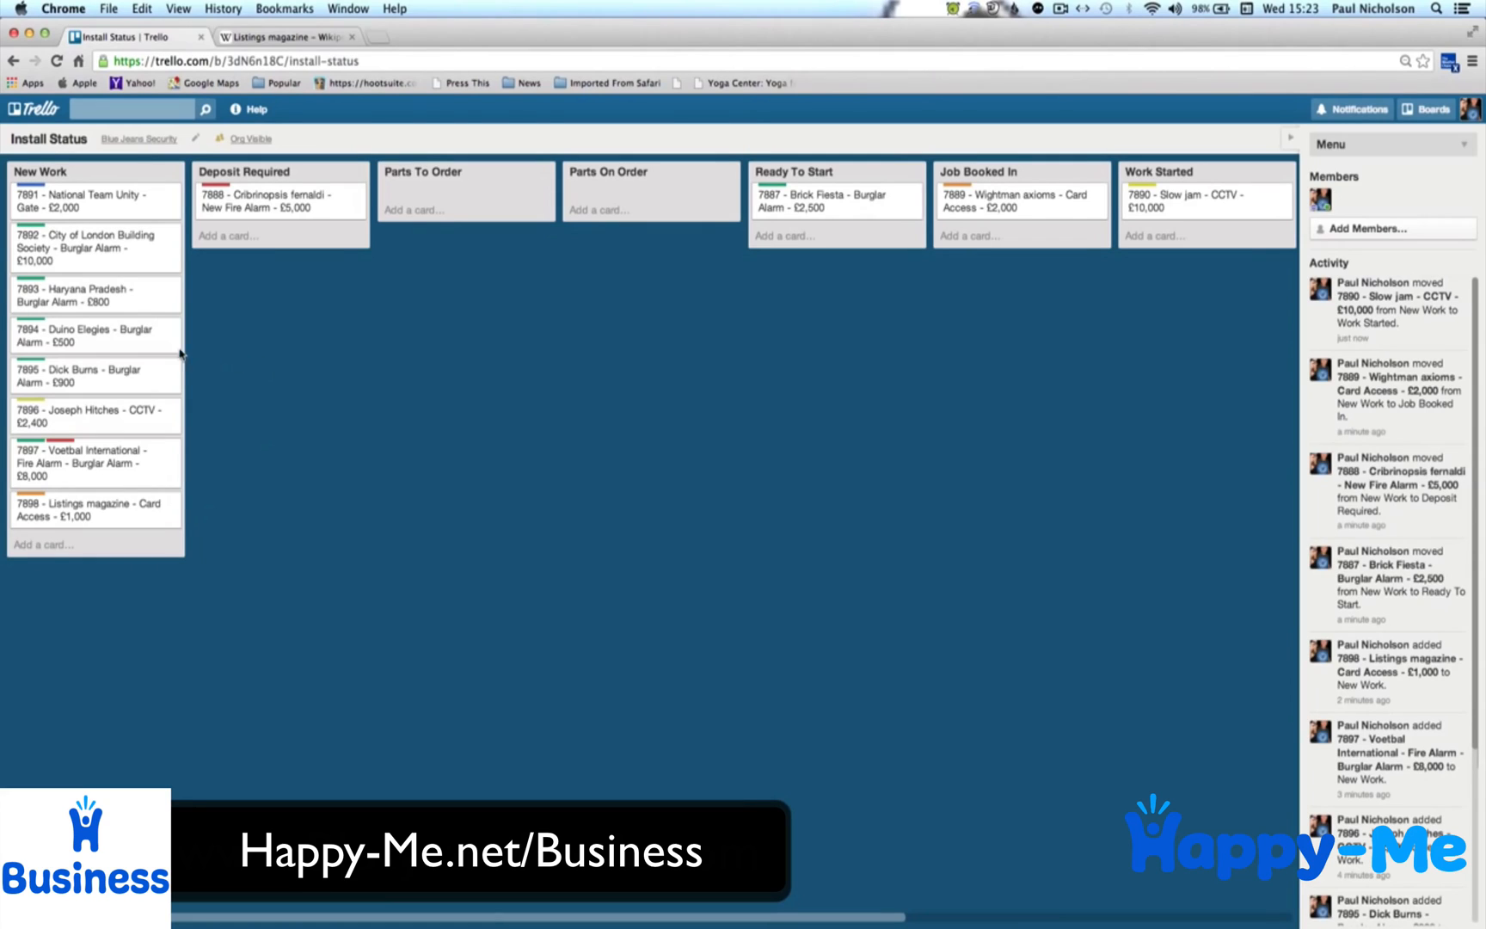
left_click_drag(94, 336, 999, 261)
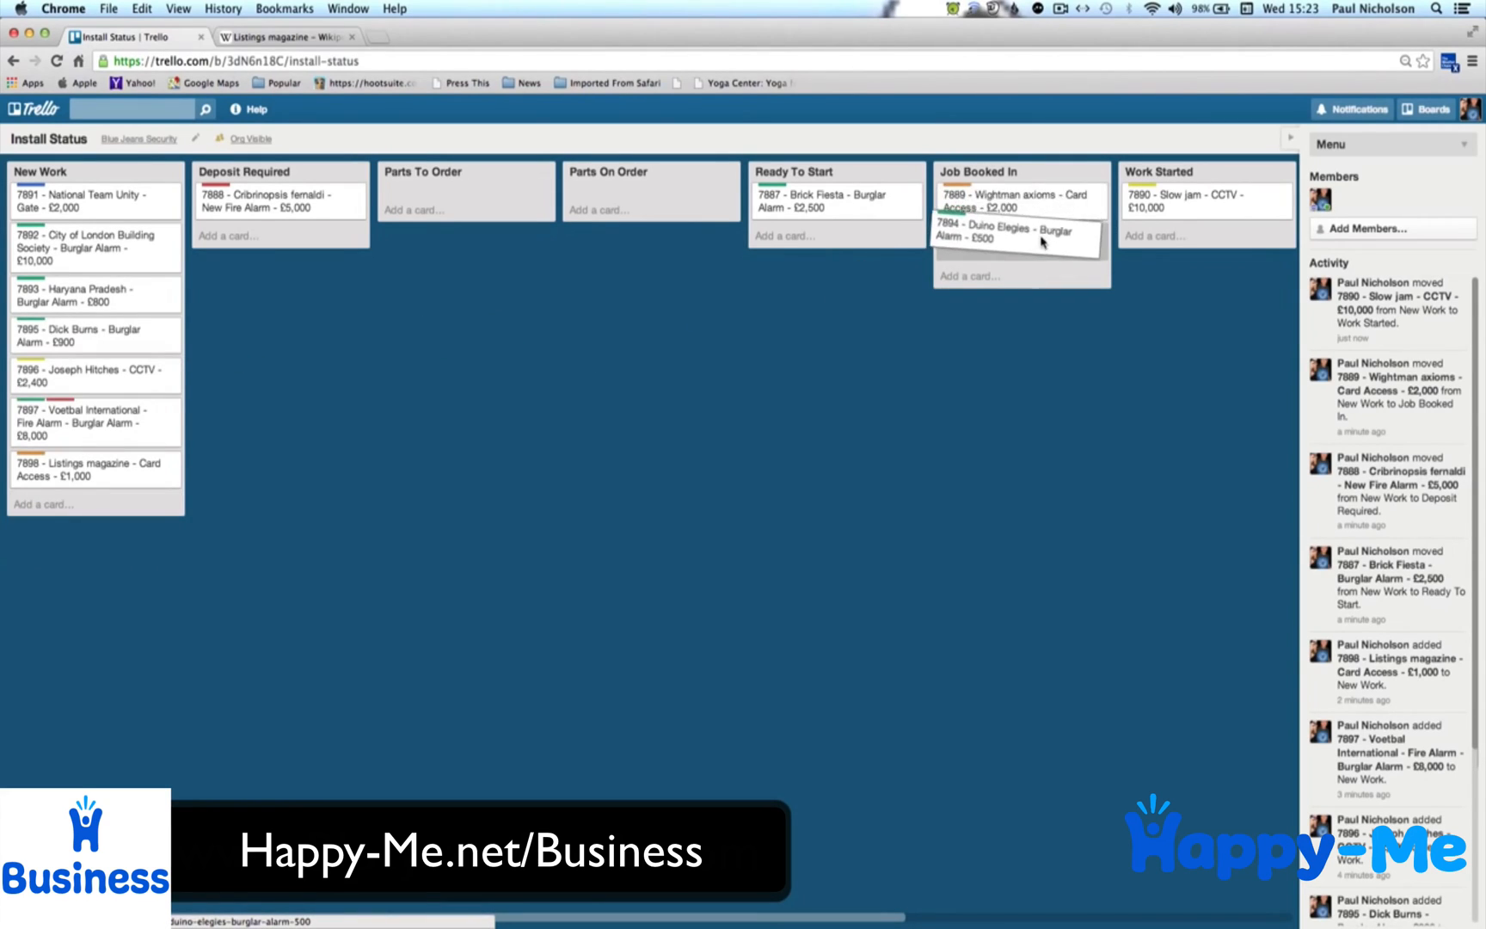
left_click_drag(95, 421, 478, 299)
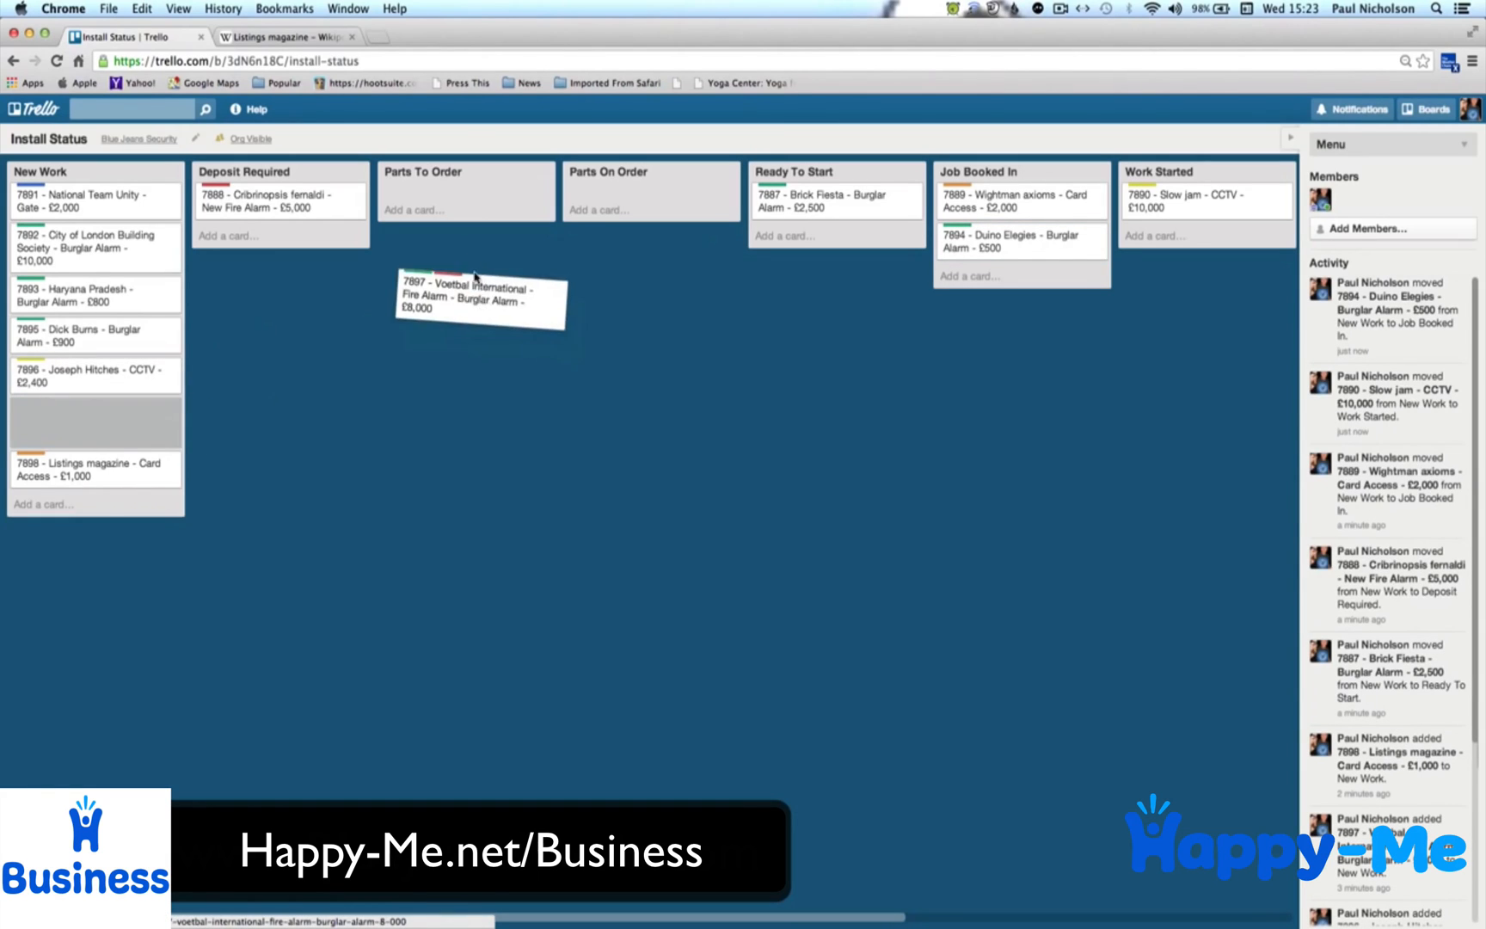
left_click_drag(475, 299, 464, 200)
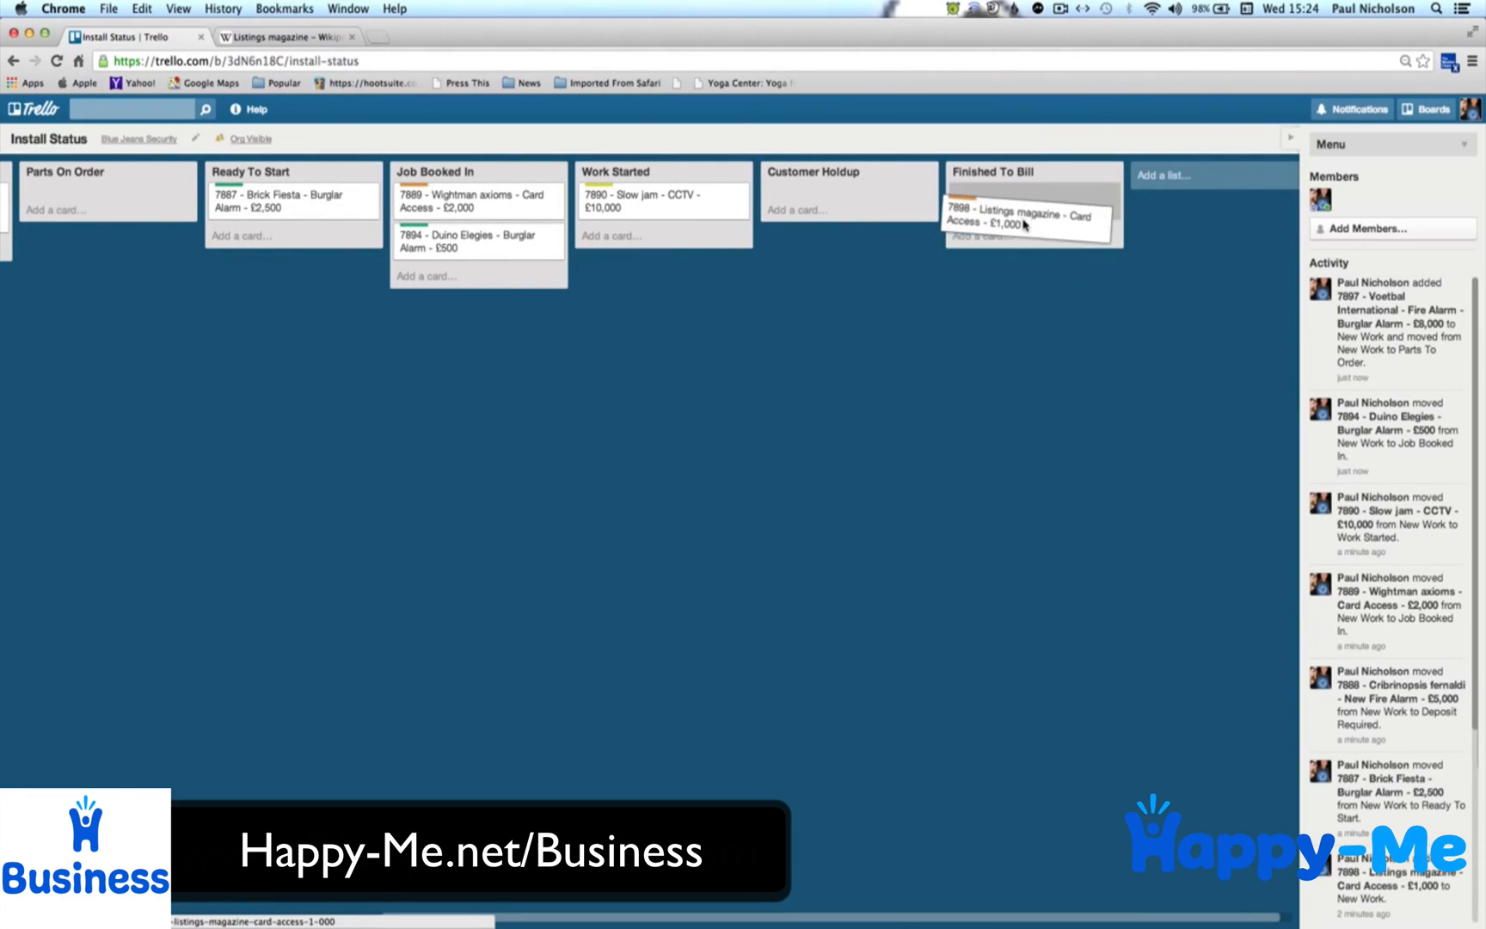
left_click_drag(1023, 225, 1023, 201)
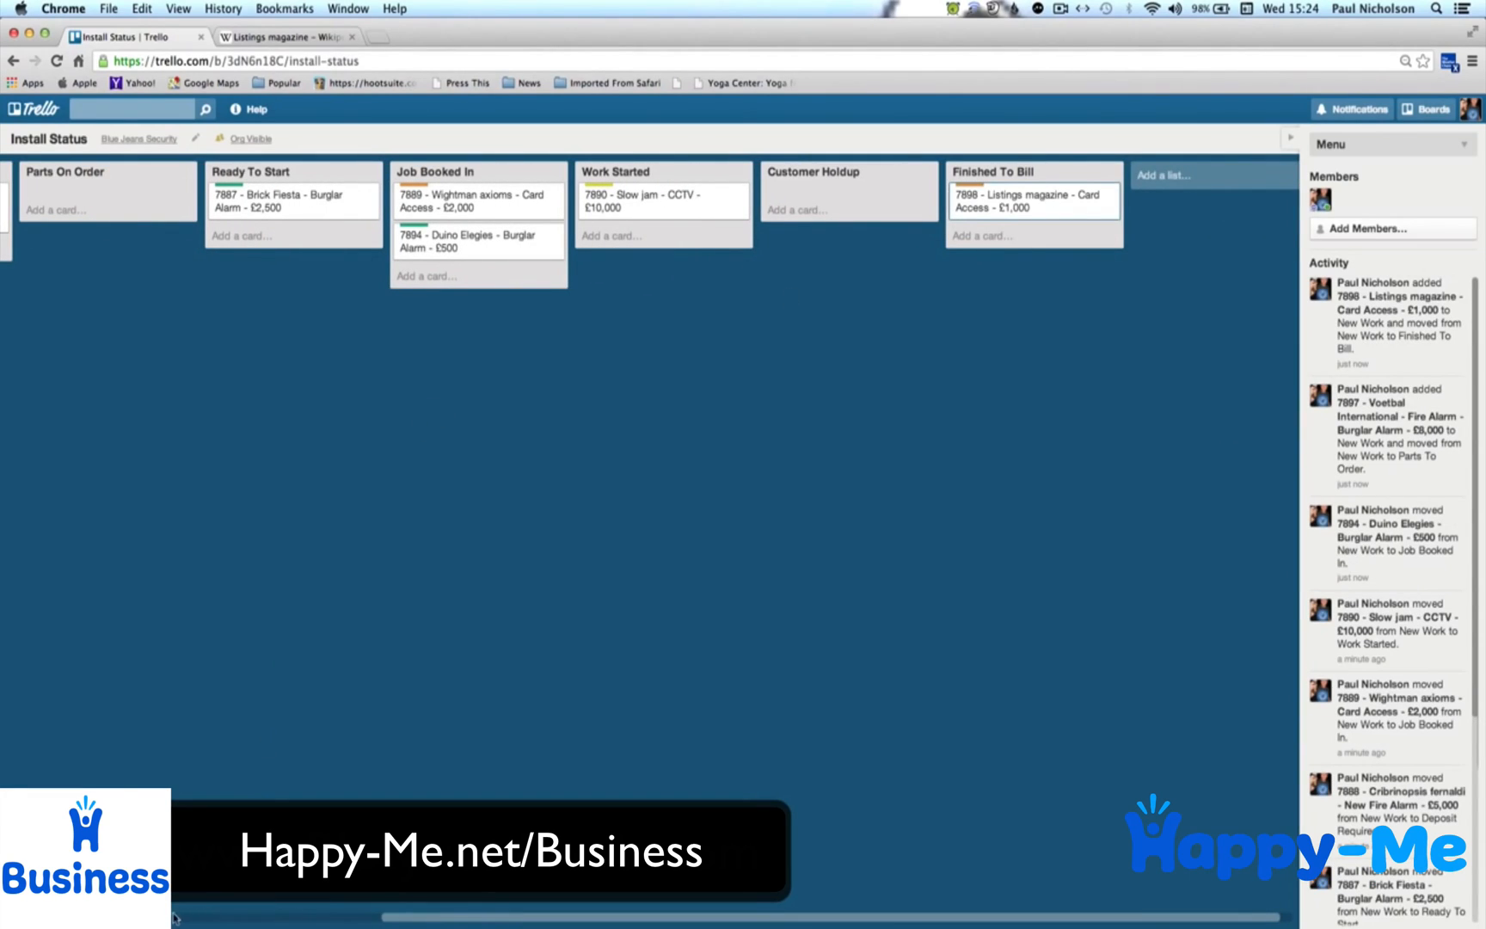
Zoom out and move 7896 to Work Started, 7893 to Customer Holdup and 7892 to Parts On Order.
scroll("left", 3)
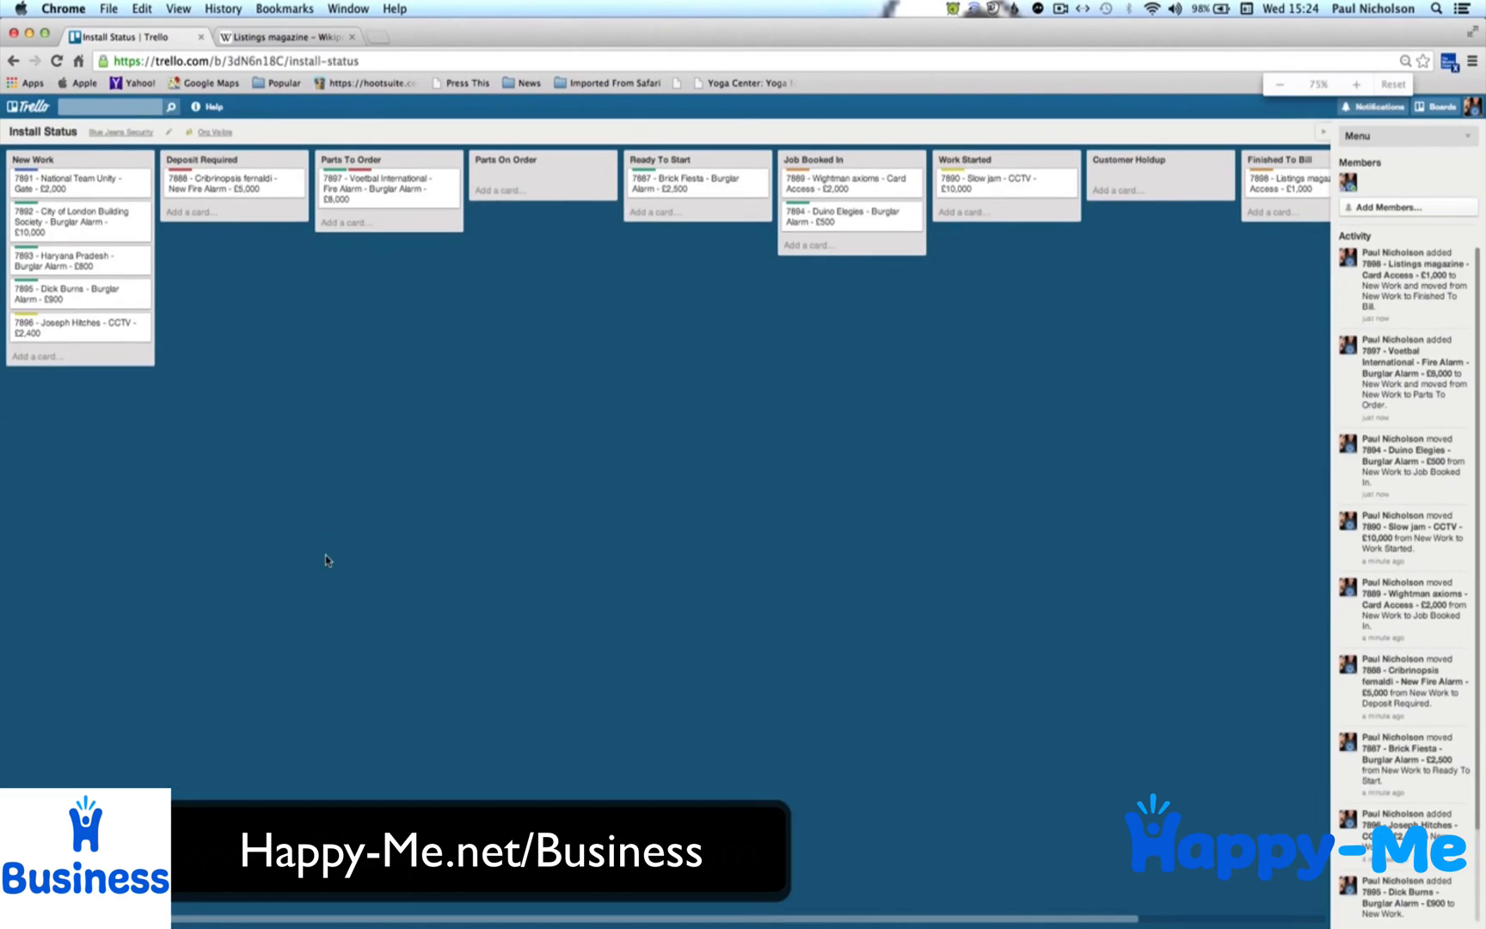
left_click(1279, 84)
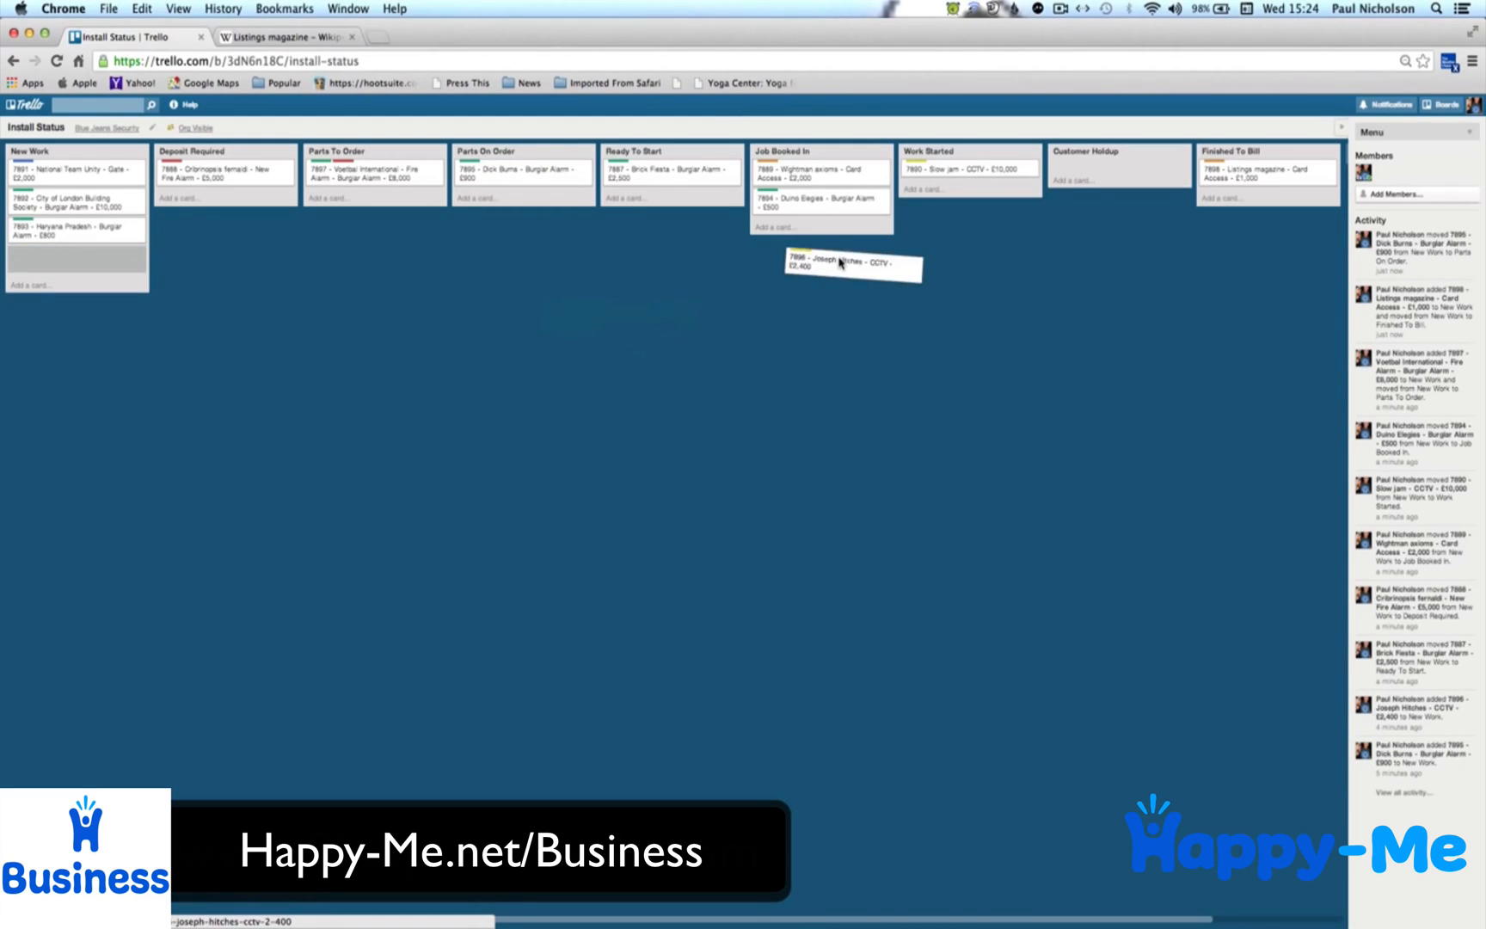
left_click_drag(848, 265, 958, 194)
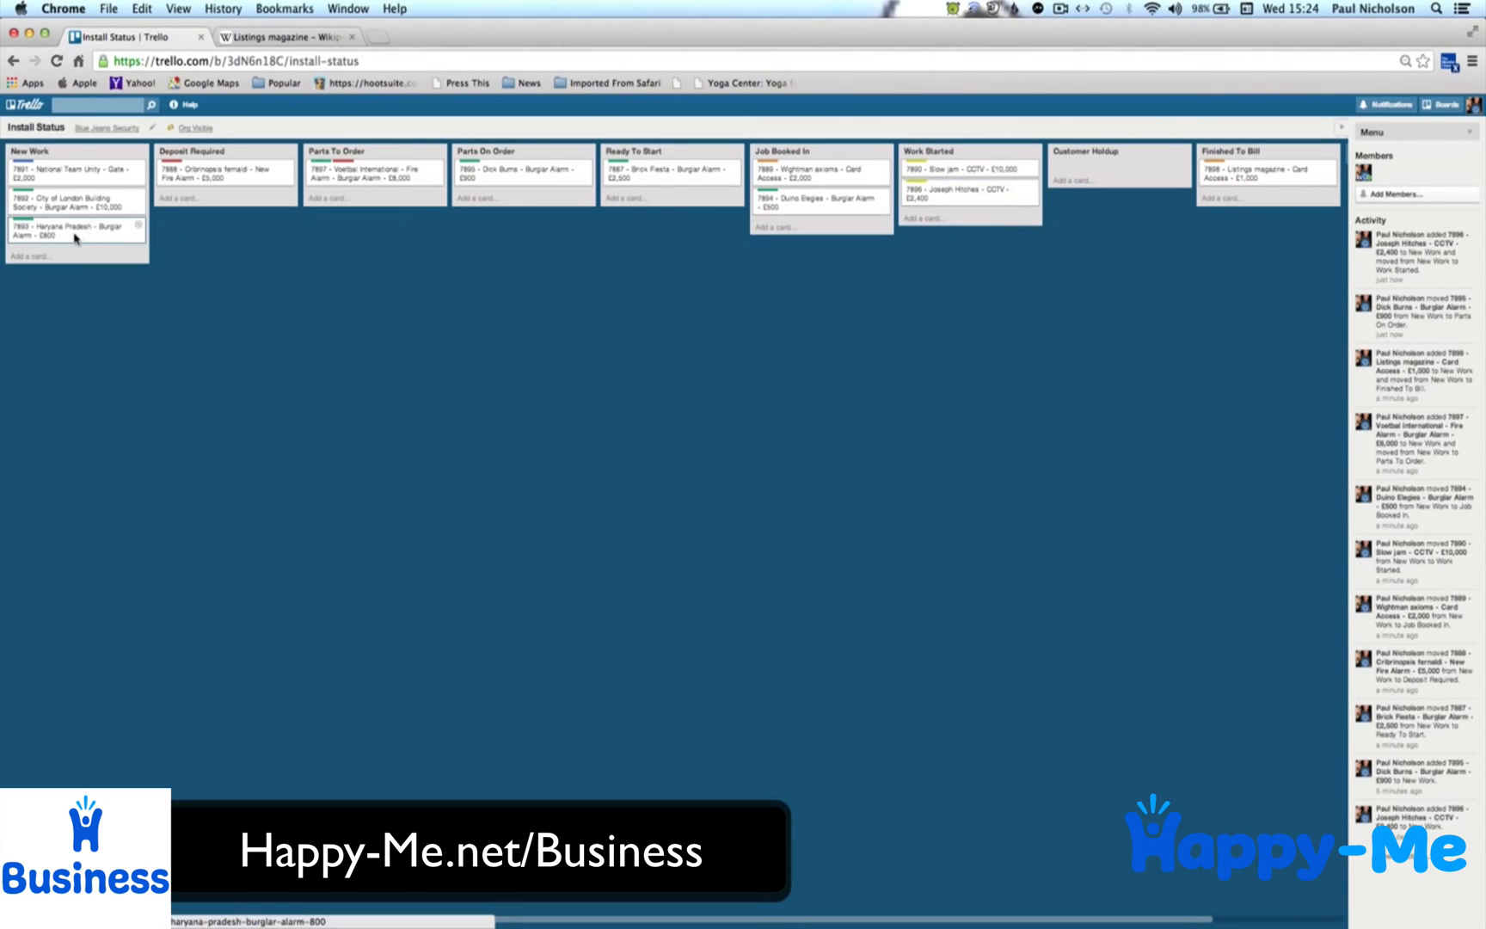
left_click_drag(76, 230, 1121, 172)
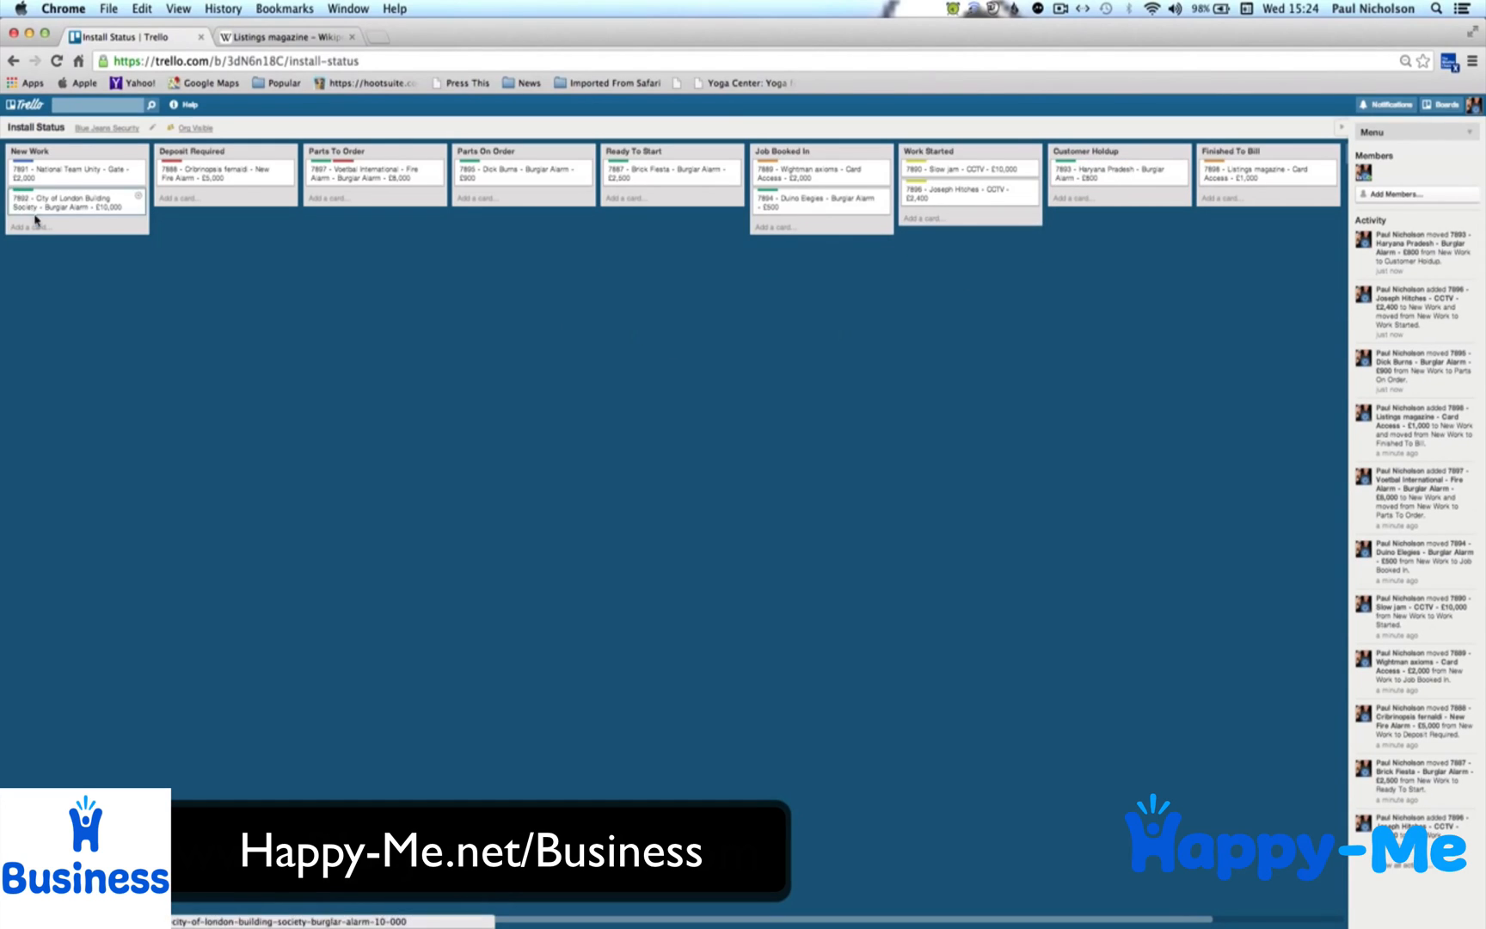
left_click_drag(75, 199, 522, 174)
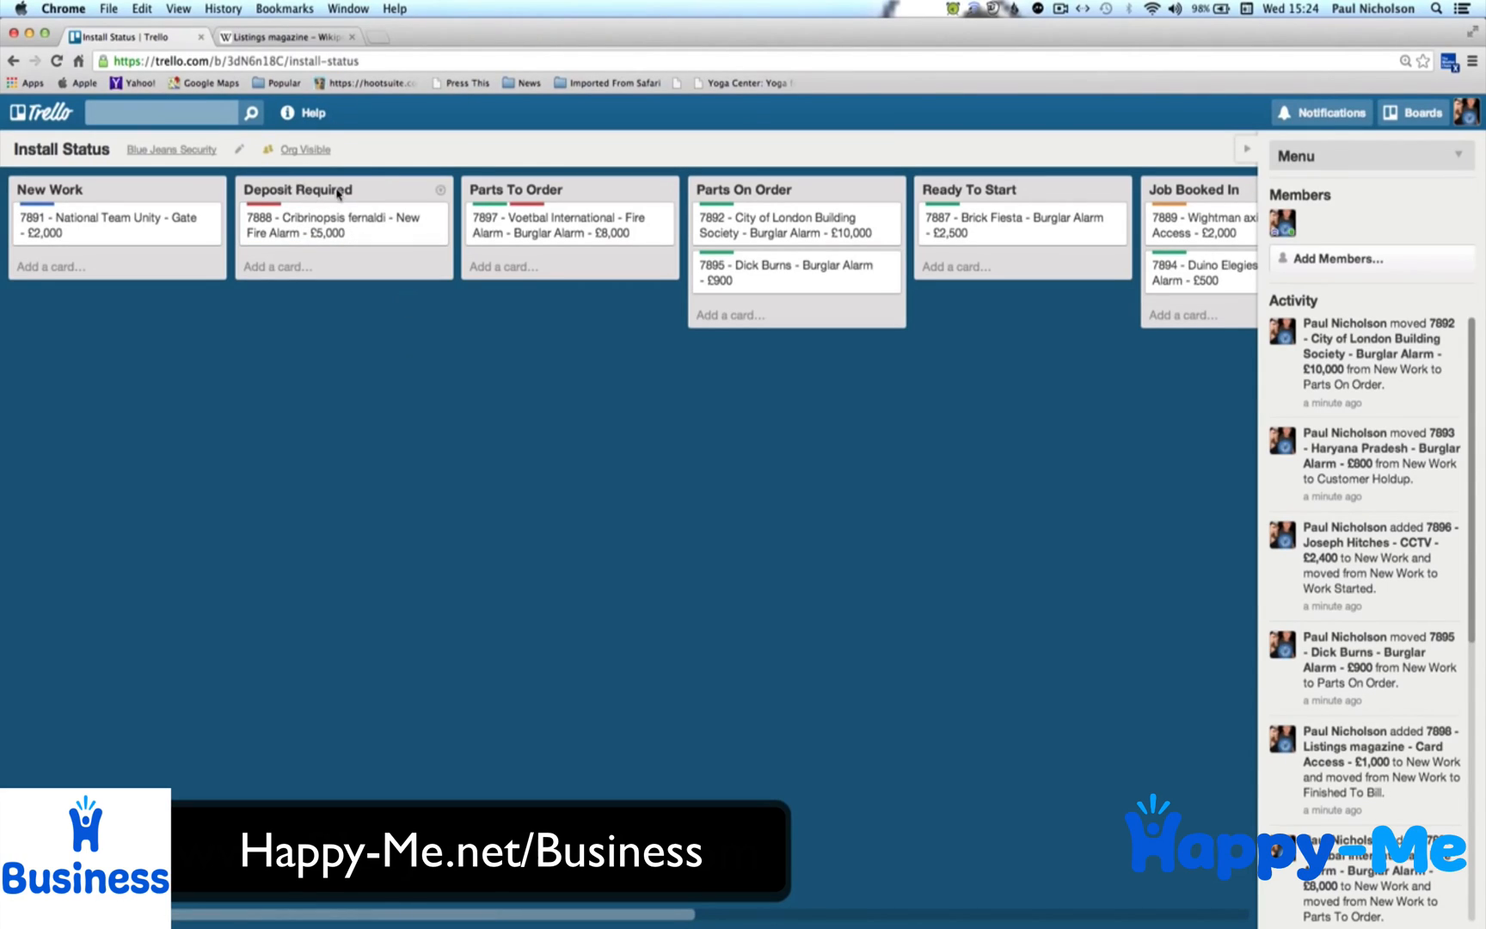
mouse_move(1388, 242)
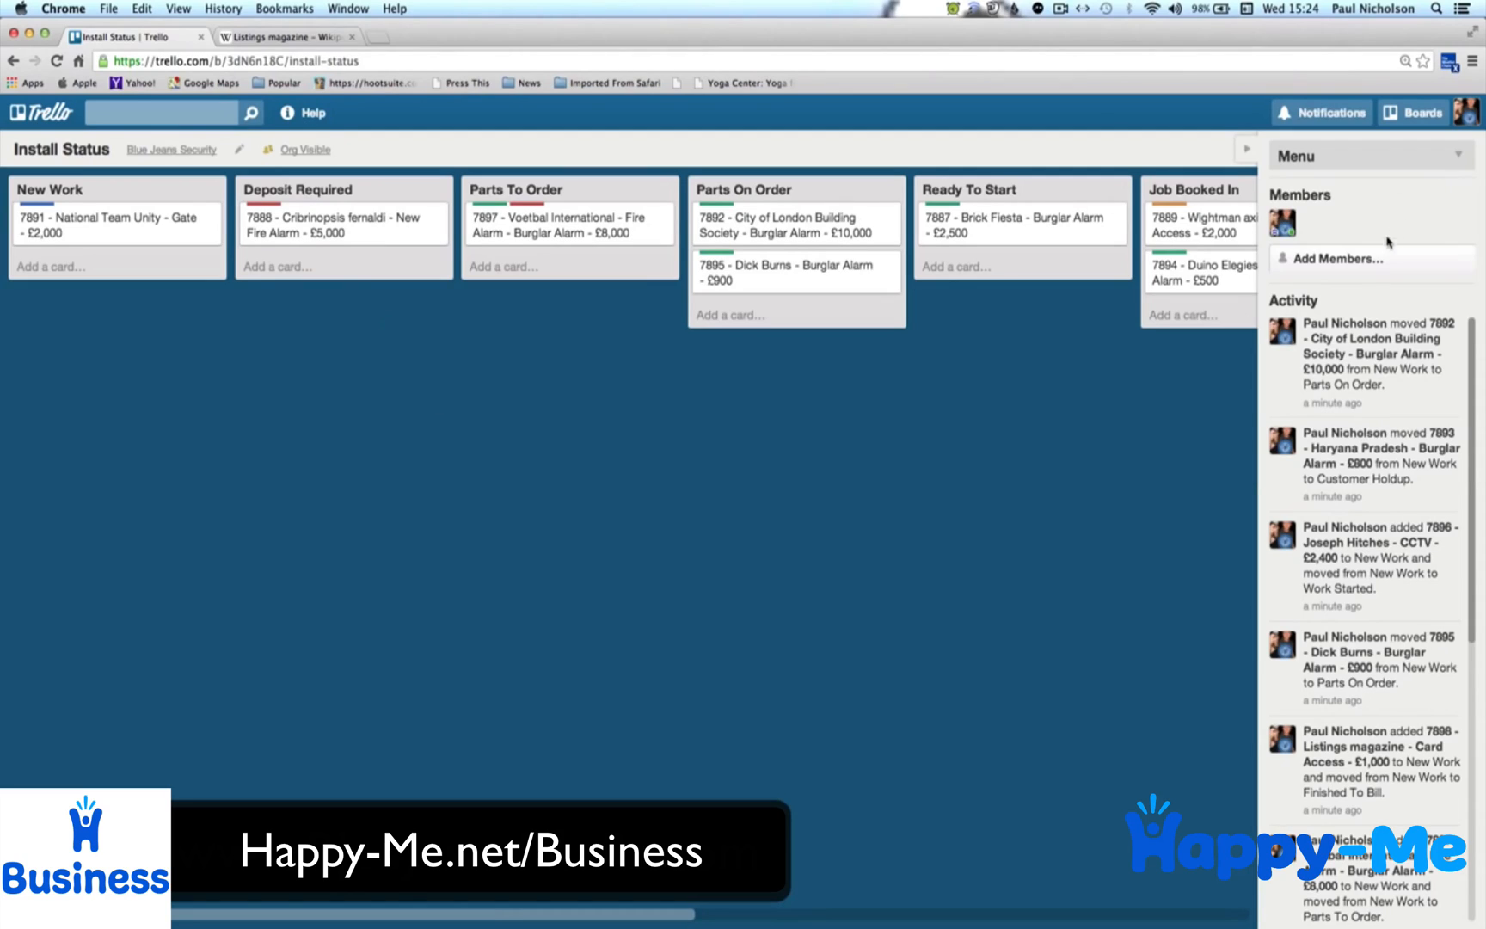
left_click(1336, 258)
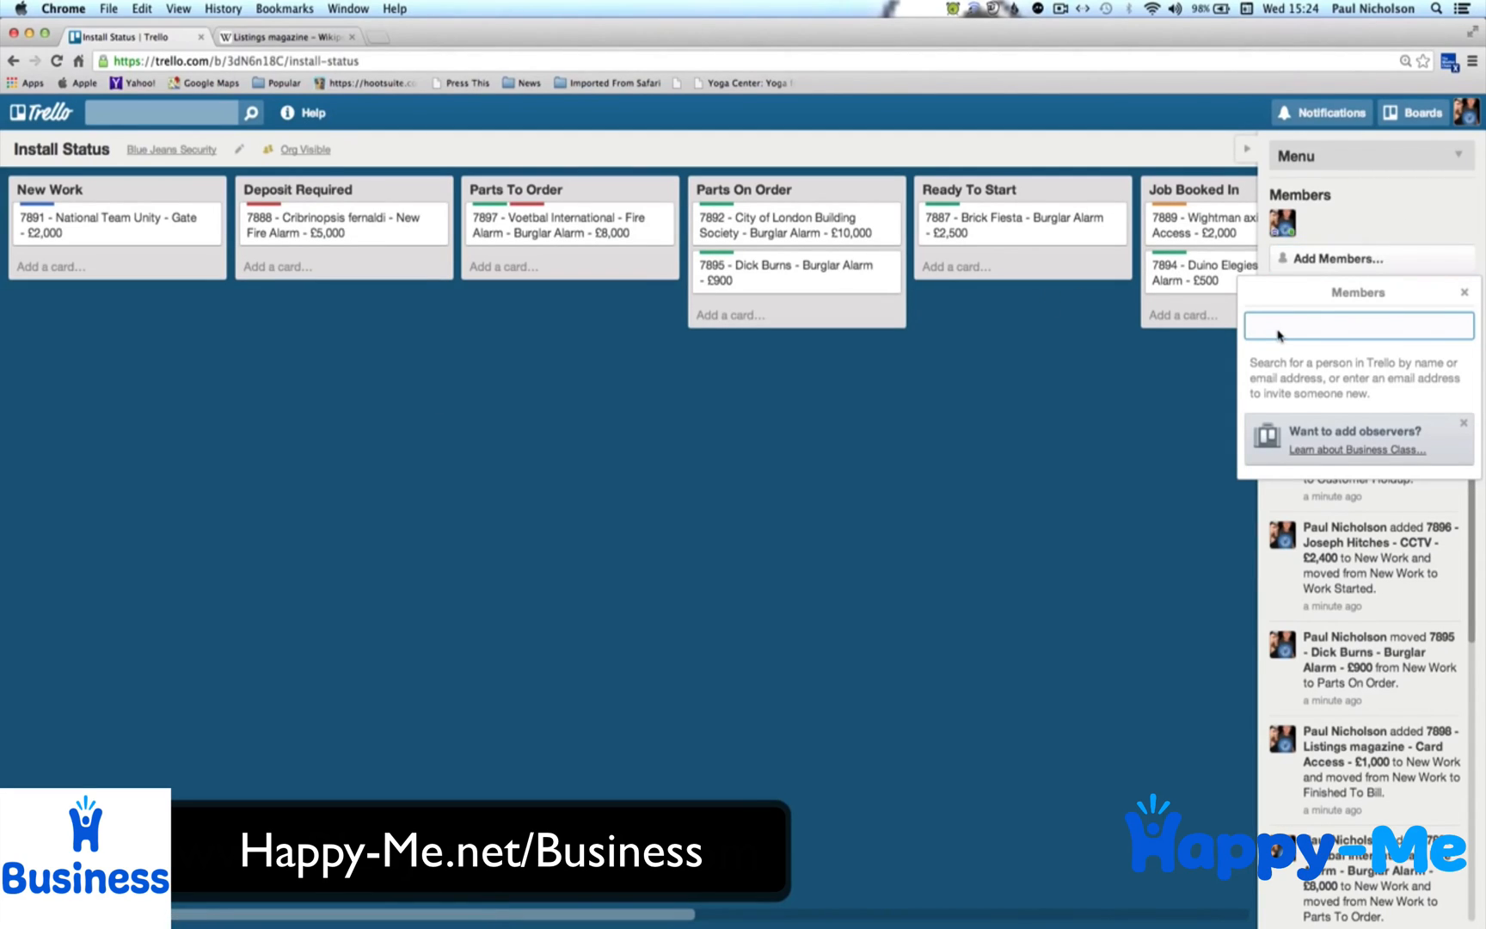
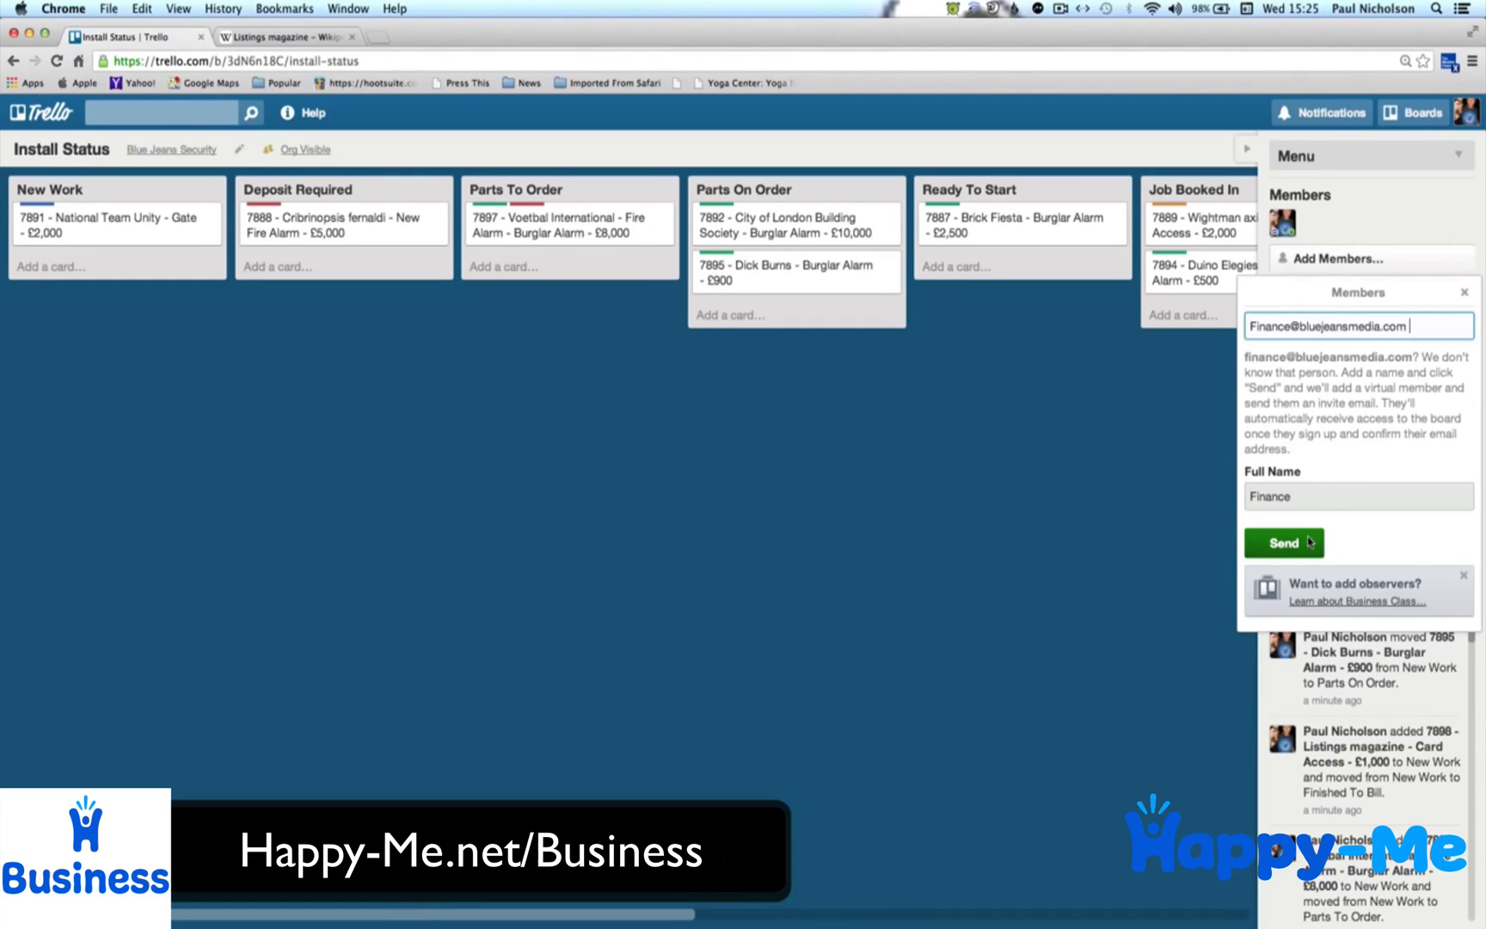
type("A")
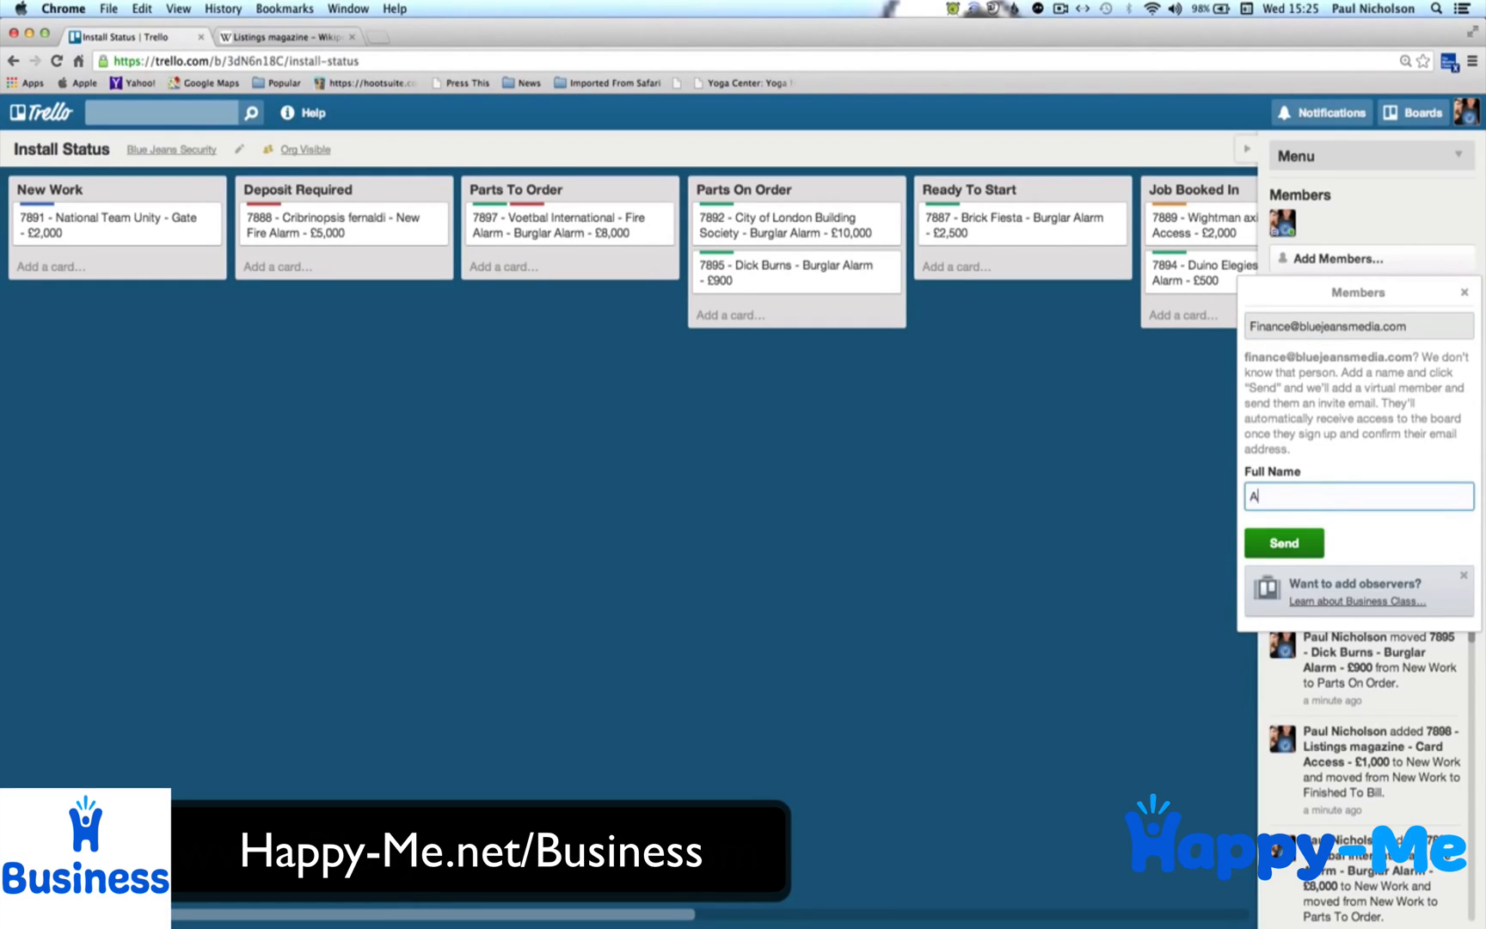
type("ccounts")
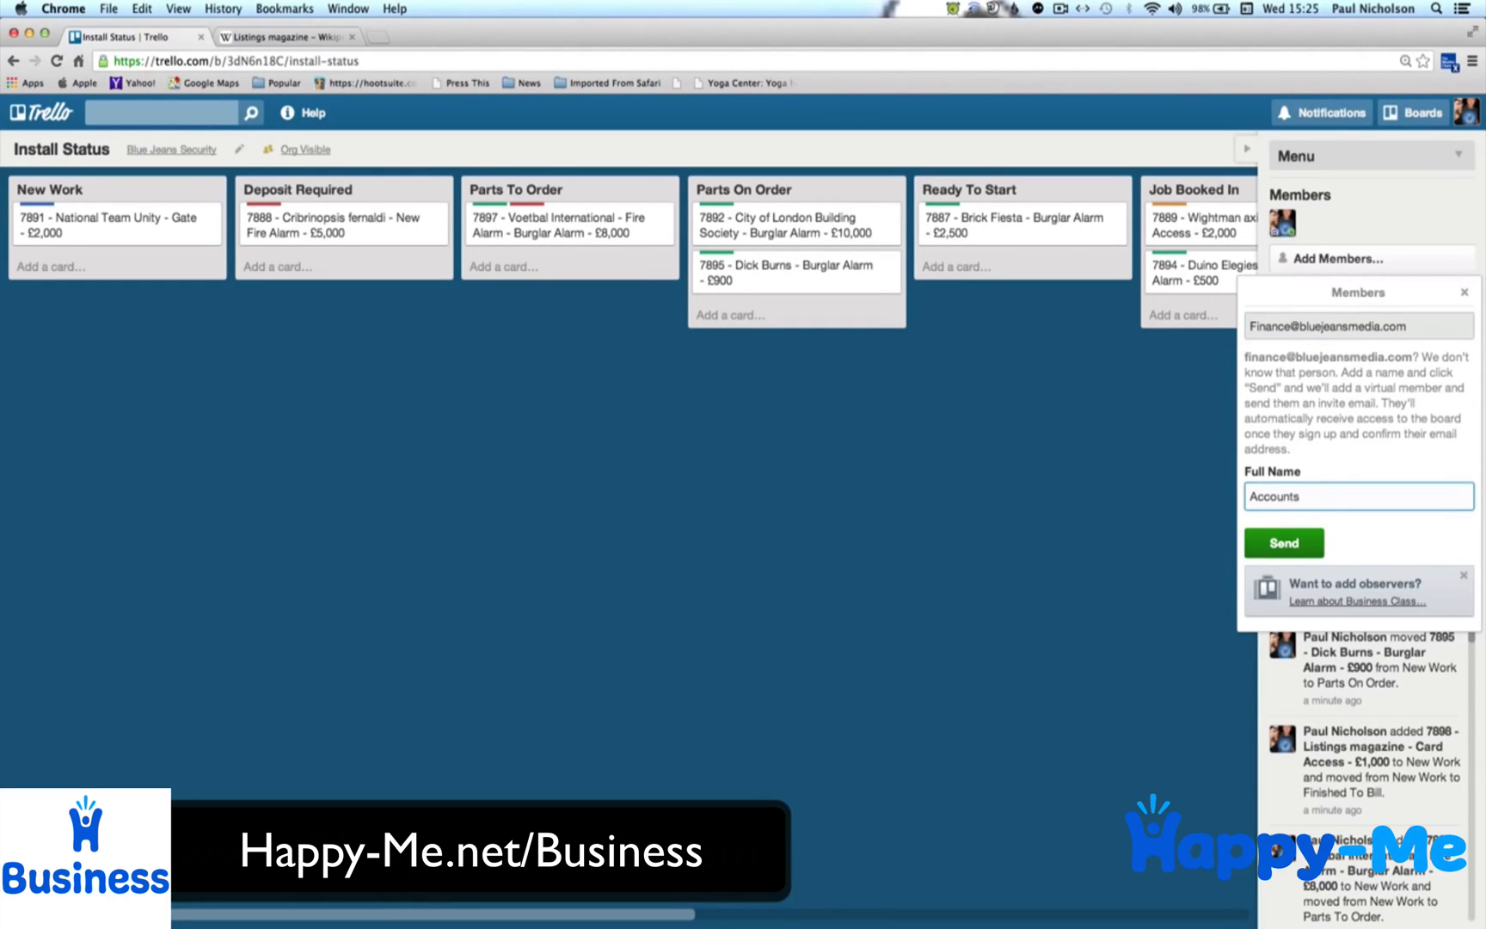
left_click(1282, 543)
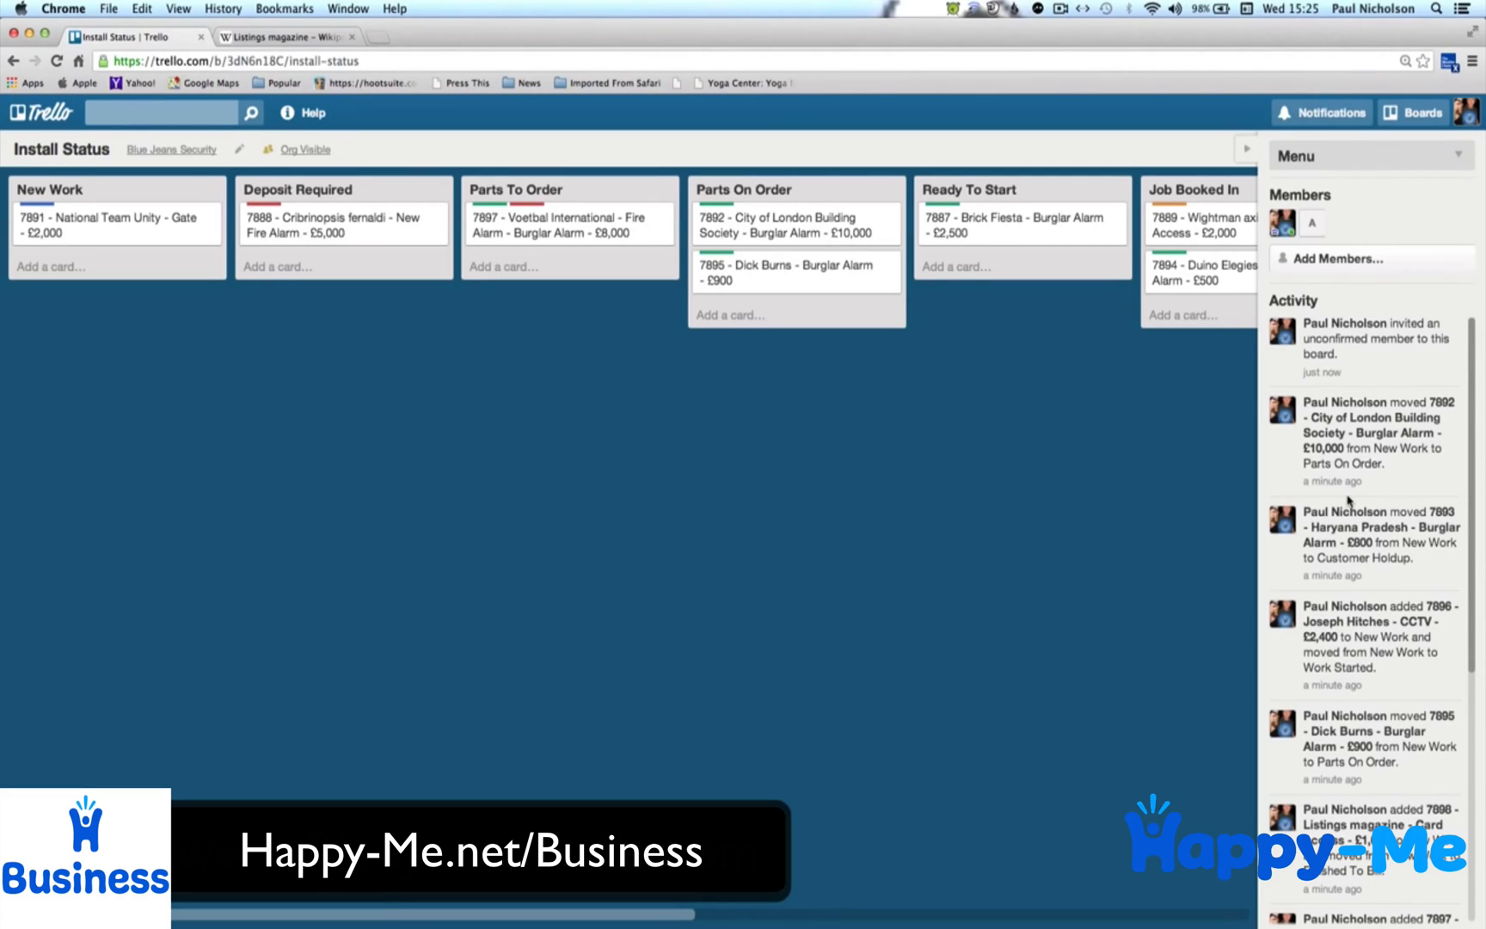
mouse_move(1368, 258)
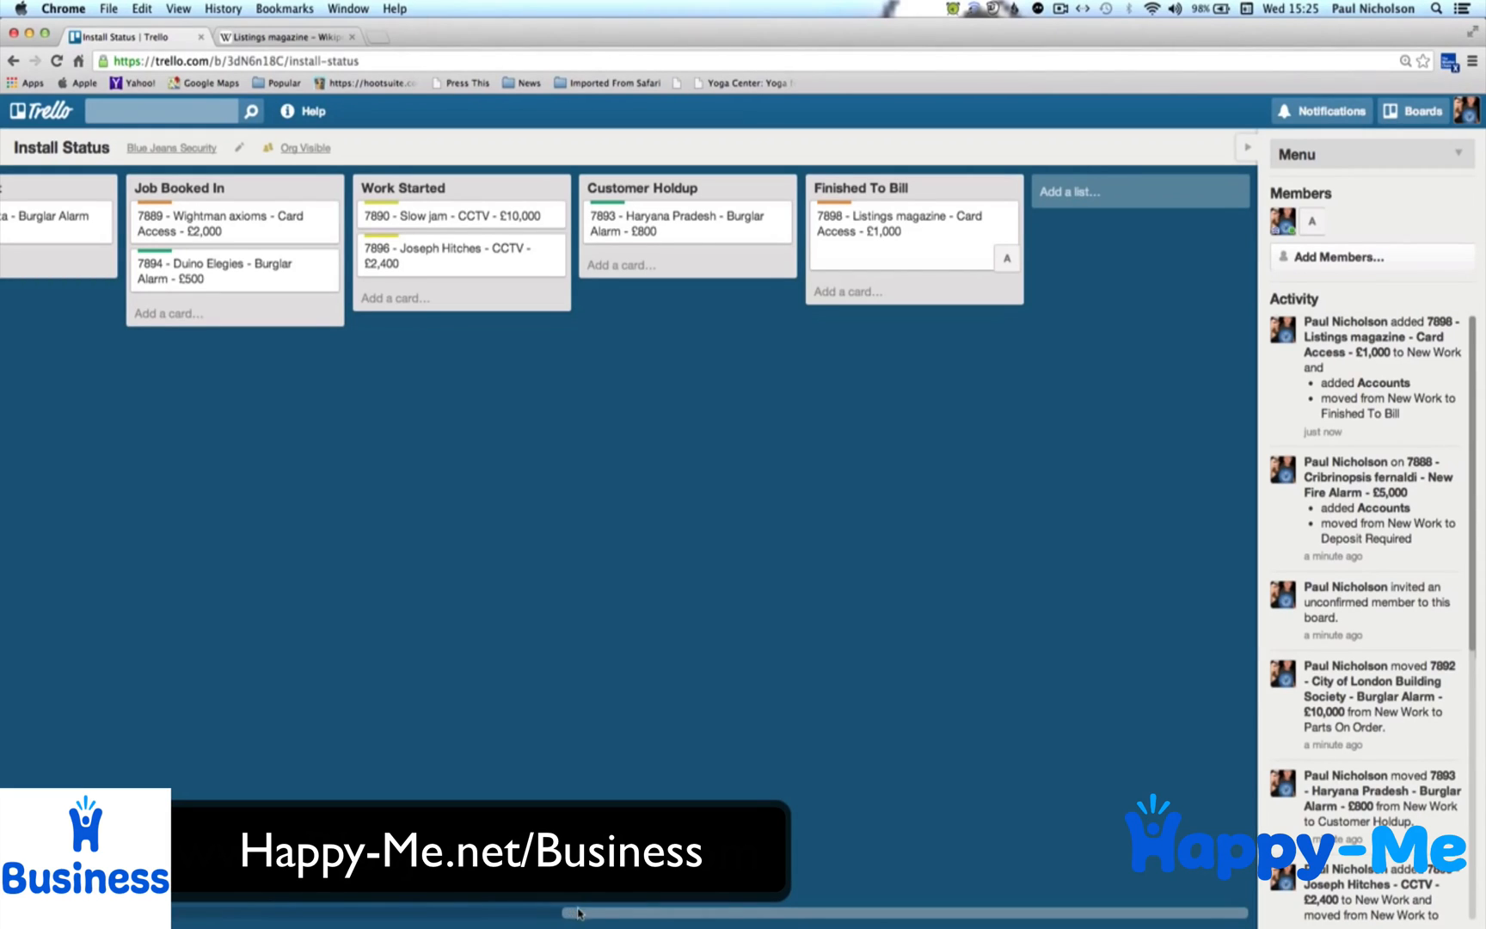
Scroll the board right to reach the Deposit Required and Finished To Bill cards.
scroll("right", 3)
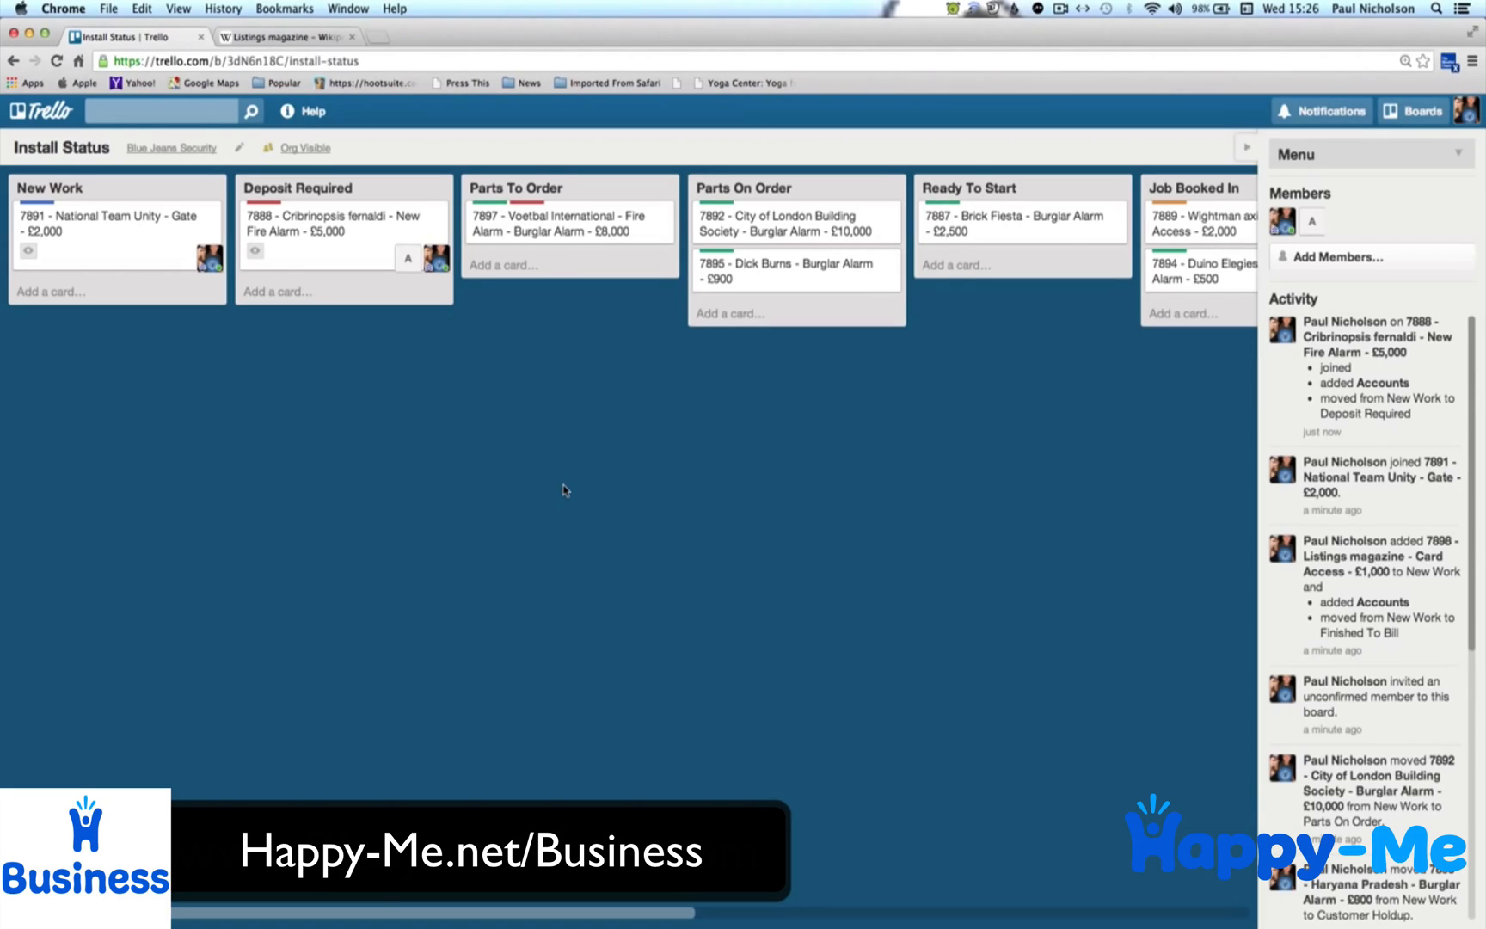
left_click(1333, 258)
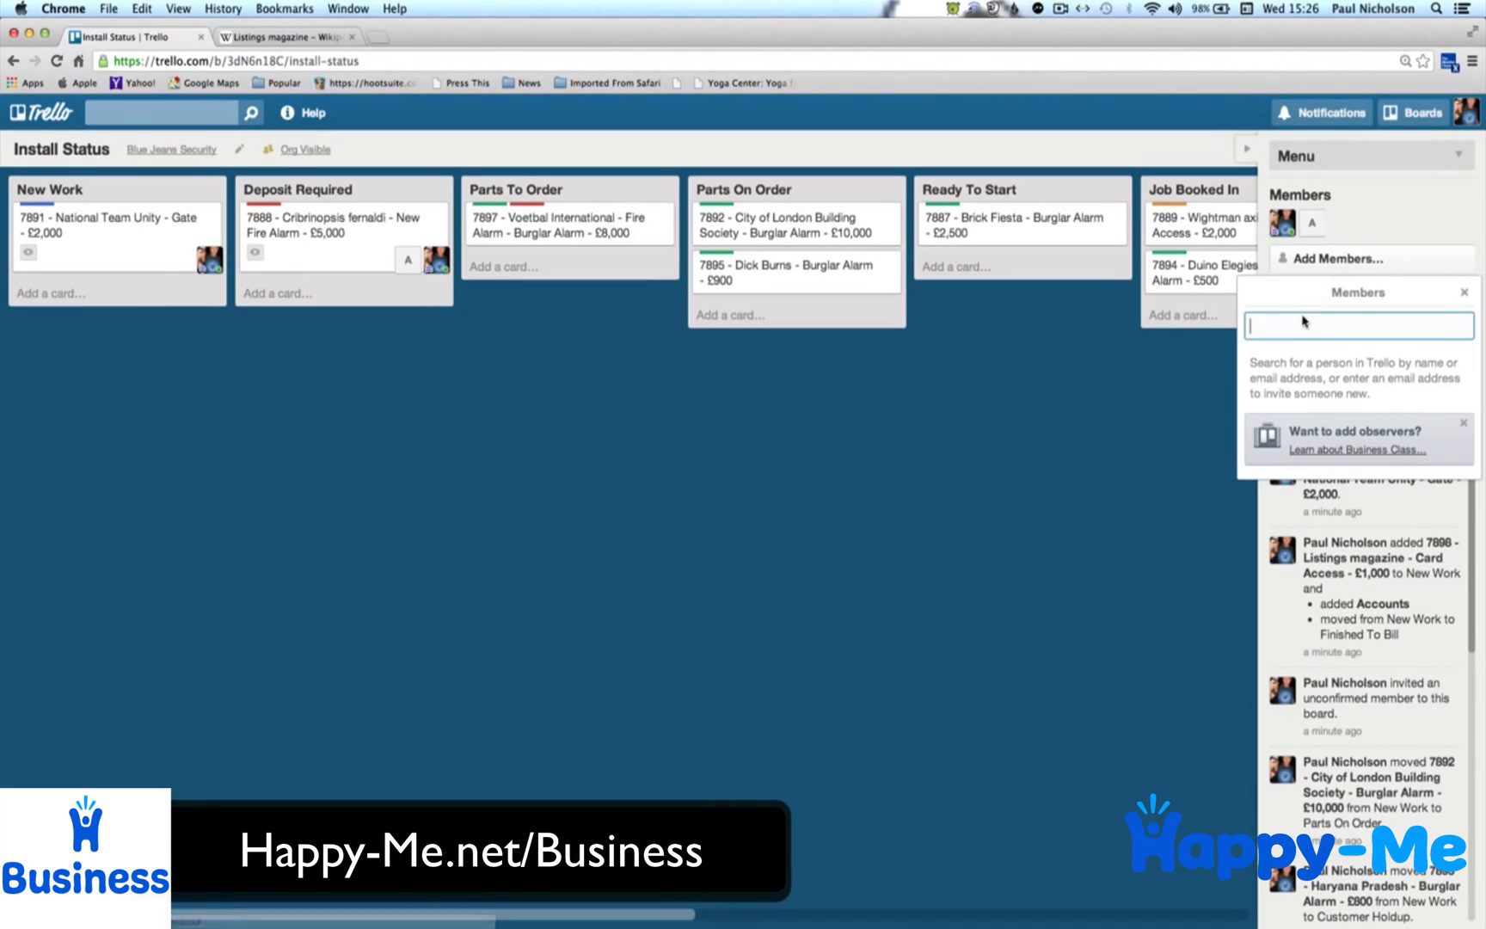
type("Mark")
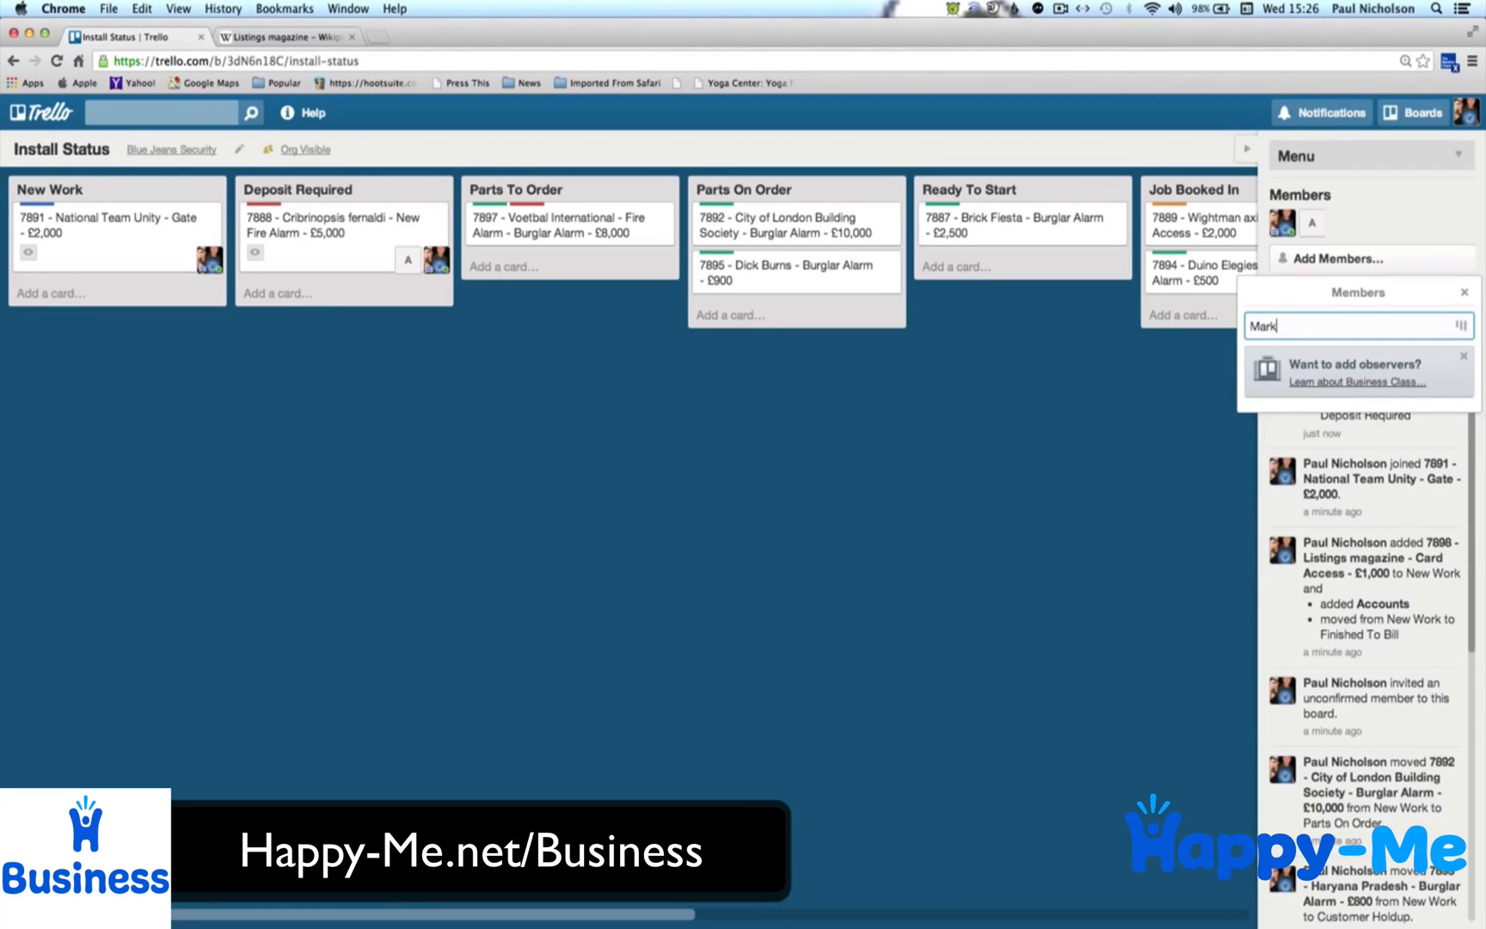
type("@blue")
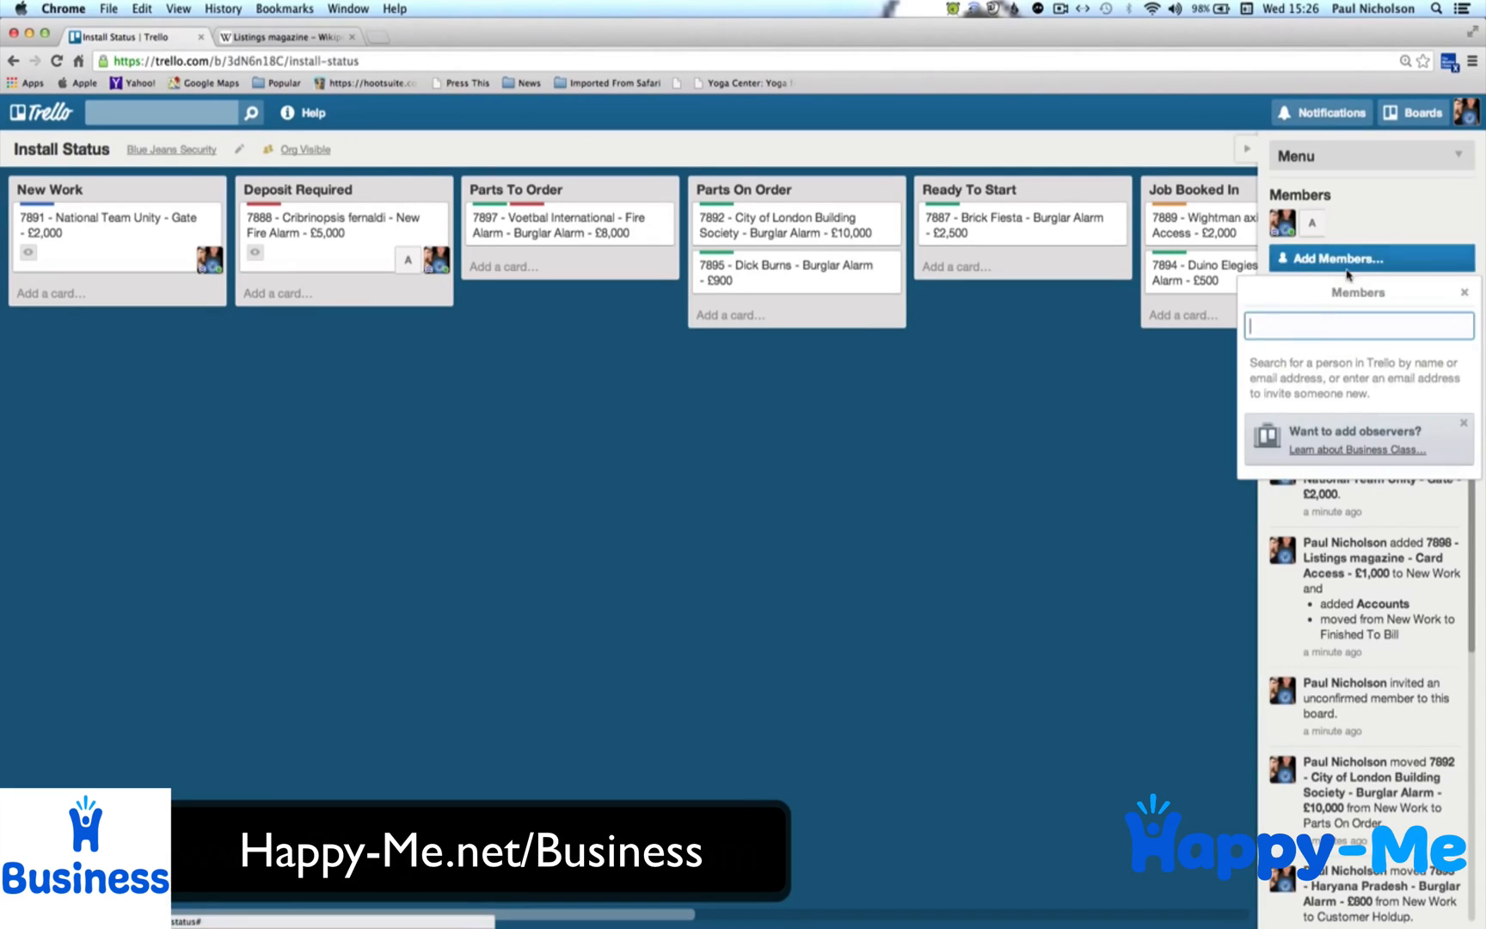
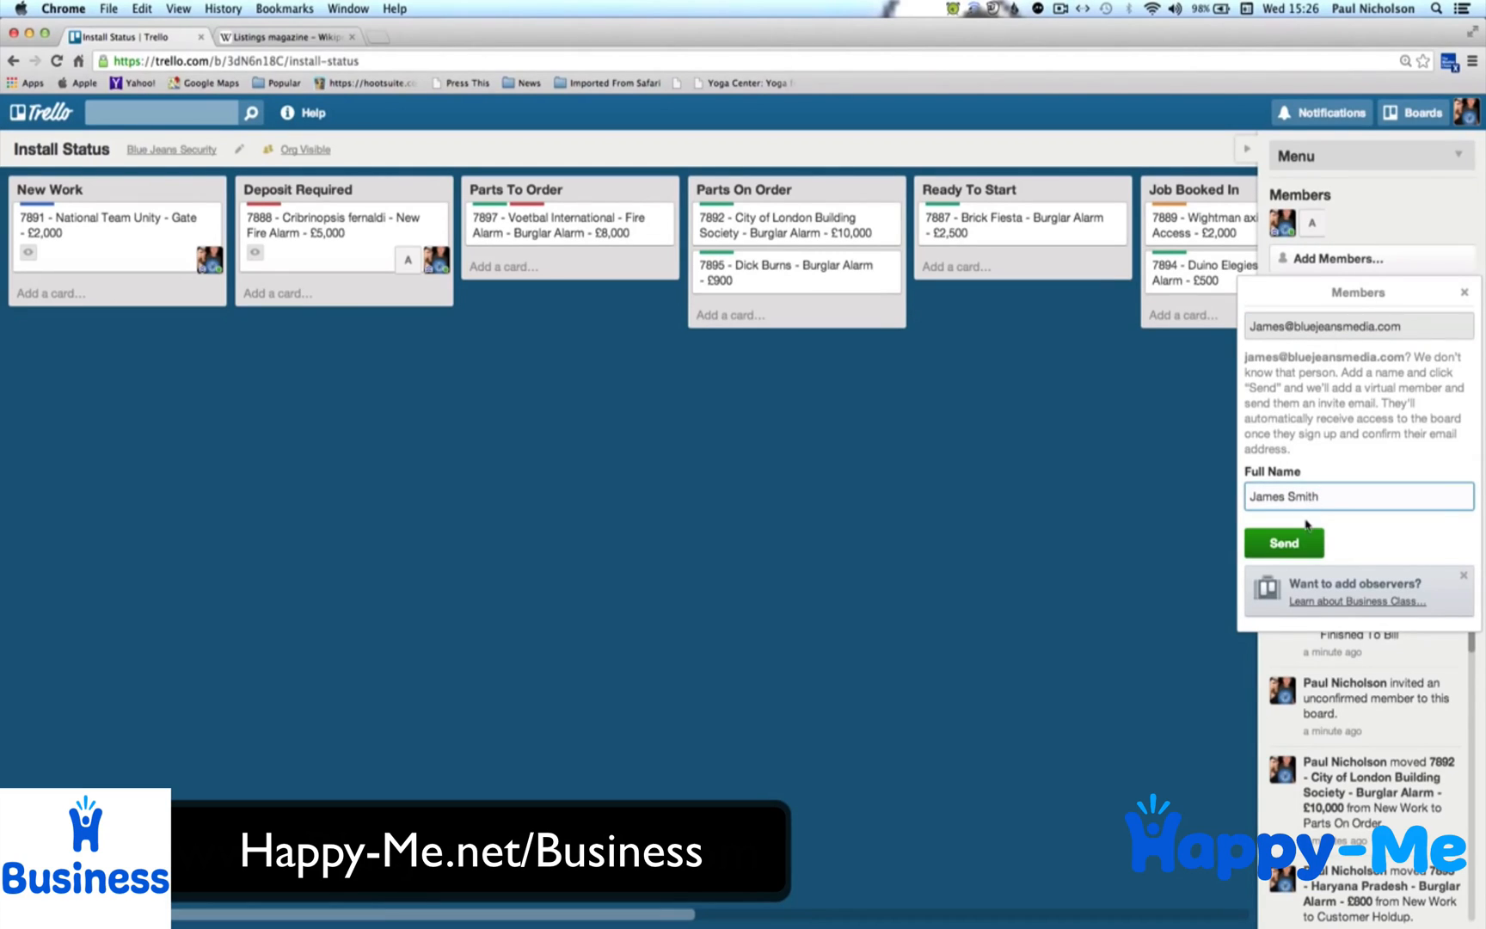
left_click(1283, 544)
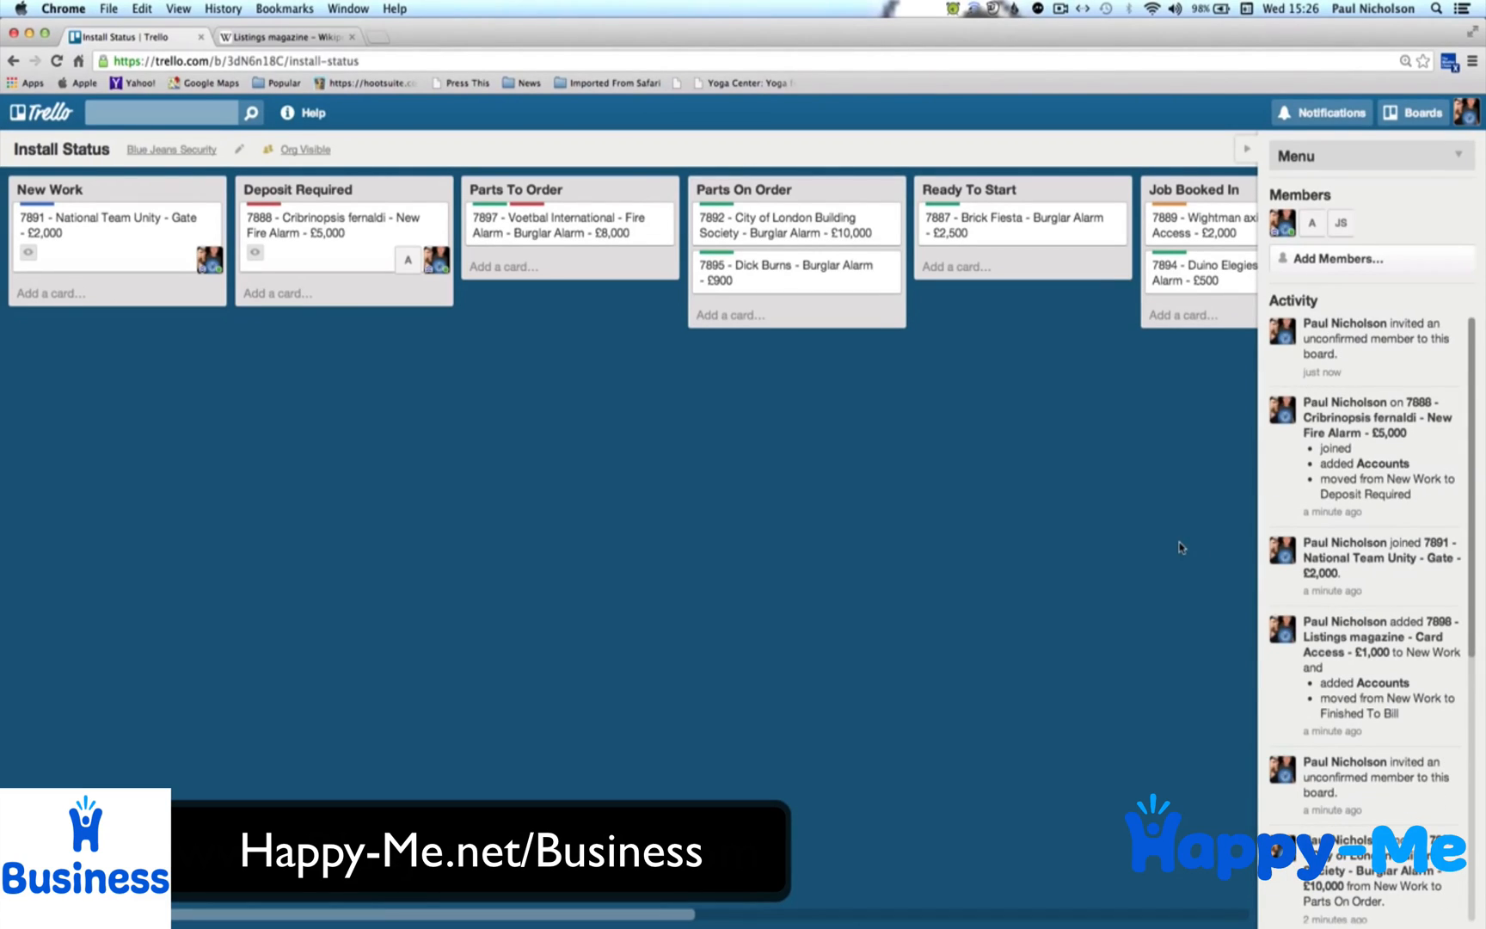
mouse_move(883, 637)
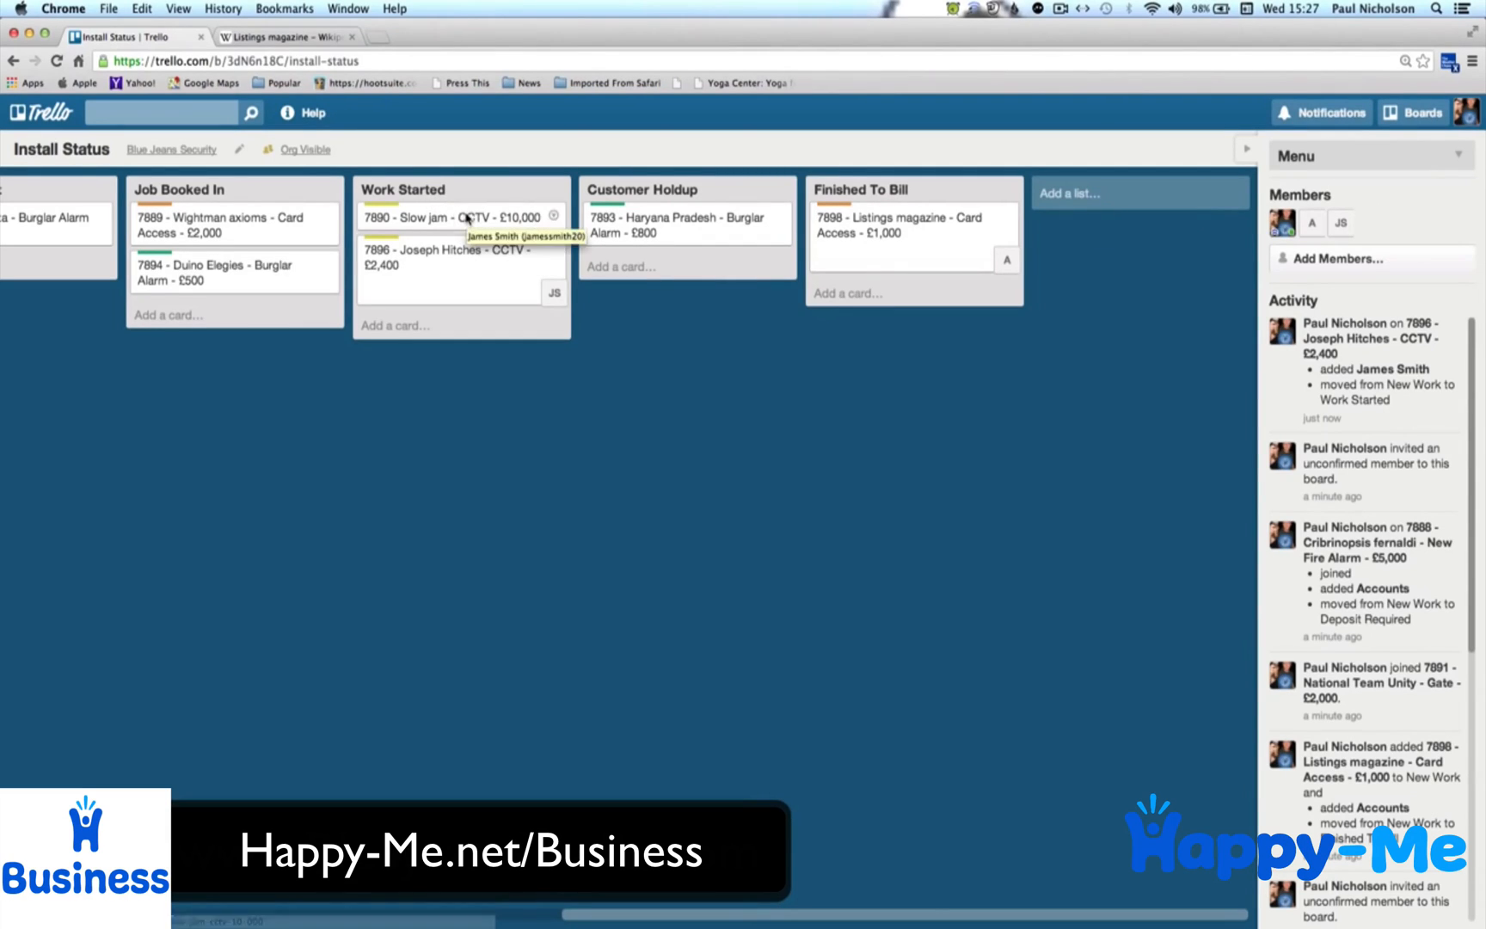
Review the Slow jam card's details and scroll across the board's lists.
left_click(445, 217)
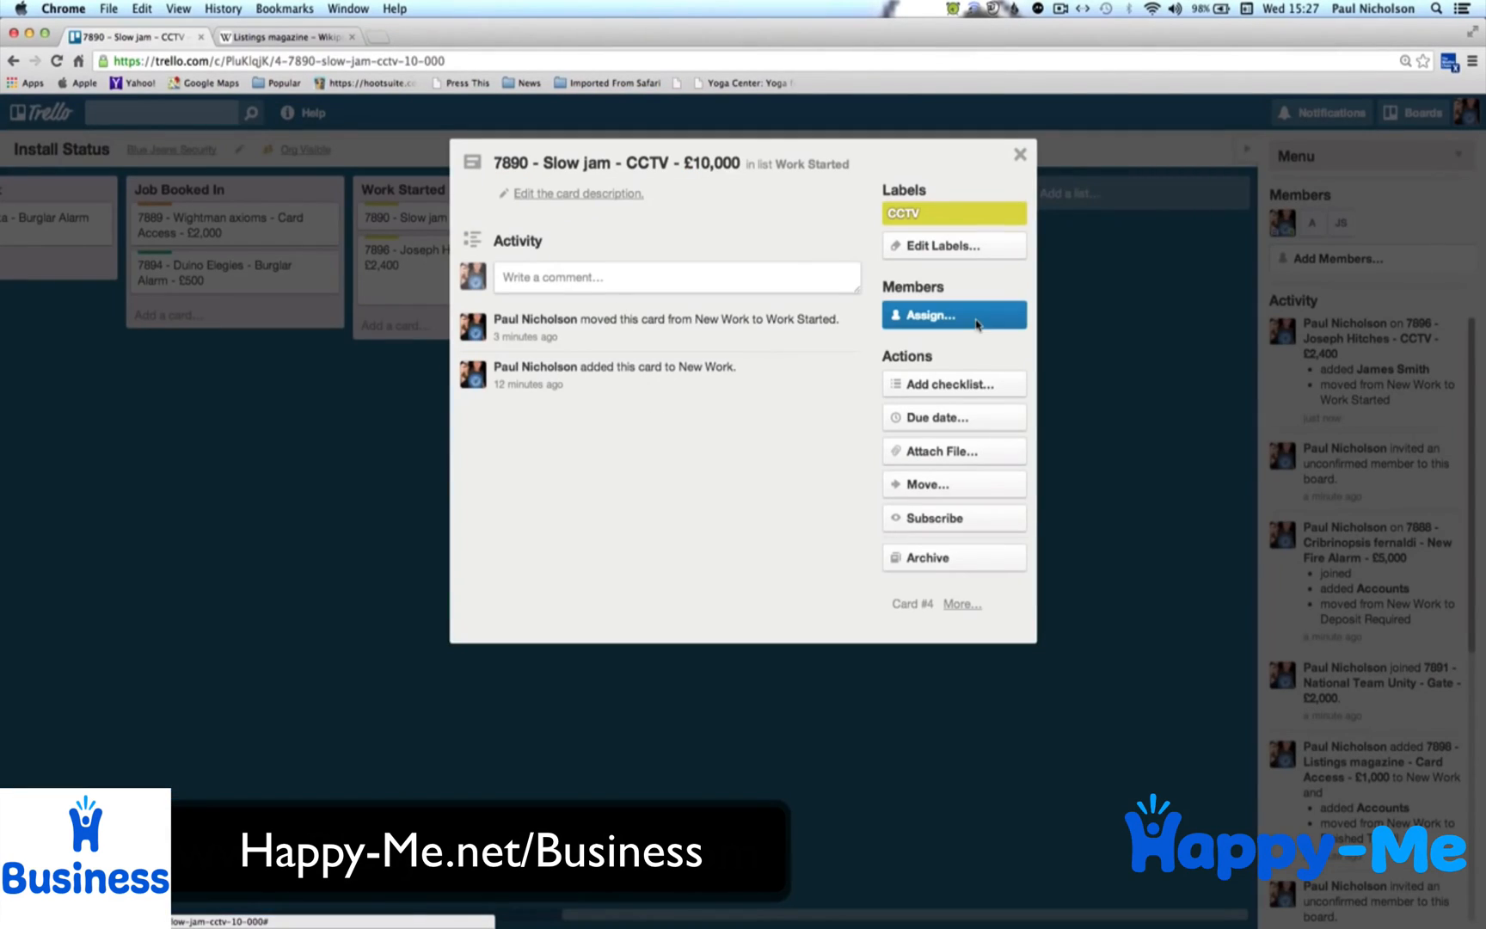
left_click(953, 315)
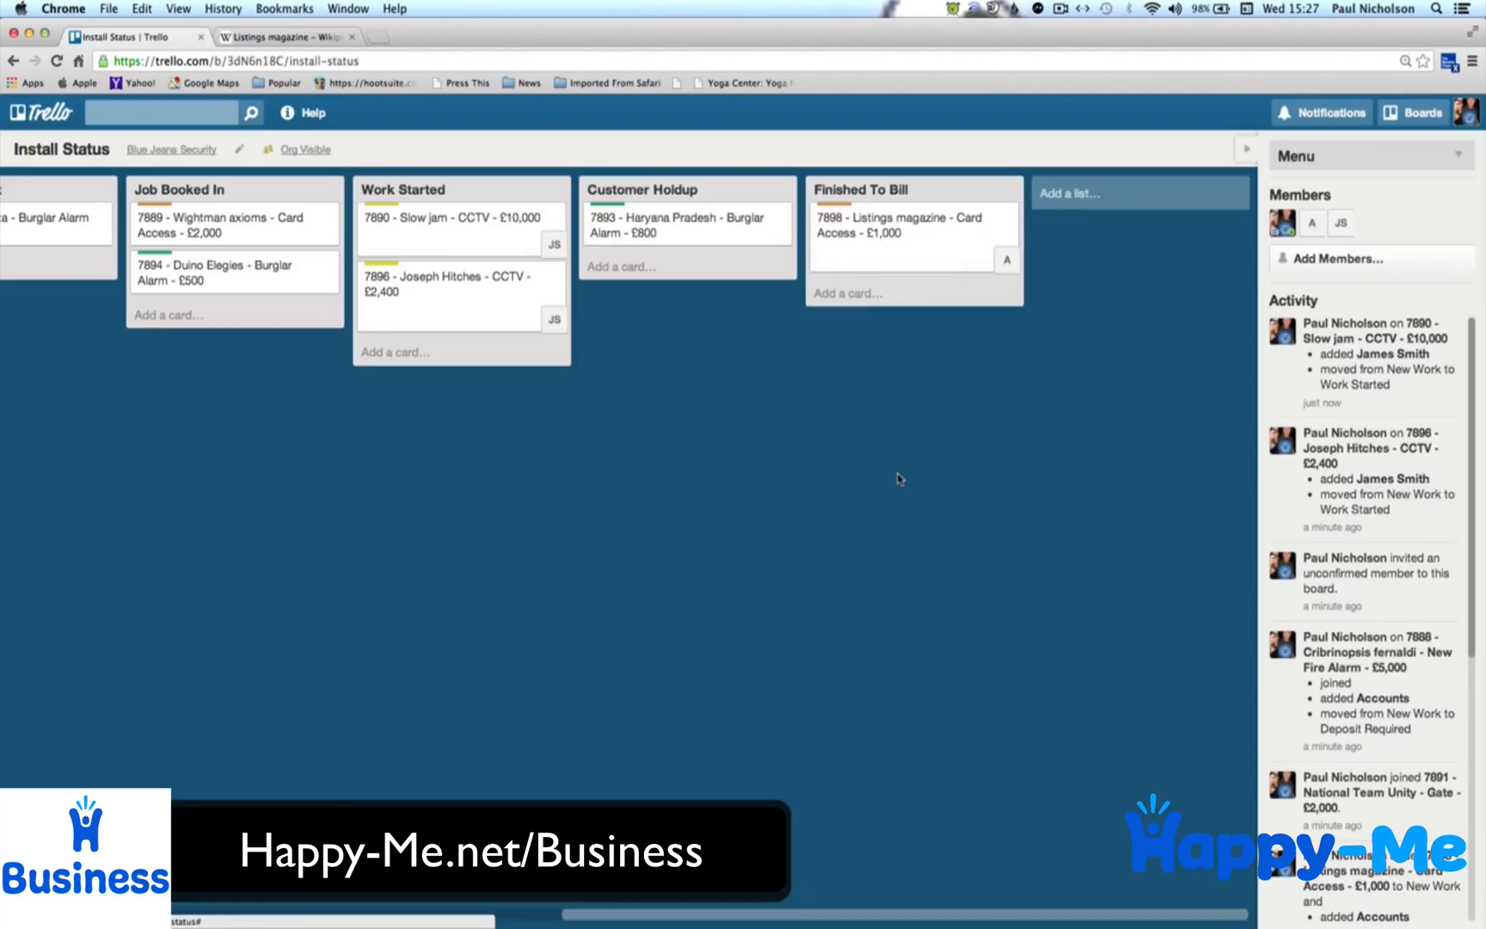
mouse_move(899, 474)
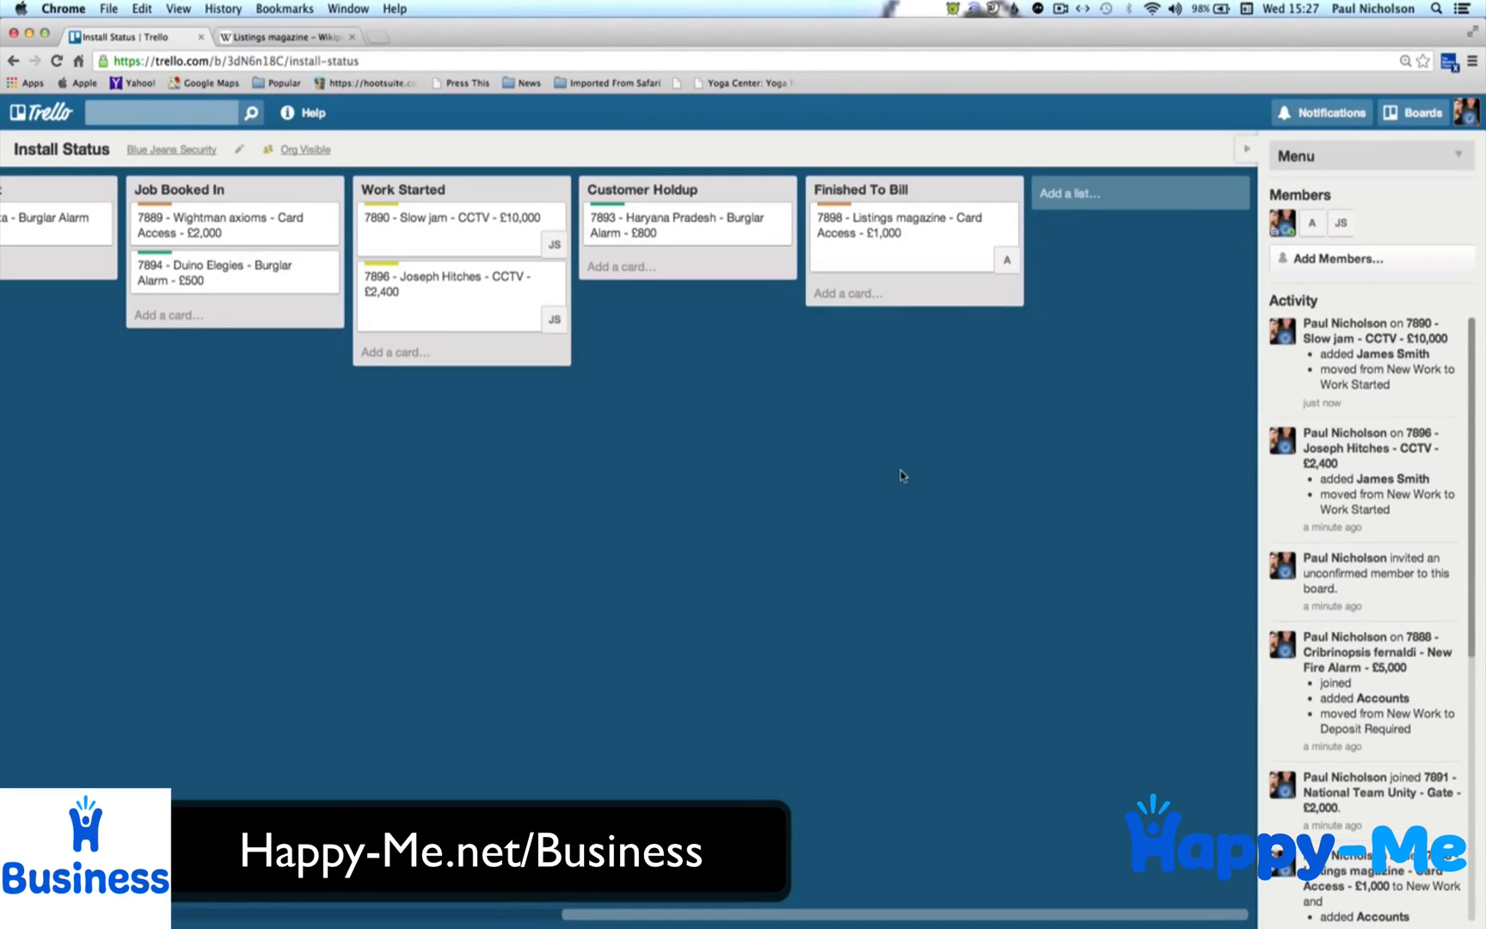
mouse_move(512, 666)
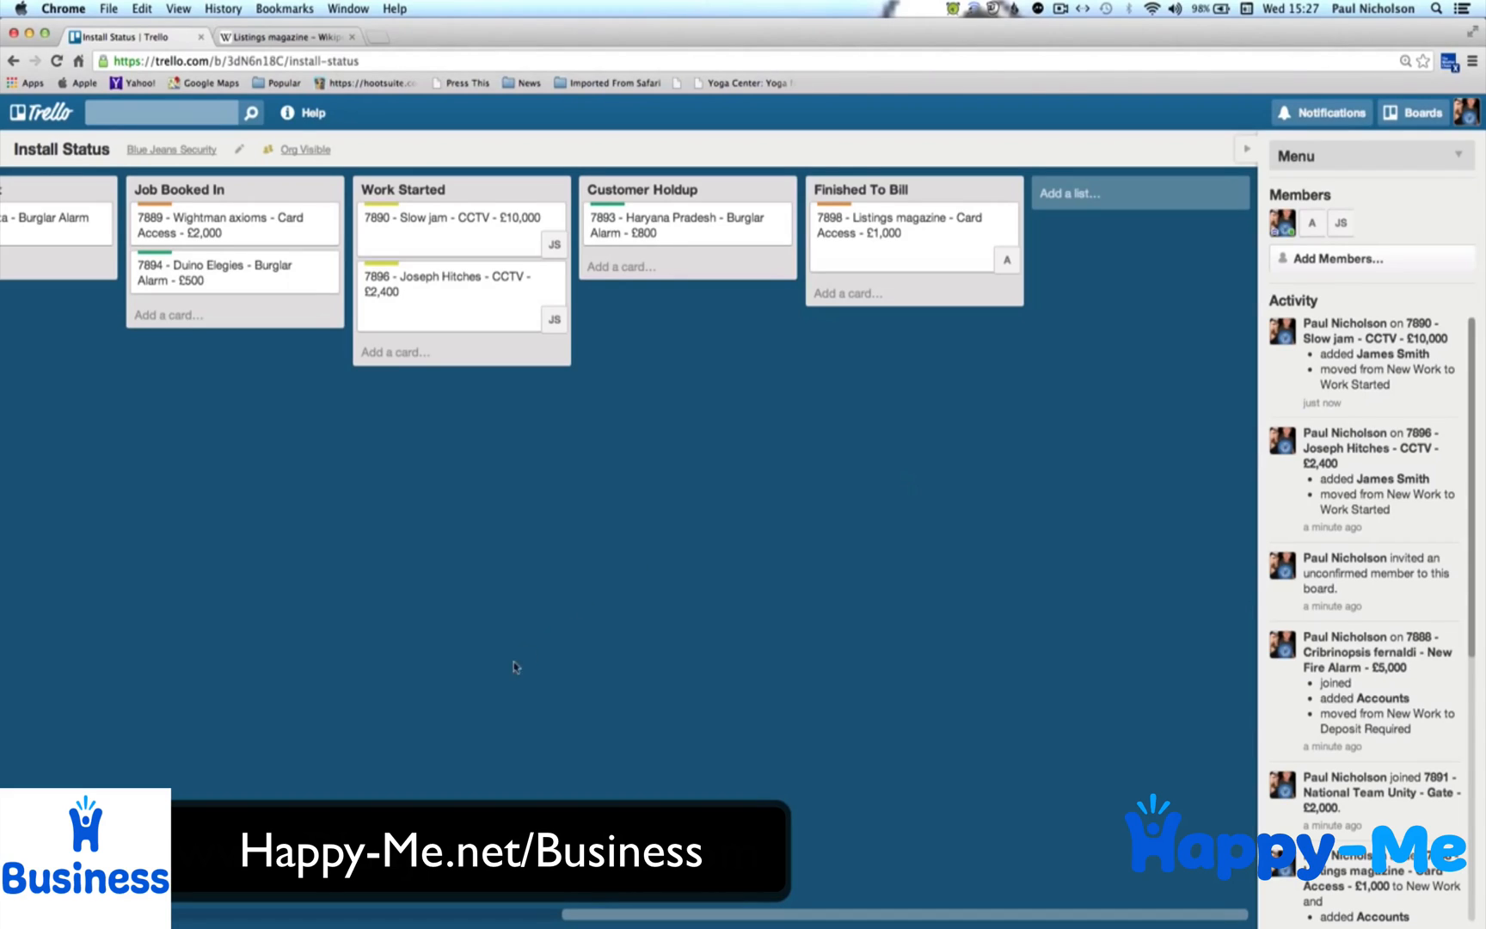
mouse_move(1159, 296)
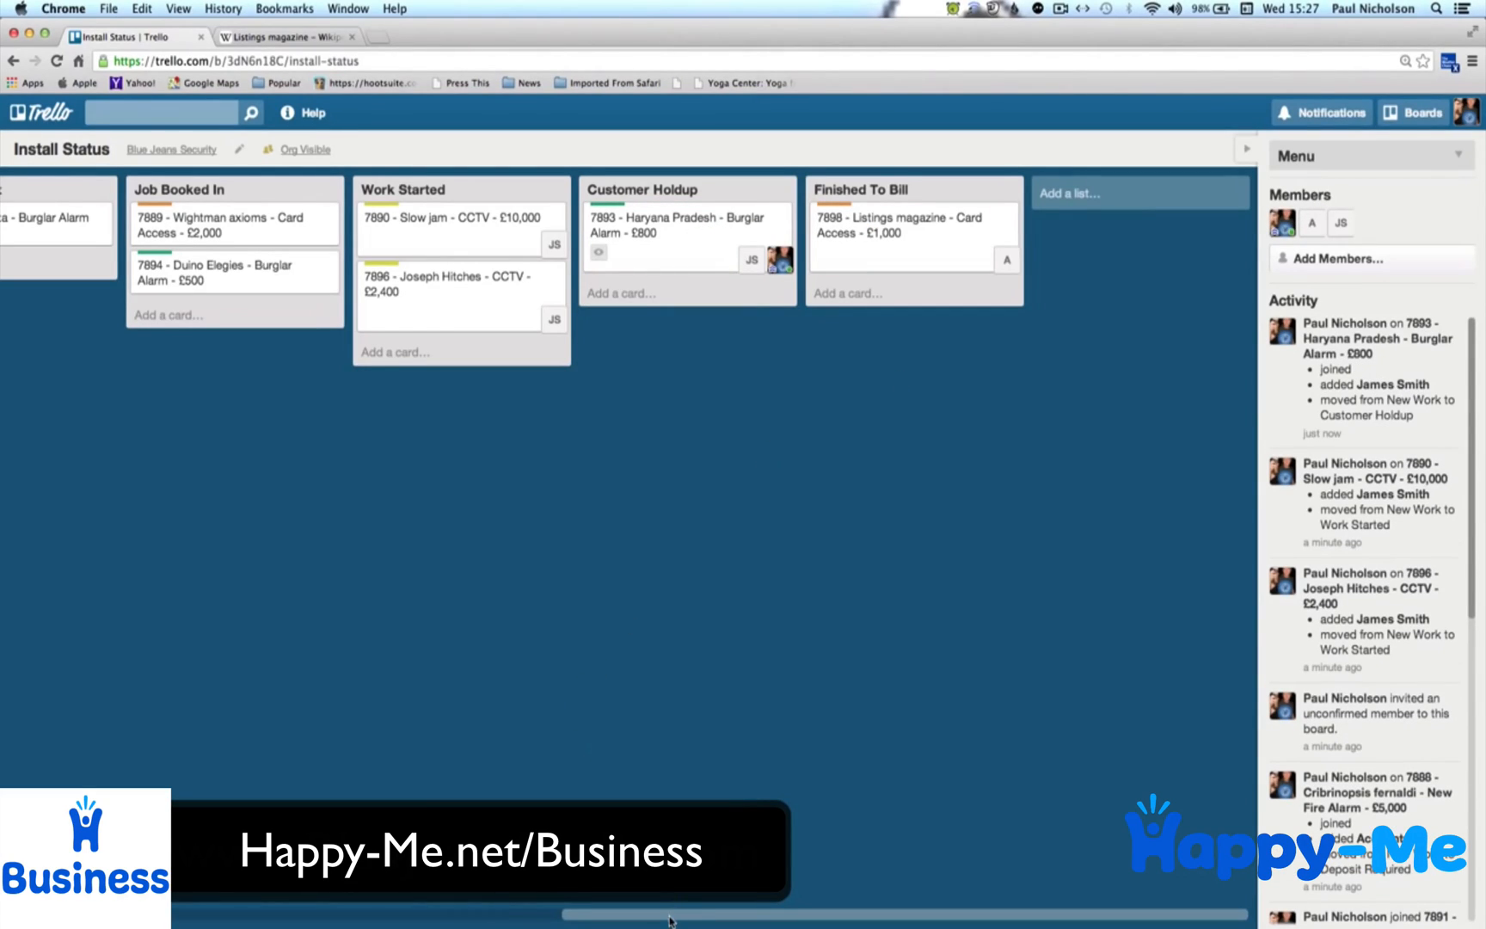
scroll("left", 3)
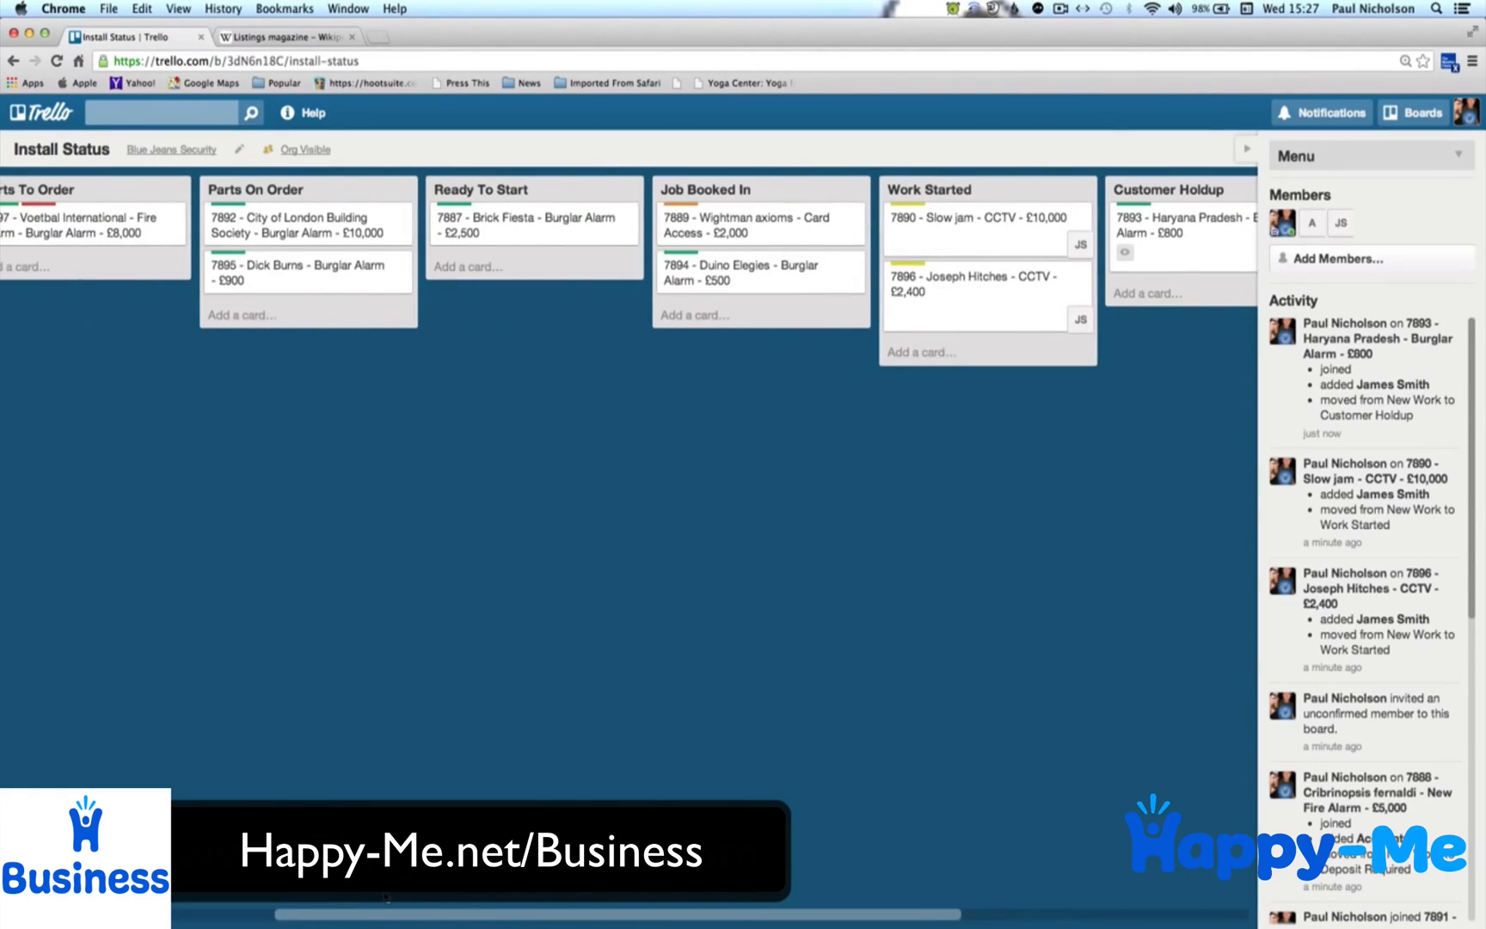
scroll("right", 3)
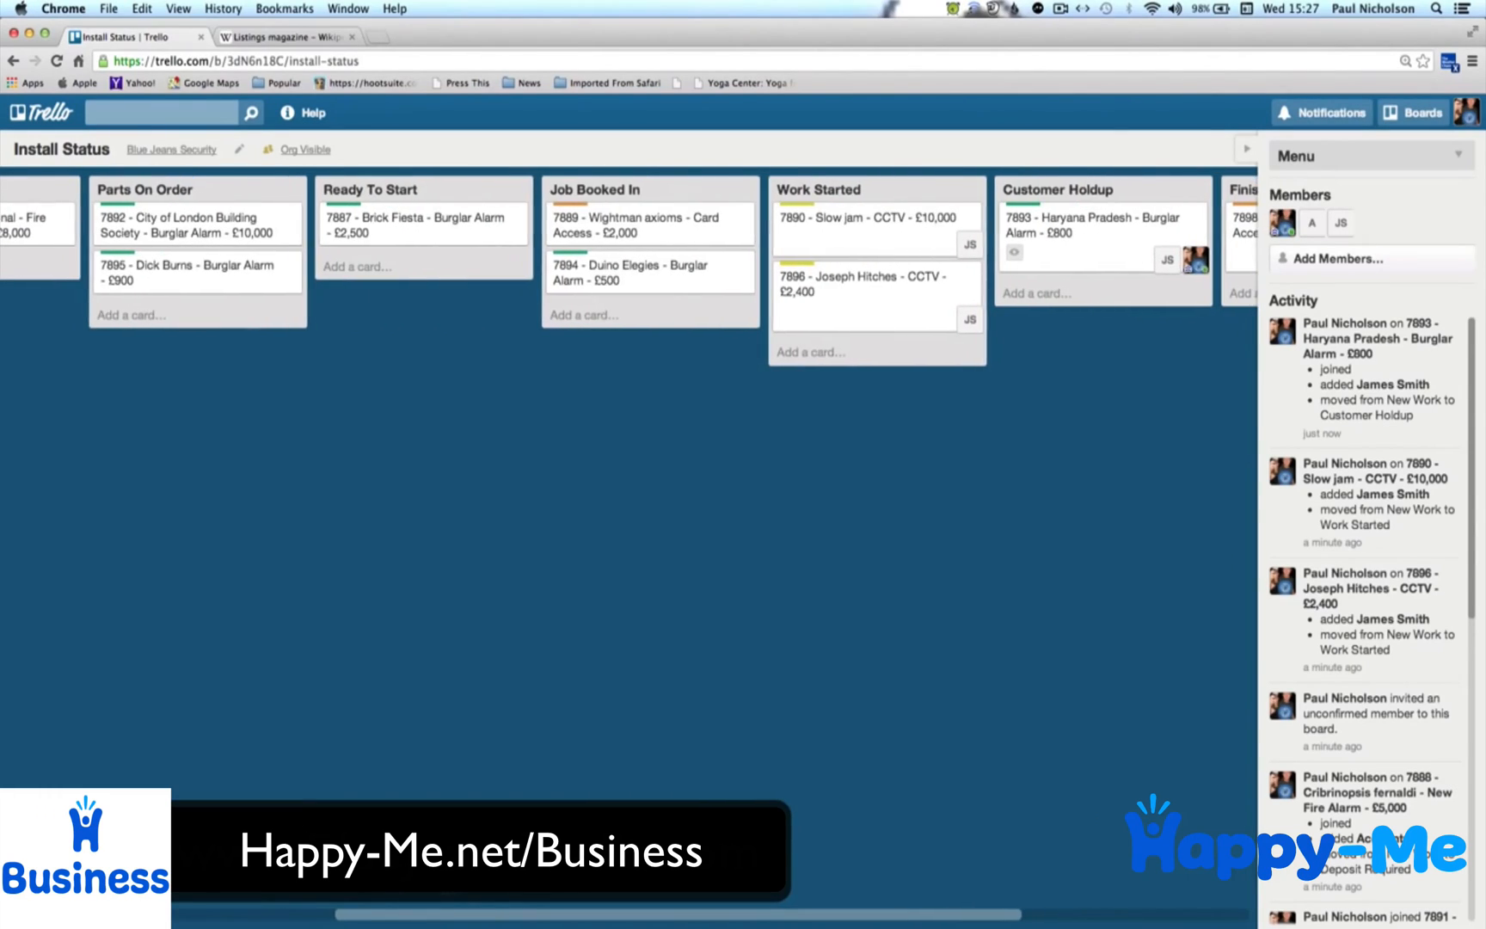
mouse_move(1267, 438)
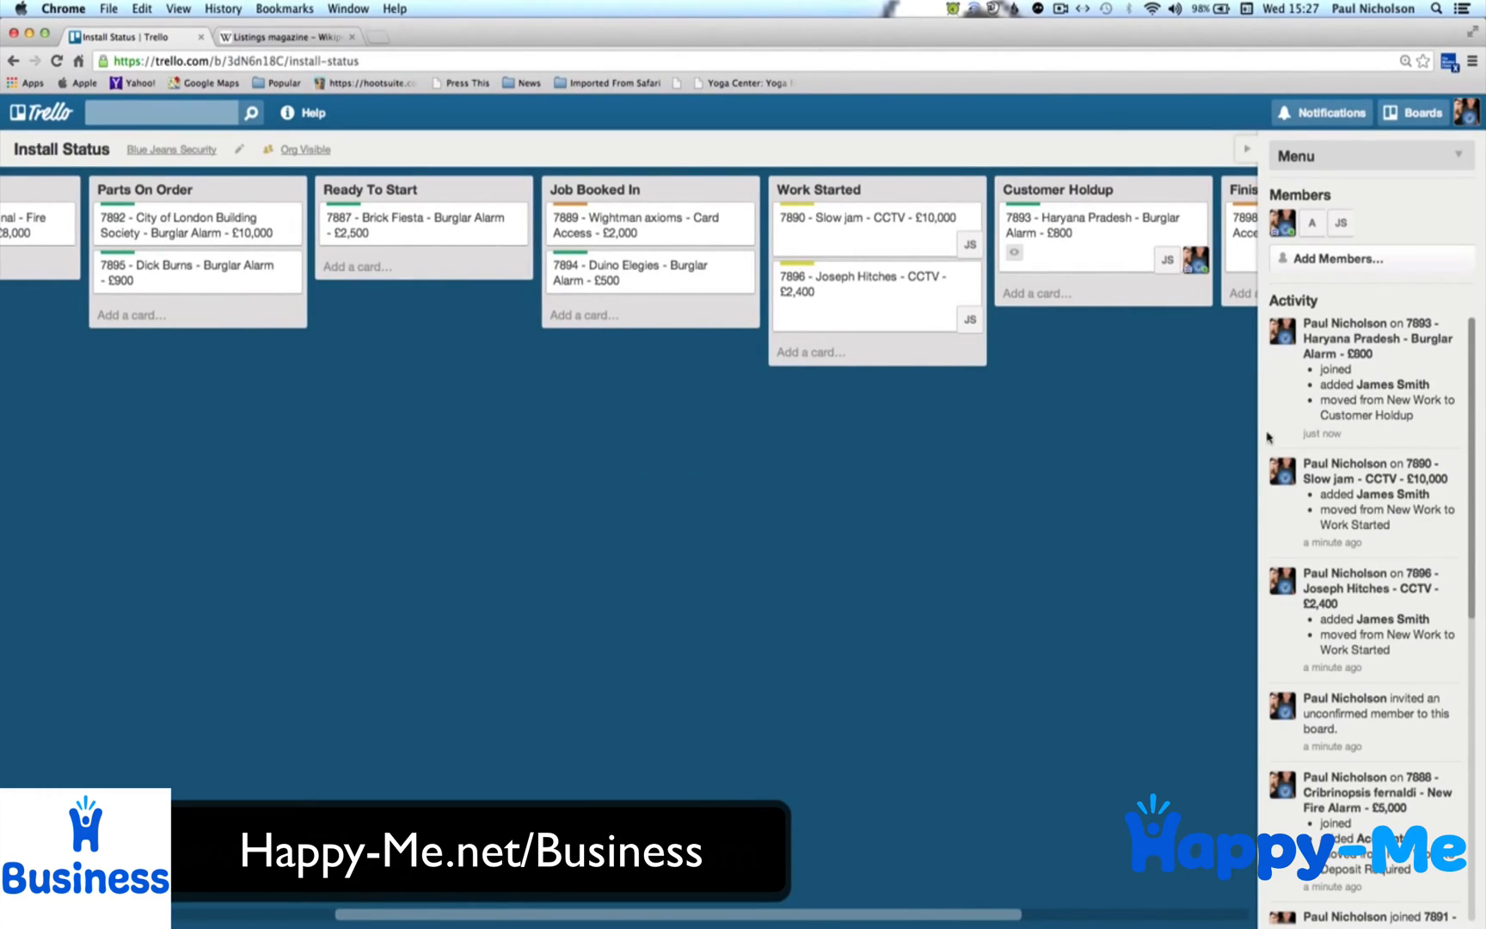
left_click(1336, 258)
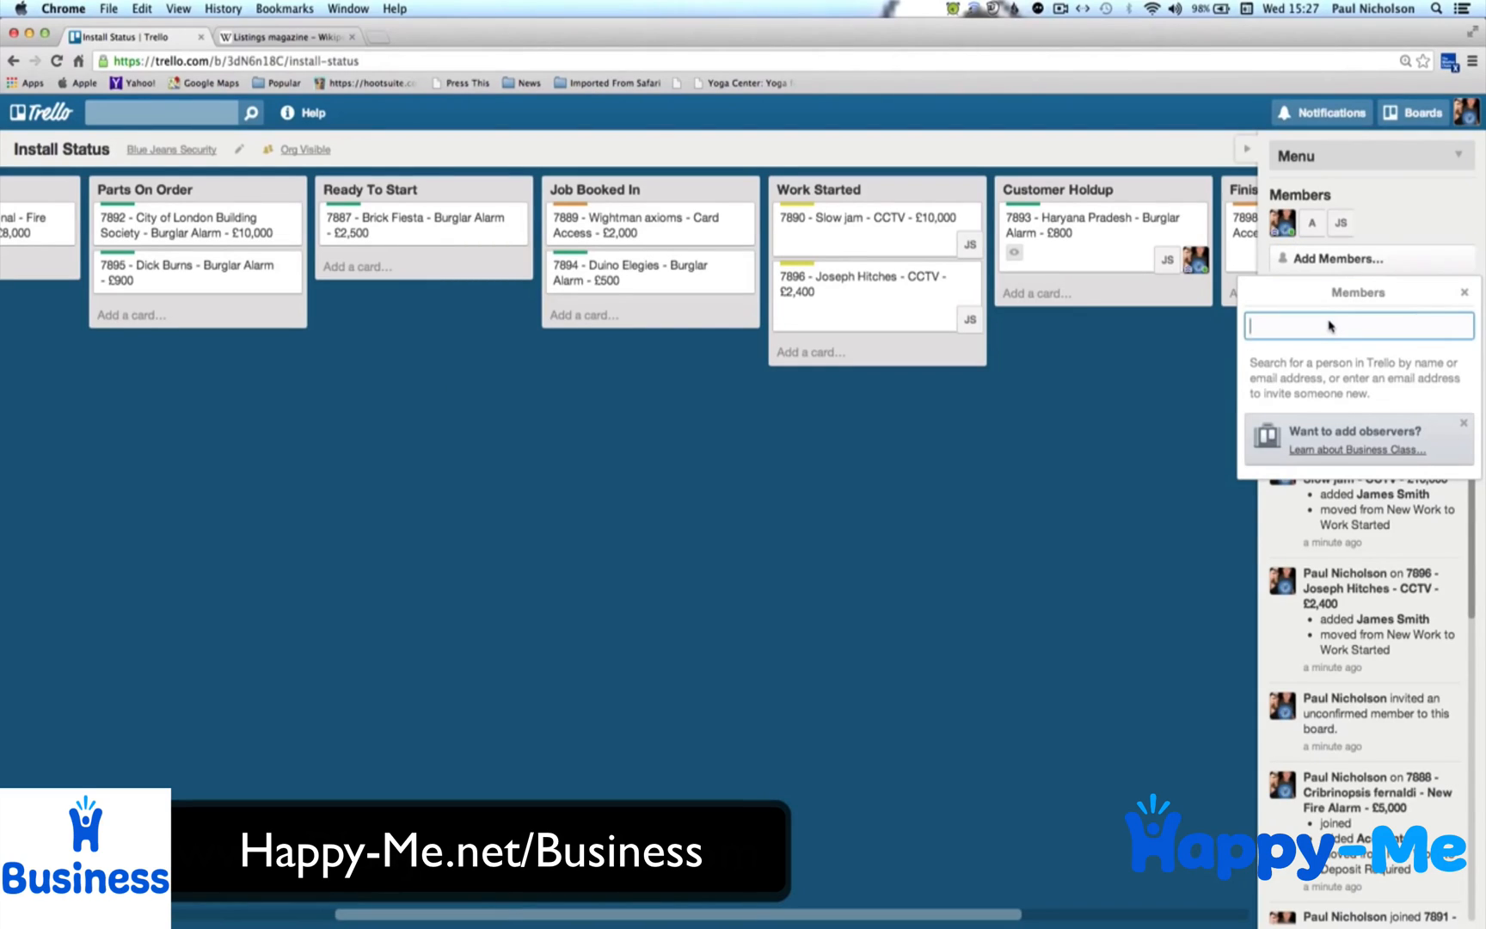
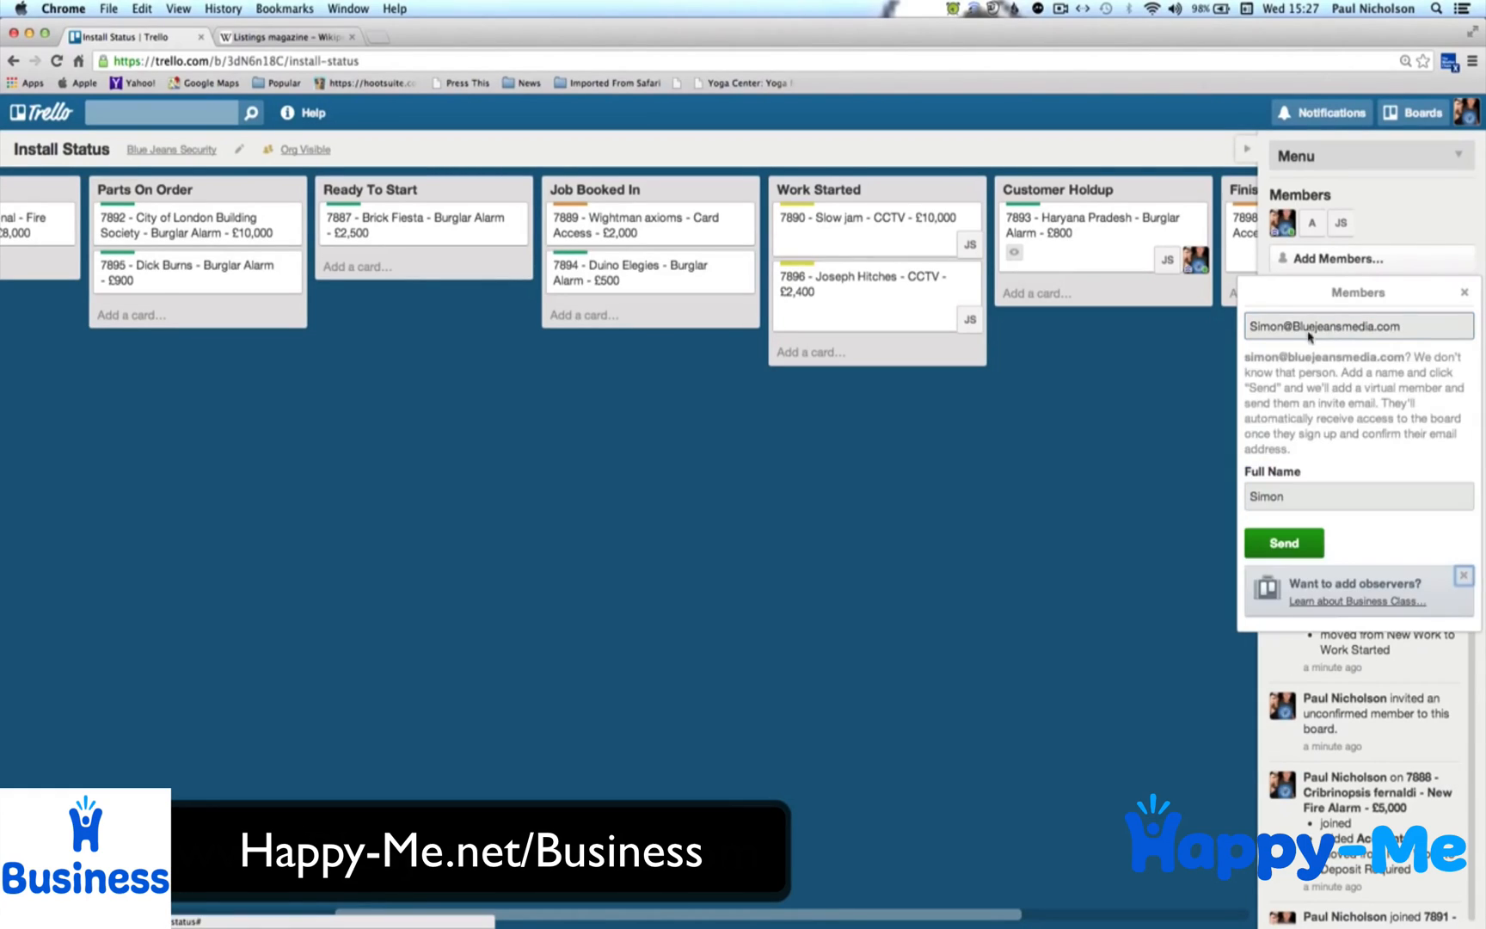
left_click(1358, 495)
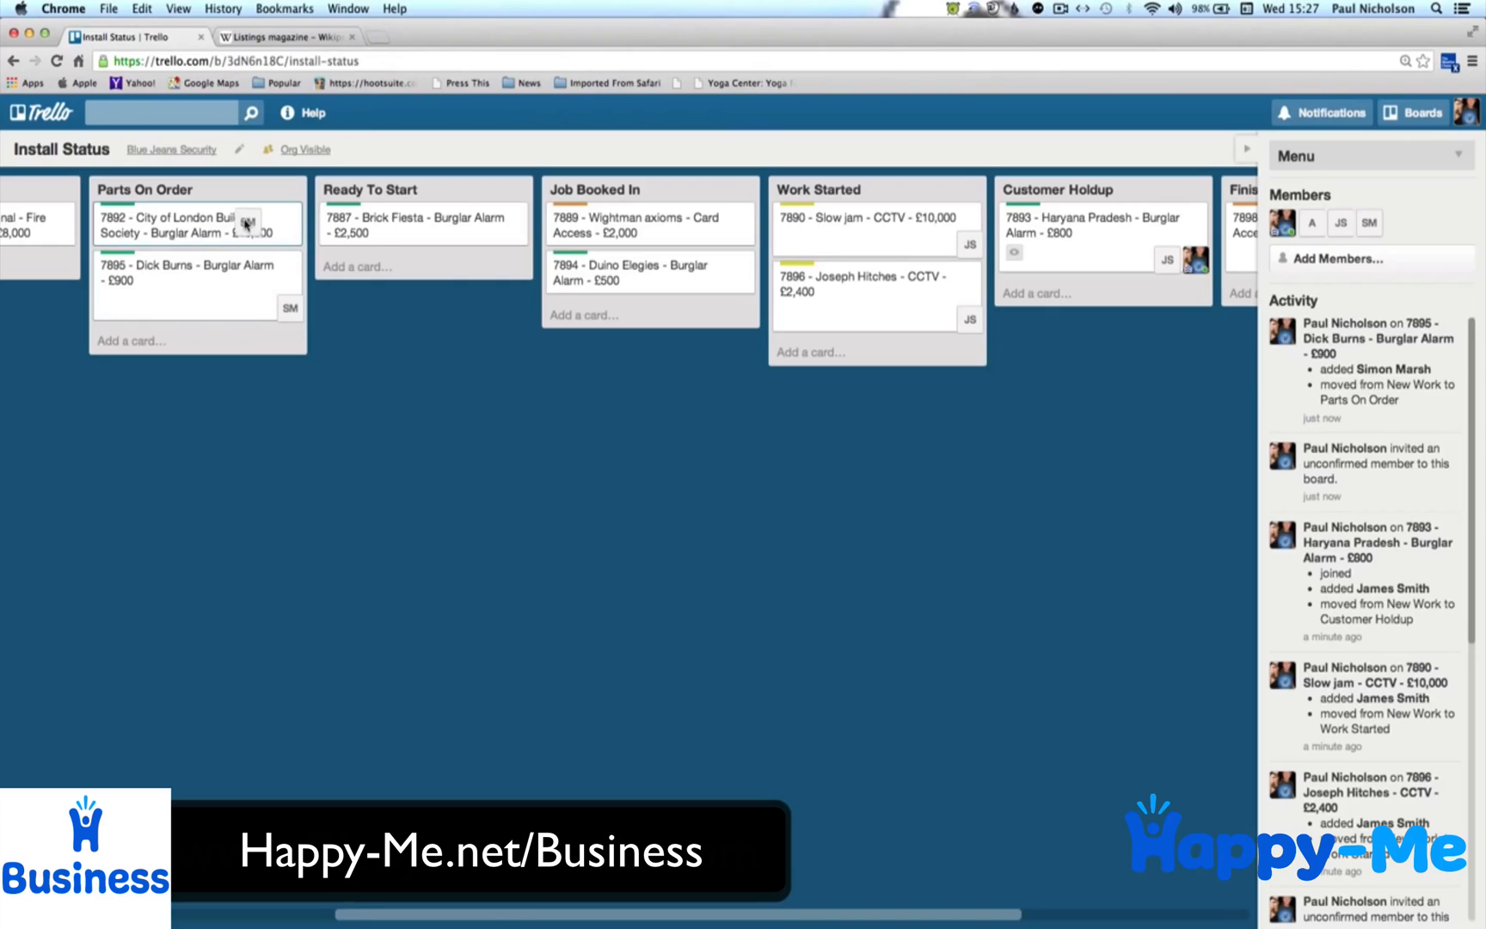
Review the City of London Building Society card's details.
left_click(170, 225)
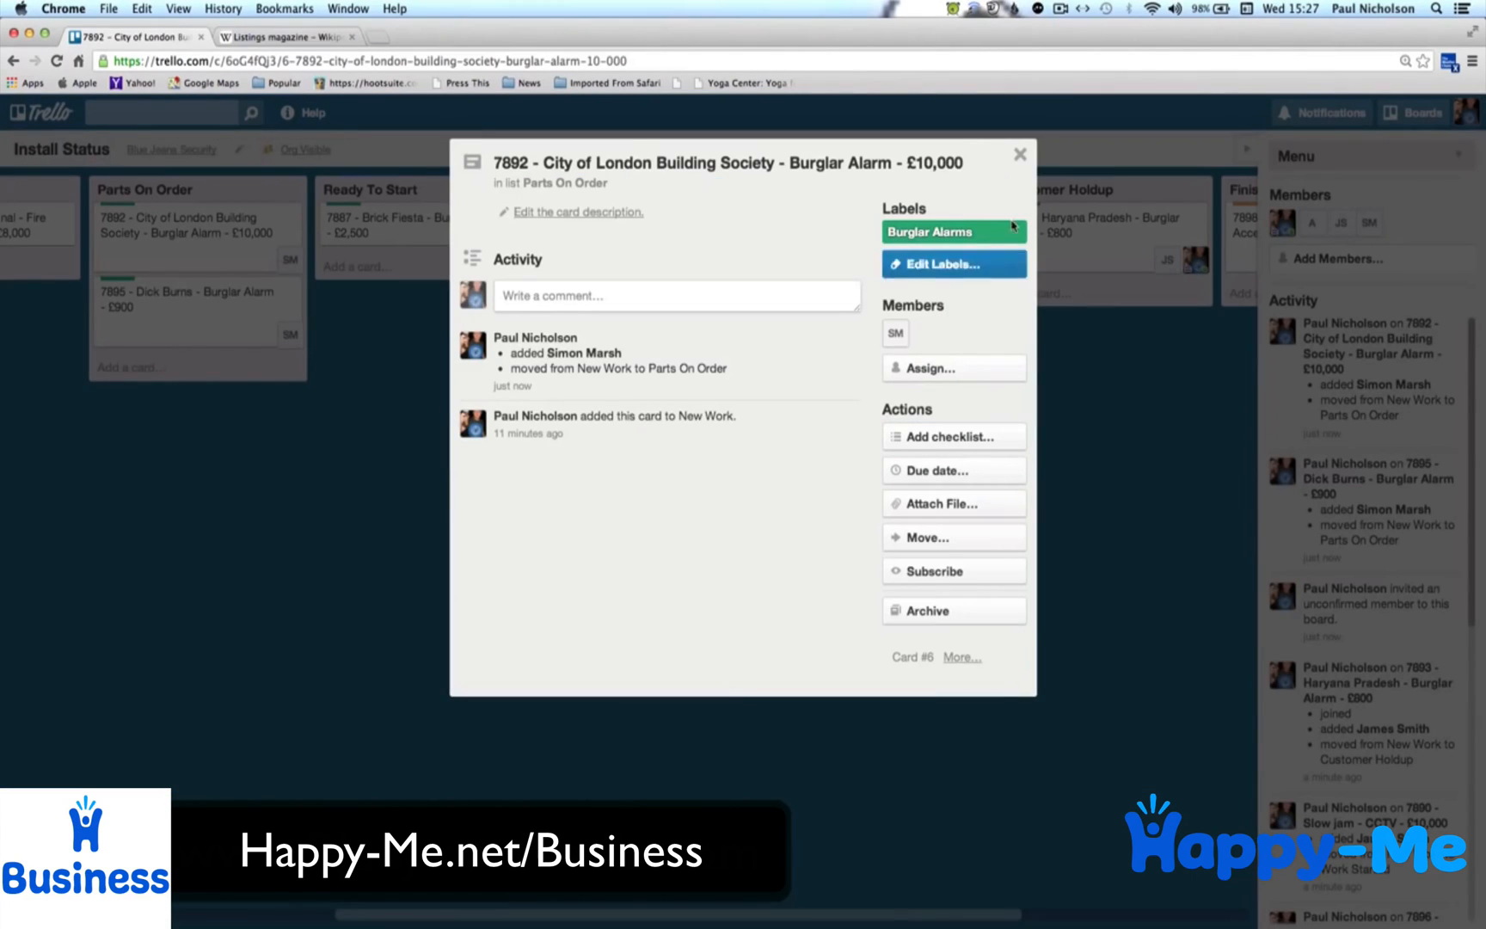
left_click(1020, 153)
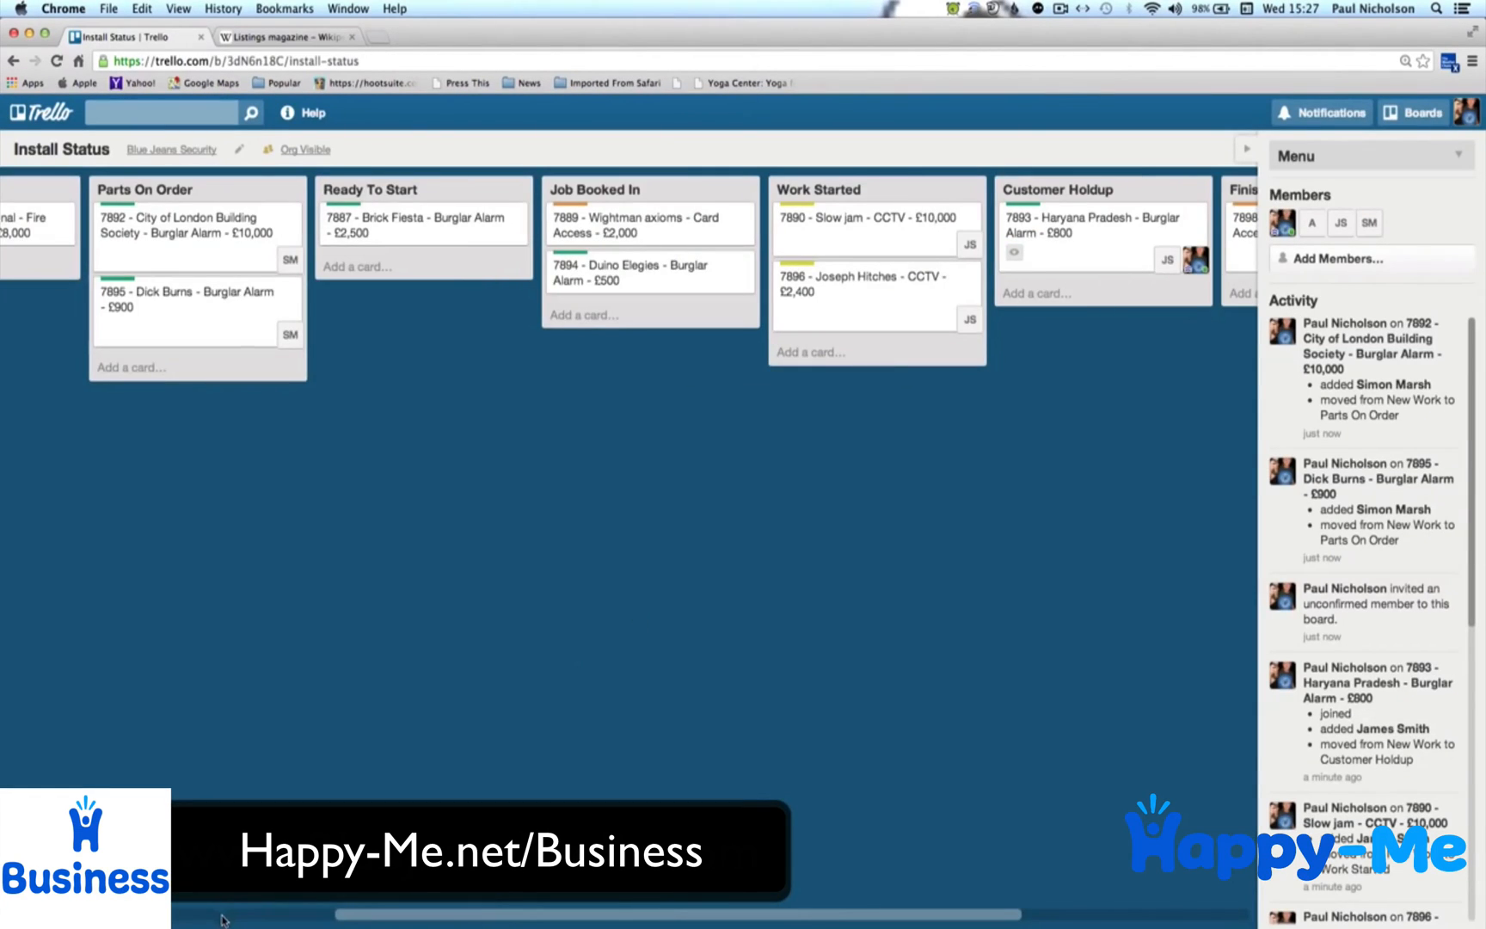
Move the 7888 fire alarm card into the Parts To Order list.
scroll("left", 3)
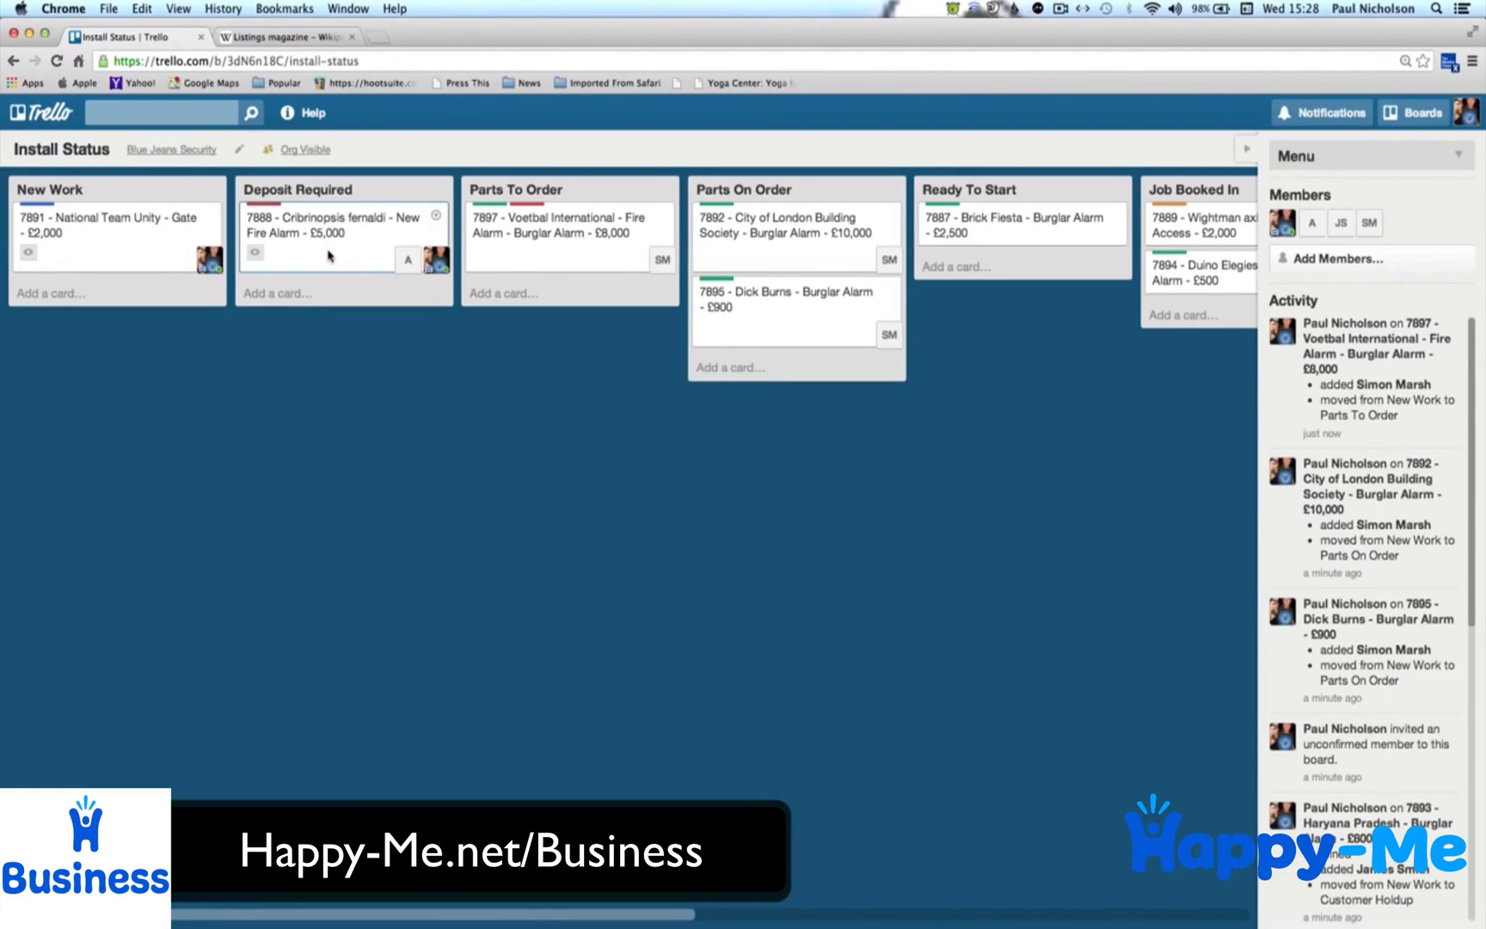
left_click_drag(332, 232, 569, 257)
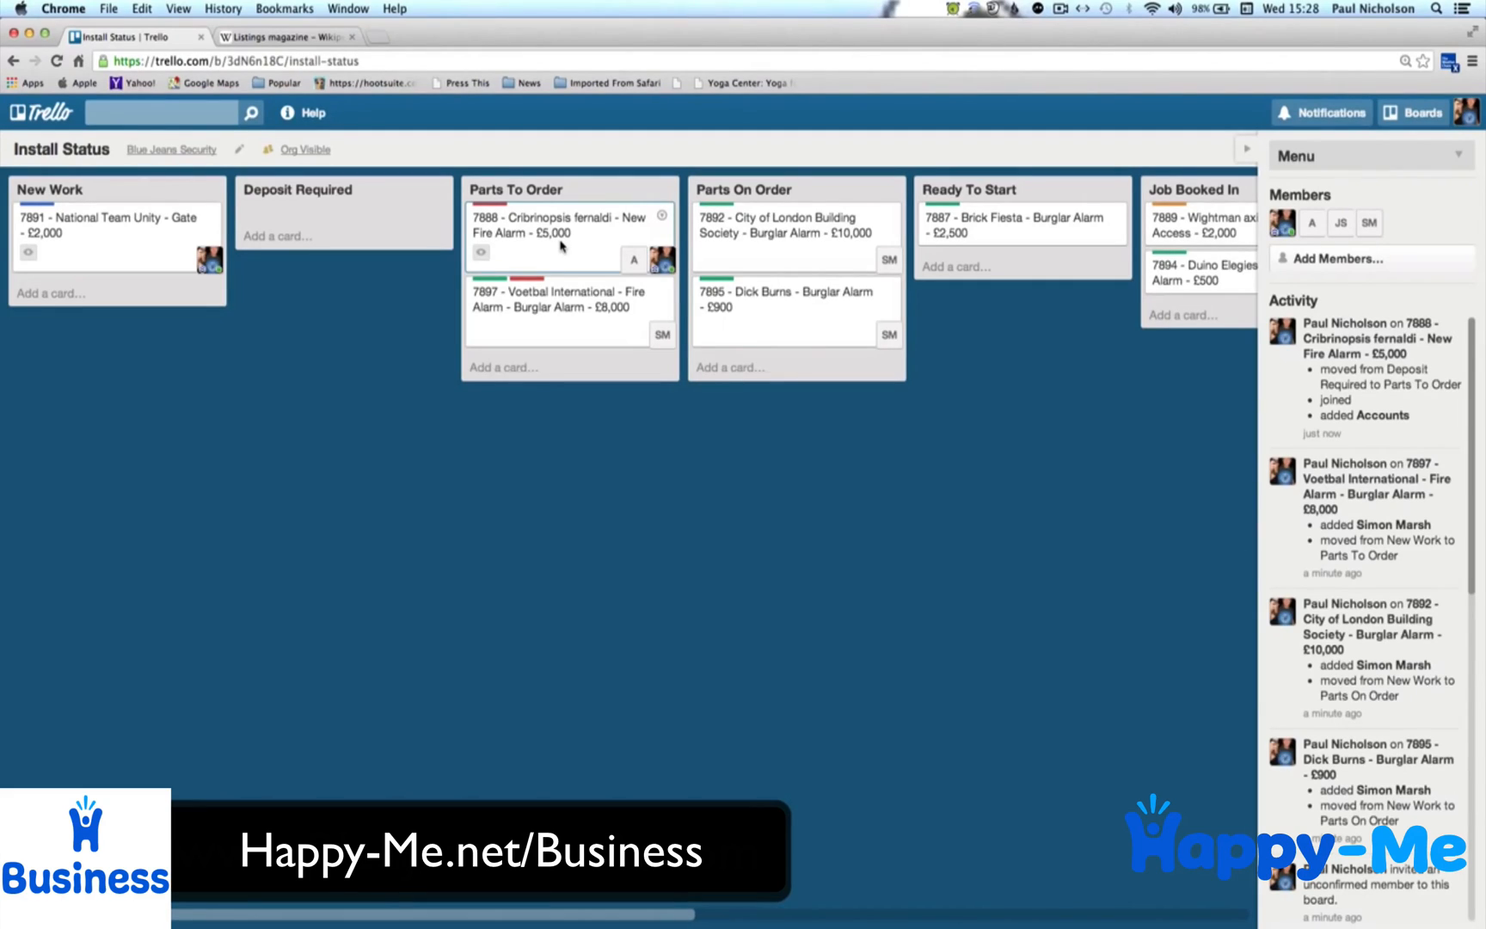
left_click(559, 225)
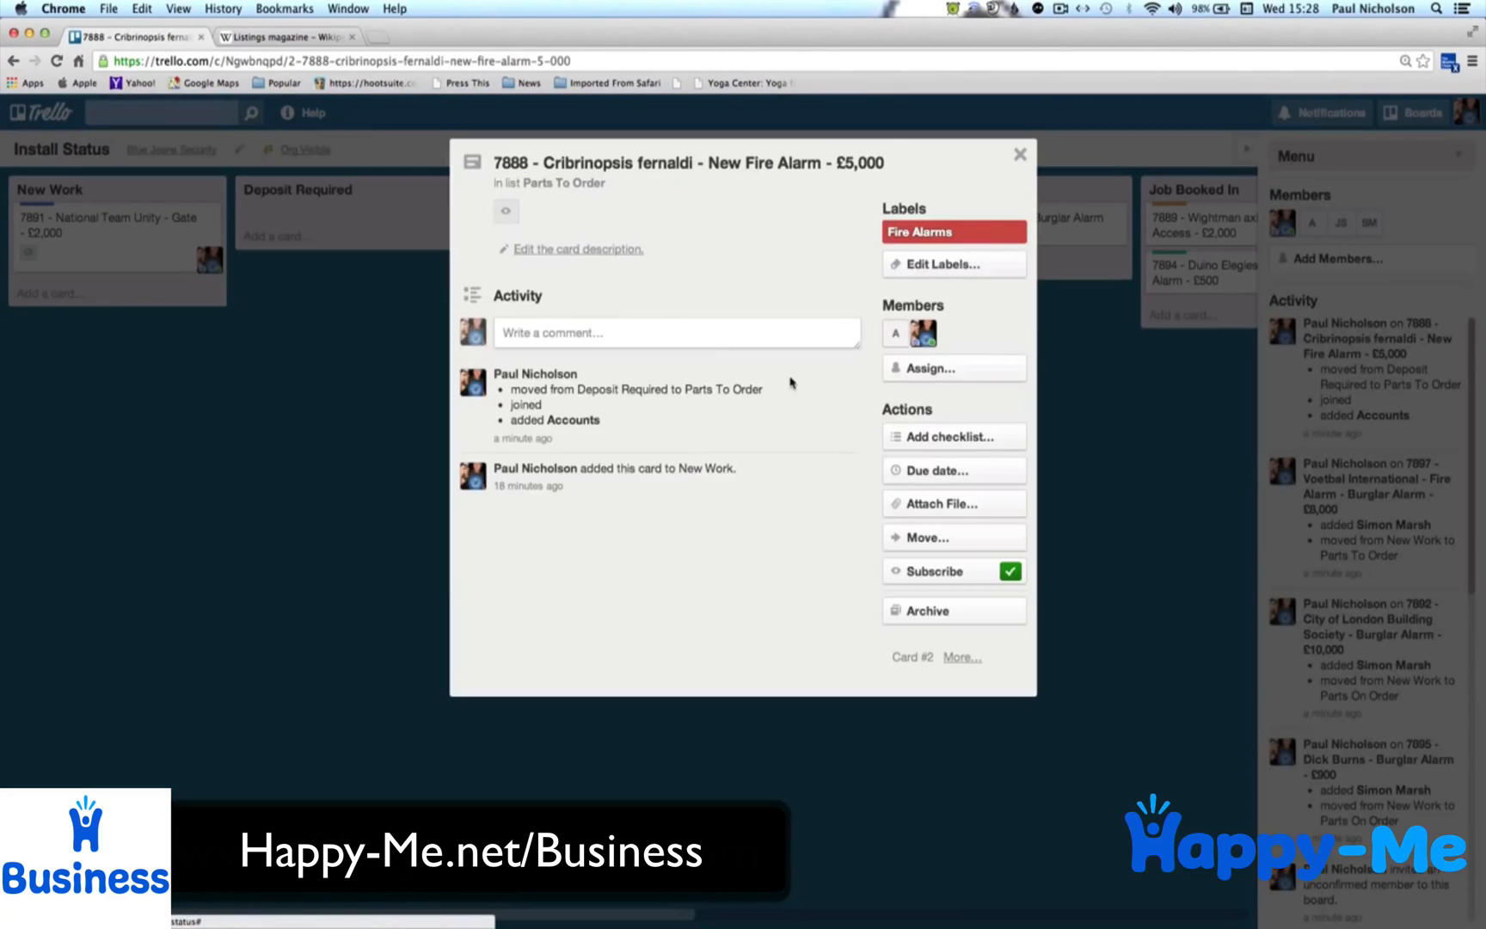
left_click(952, 368)
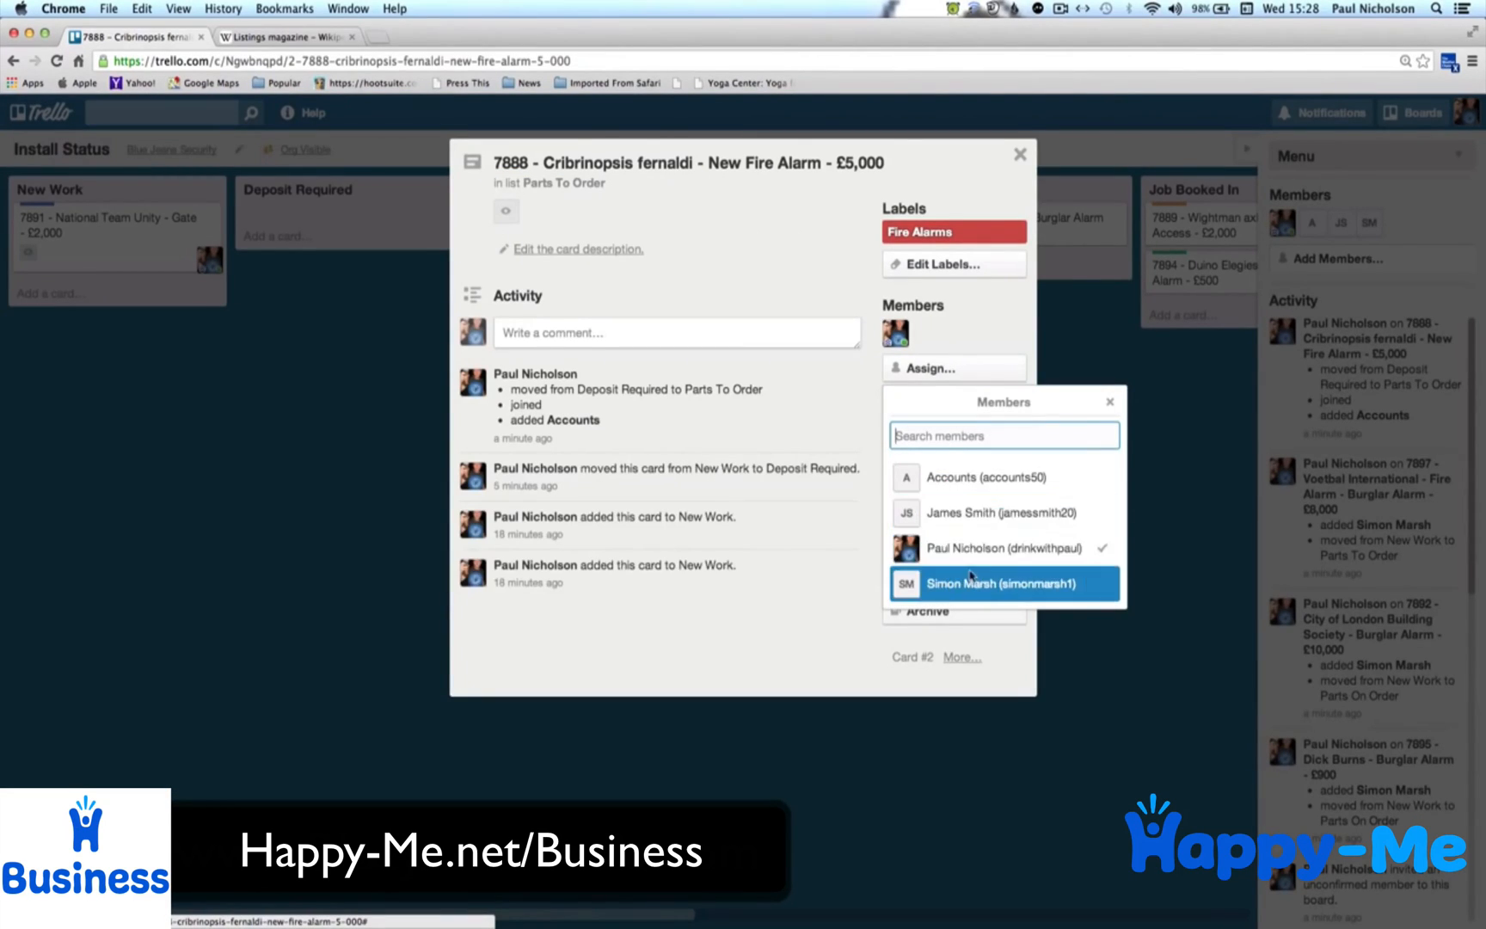
left_click(989, 583)
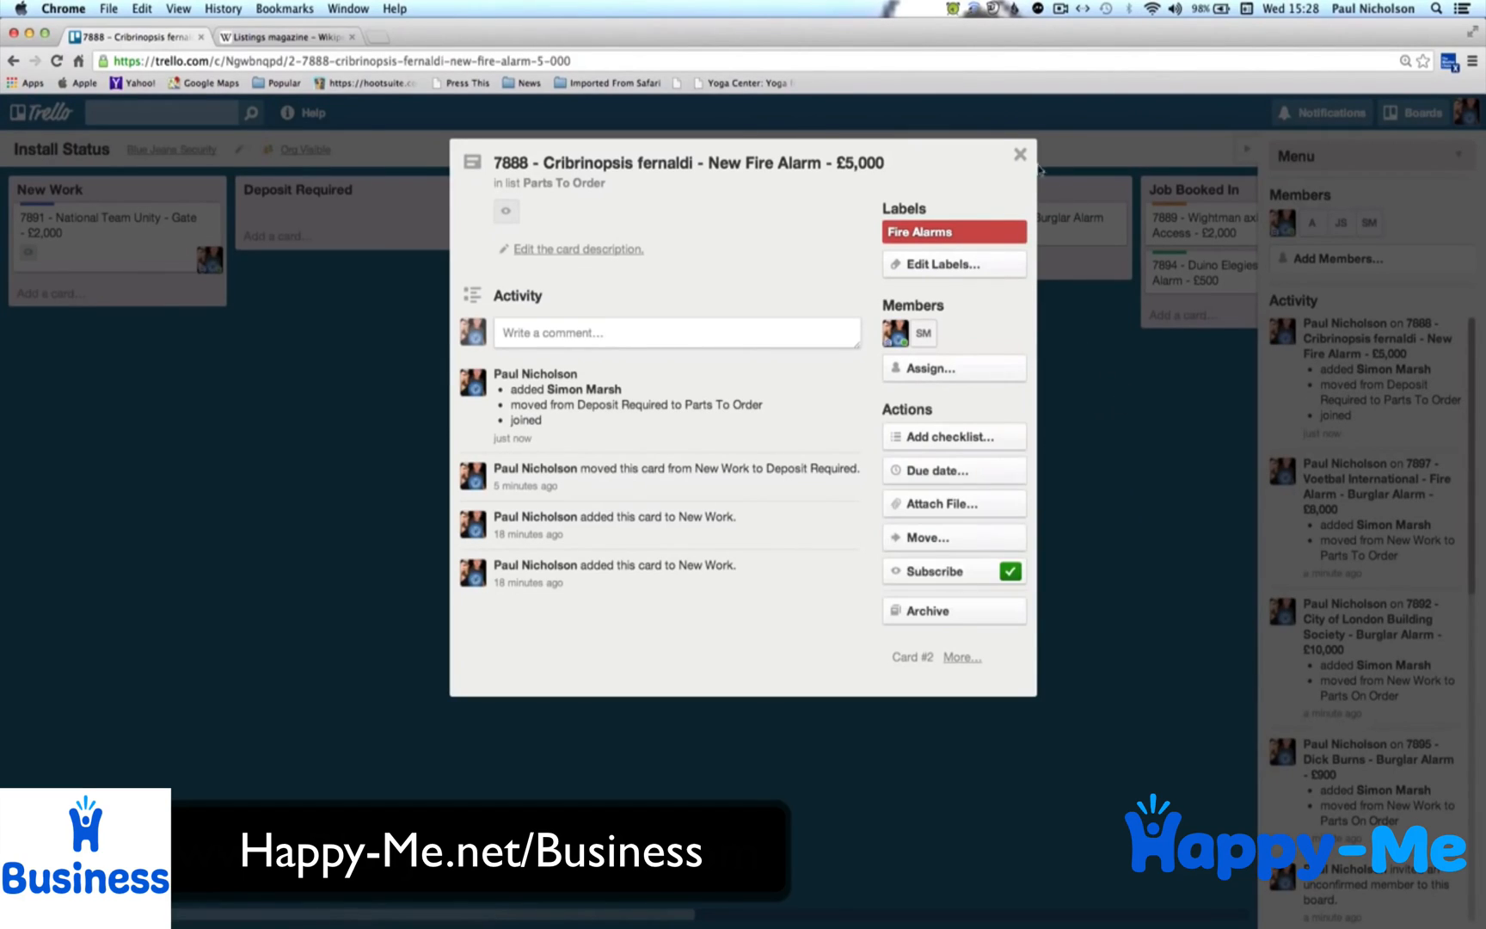
left_click(1019, 153)
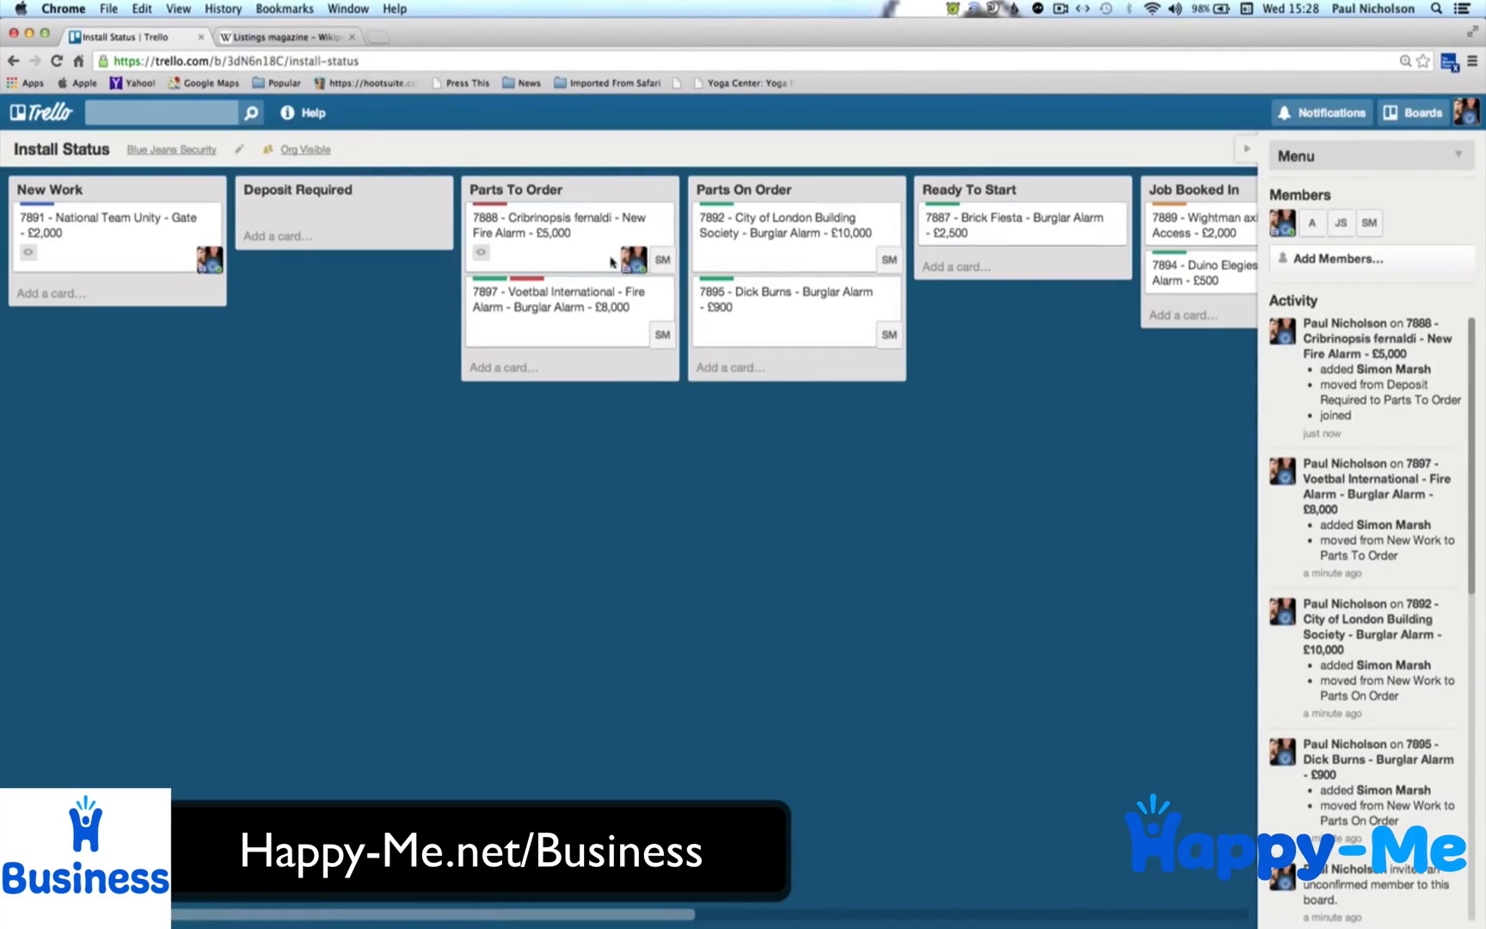
left_click(558, 225)
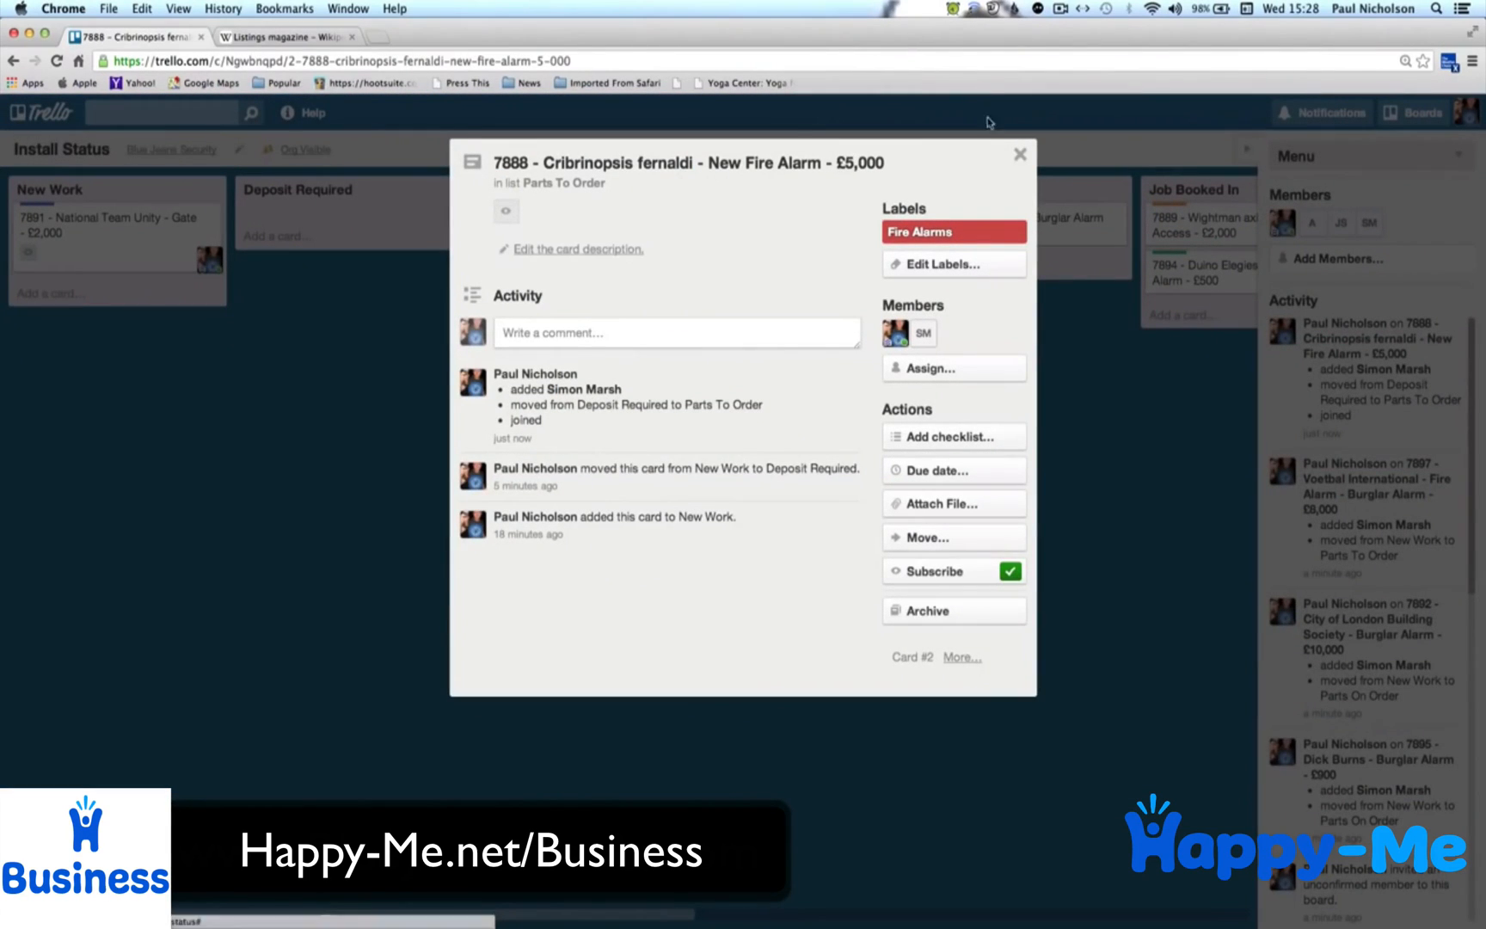
left_click(1019, 153)
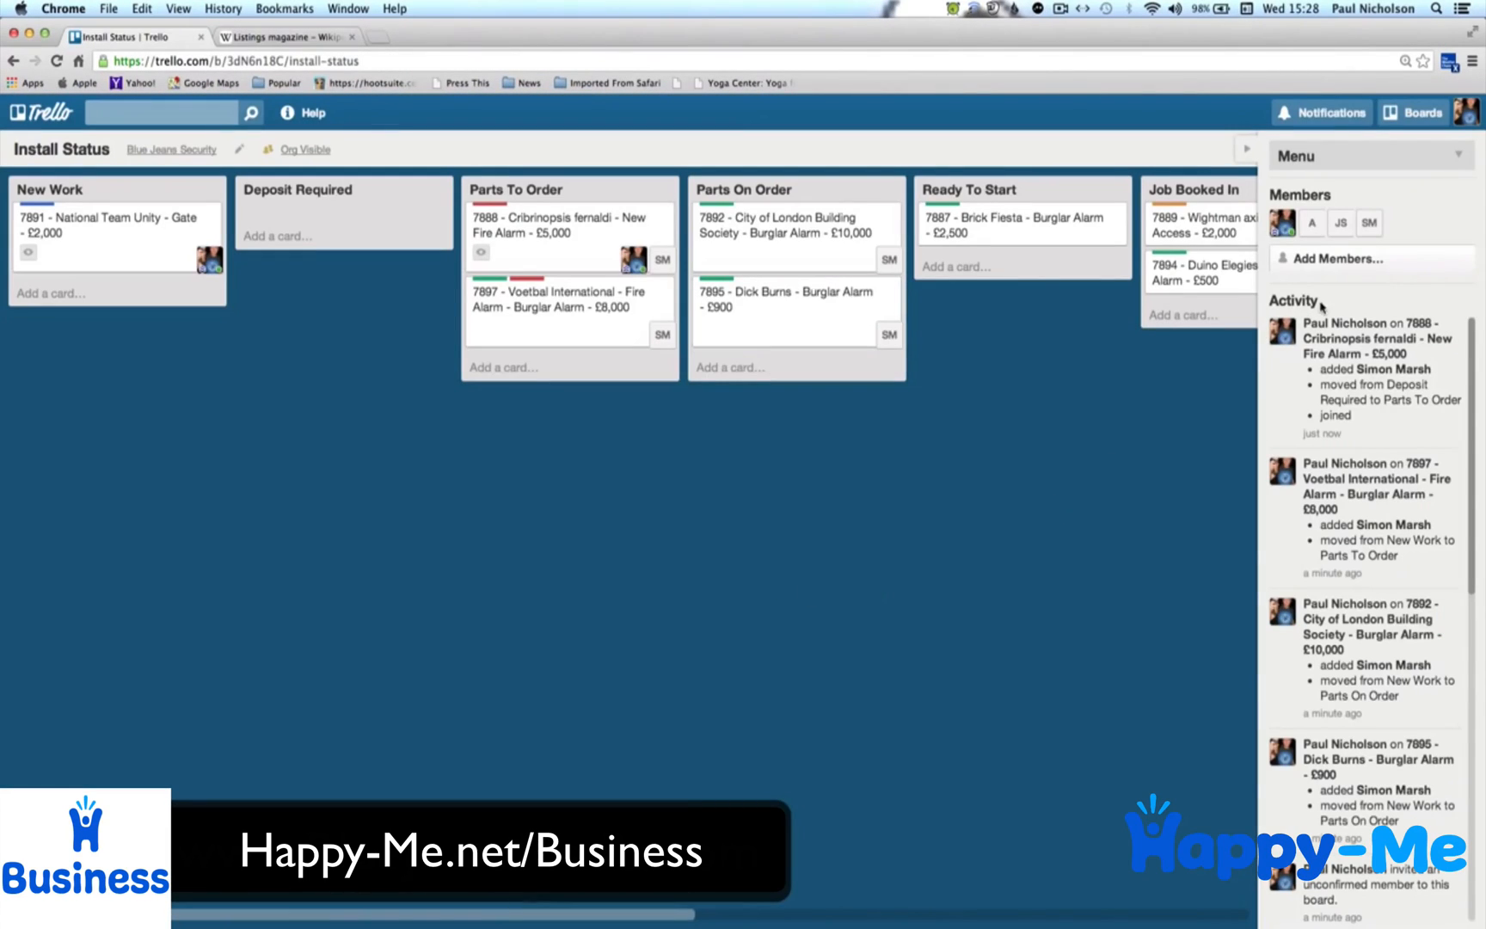
left_click(1368, 155)
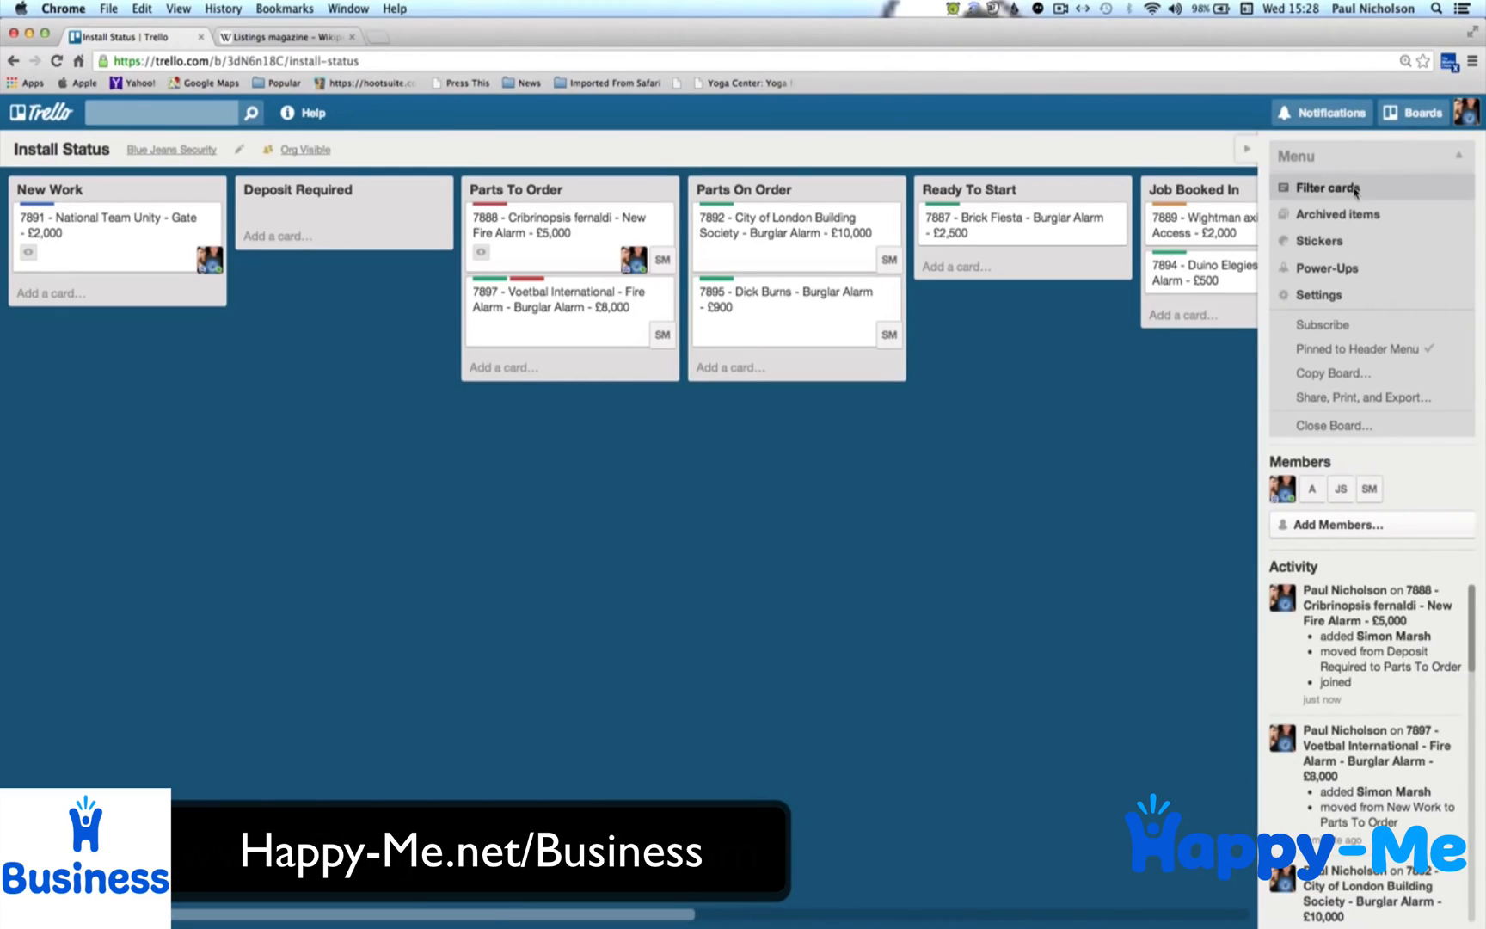
left_click(1328, 188)
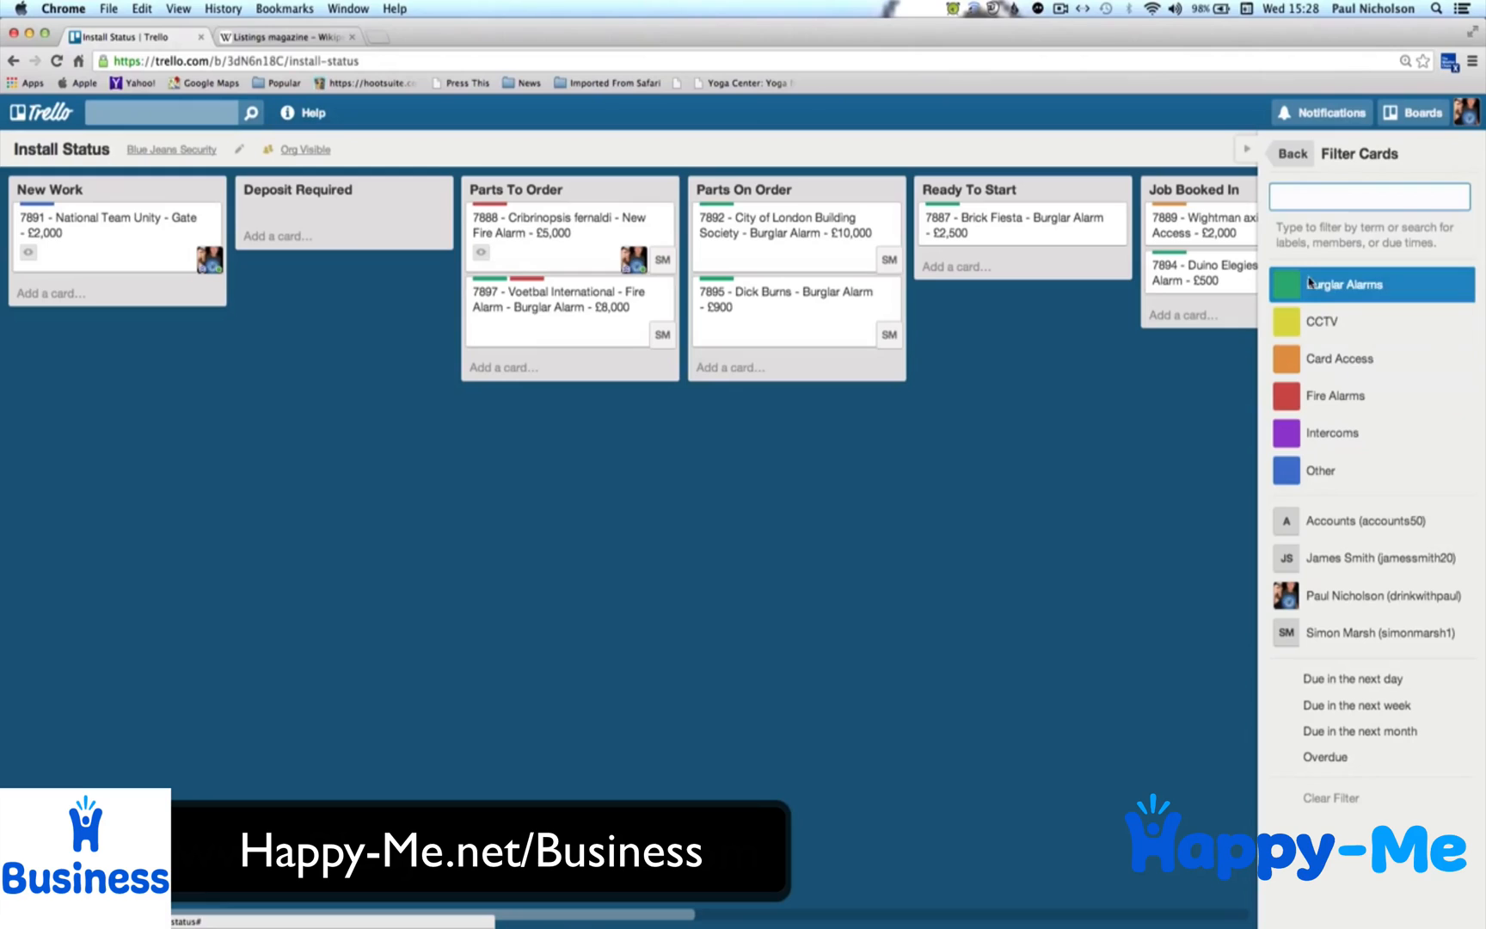
left_click(1320, 319)
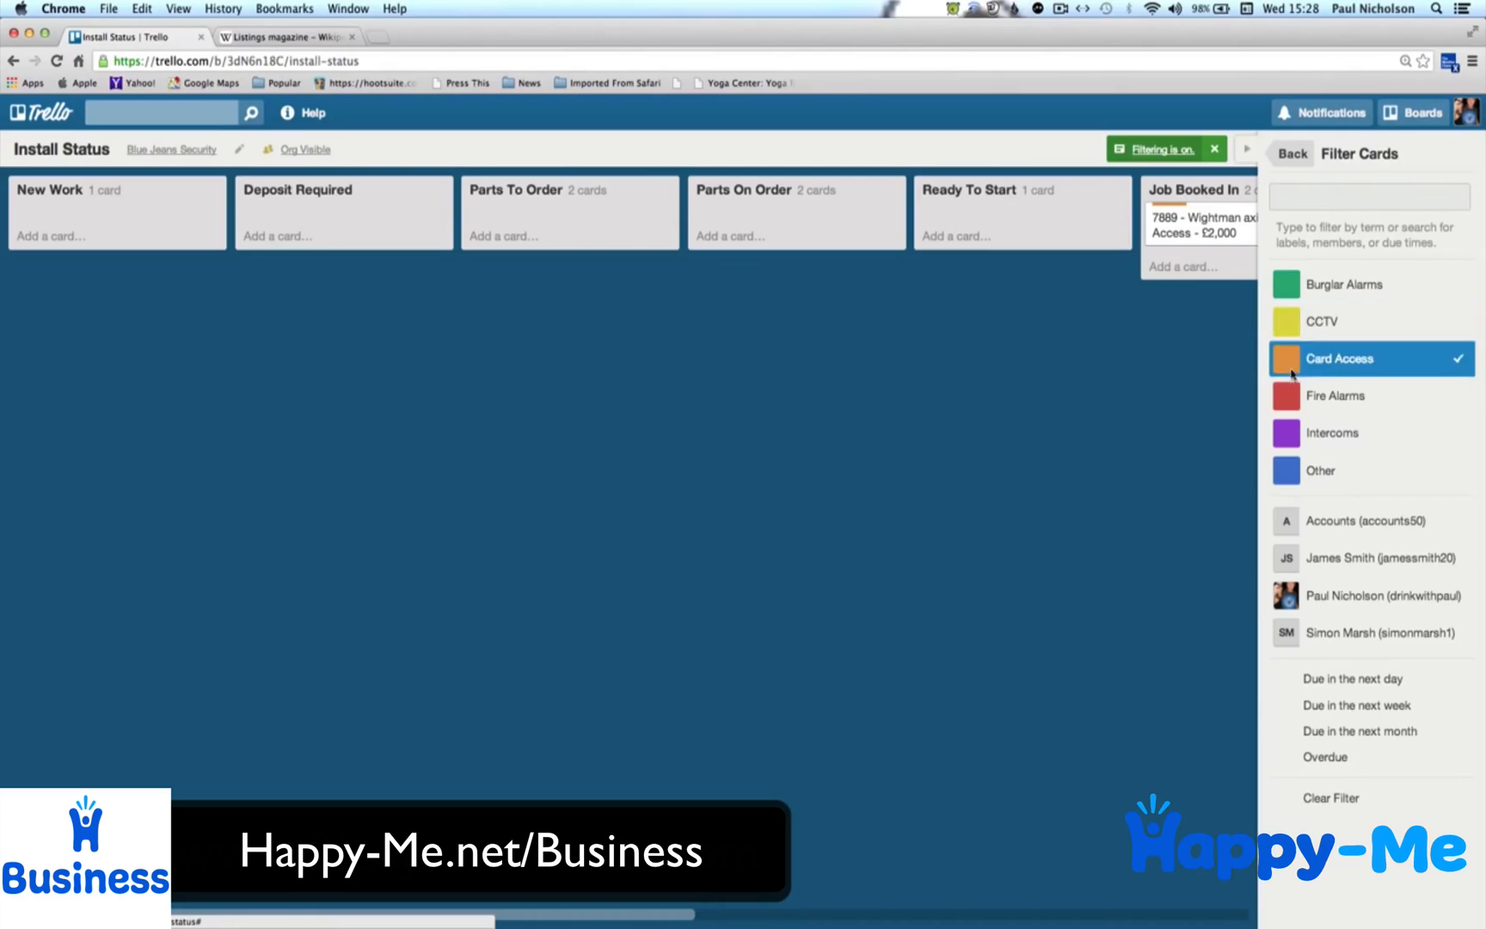
left_click(1336, 396)
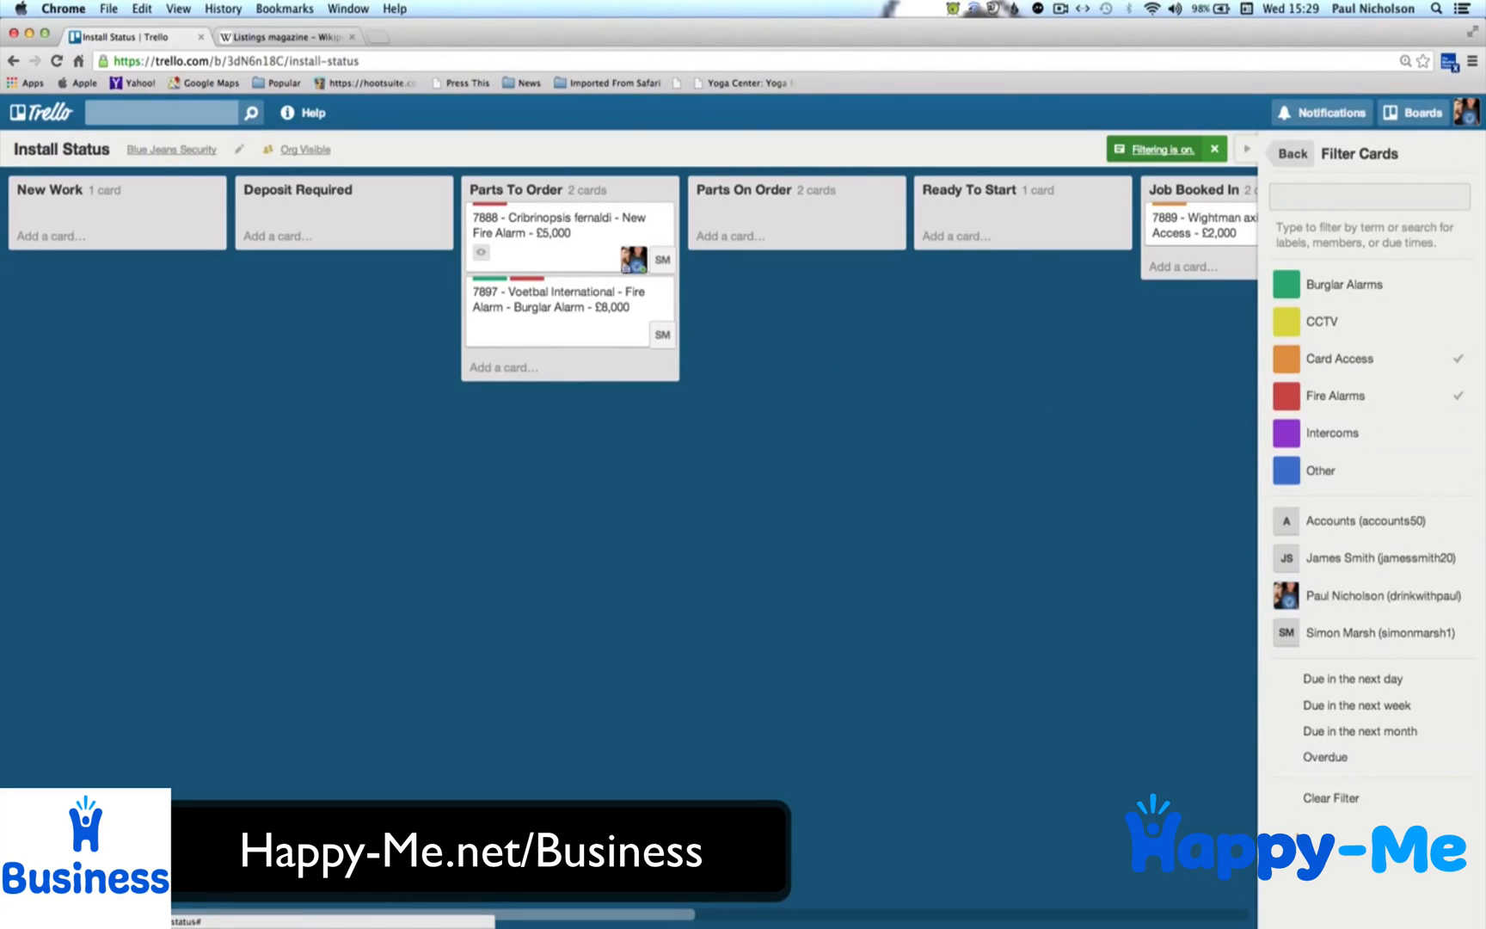
left_click(1369, 633)
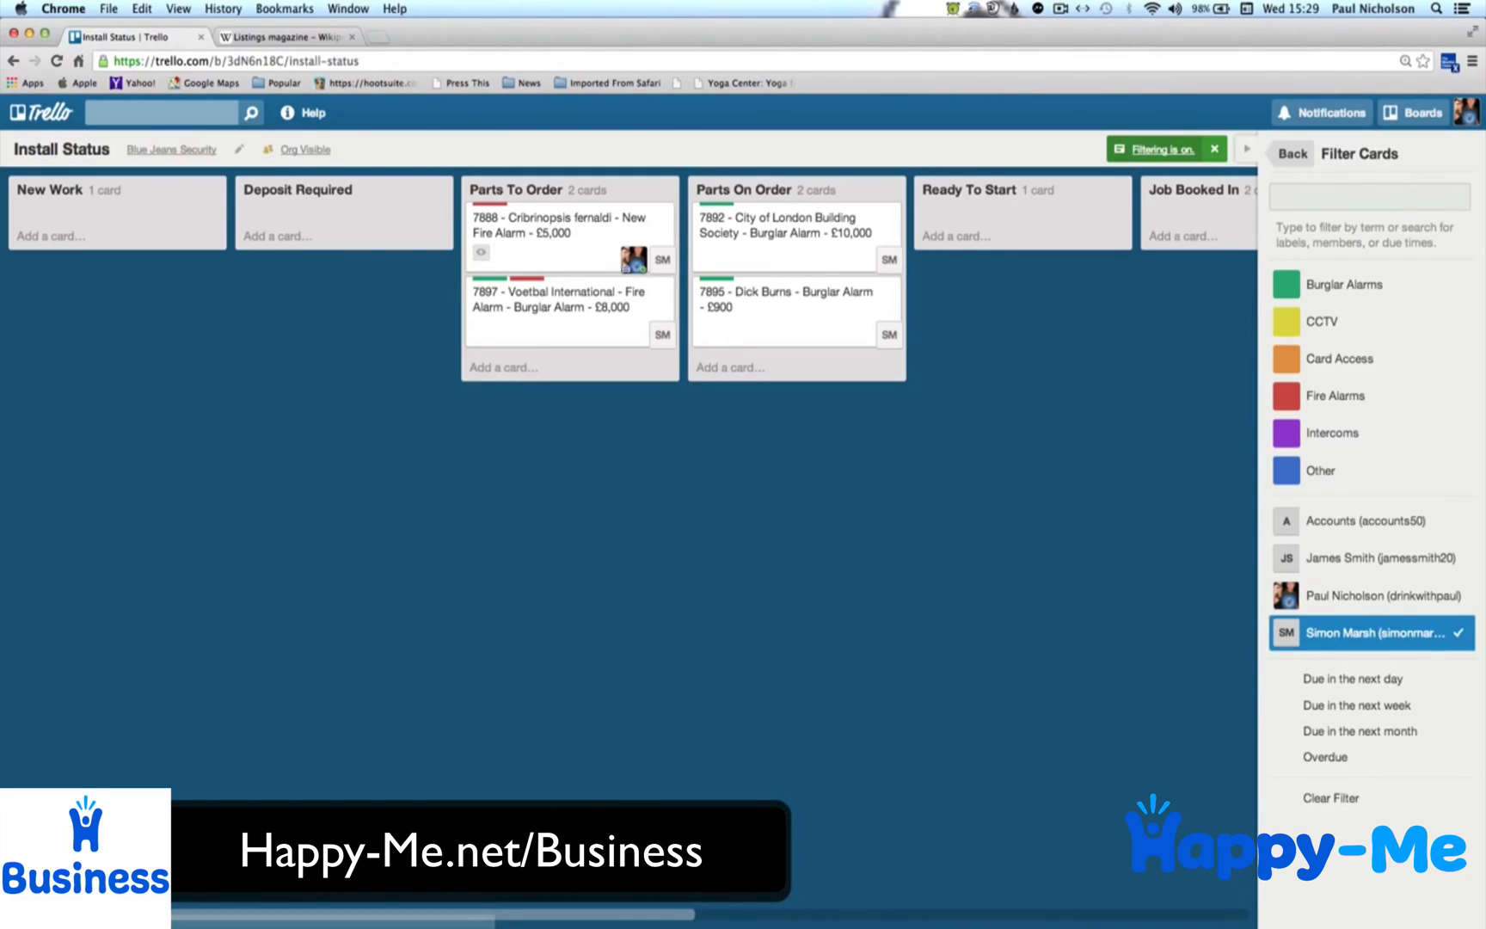
left_click(1369, 595)
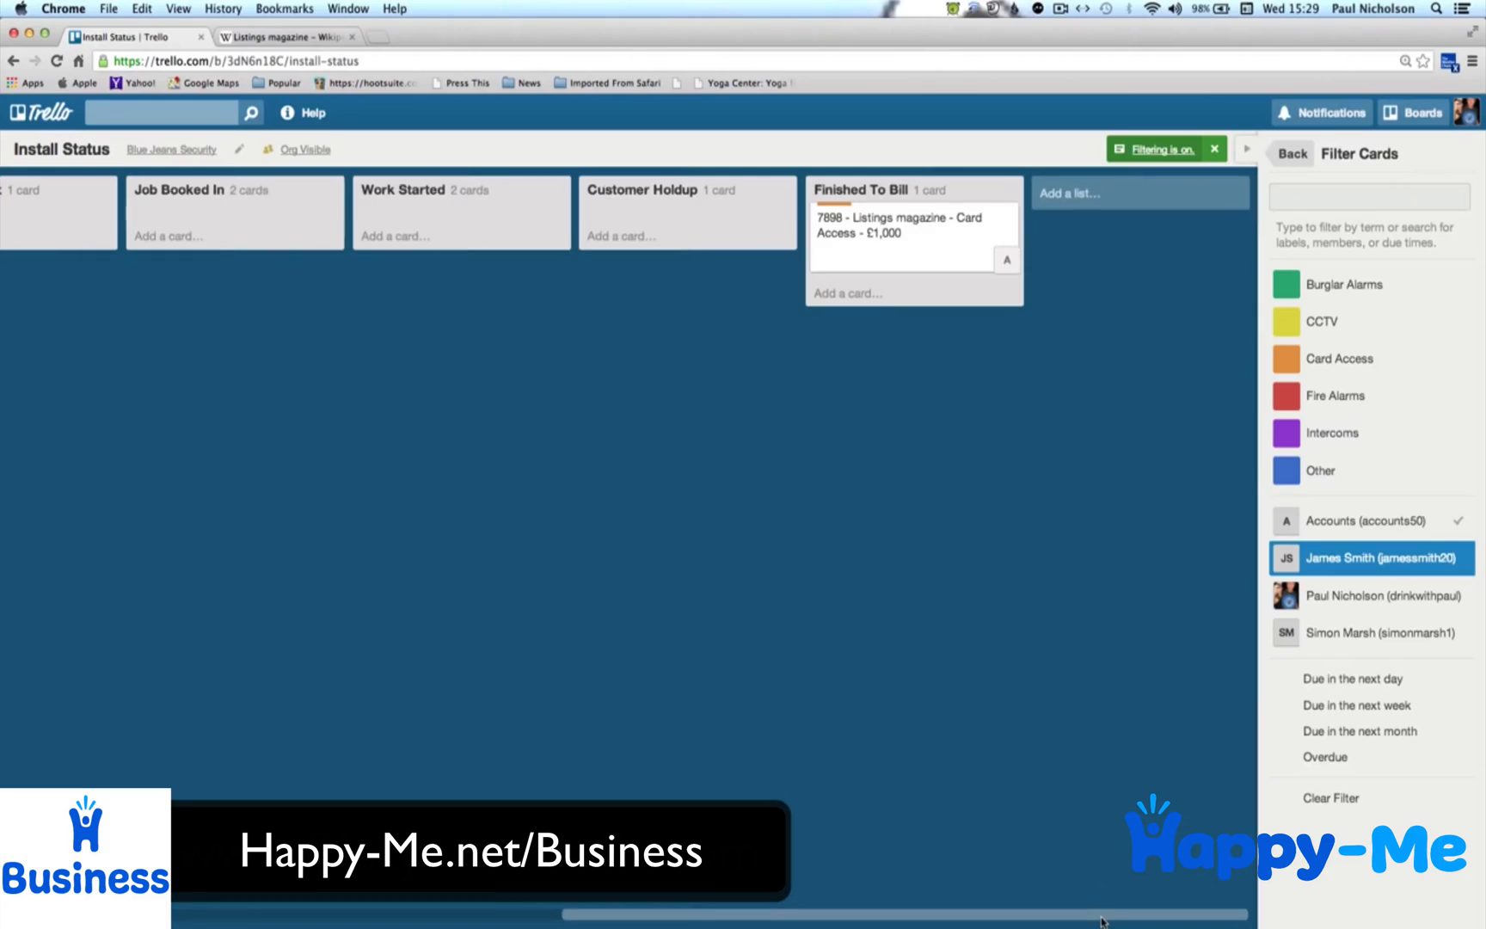
mouse_move(1211, 601)
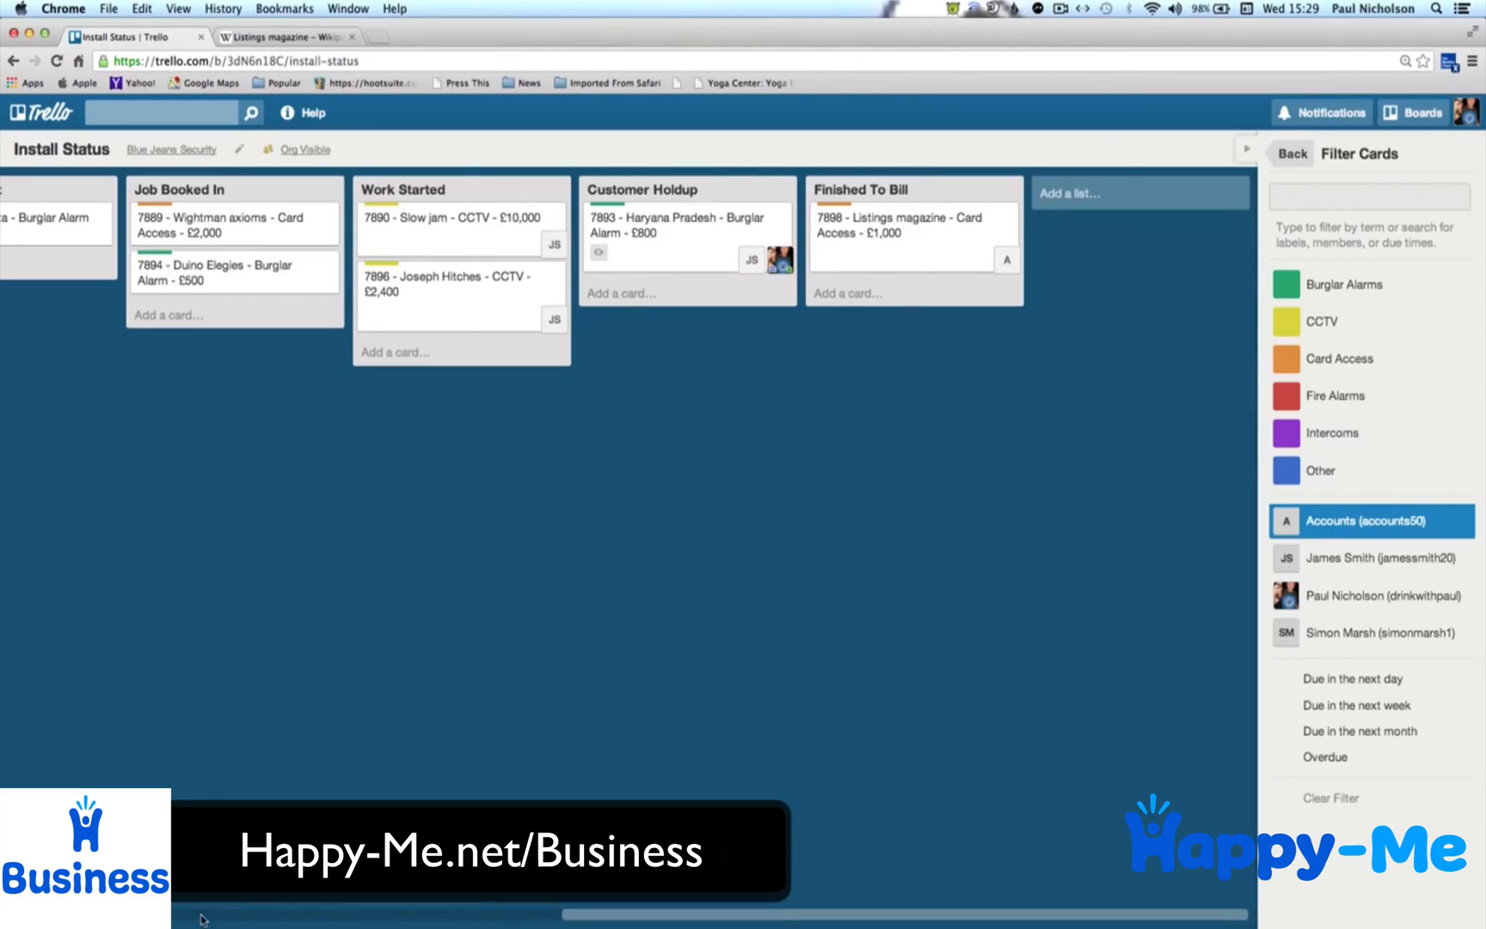
scroll("right", 3)
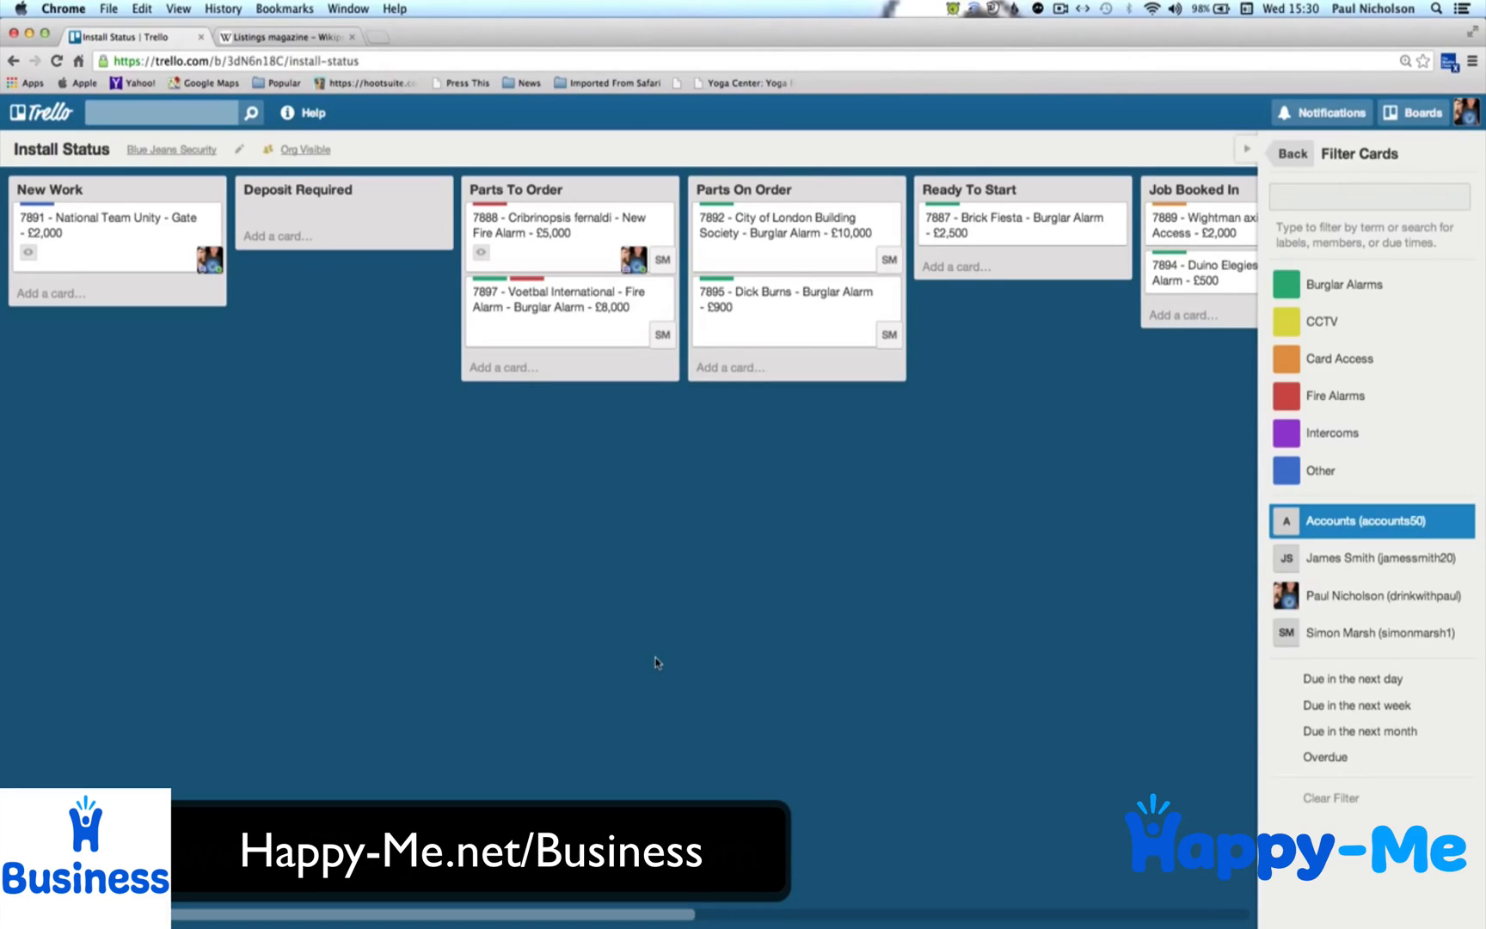
mouse_move(599, 217)
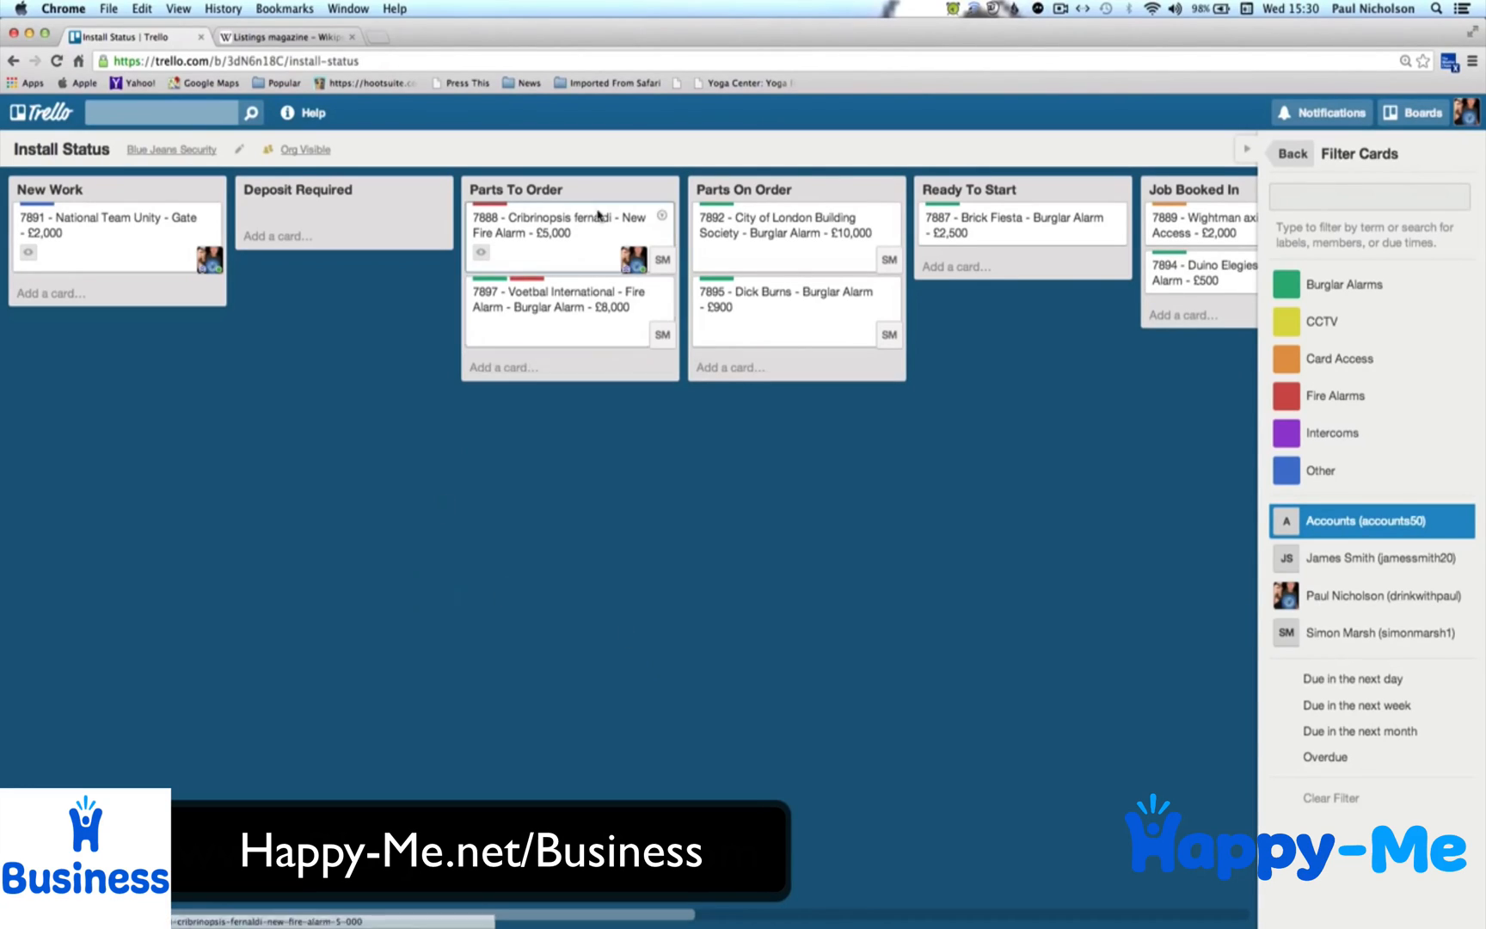
Post the comment 'Waiting for part numbers' on the 7888 fire alarm card.
left_click(558, 226)
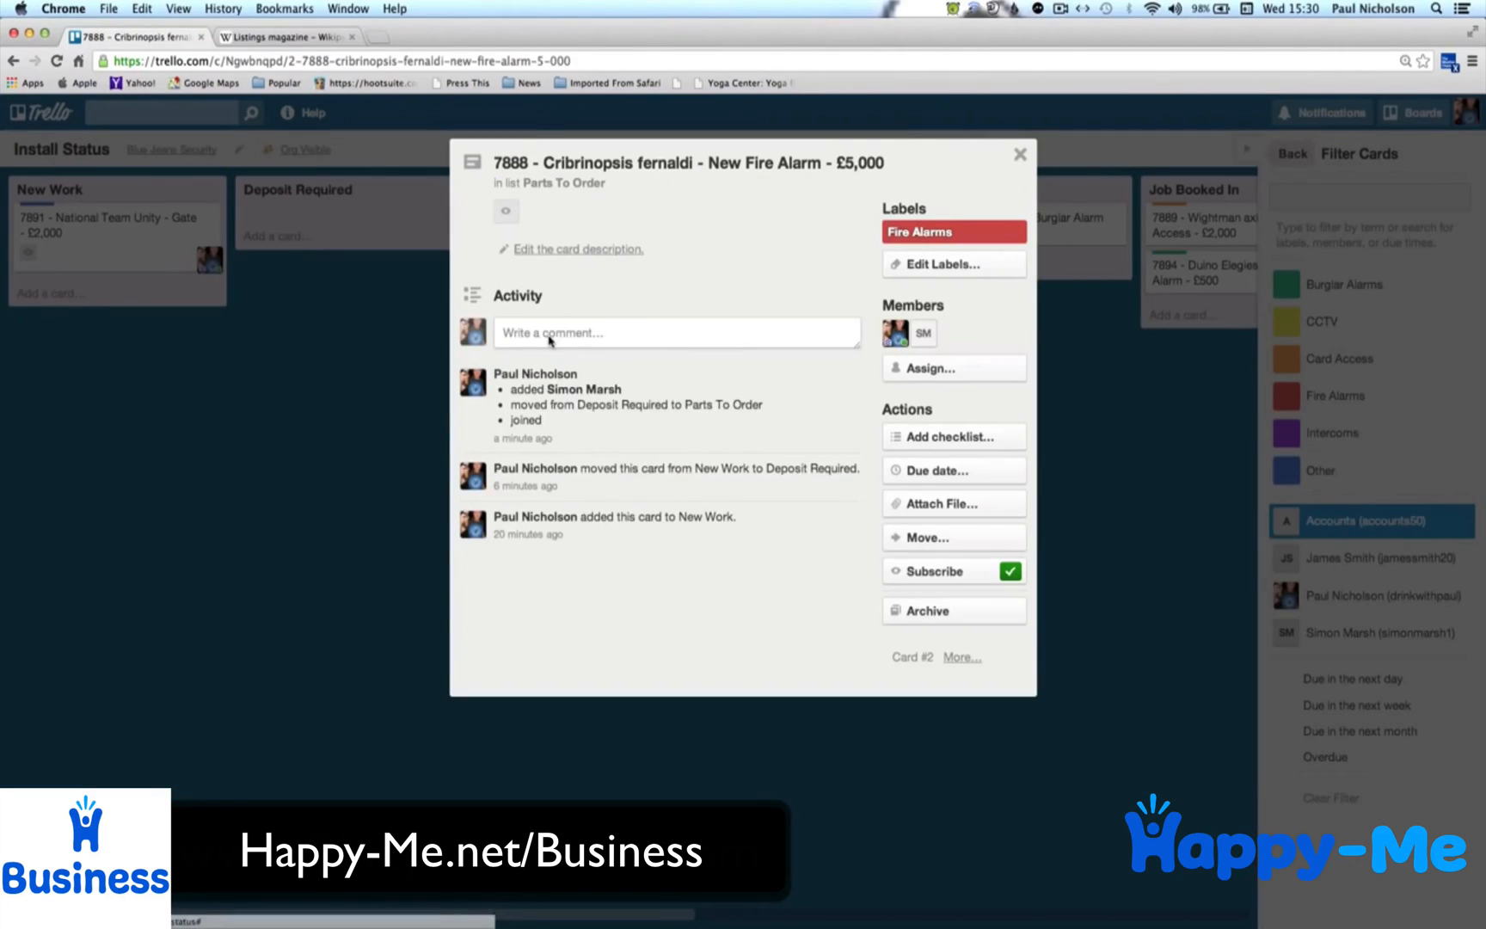
left_click(676, 332)
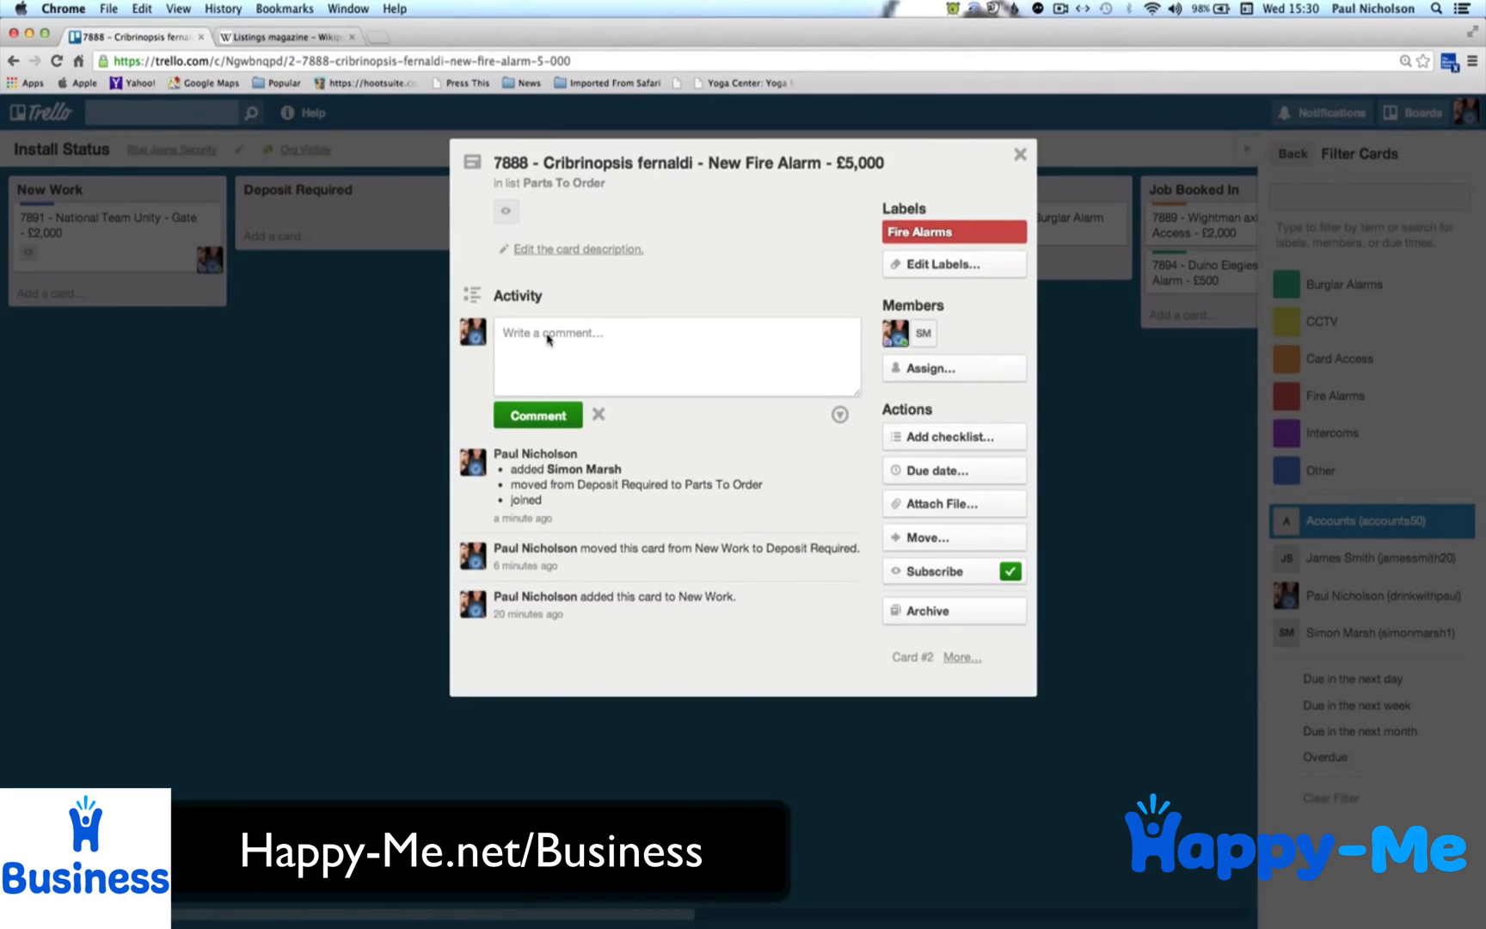
mouse_move(597, 382)
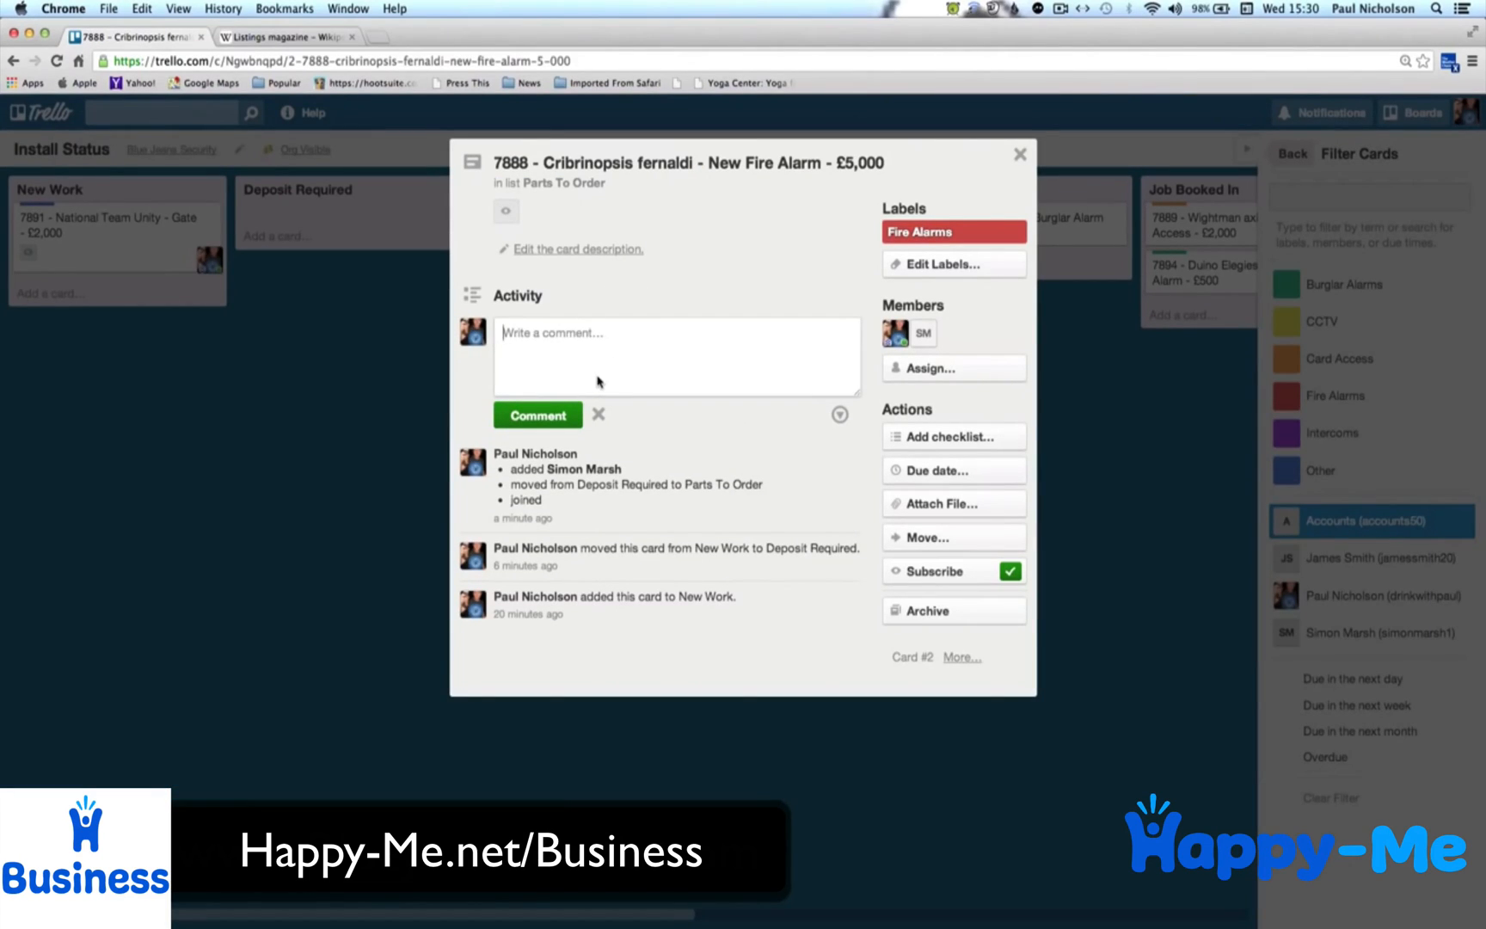
mouse_move(621, 367)
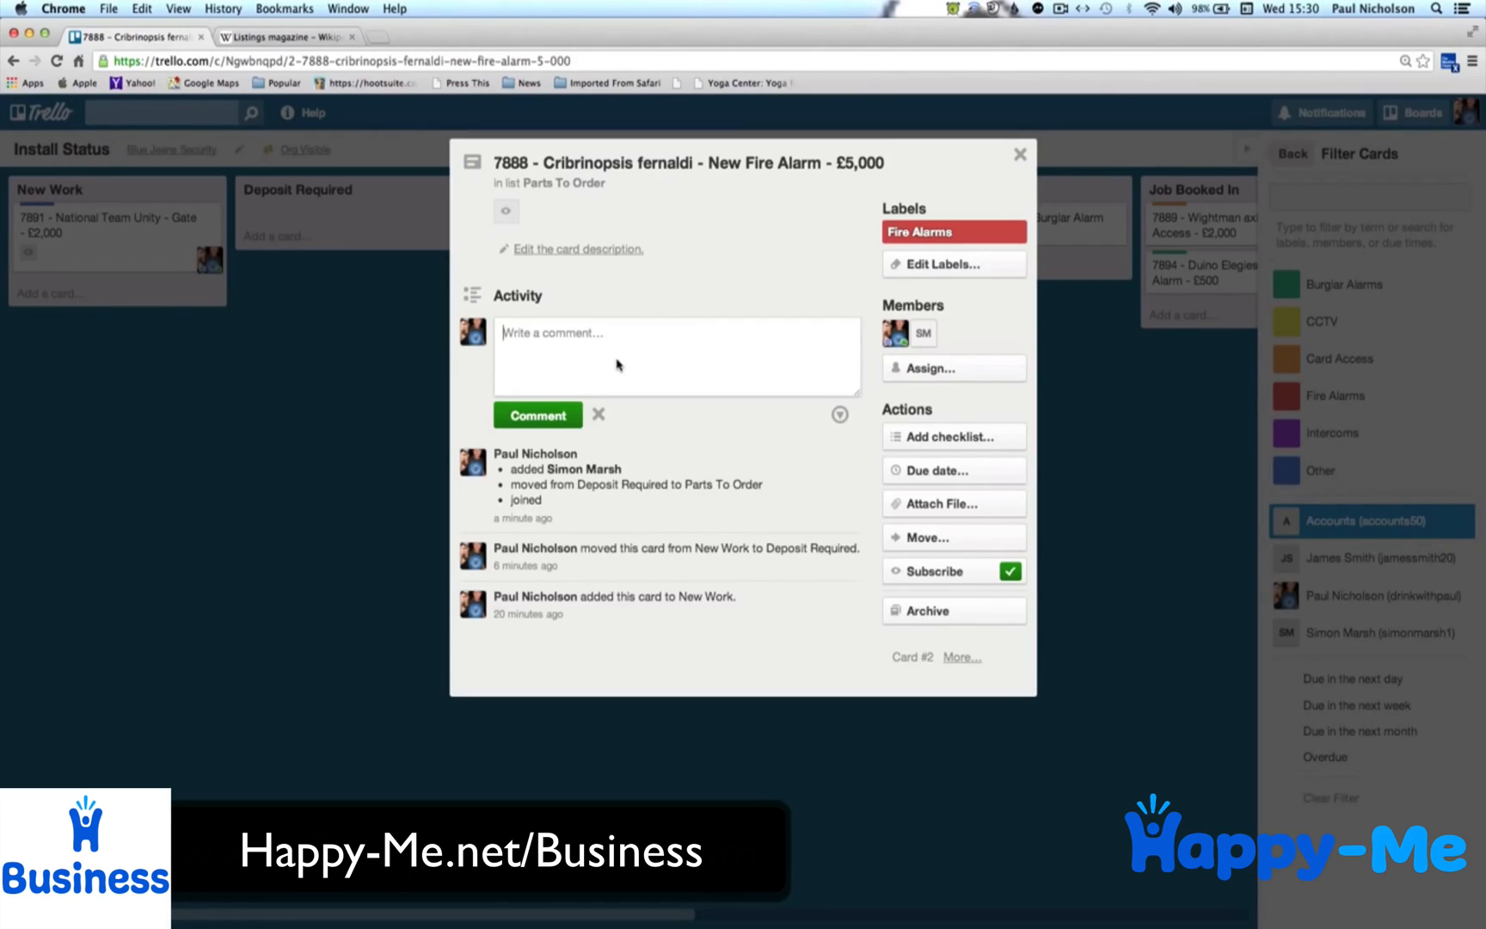
type("Wait")
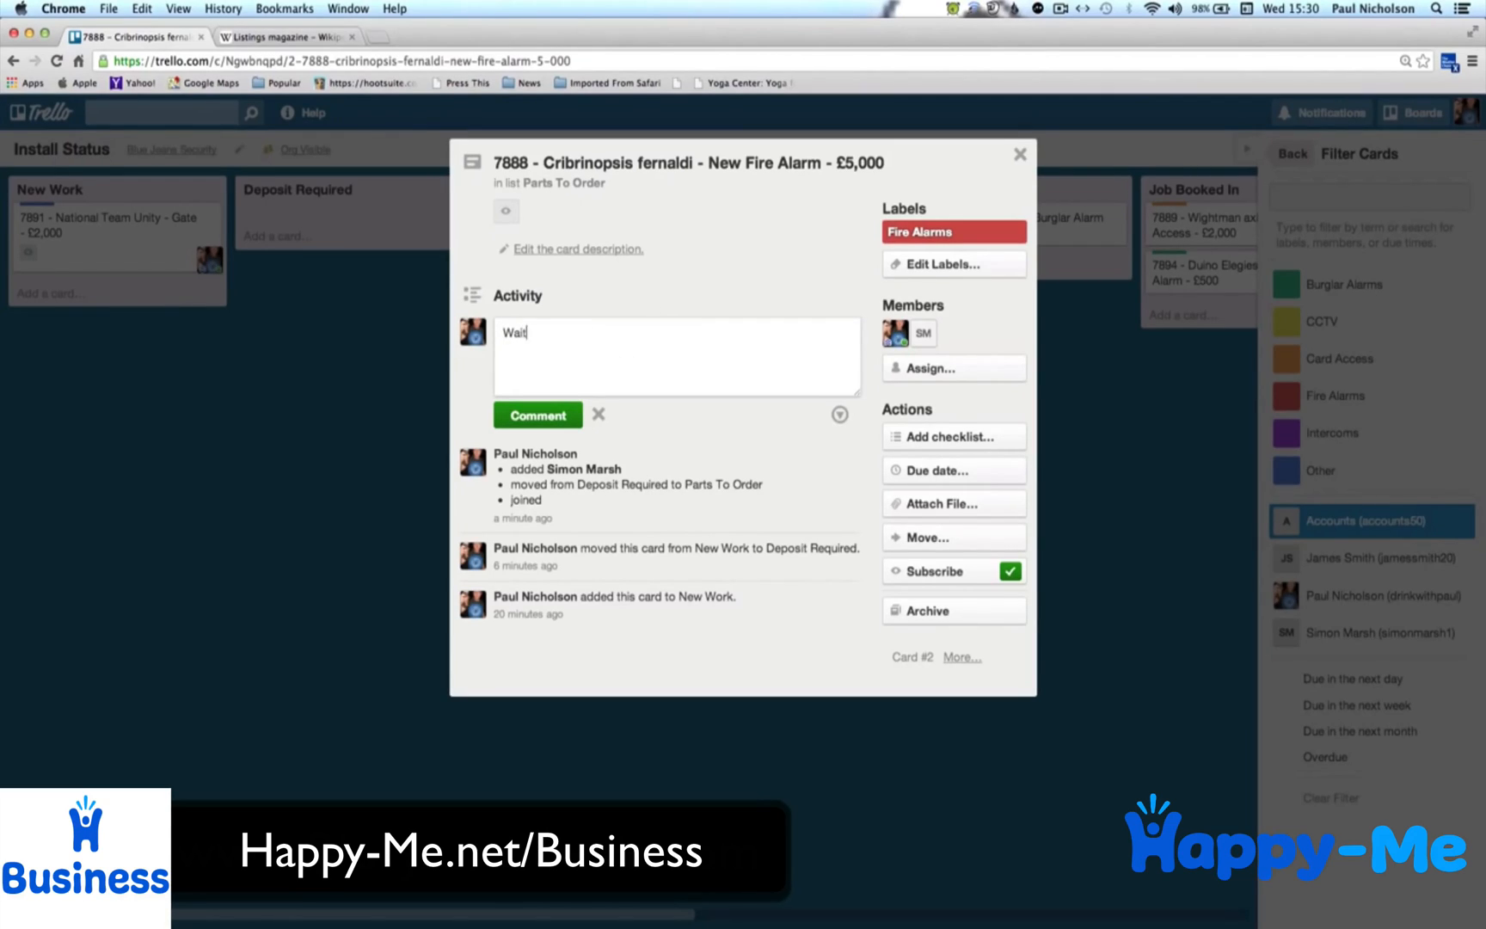
type("ing for p")
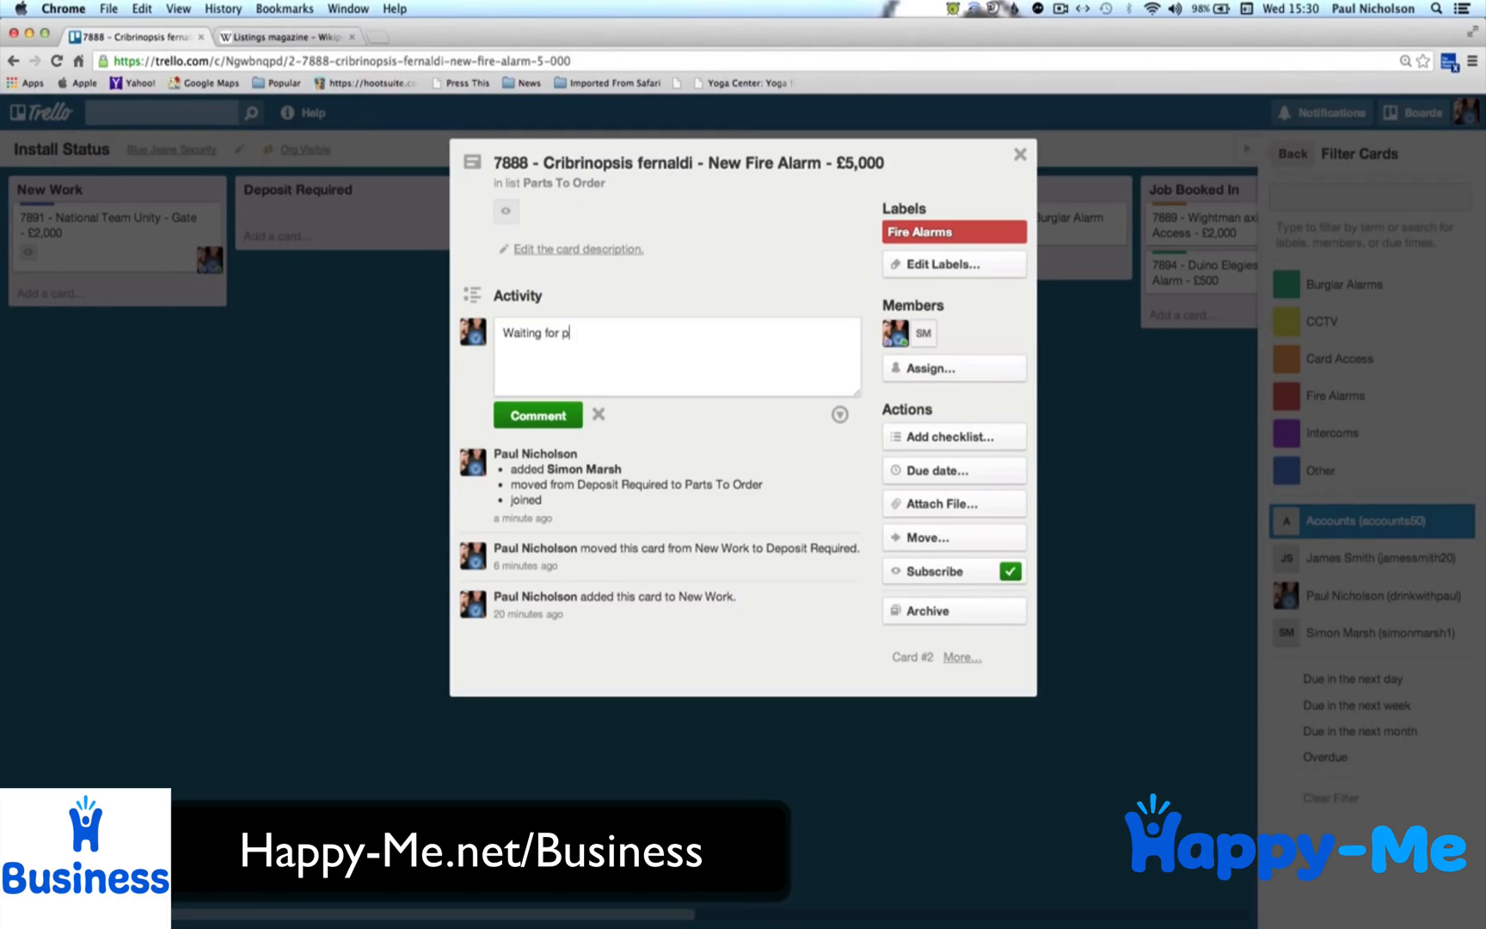
type("art numbers")
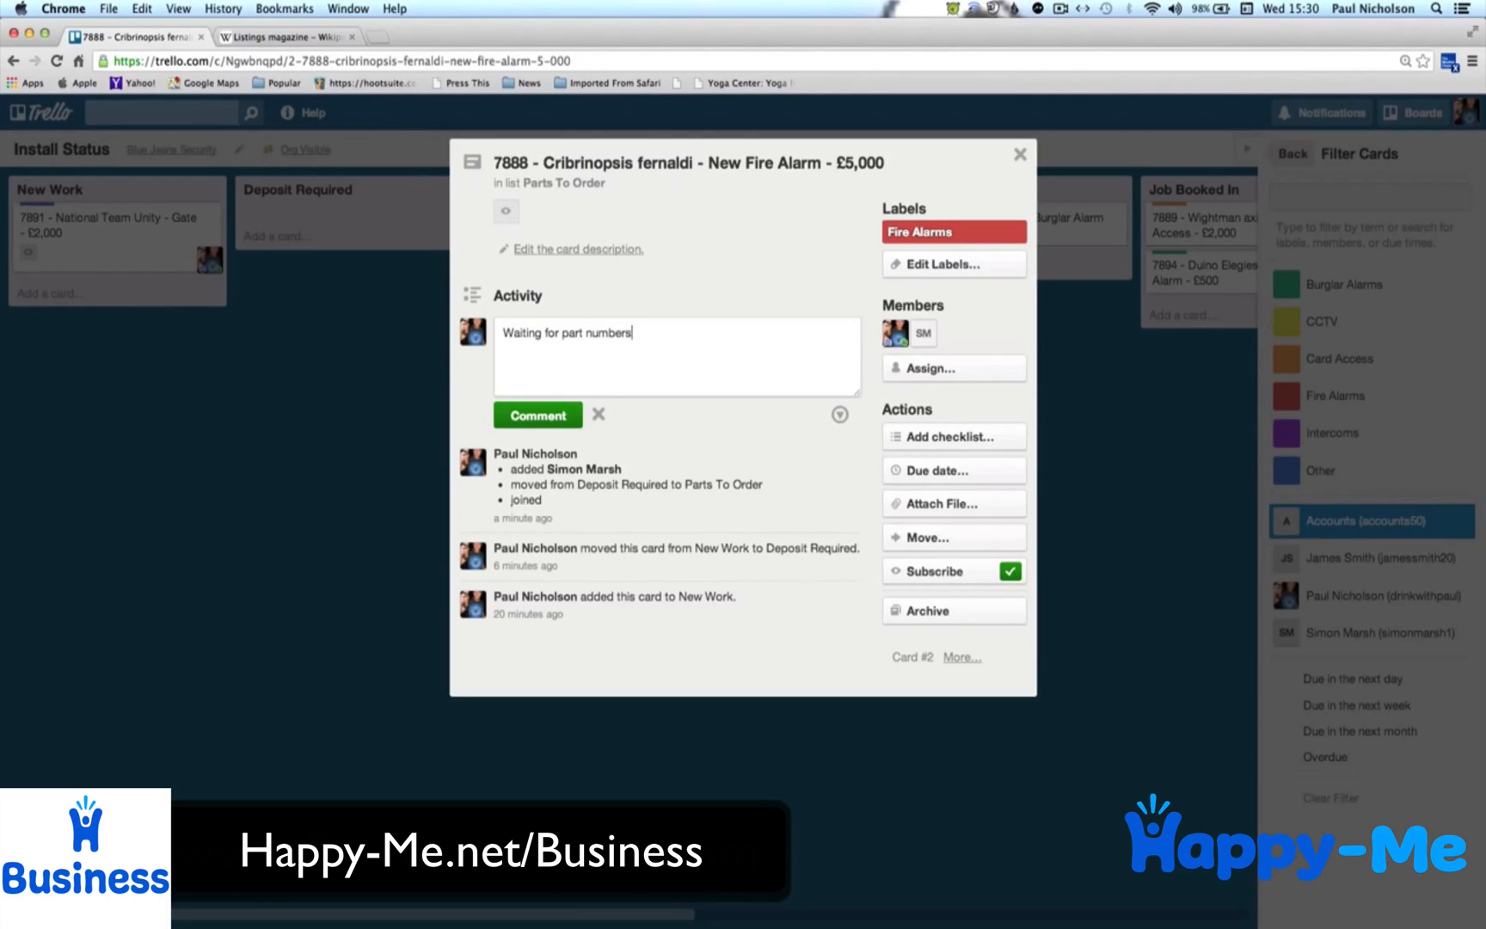
left_click(536, 414)
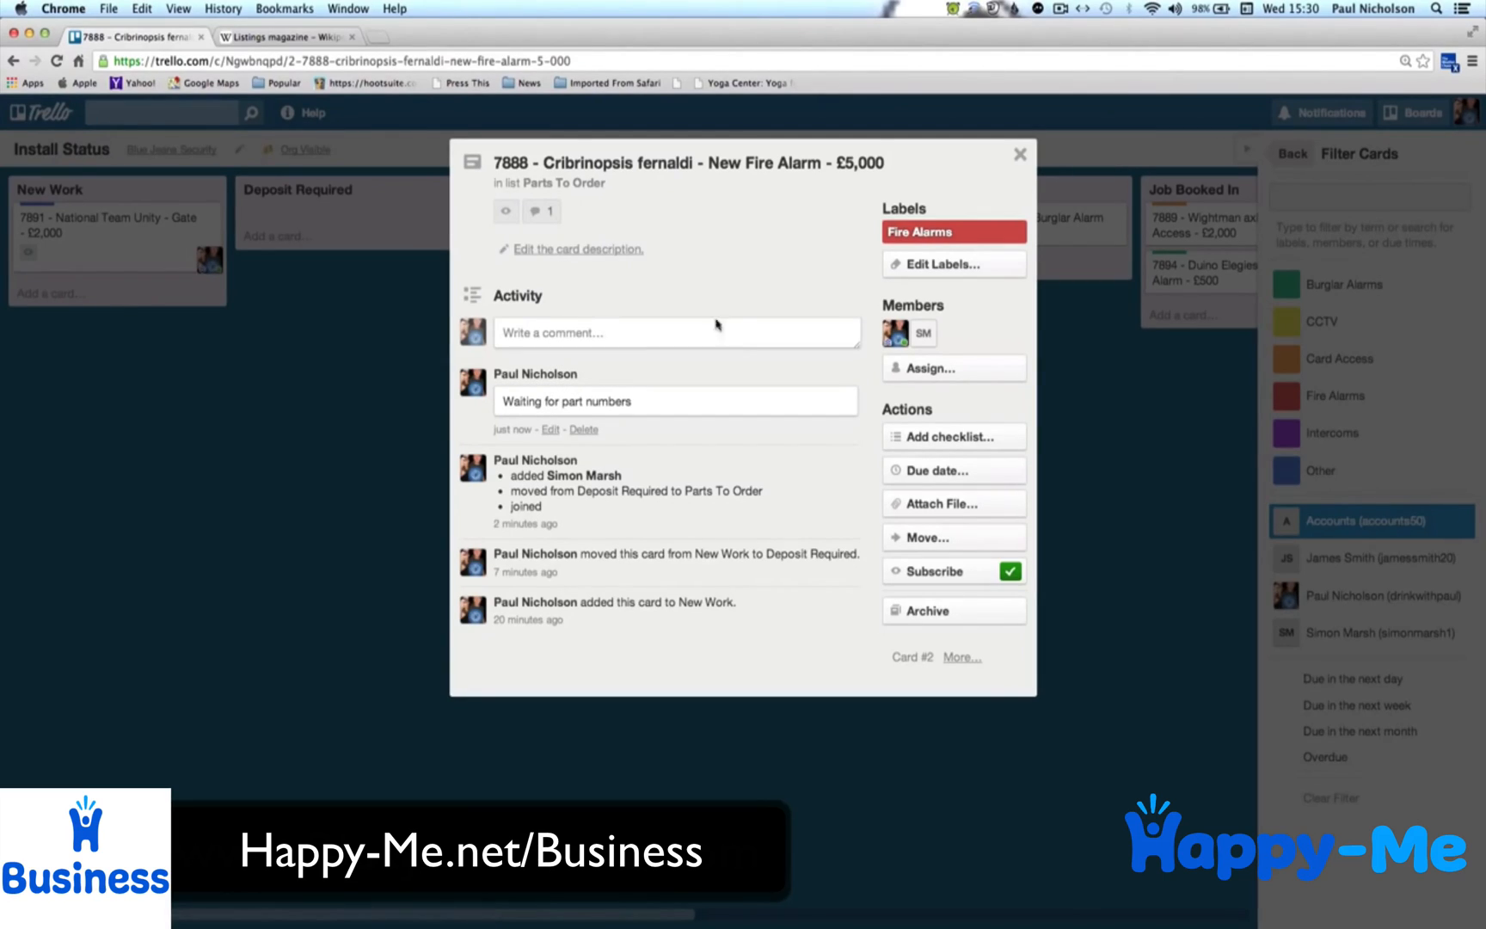
Attach the Fure.jpeg fire bell image from the computer to card 7888.
left_click(951, 504)
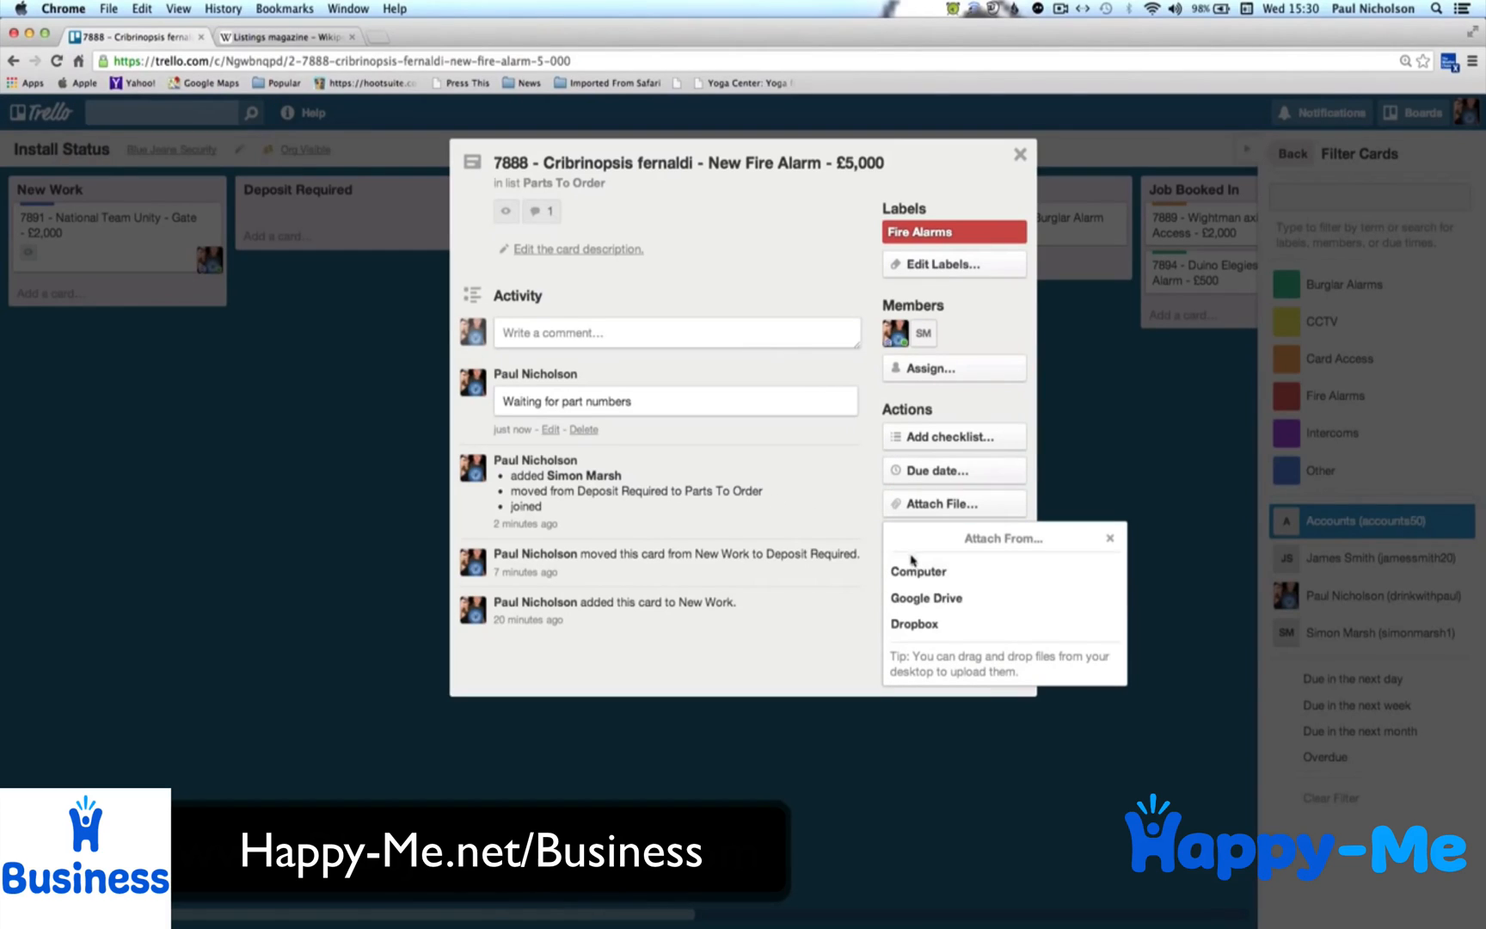
left_click(917, 571)
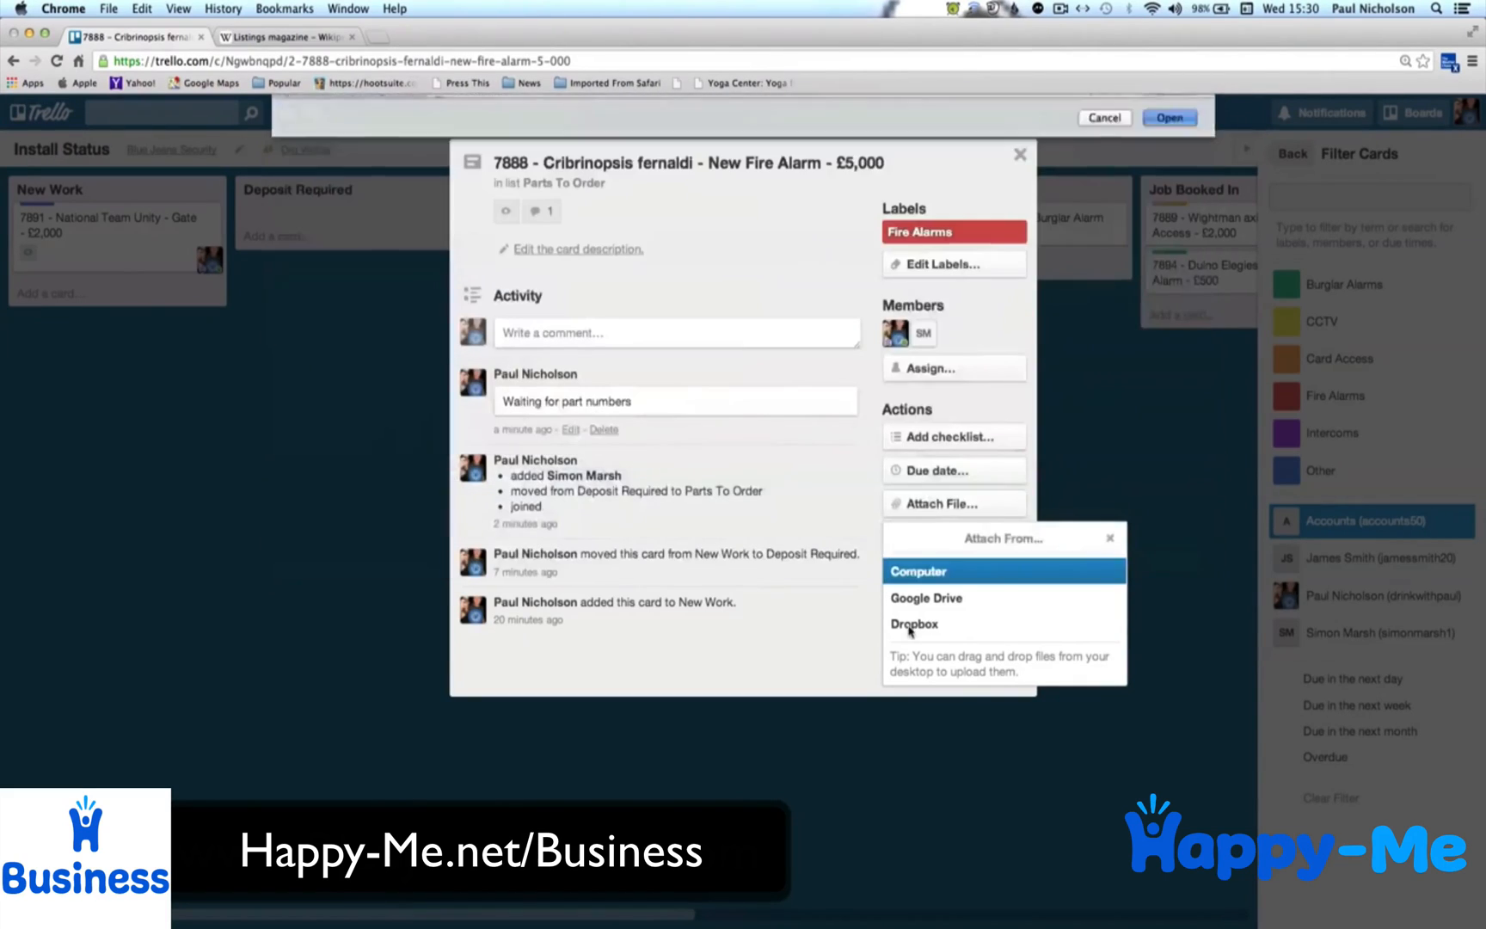
left_click(917, 571)
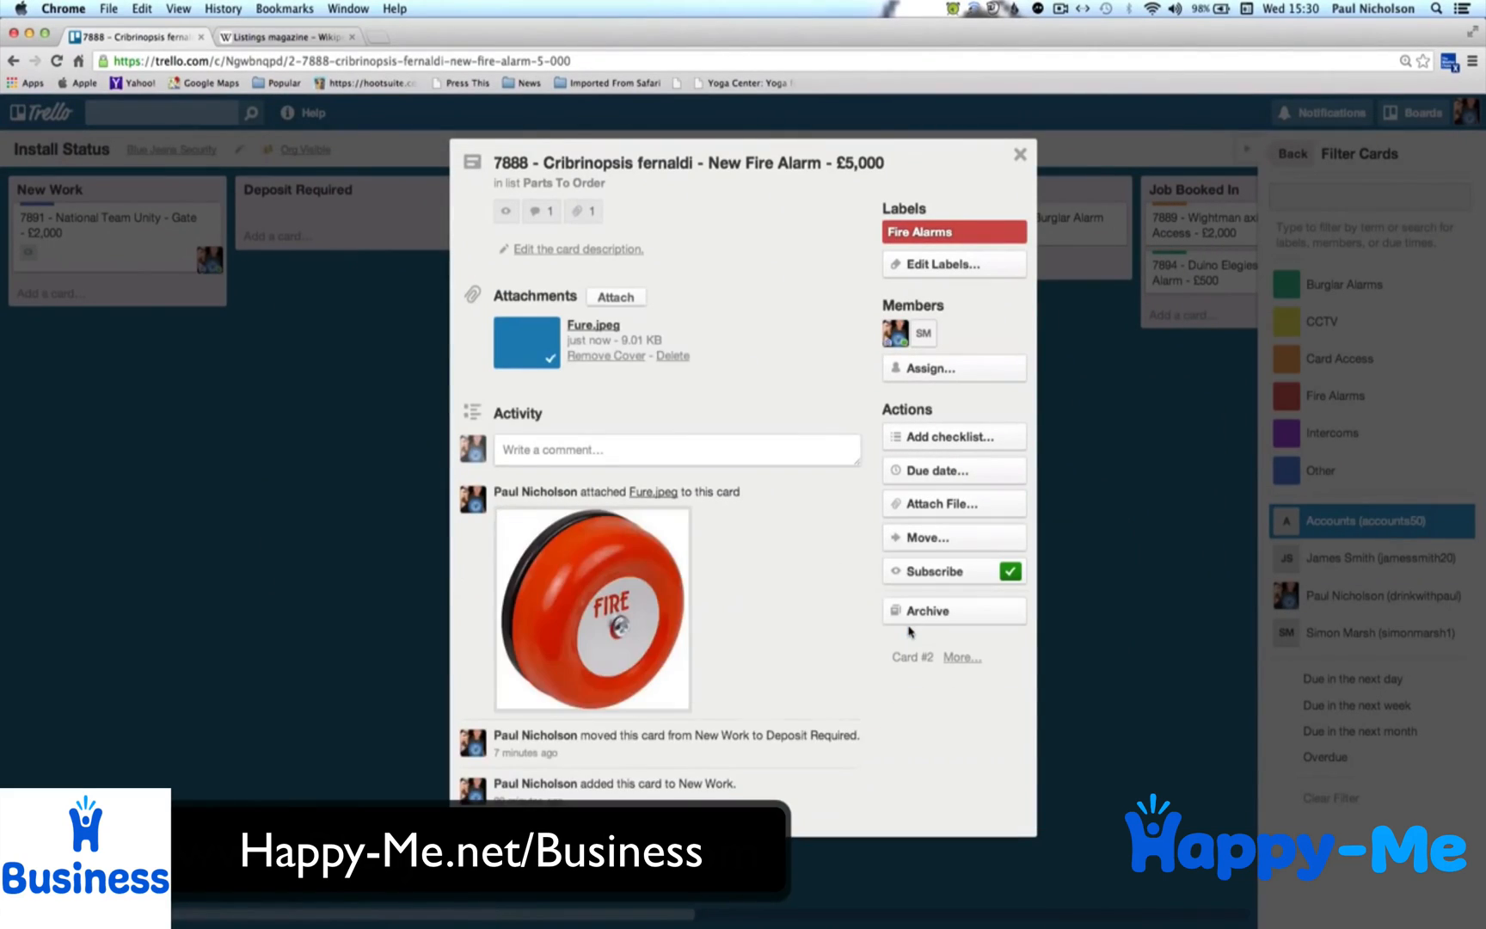
left_click(1018, 153)
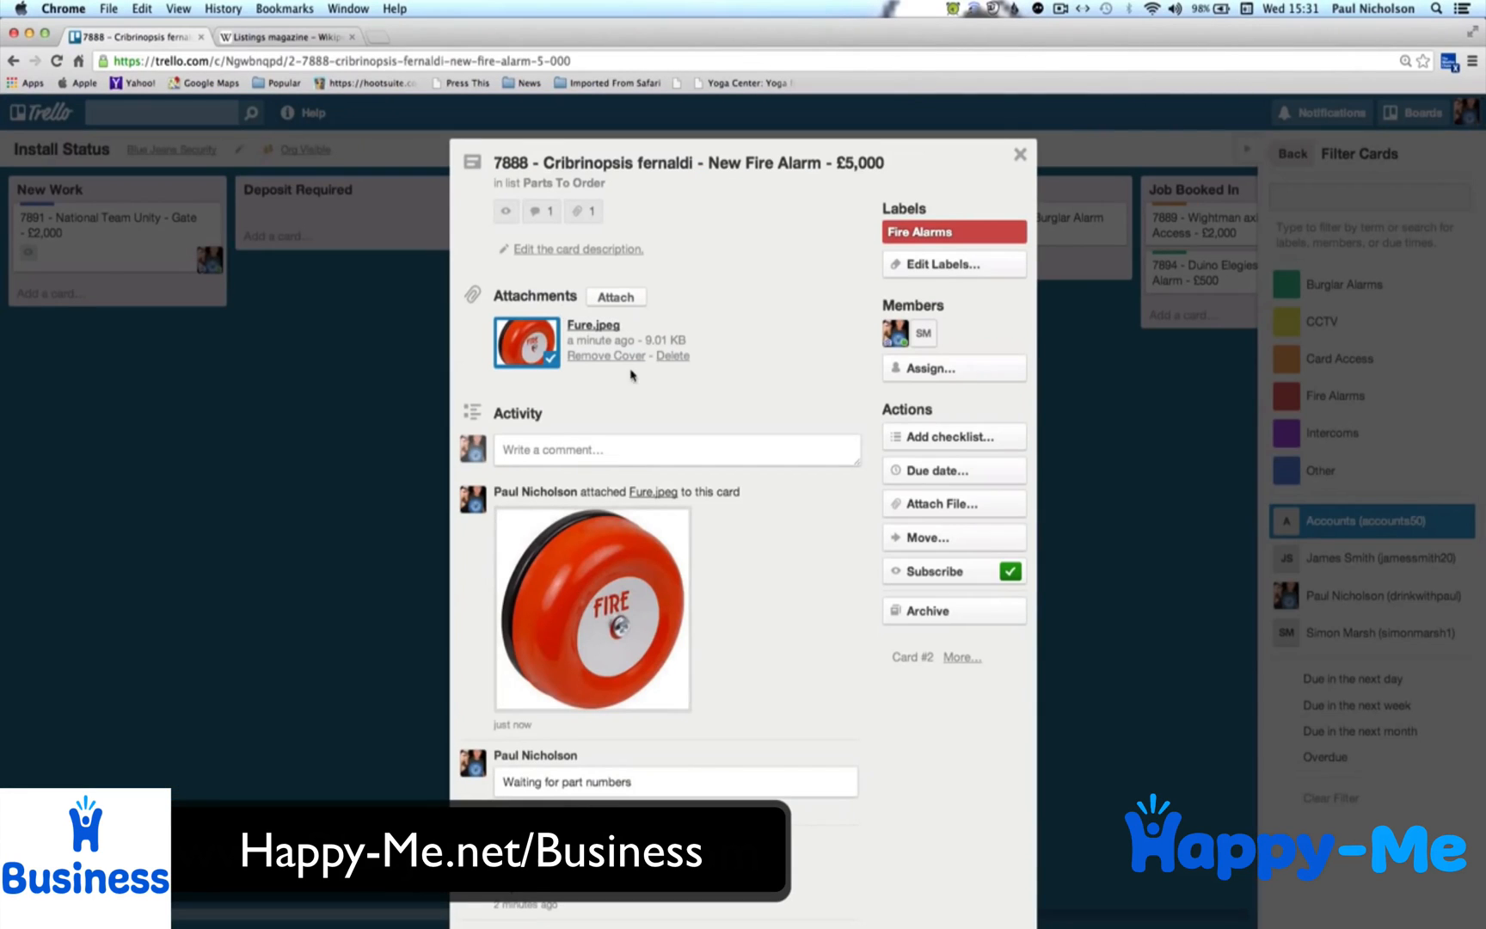
Browse the computer for another attachment, then close the card.
left_click(616, 296)
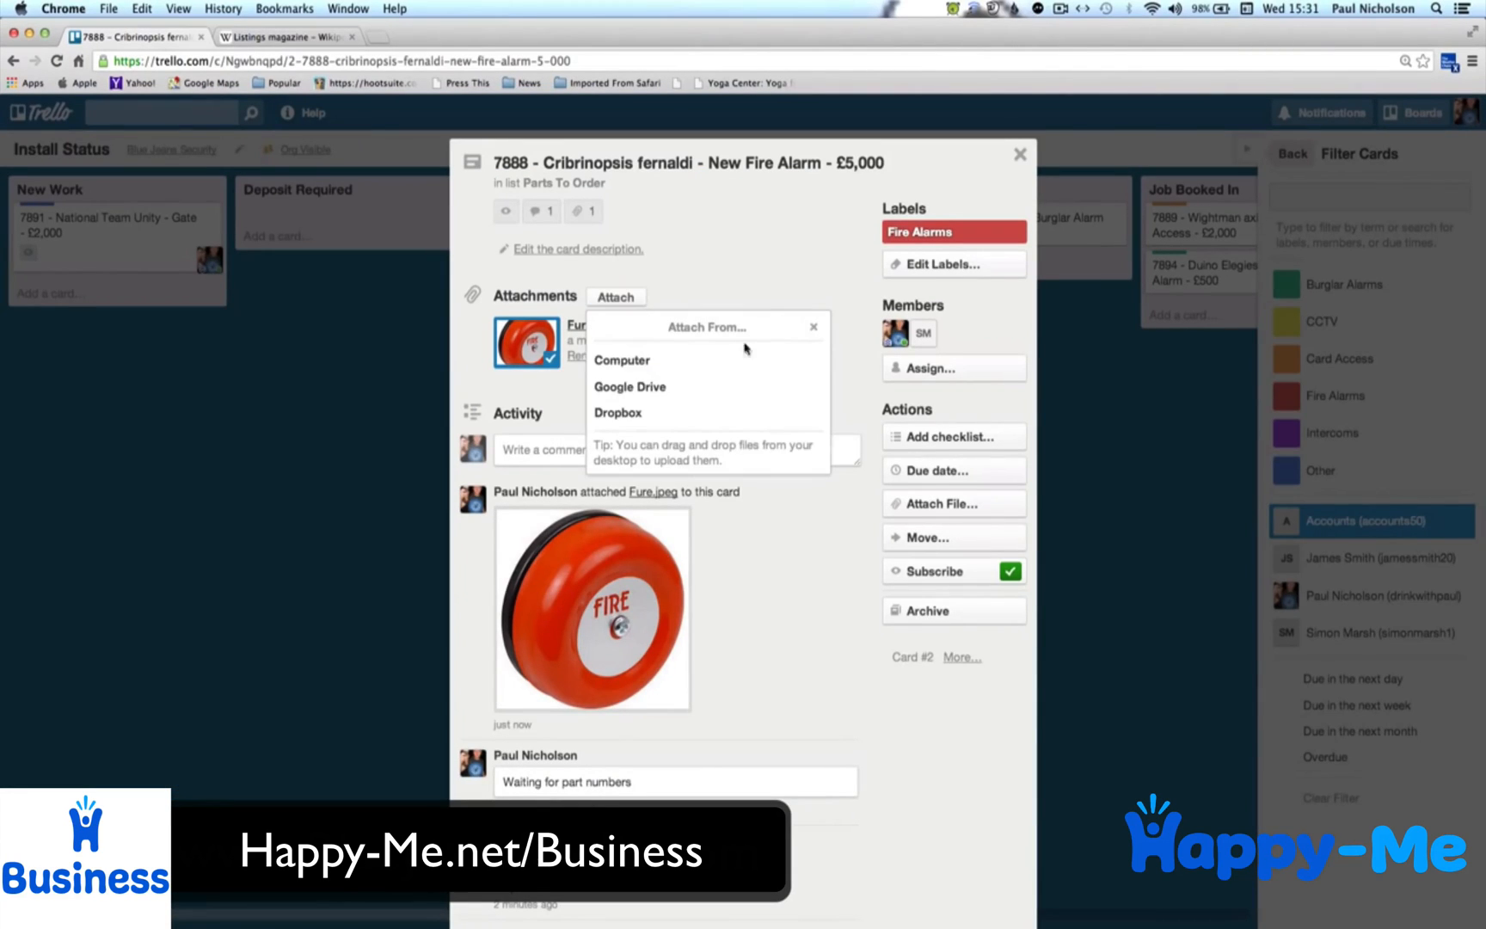
left_click(623, 360)
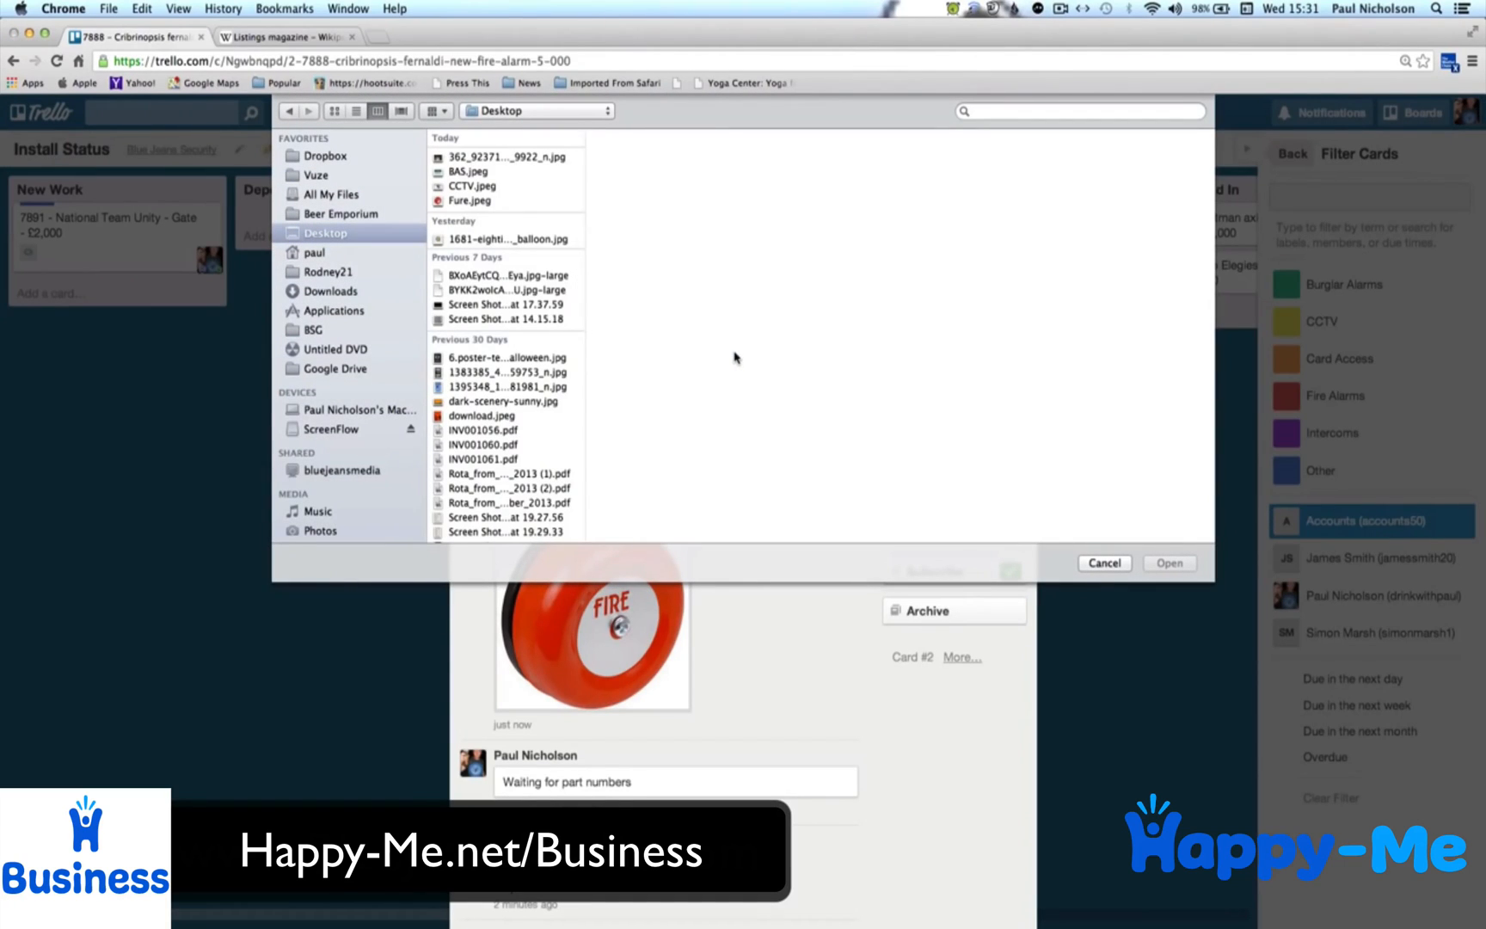
mouse_move(872, 517)
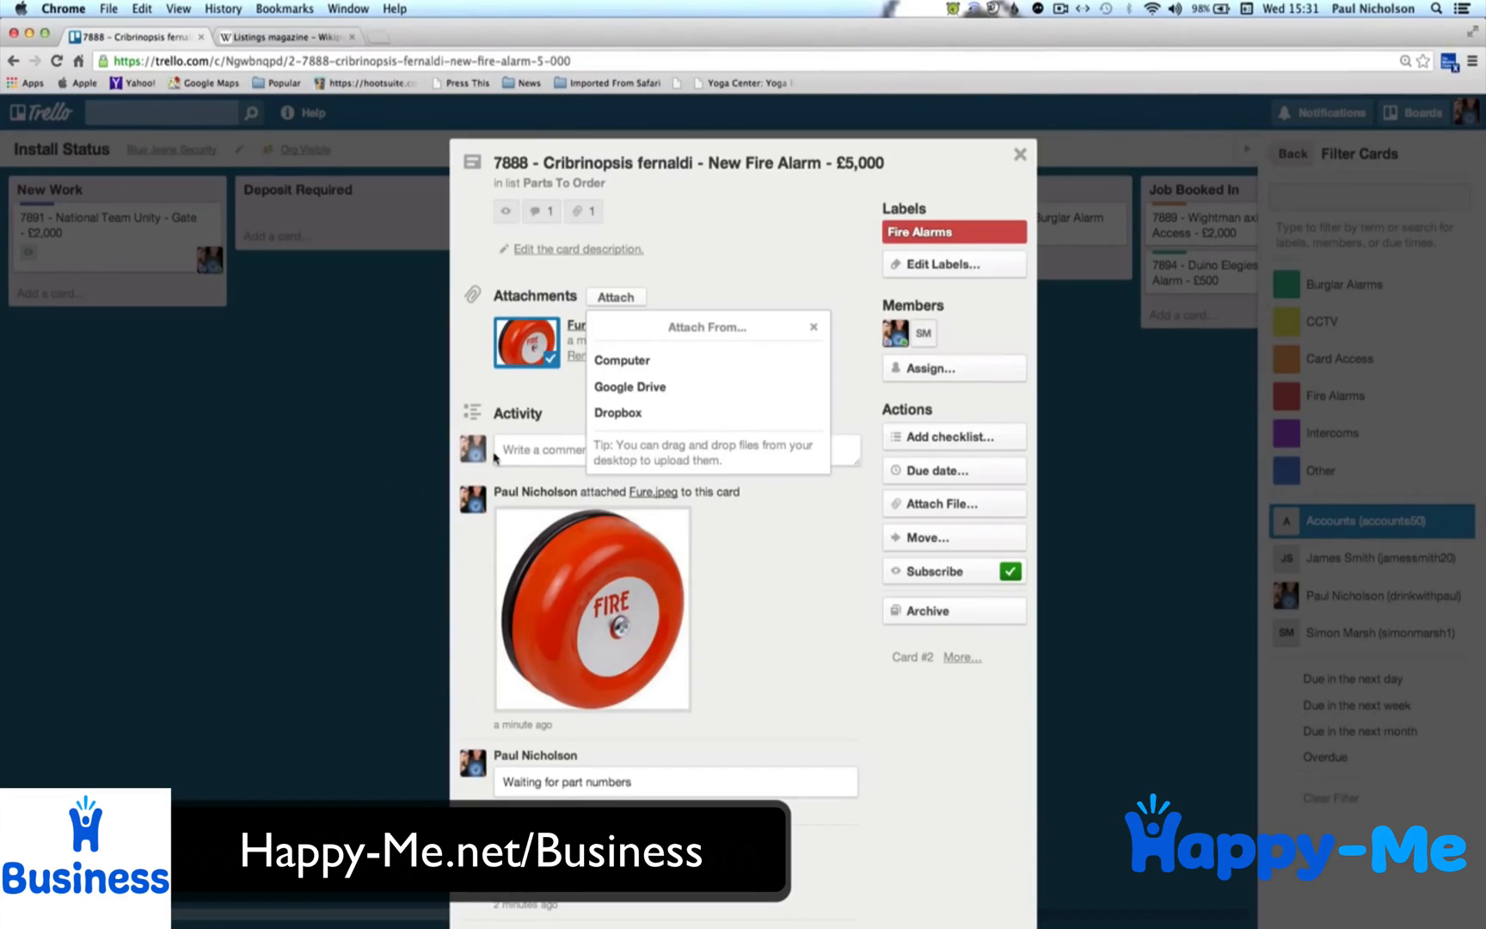
left_click(1020, 155)
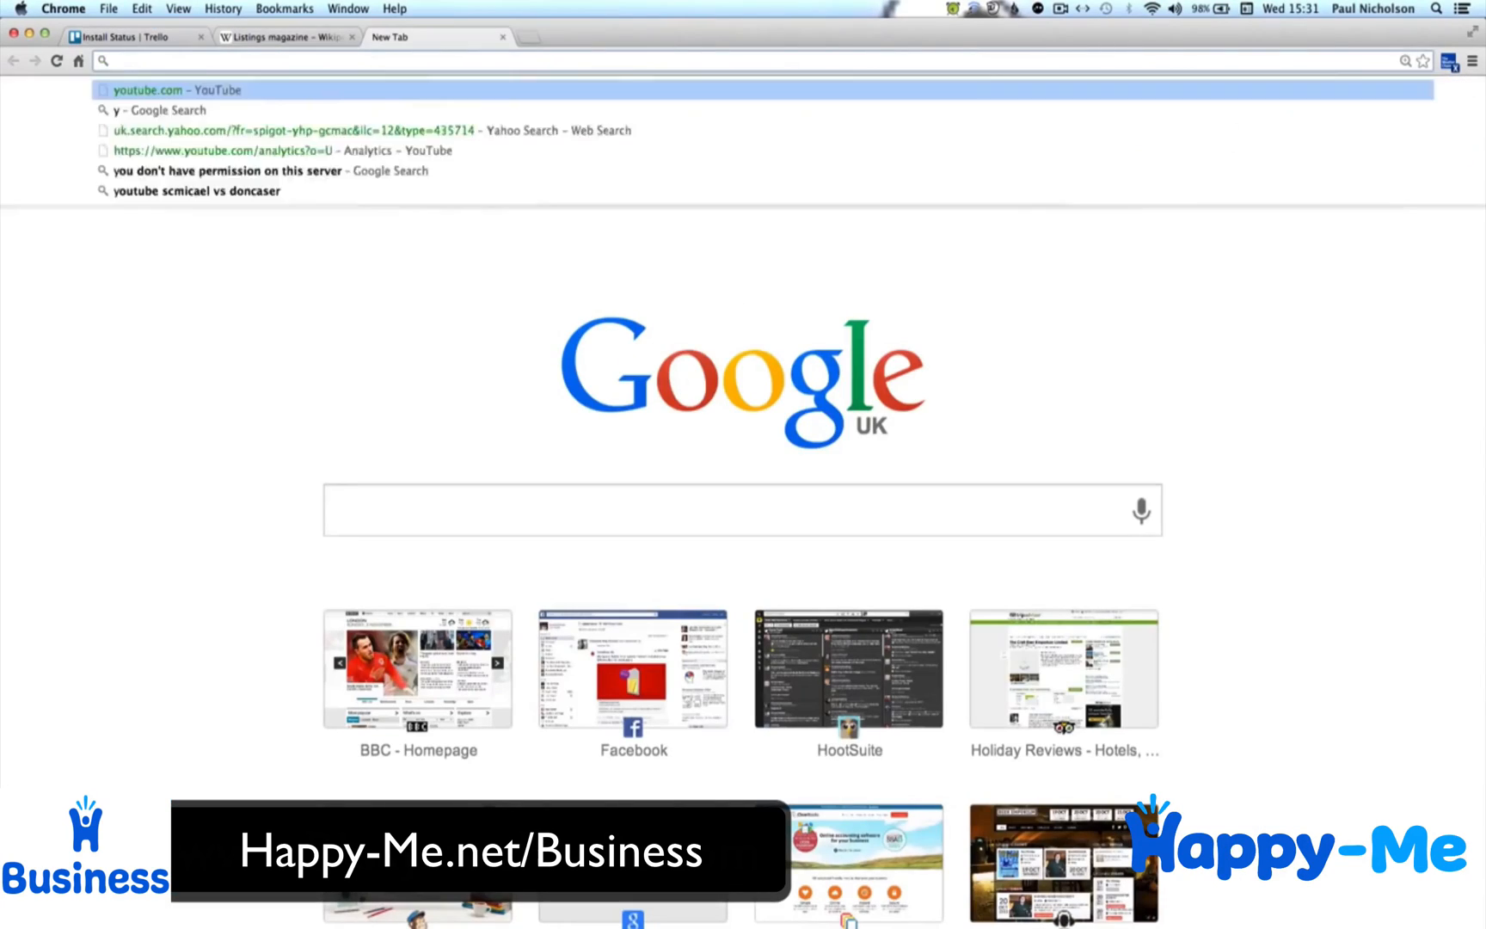
Play the Hugh Laurie recommended YouTube video and copy its URL.
left_click(174, 90)
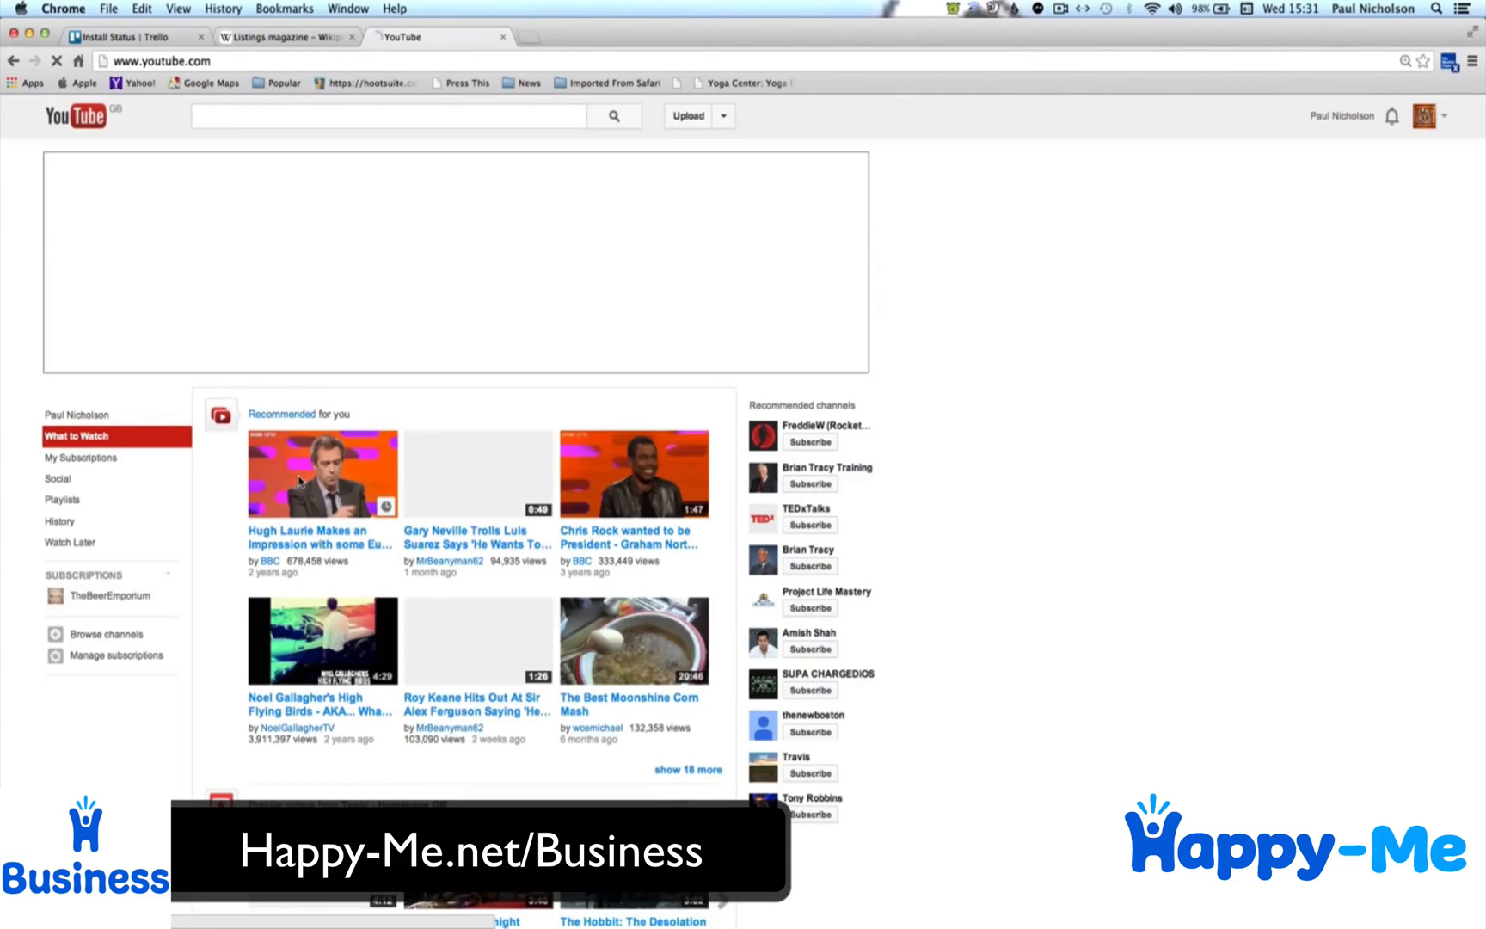
left_click(322, 473)
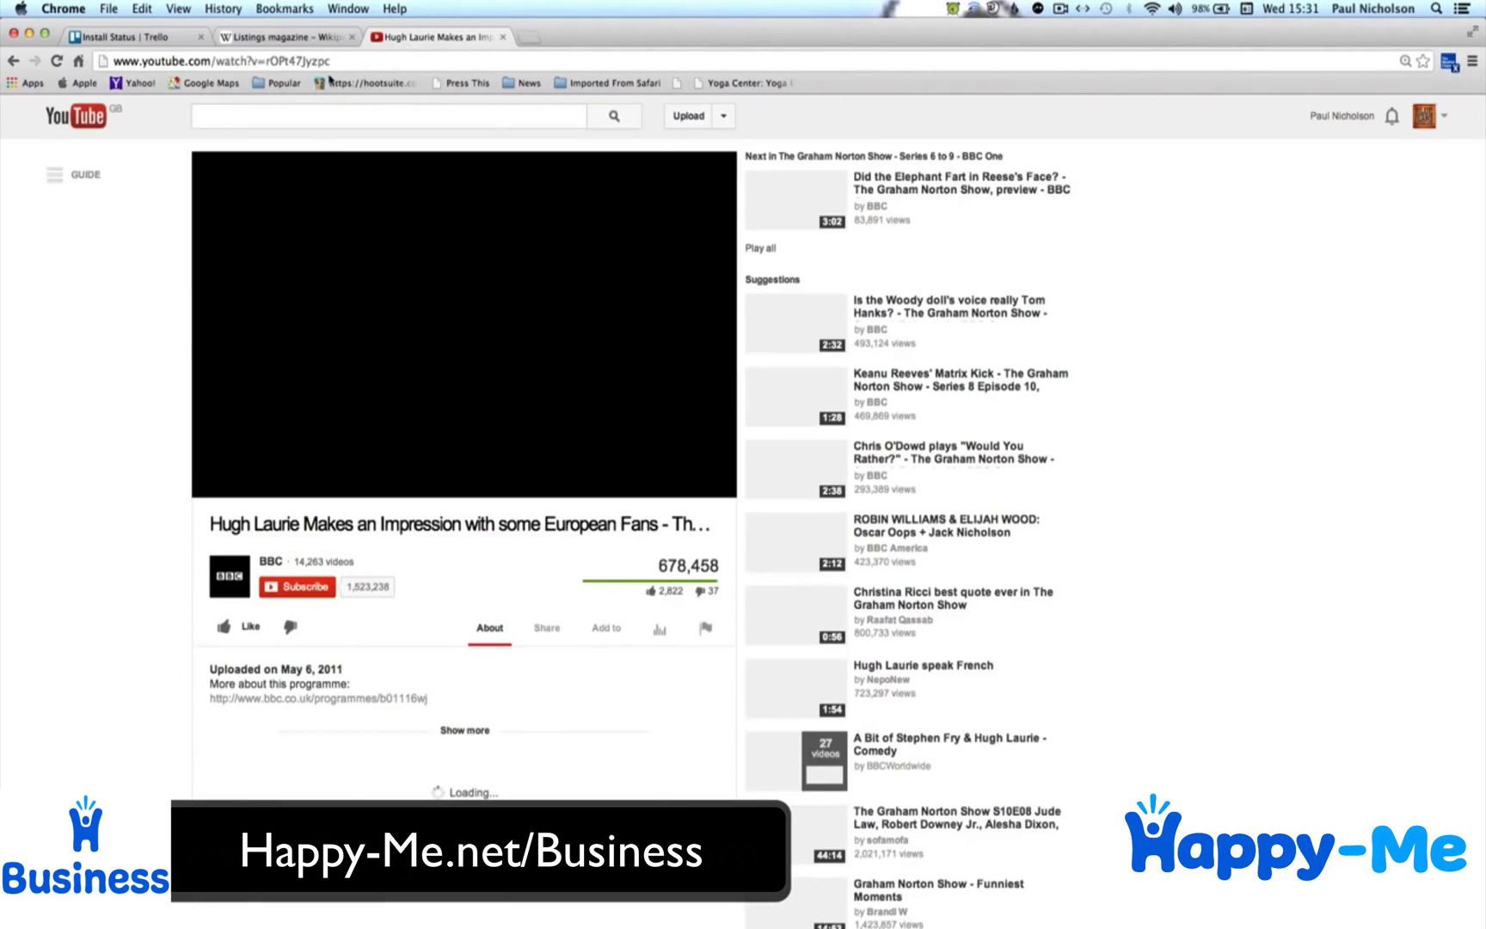
left_click(464, 322)
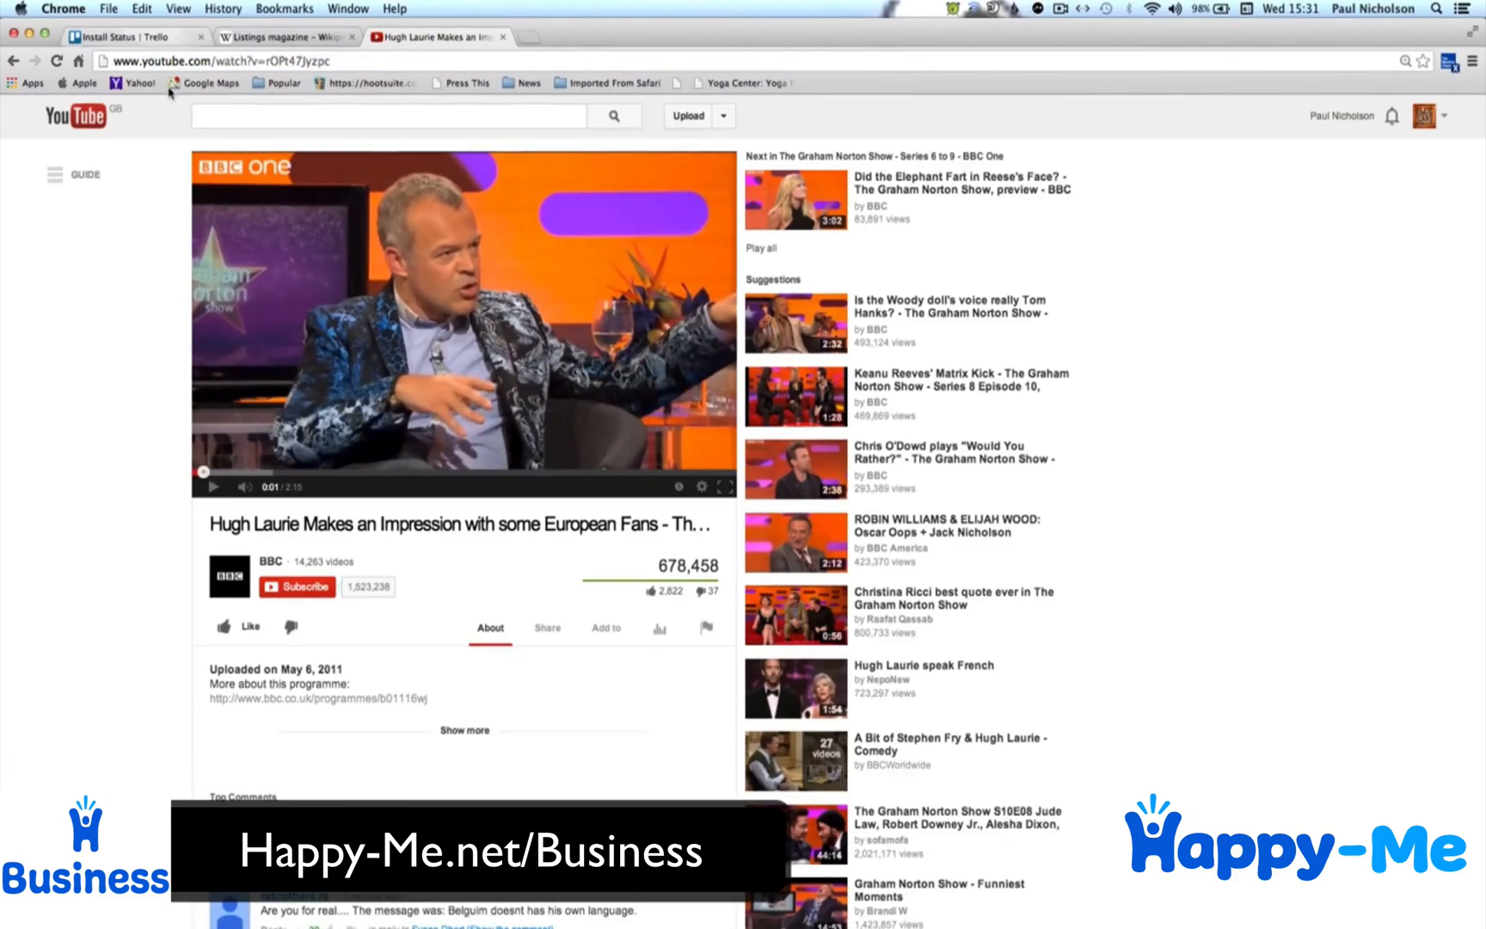
Post the Hugh Laurie YouTube link as a comment on card 7895.
left_click(128, 36)
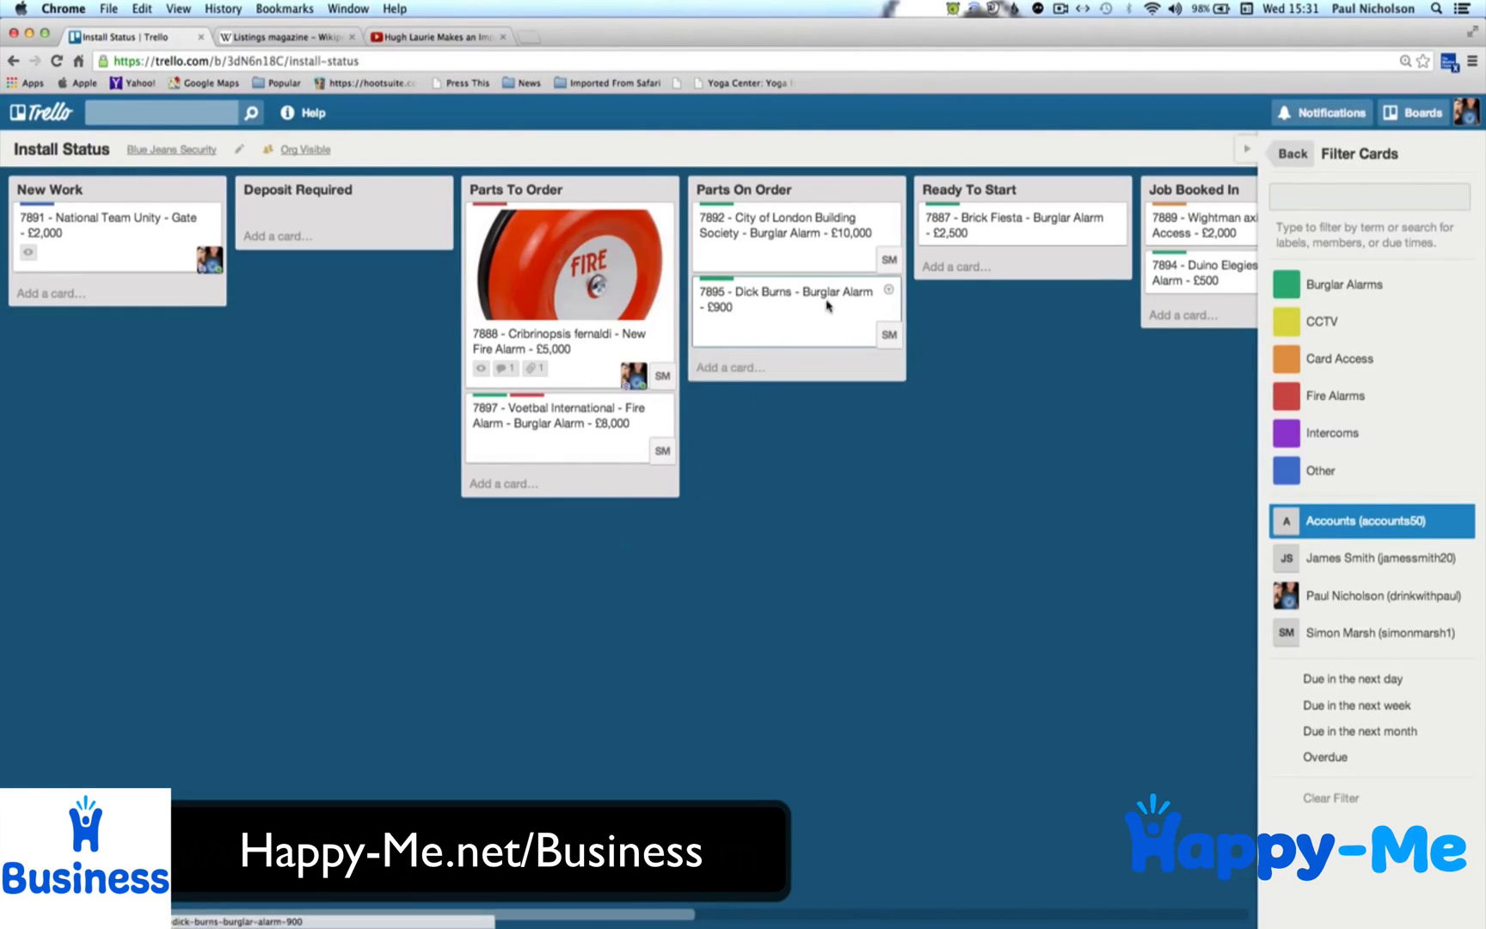
left_click(791, 300)
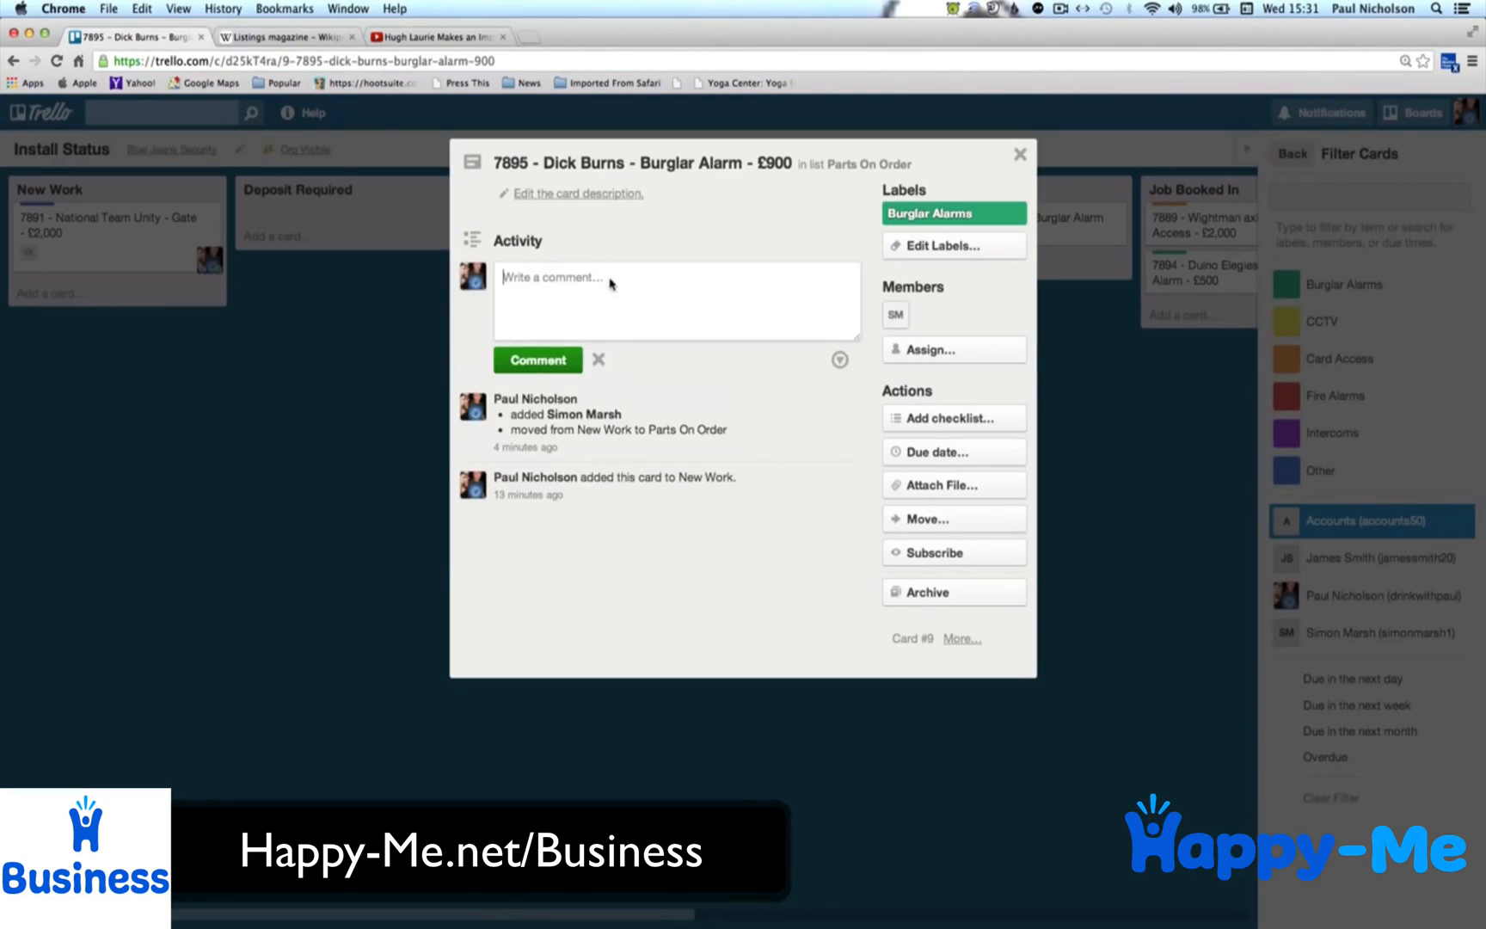
type("http://www.youtube.com/watch?v=rOPt47Jyzpc")
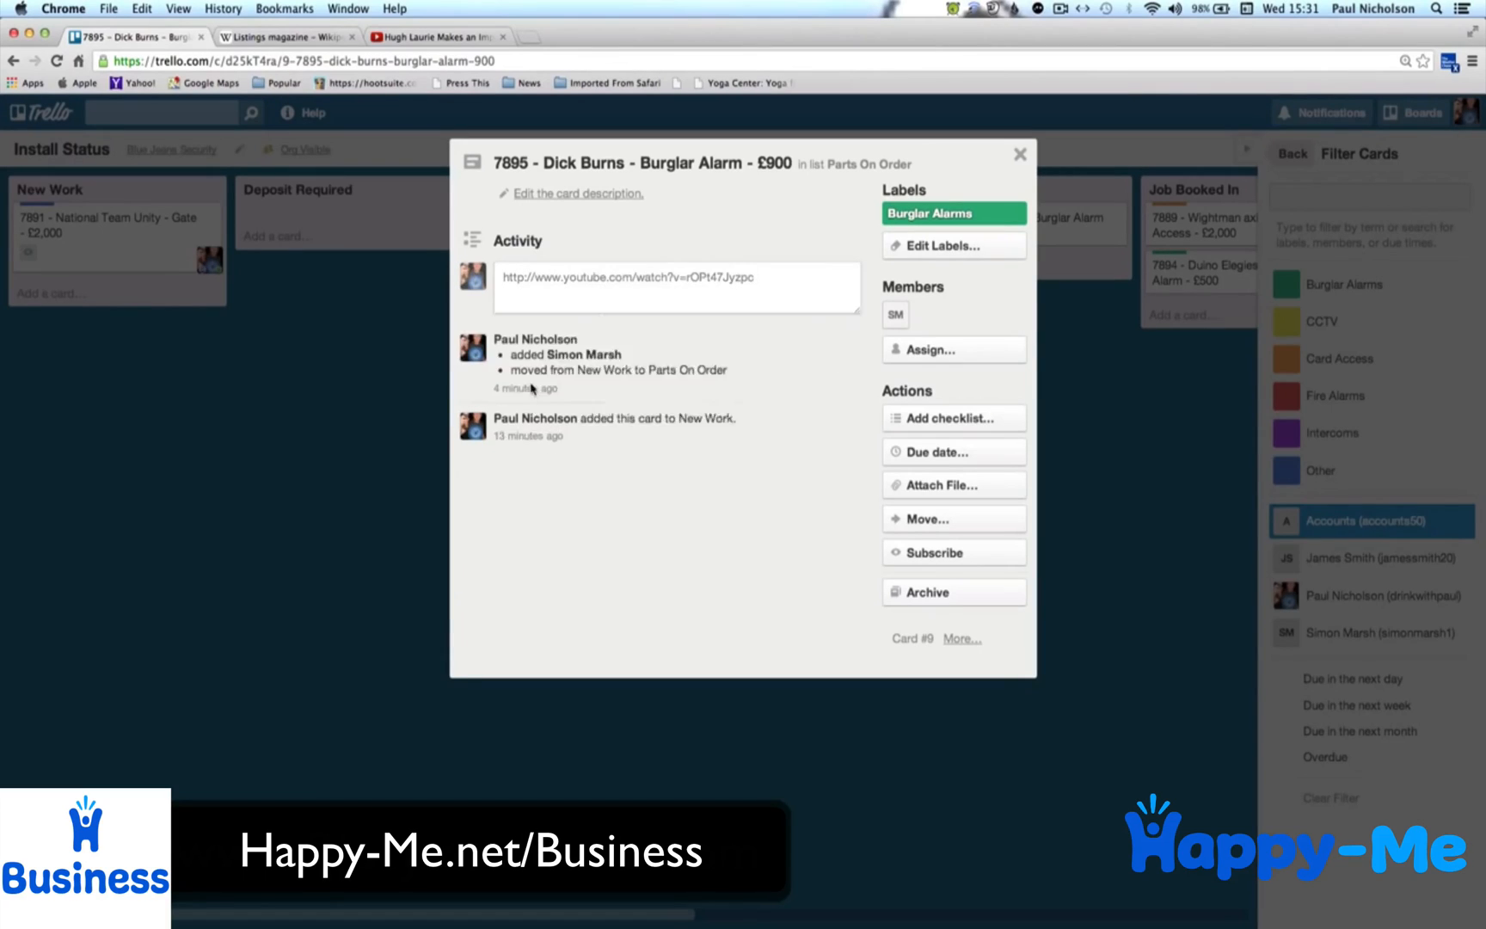
left_click(672, 277)
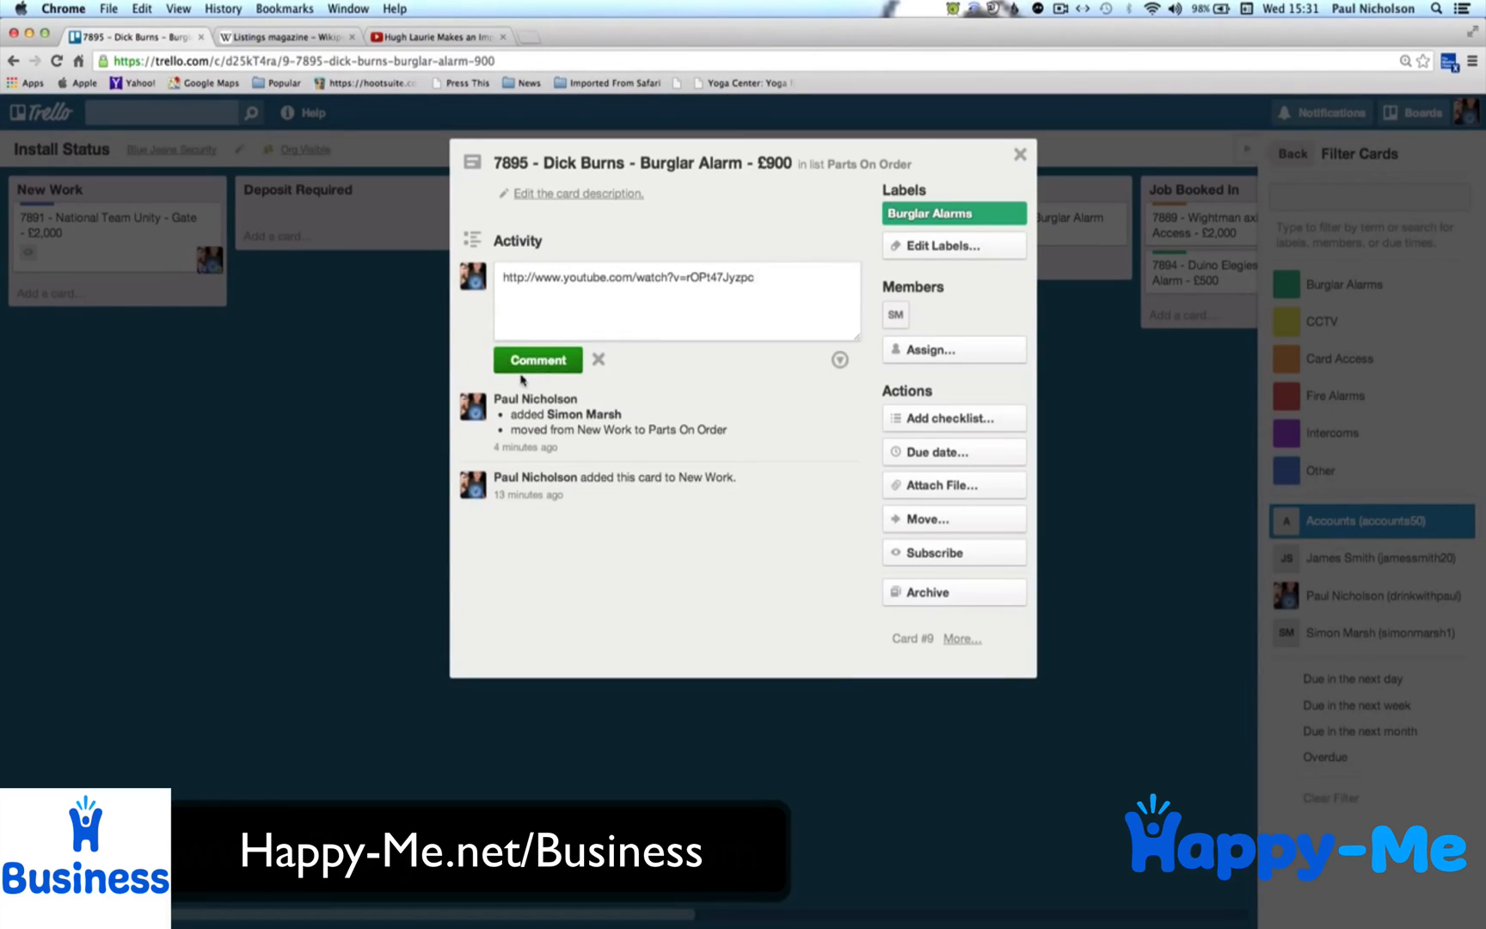
left_click(536, 359)
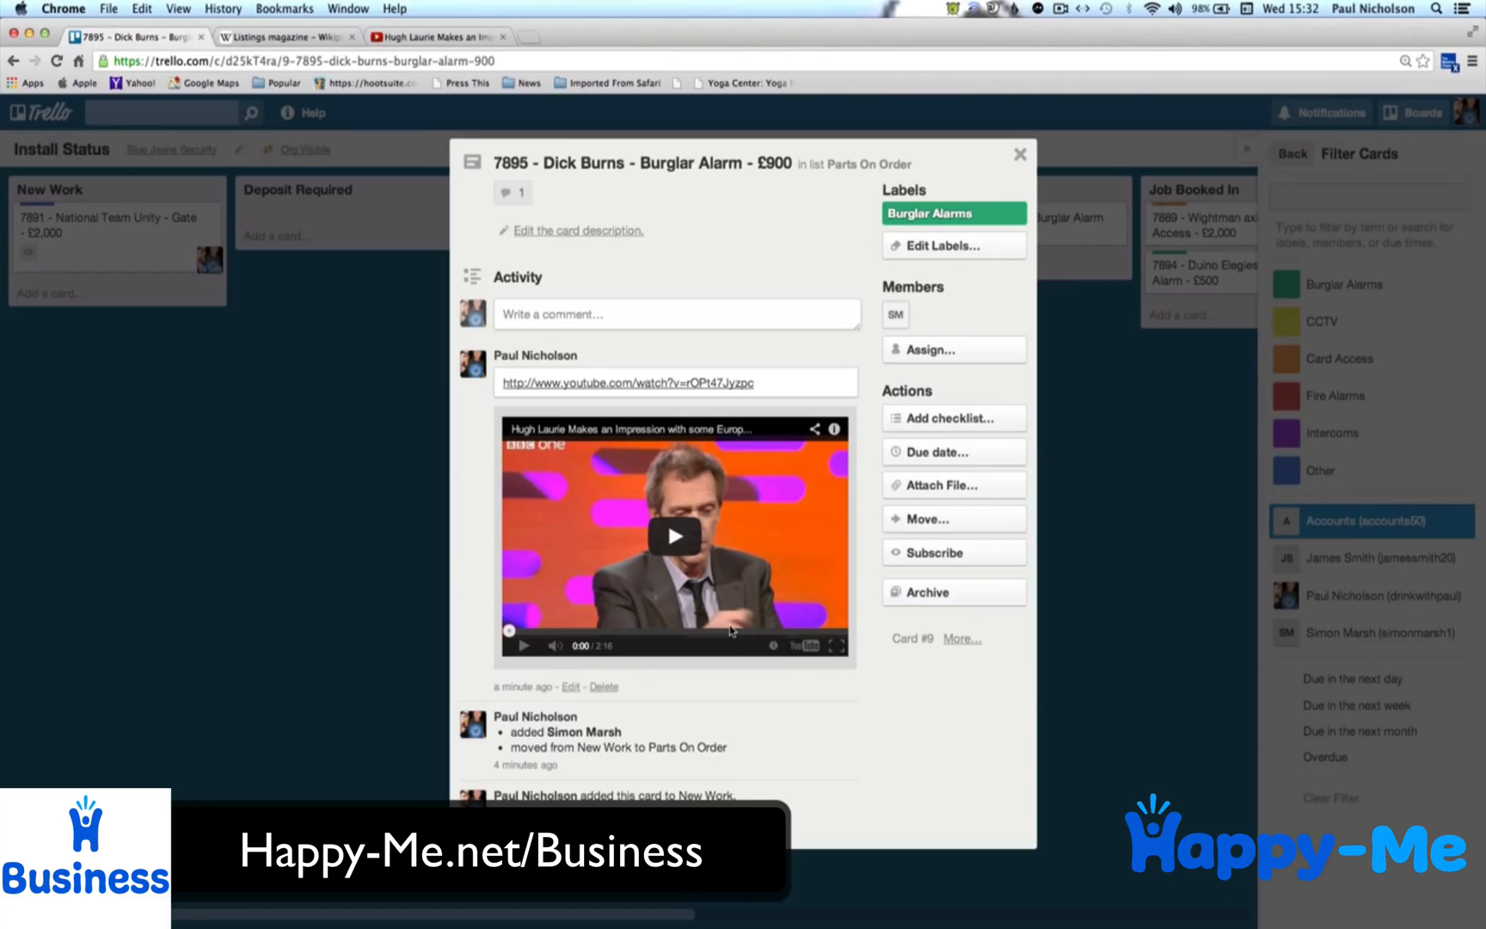
Set card 7895's due date to 27 November.
left_click(936, 450)
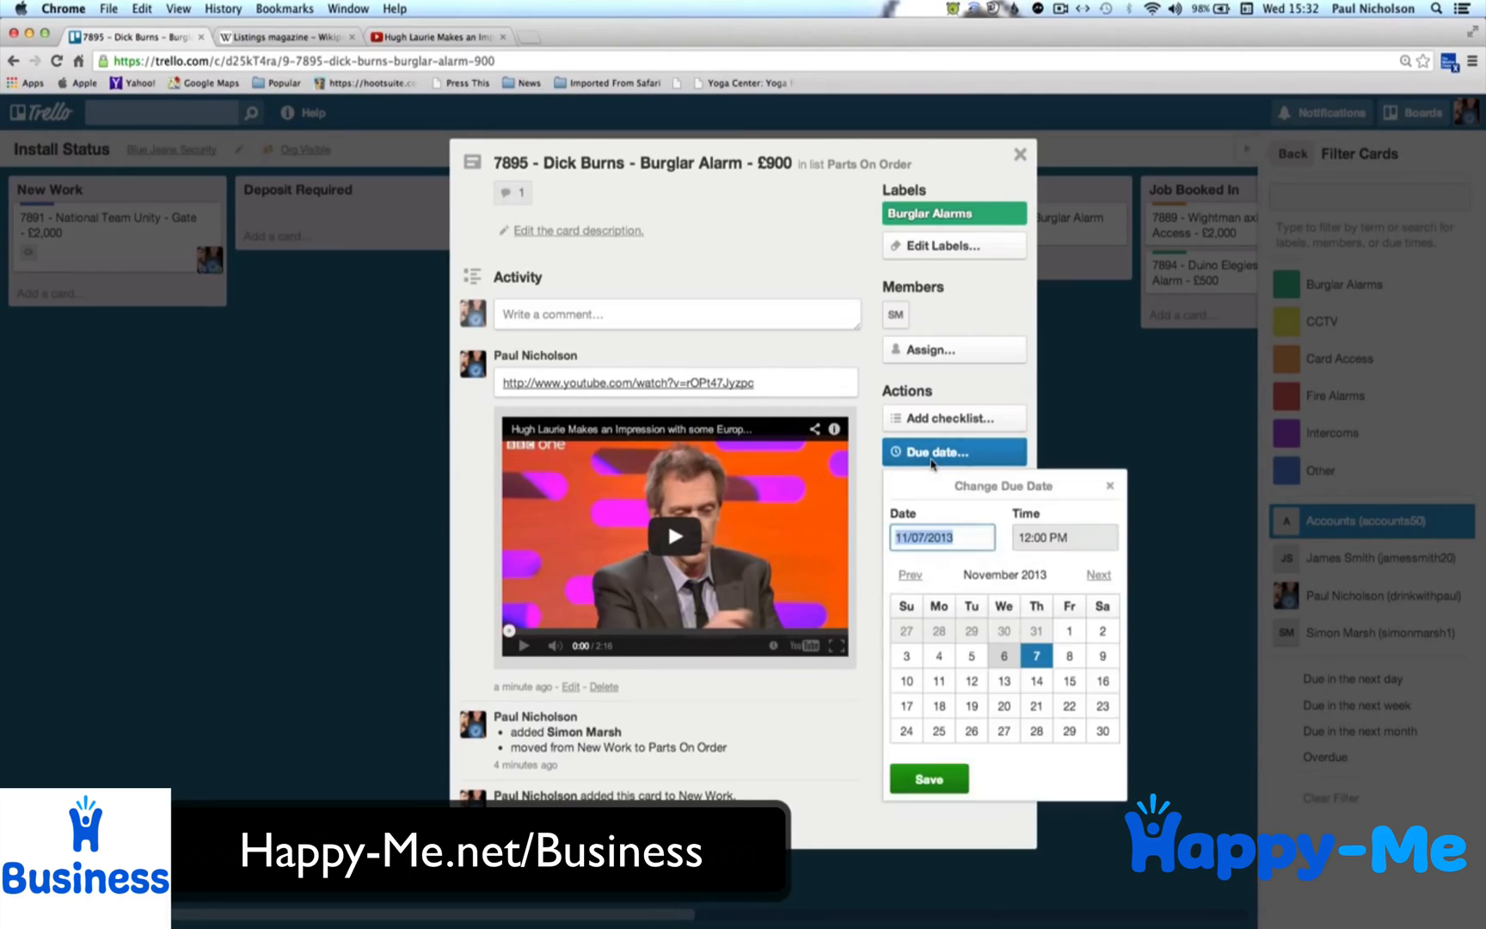
left_click(1003, 731)
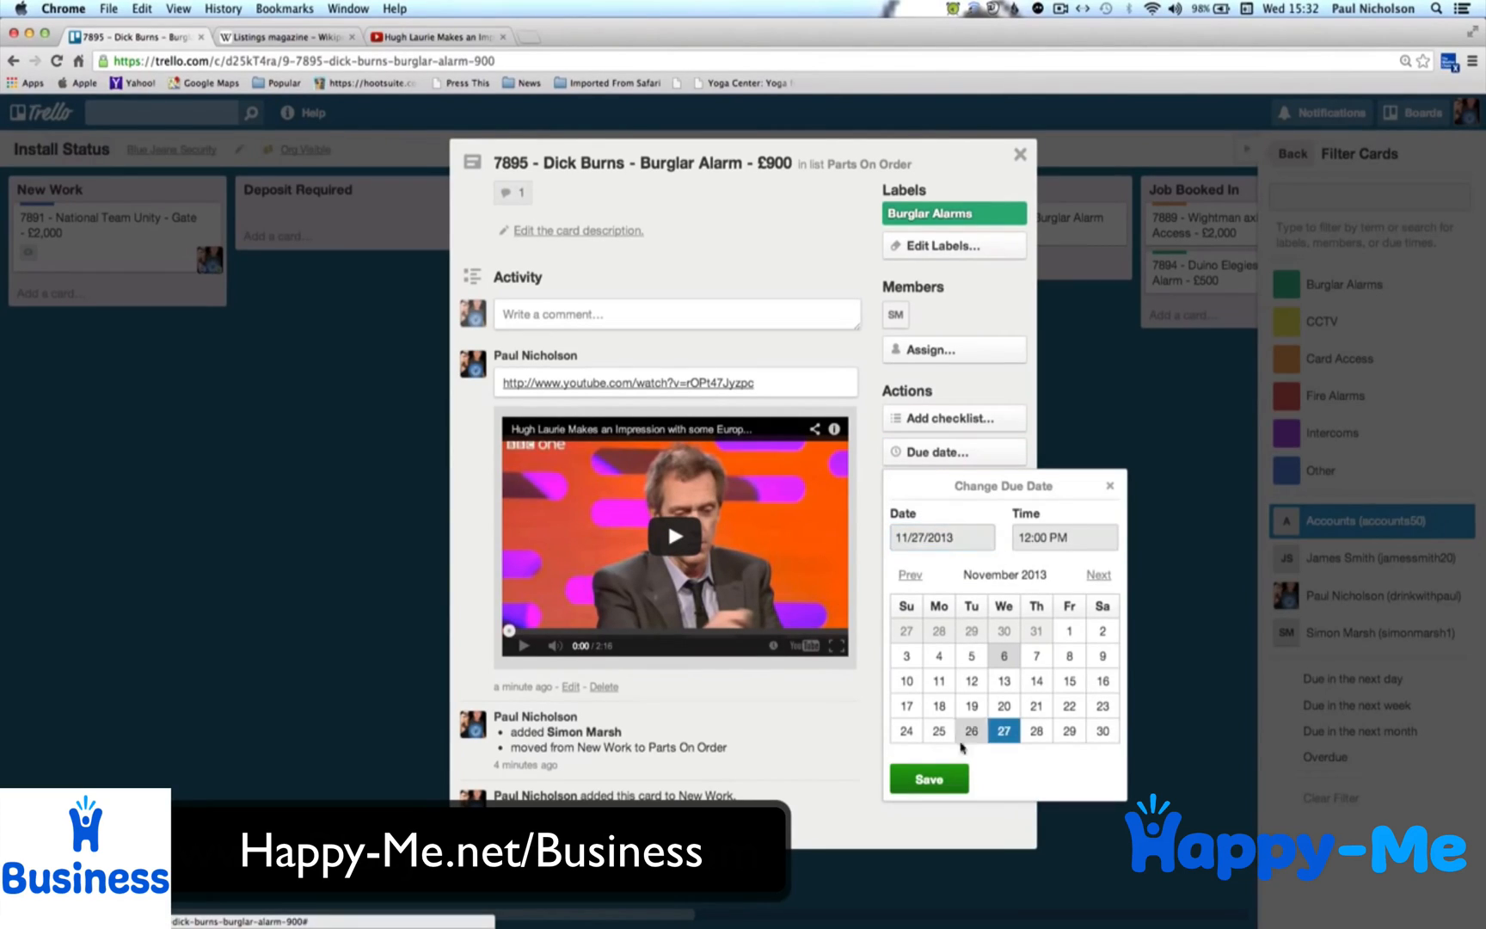
left_click(926, 777)
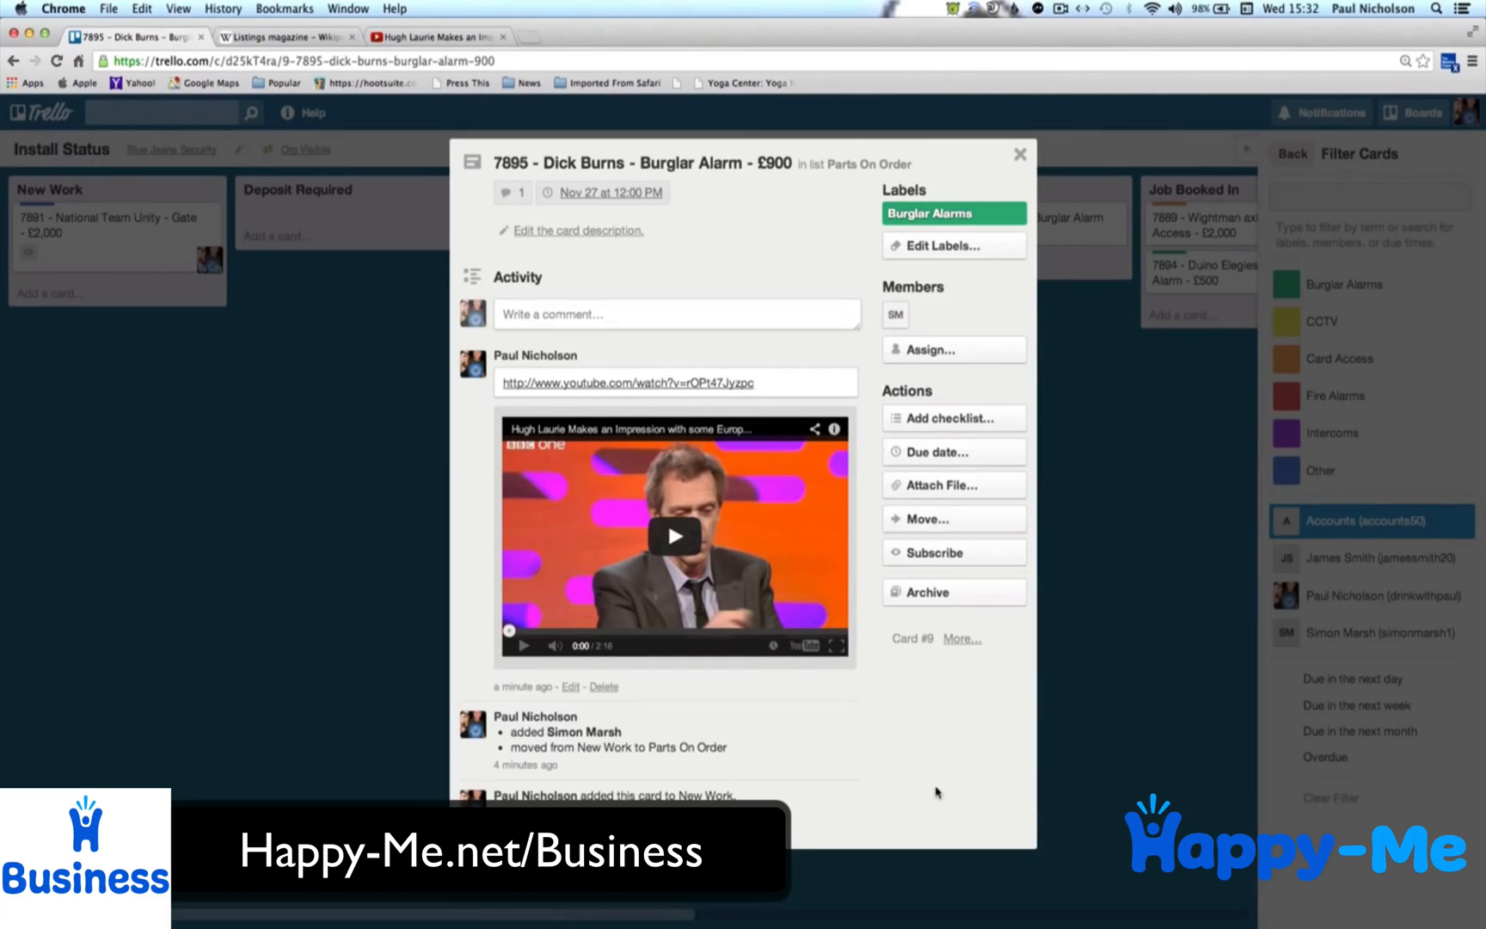
mouse_move(944, 191)
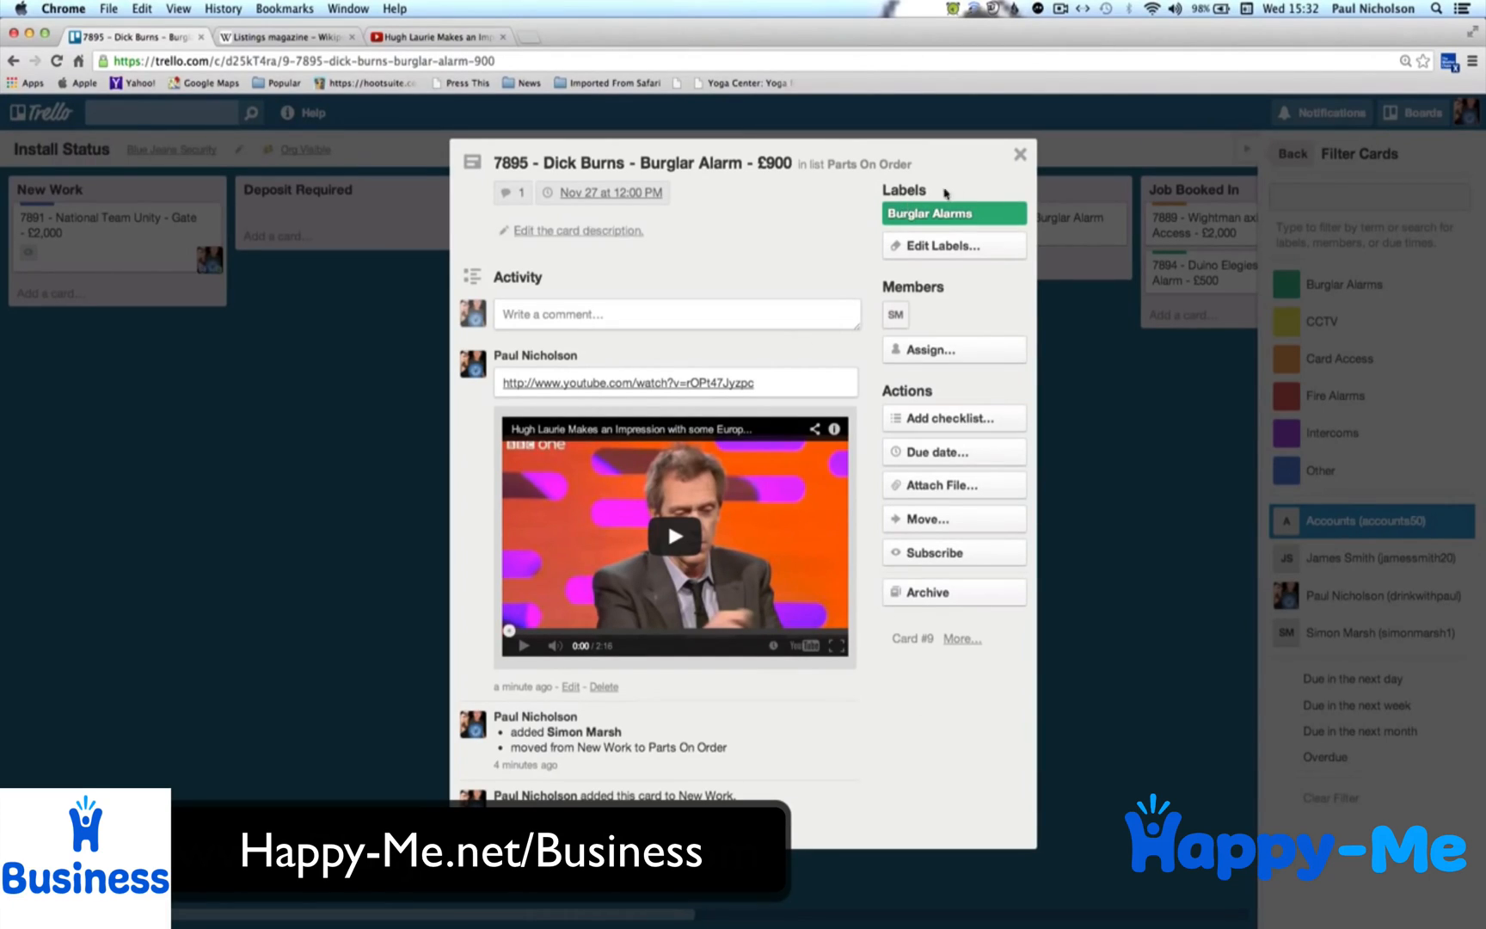
Attach the BAS.jpeg keypad image from the computer to card 7892 and close it.
left_click(1020, 153)
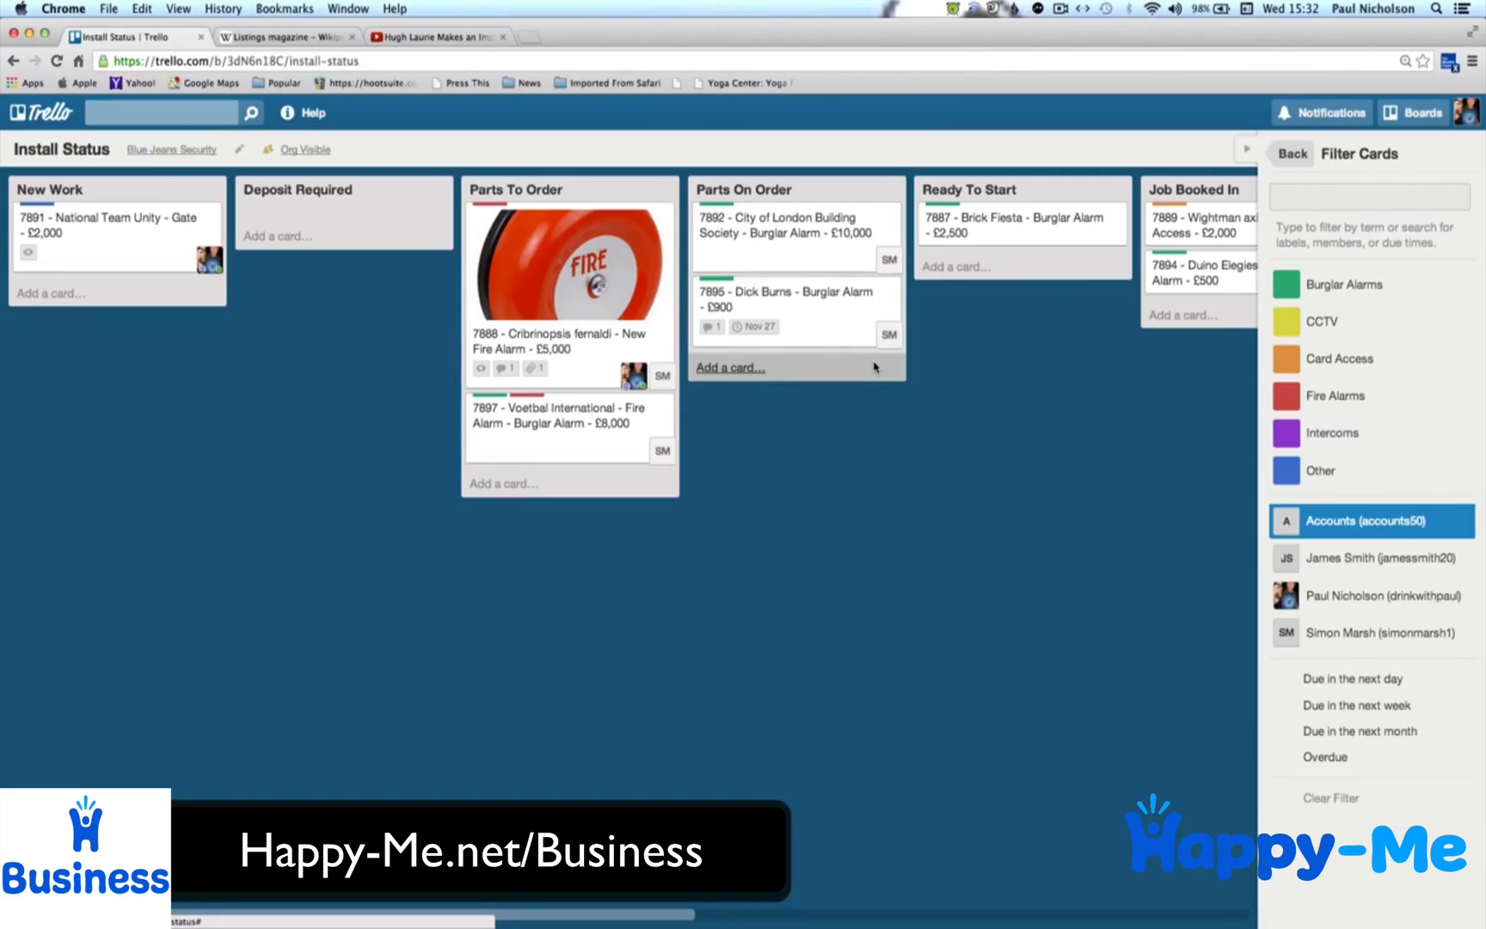
mouse_move(801, 234)
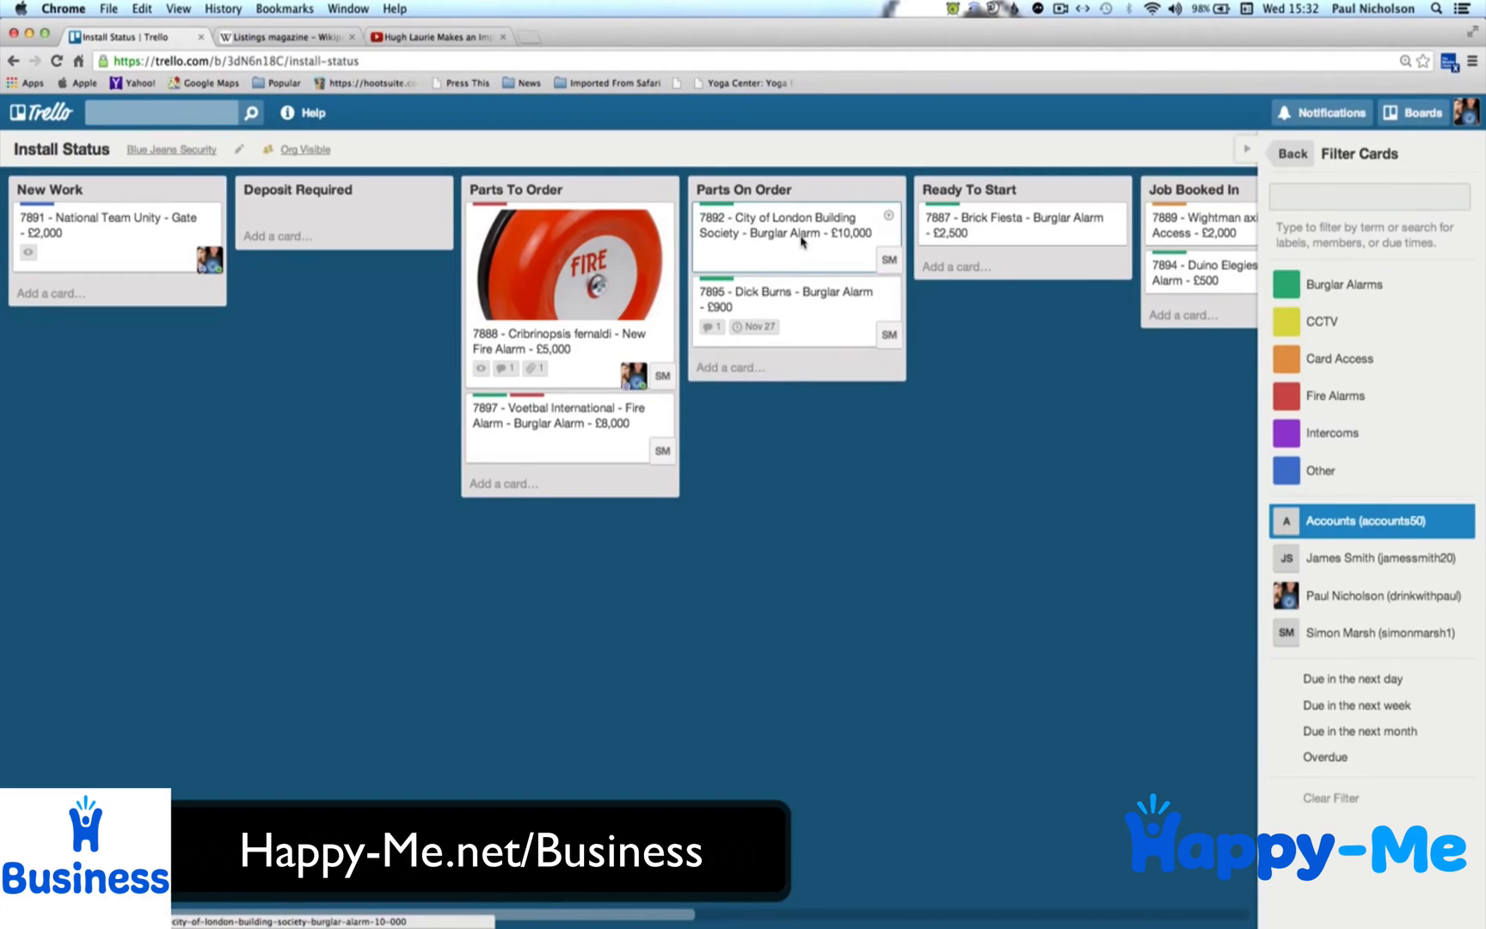
left_click(786, 225)
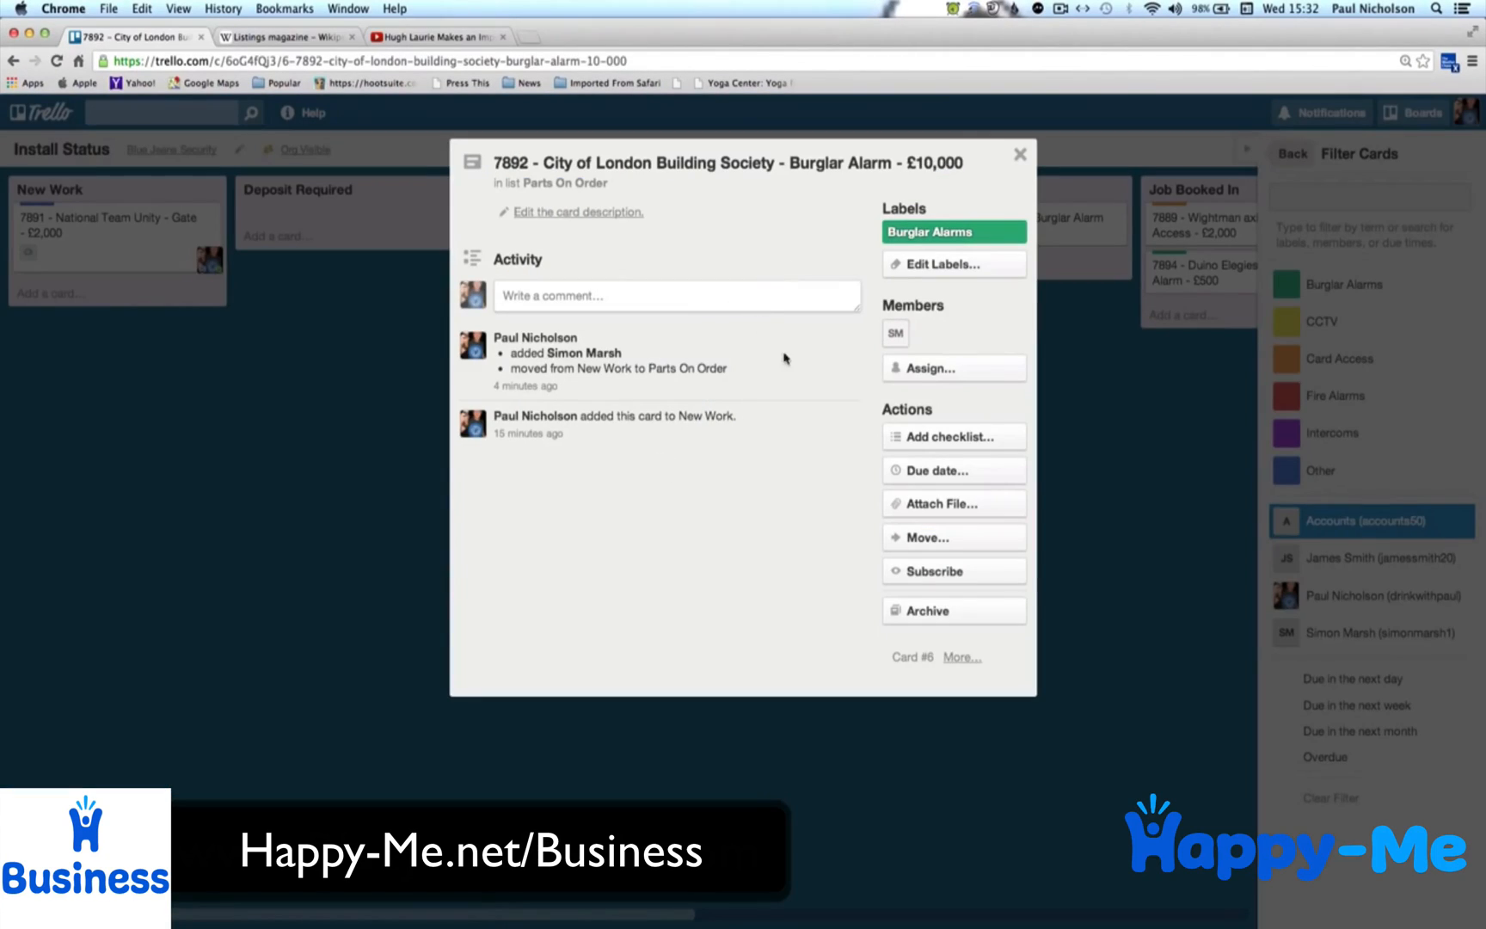
left_click(942, 504)
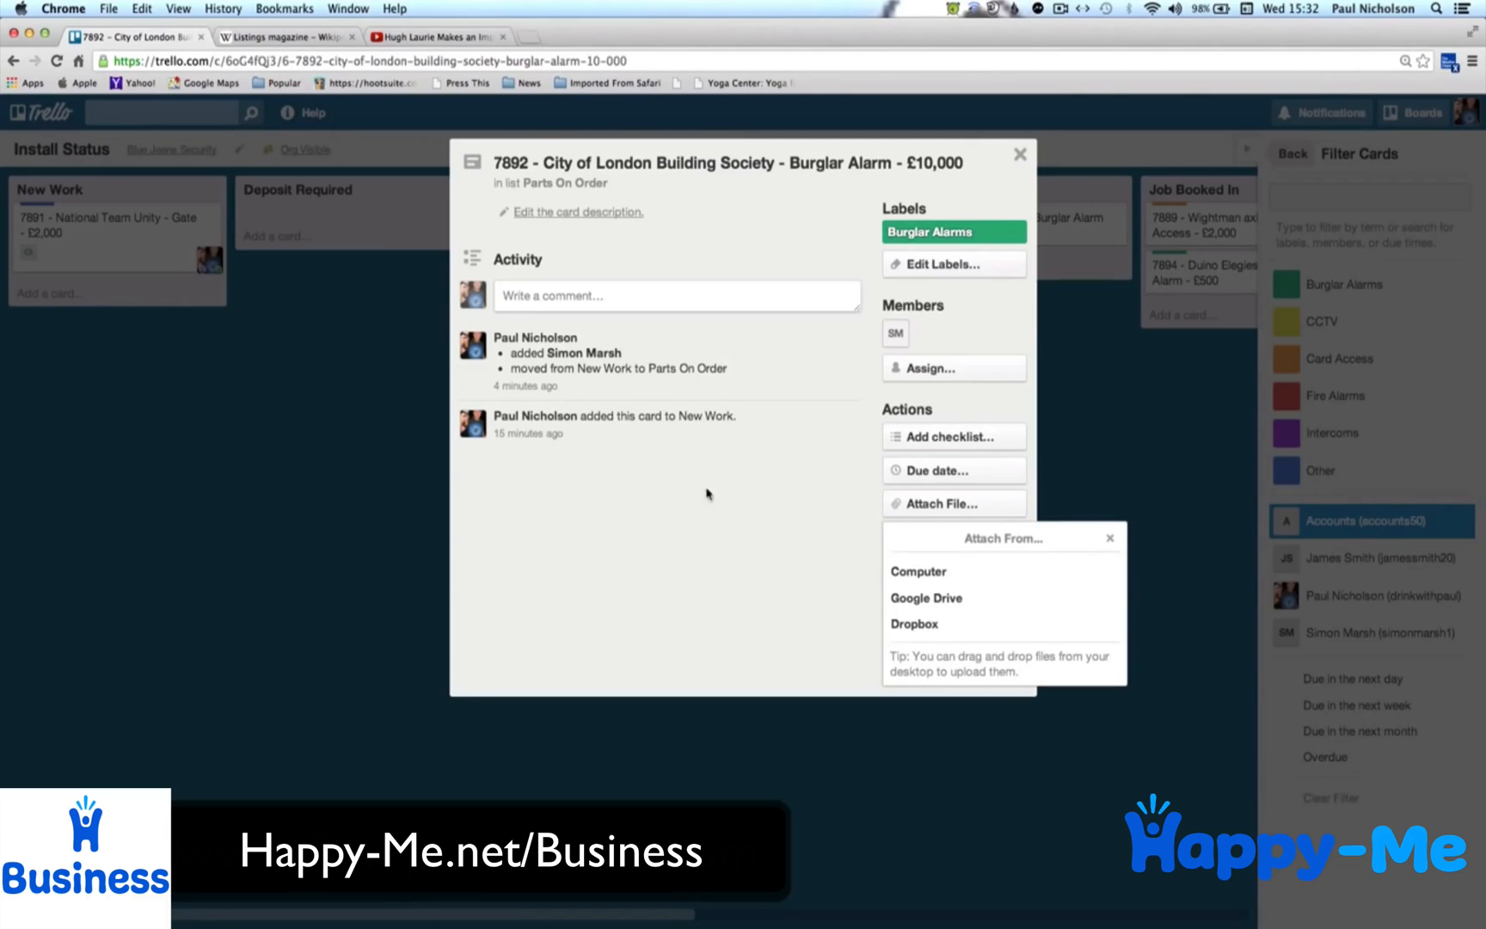
left_click(917, 571)
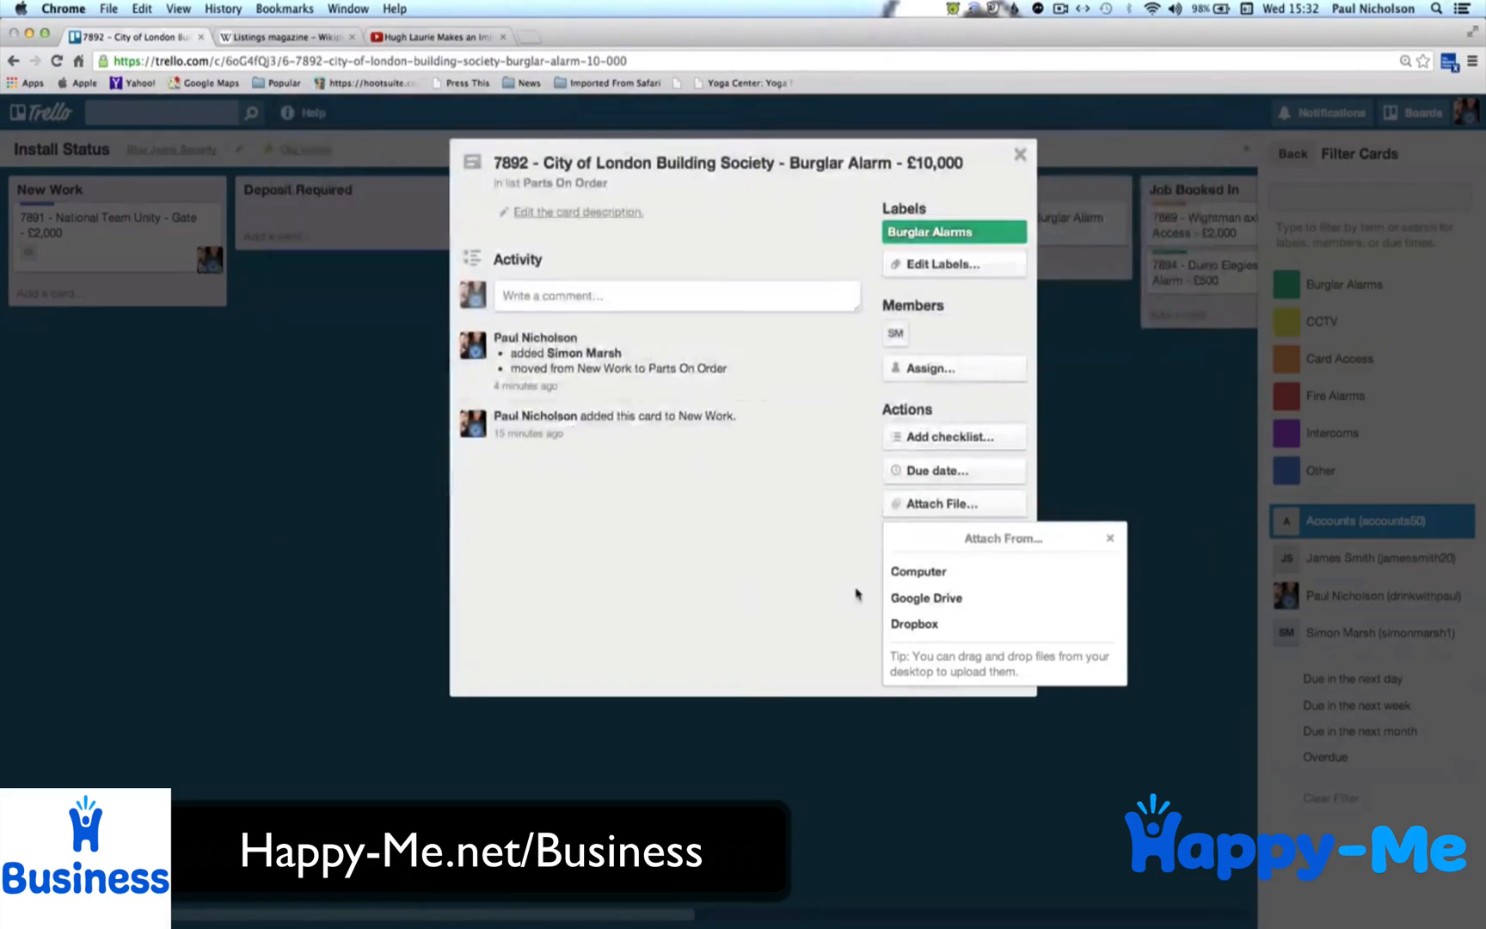
left_click(916, 571)
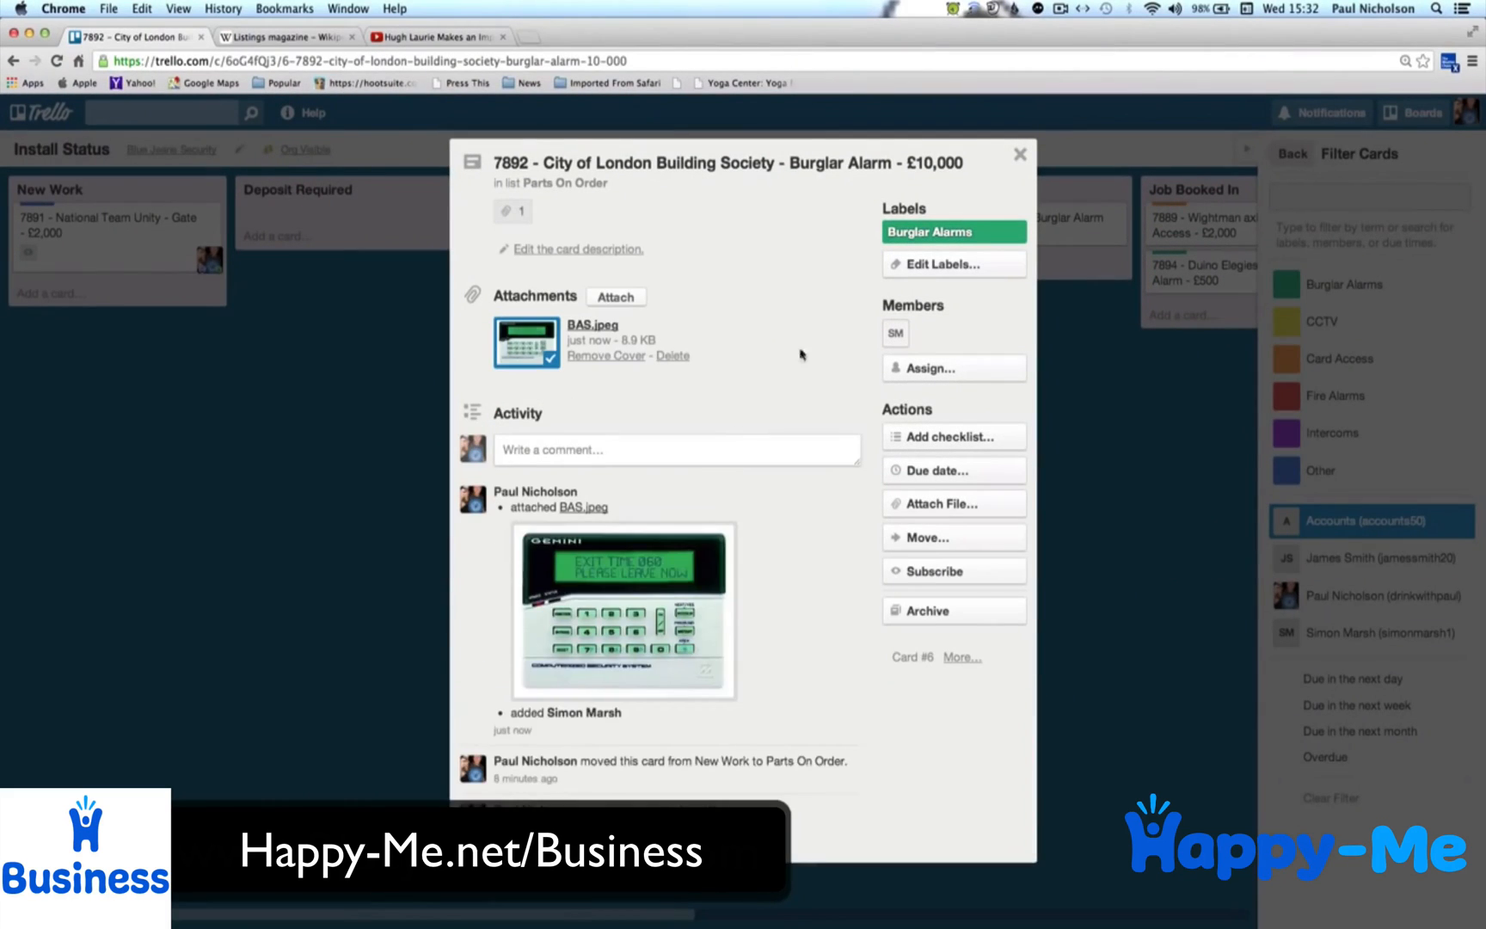
left_click(1020, 153)
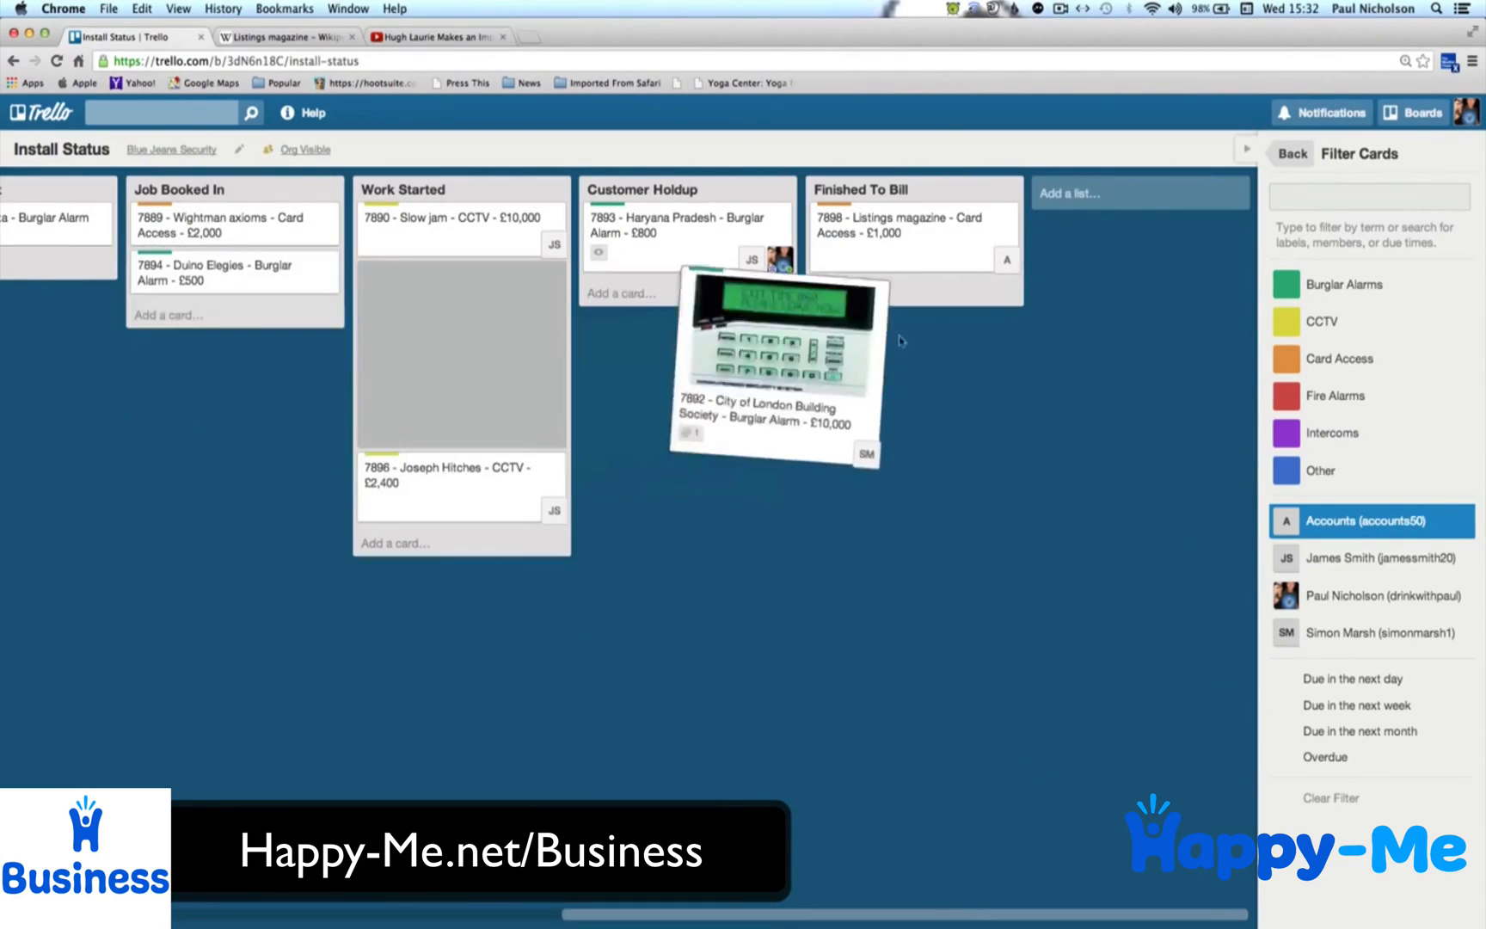
Move card 7892 into Finished To Bill and archive it from the card actions menu.
left_click_drag(777, 360, 910, 265)
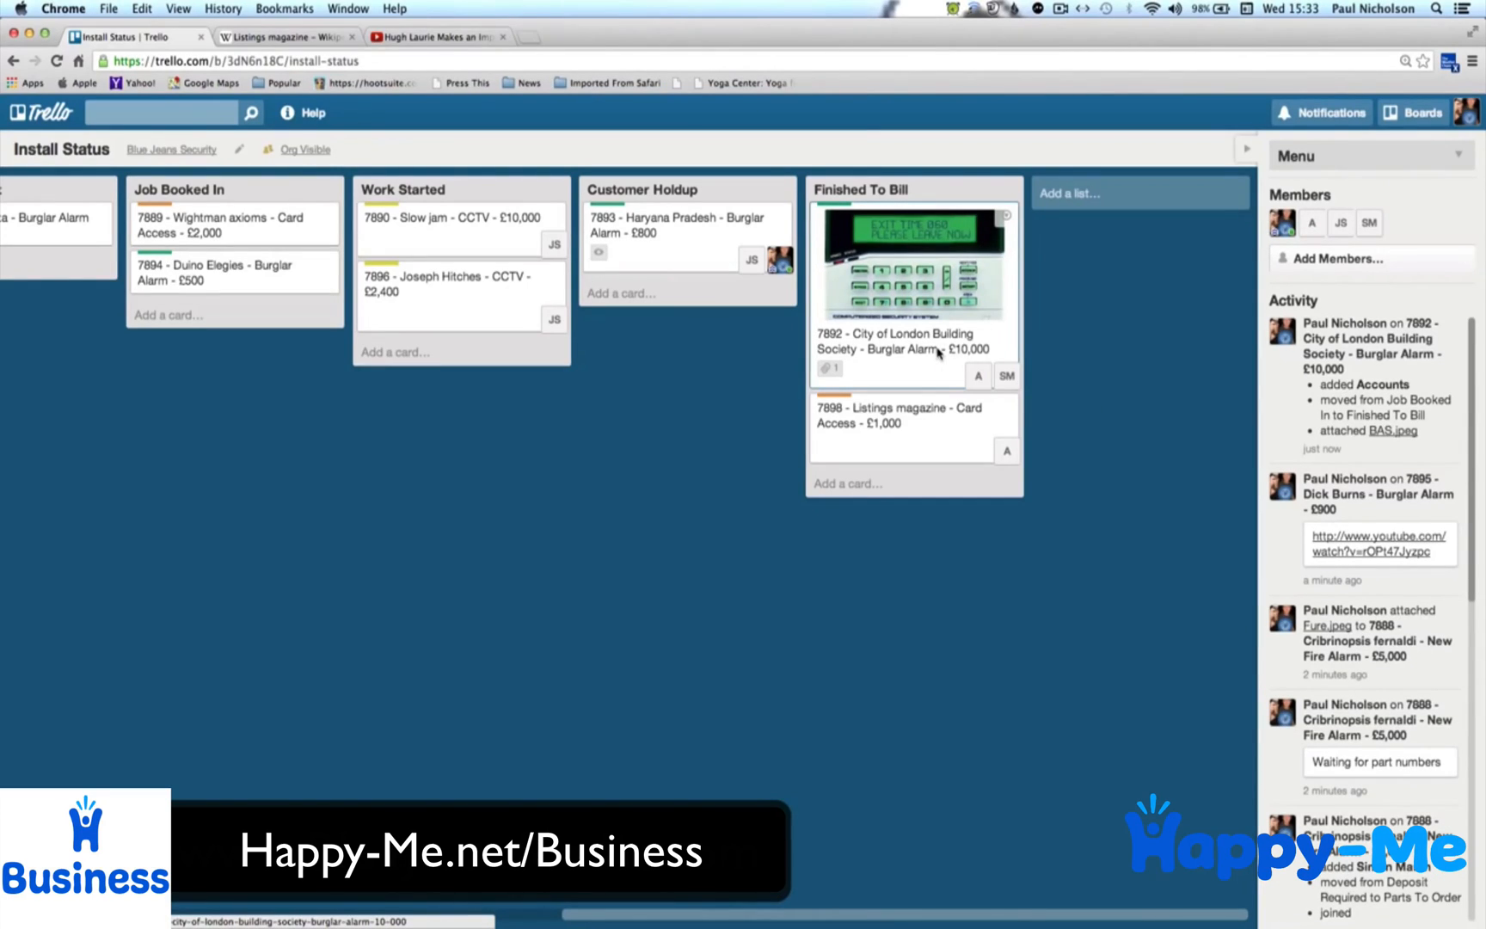
left_click(1006, 215)
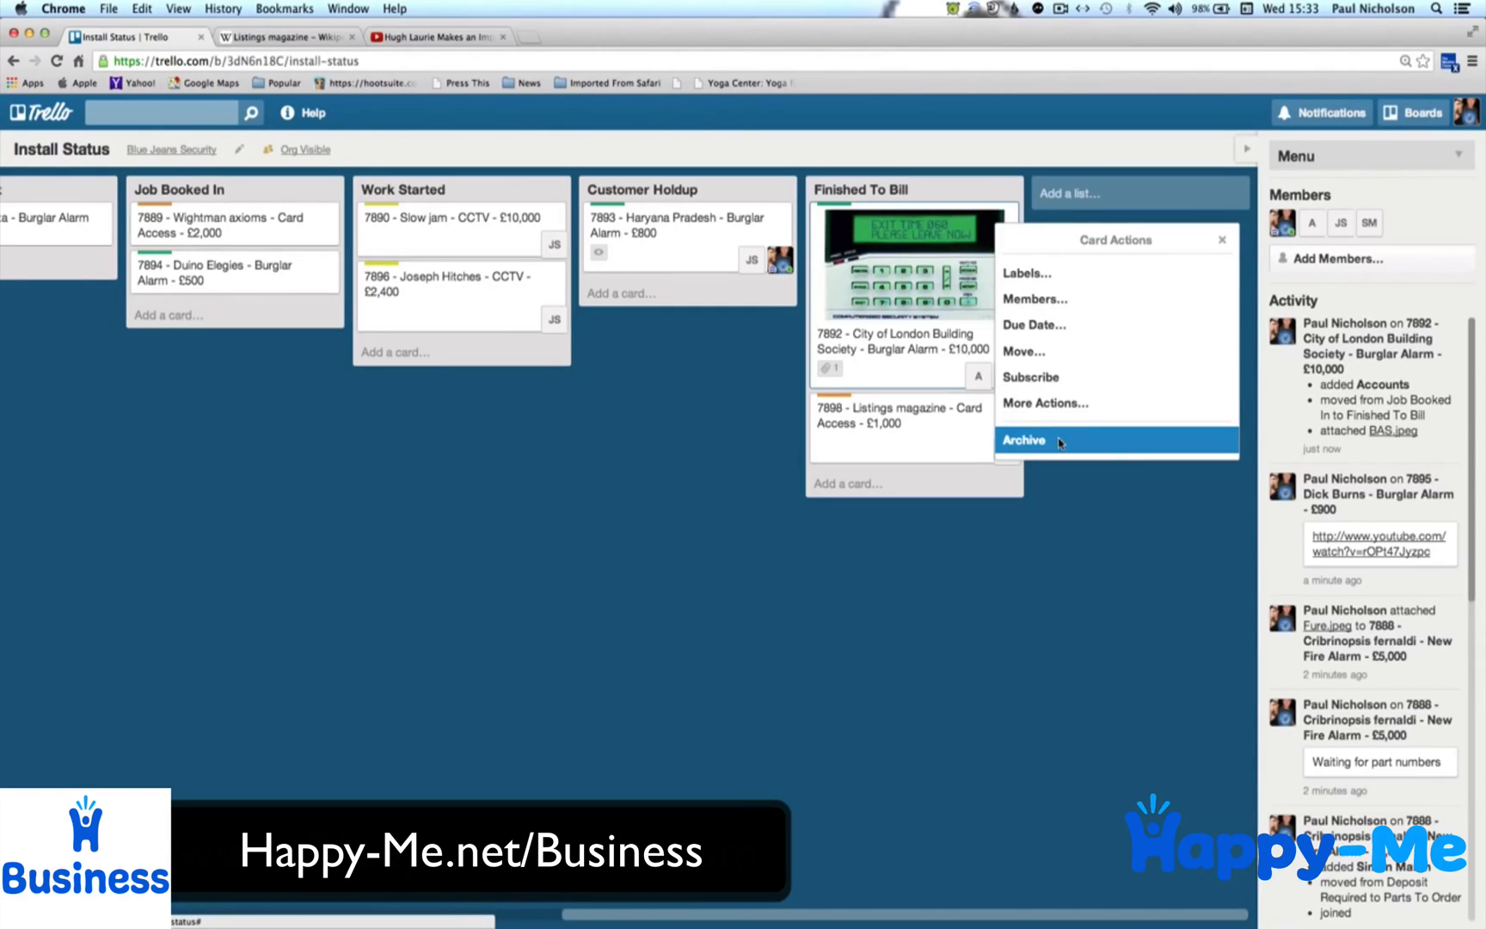
left_click(1021, 440)
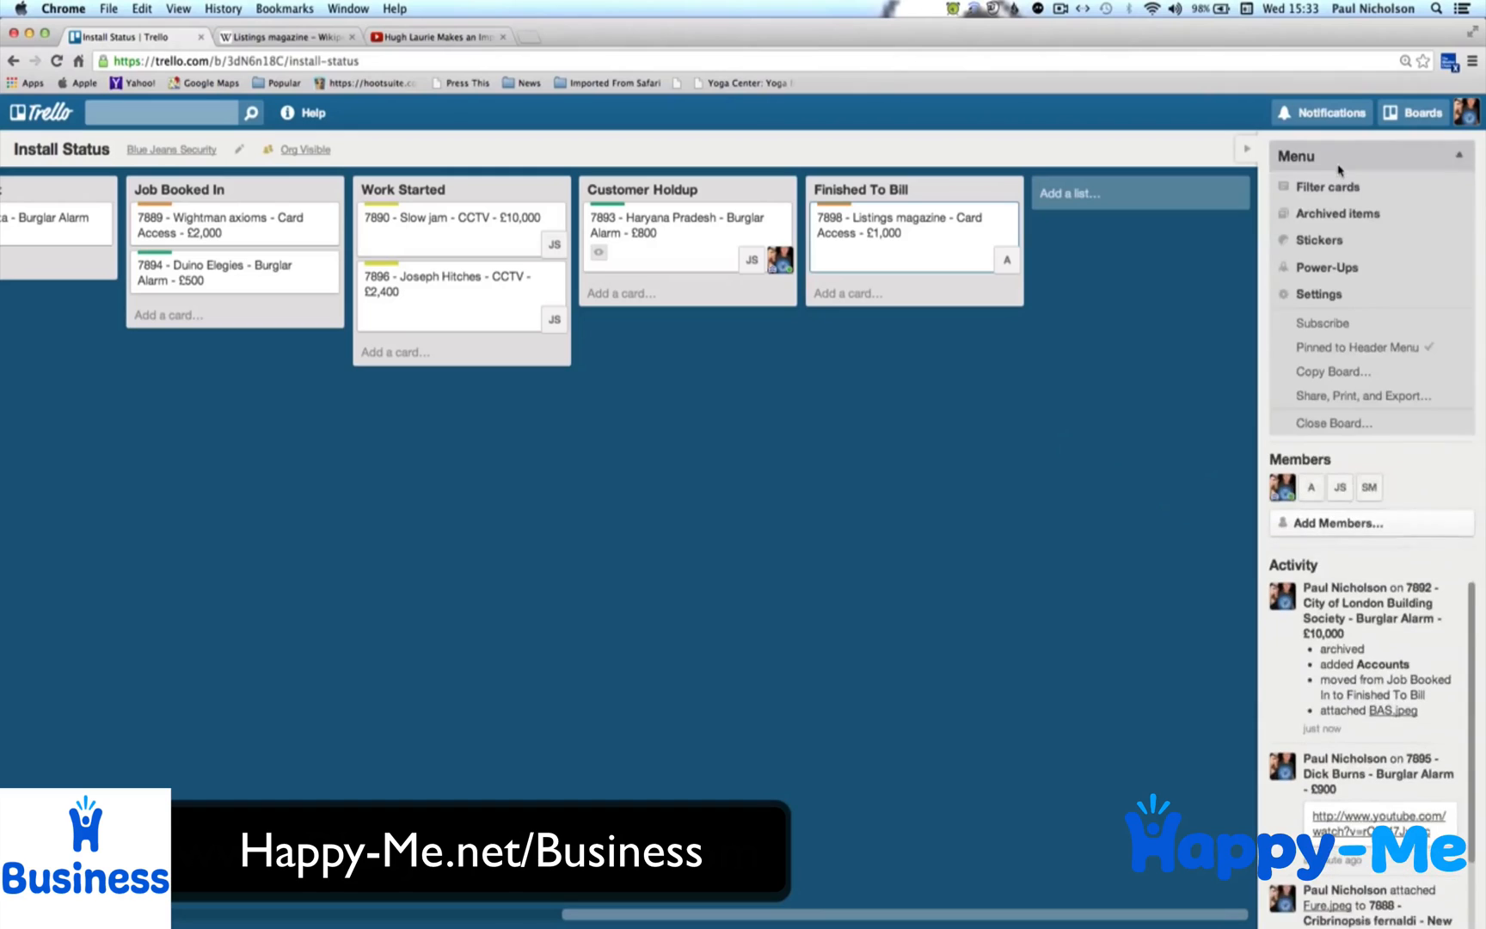
Collapse the sidebar and scroll the board back to the New Work list.
left_click(1338, 213)
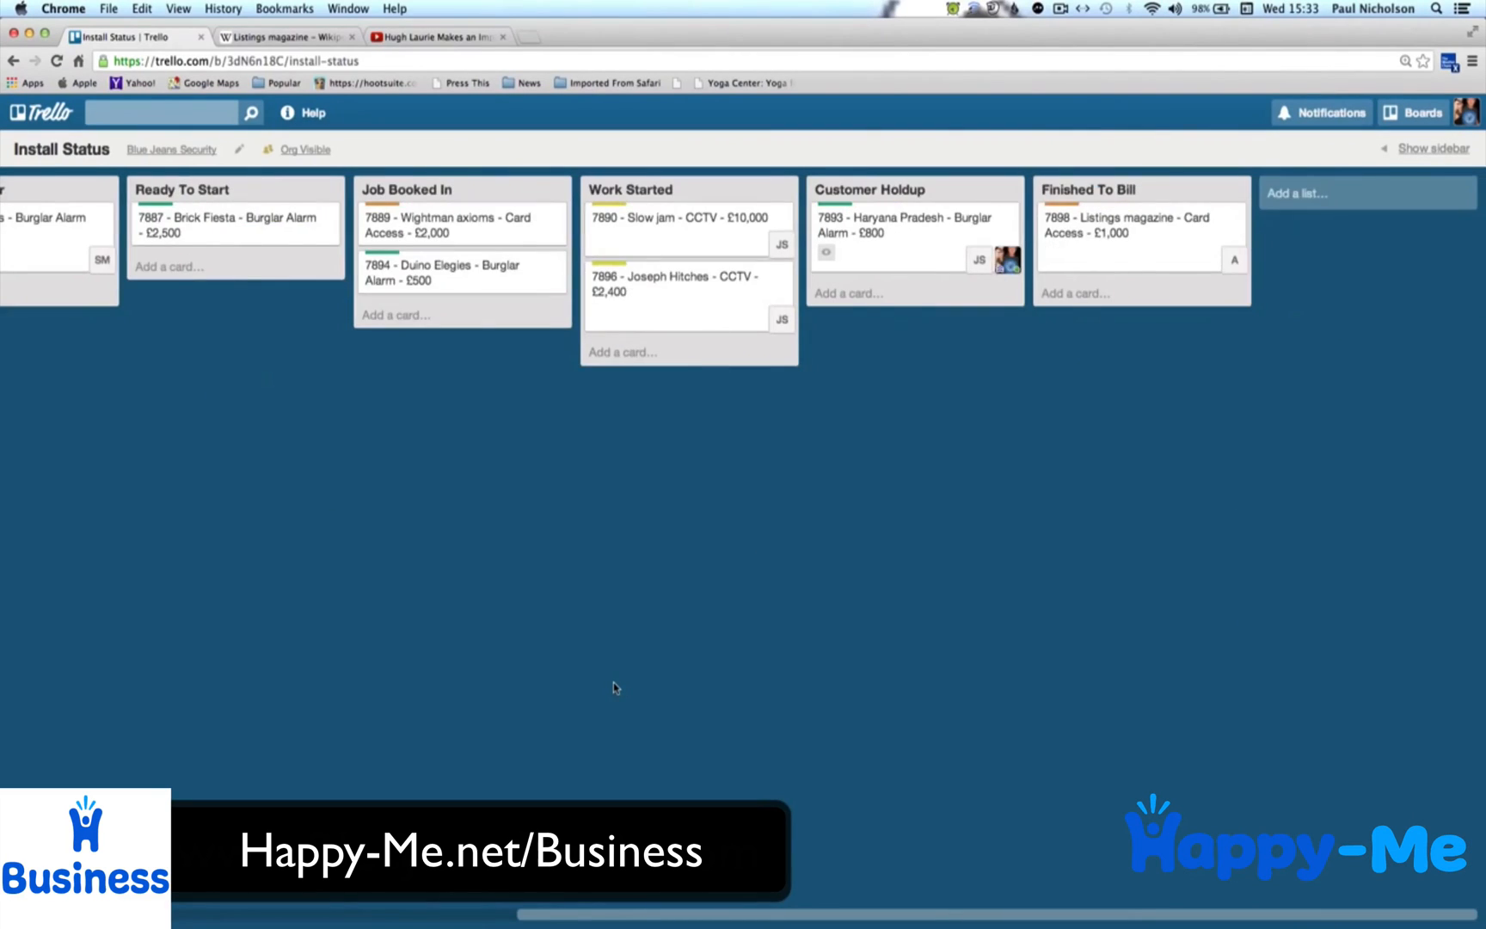
scroll("left", 3)
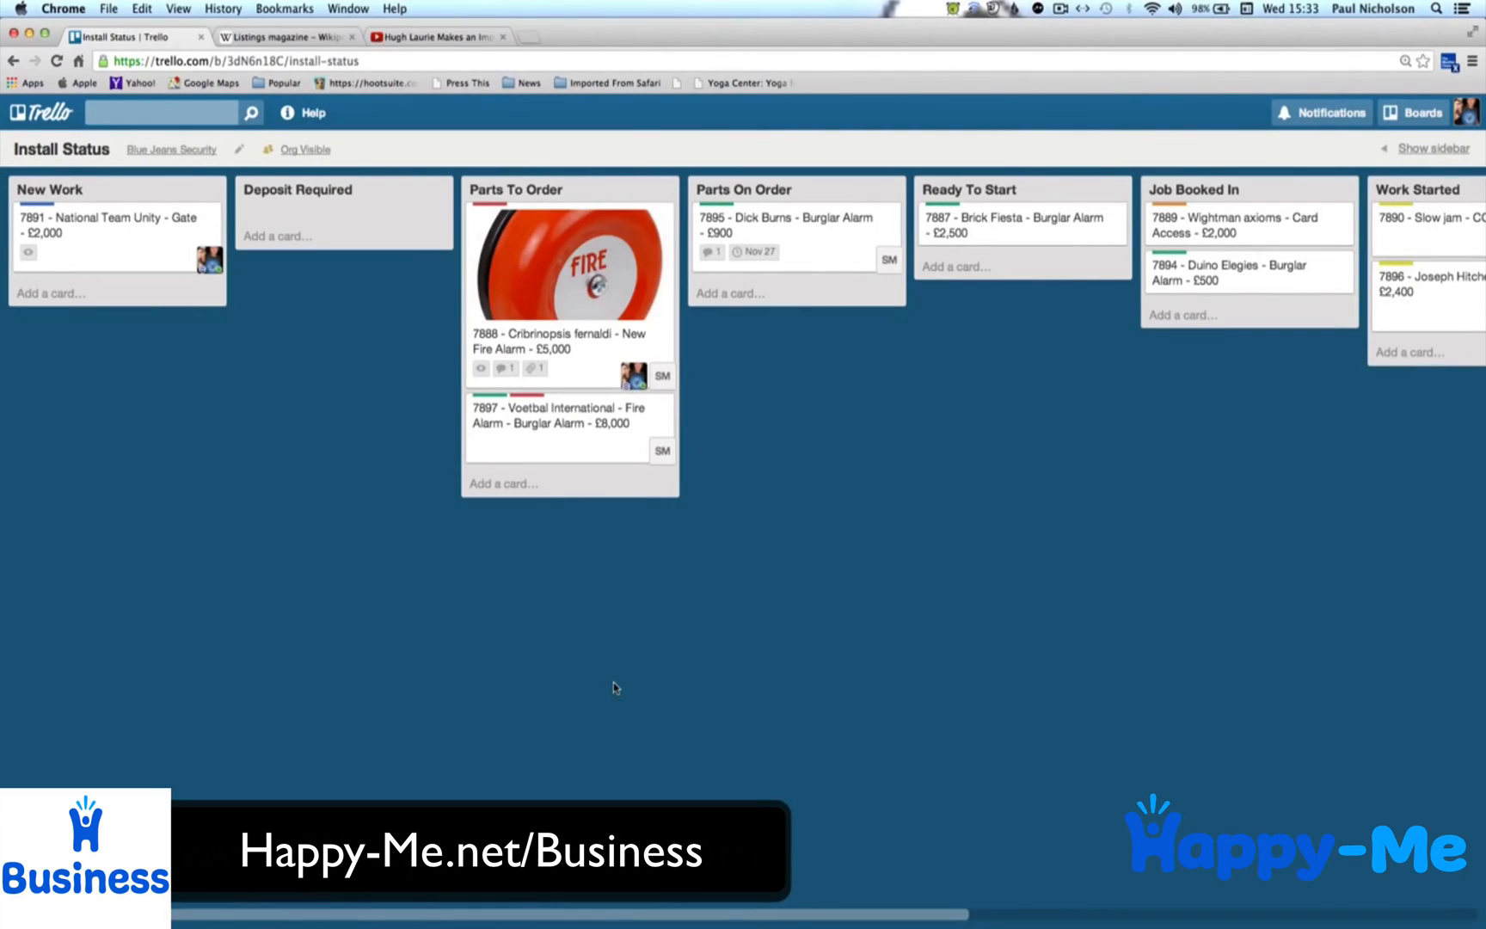
mouse_move(205, 636)
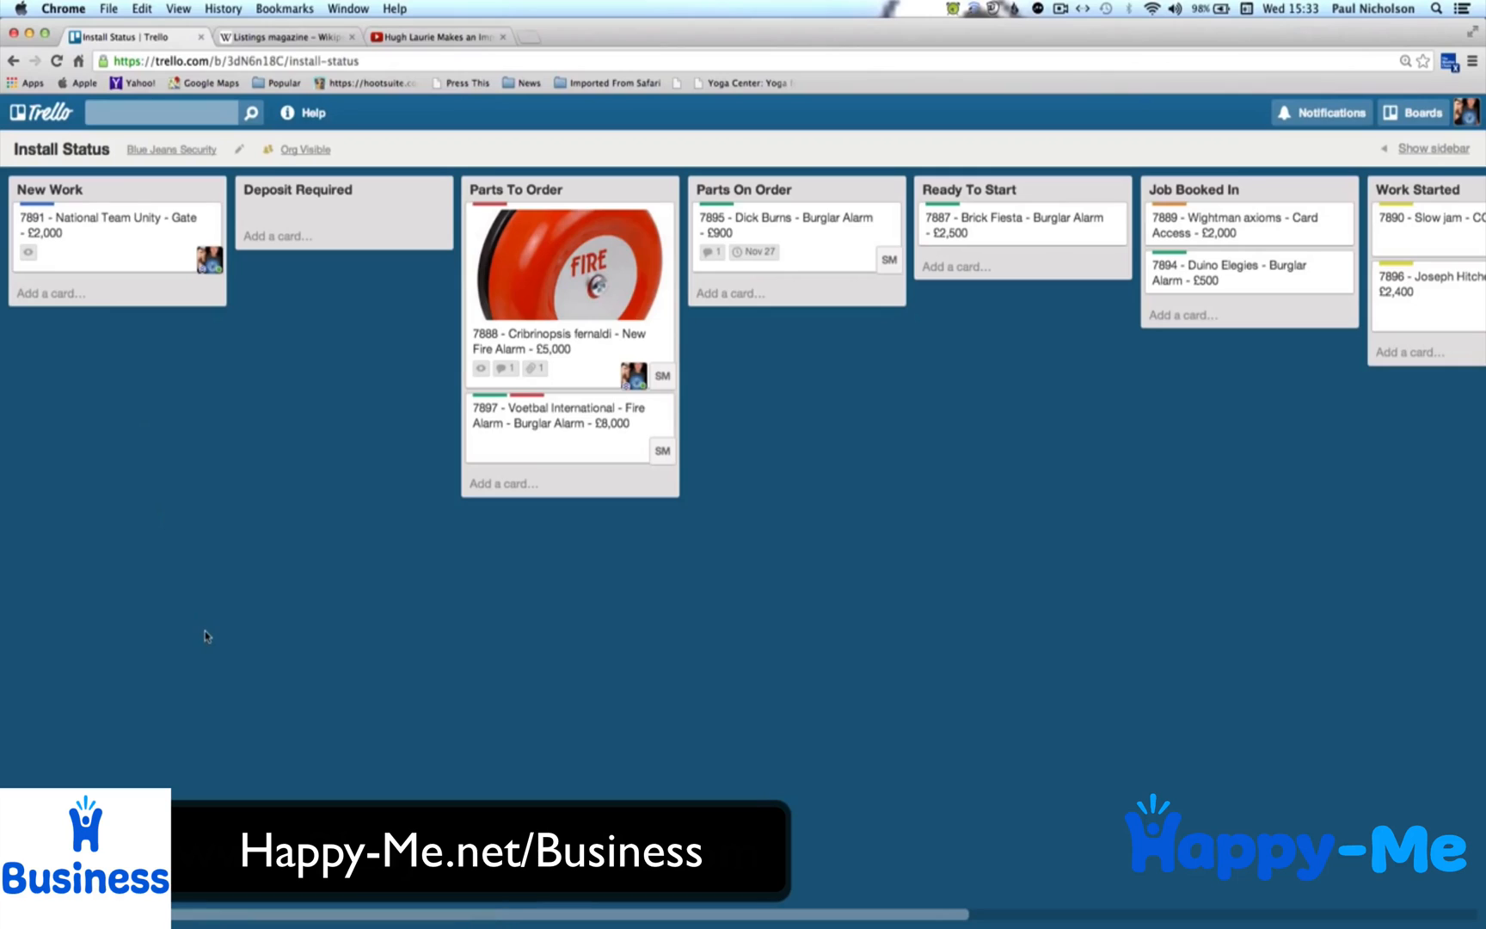